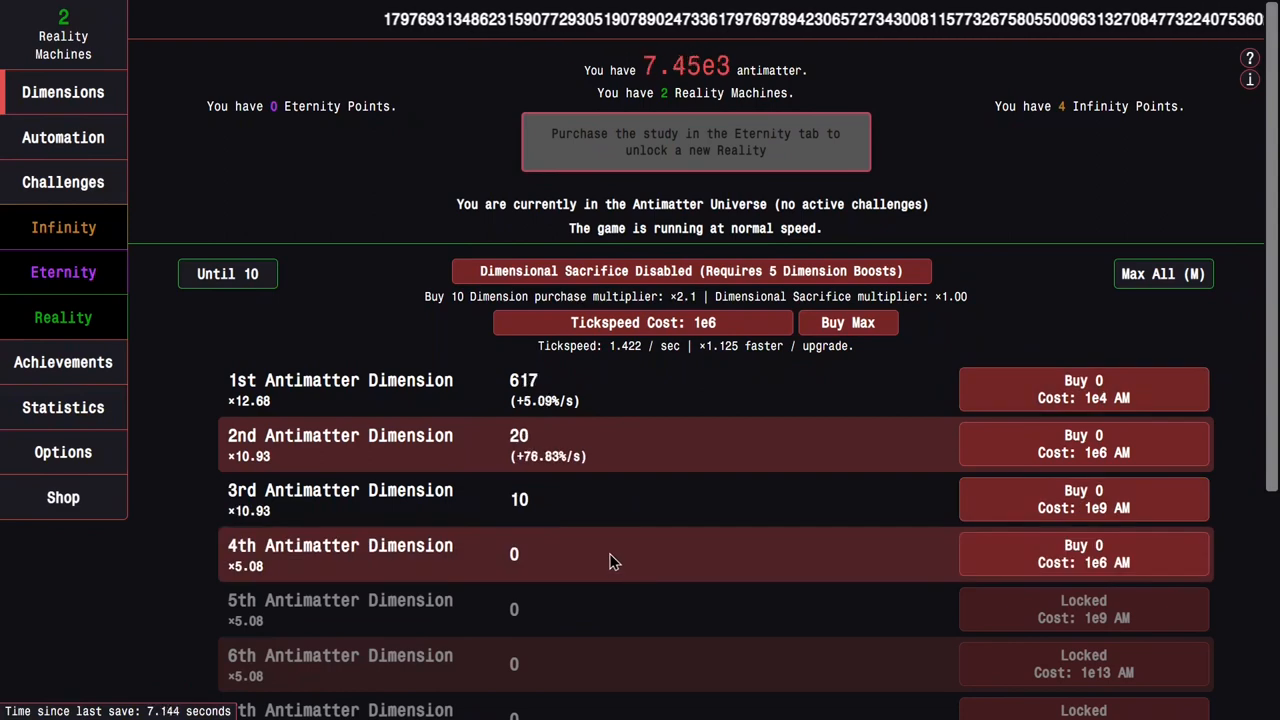
Buy the time-played, buy-10, 1st/8th and 2nd/7th dimension Infinity upgrades
left_click(63, 227)
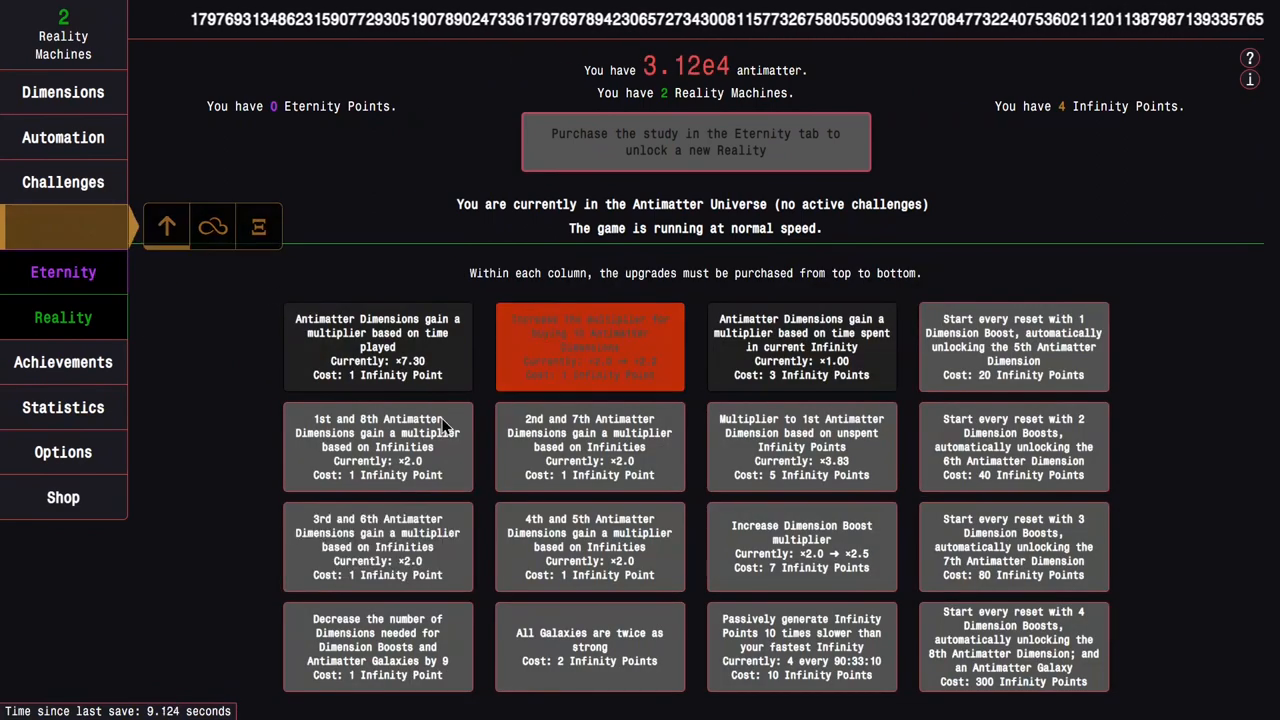
left_click(590, 346)
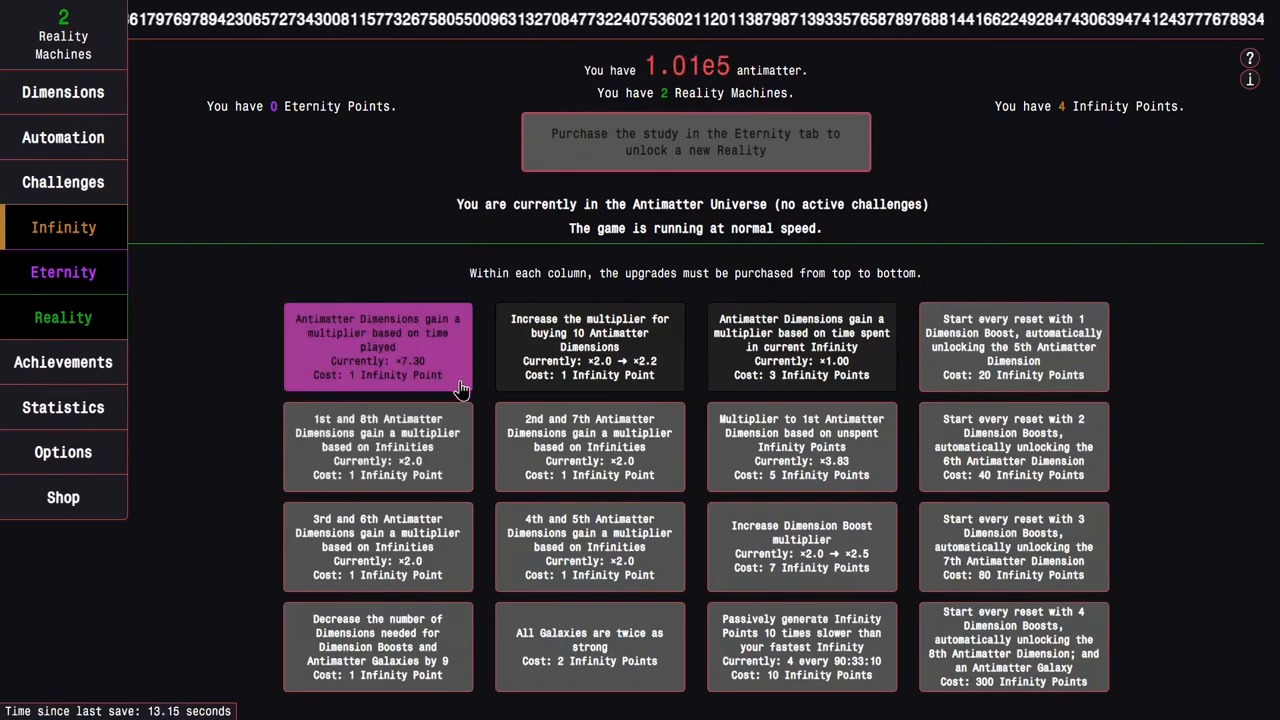
left_click(378, 346)
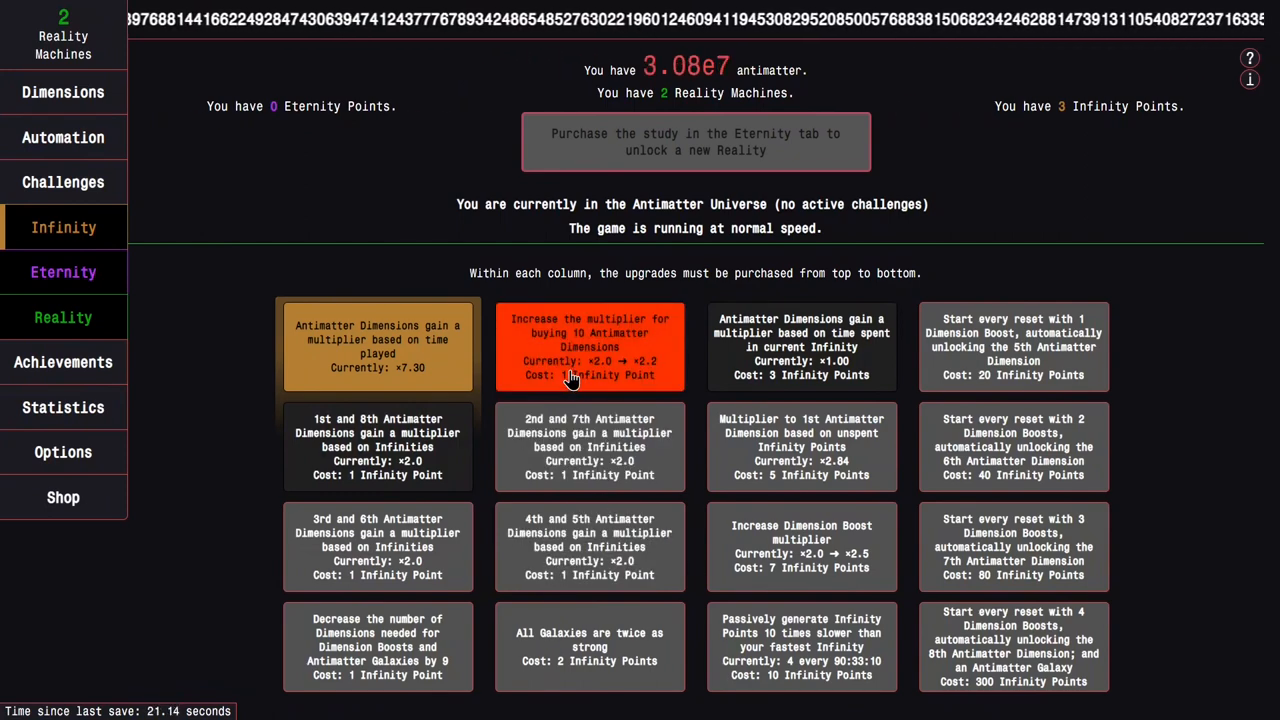
left_click(590, 347)
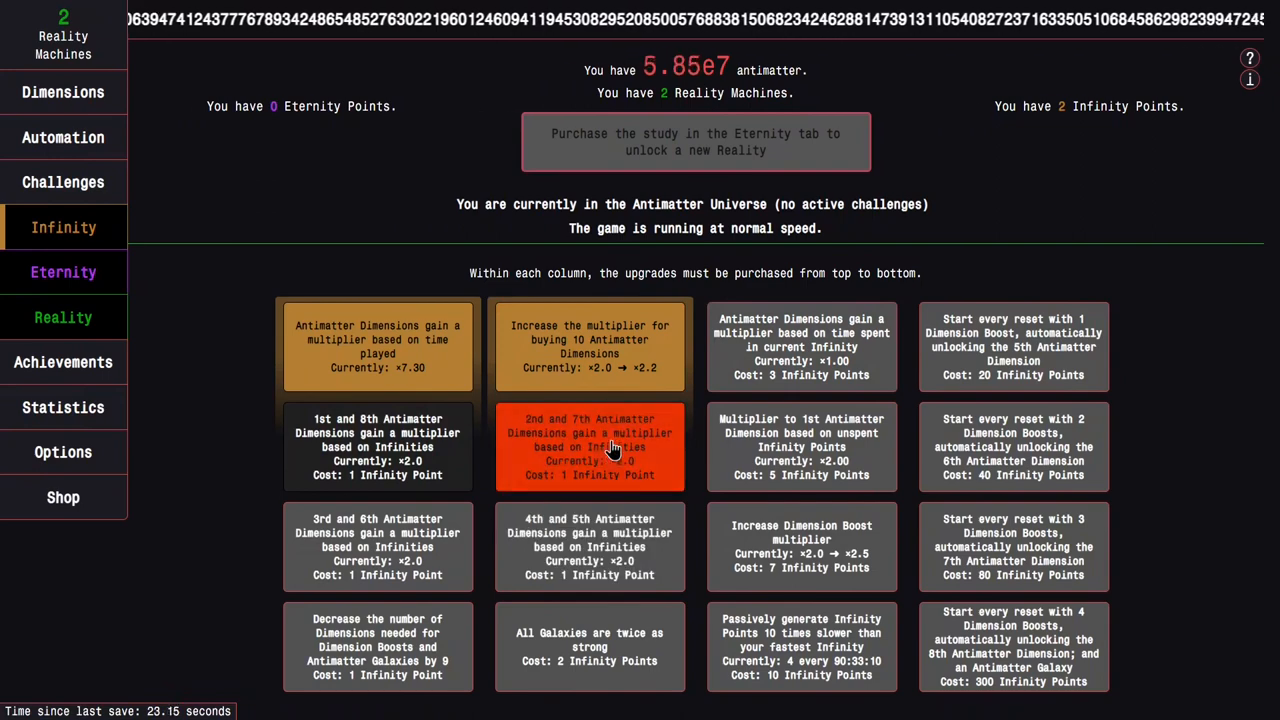
left_click(589, 446)
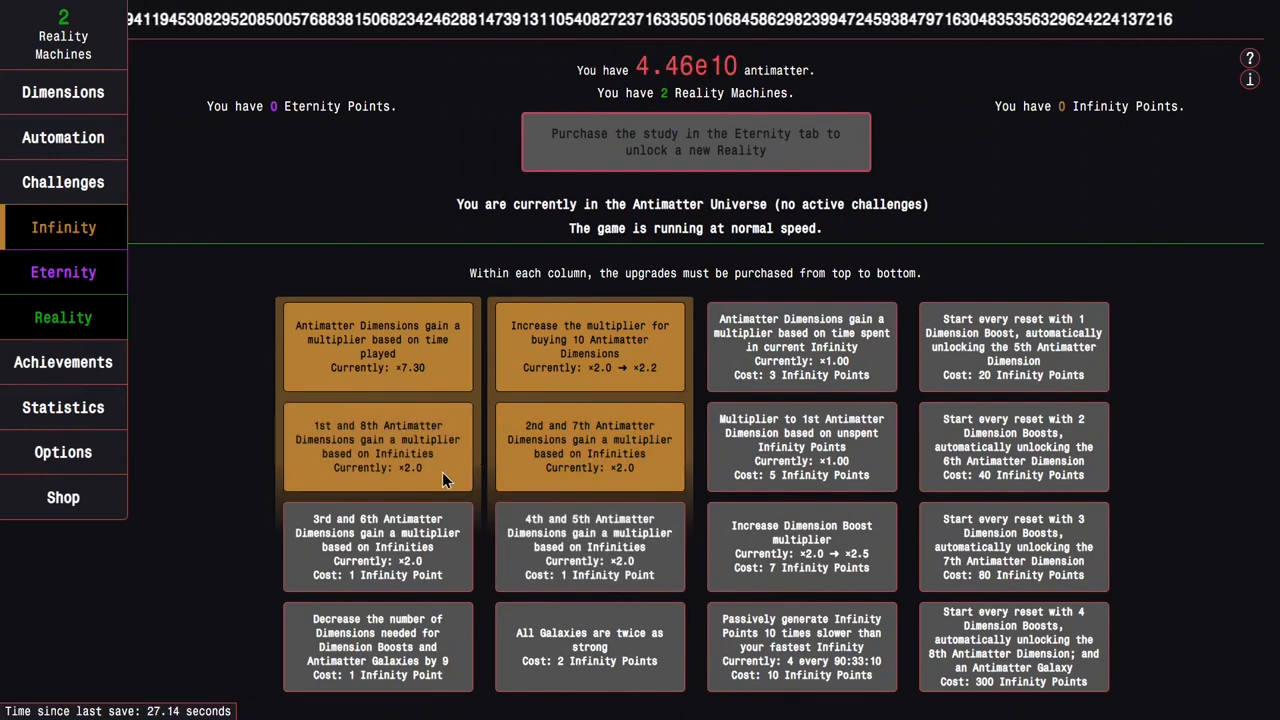
mouse_move(490, 478)
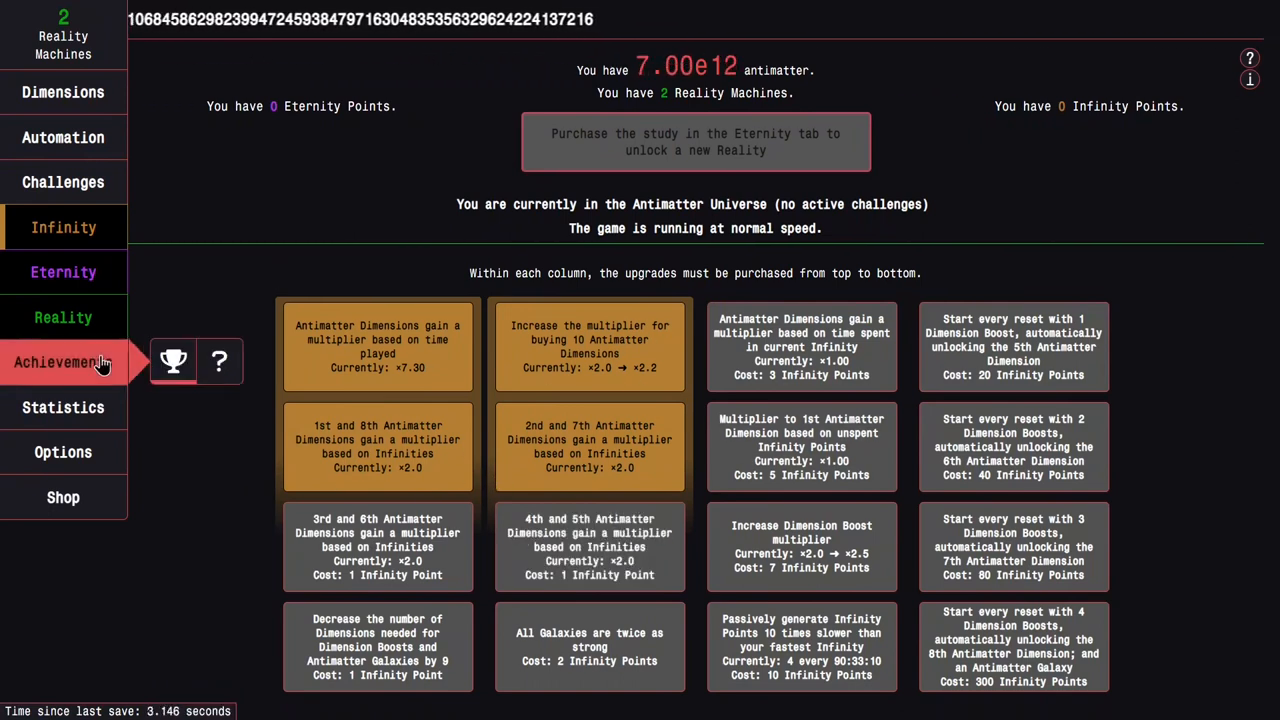
Look over the Reality, Statistics, Dimensions, Achievements and Infinity screens, ending on Normal Challenges
left_click(63, 317)
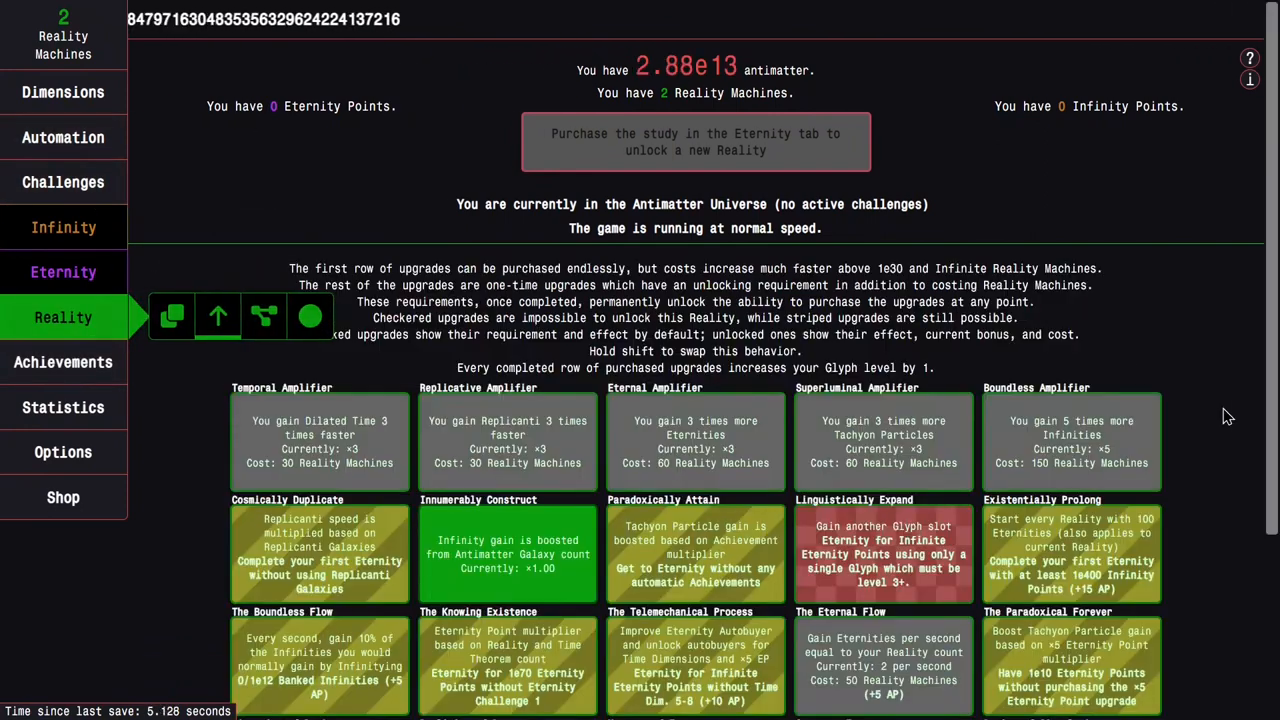
left_click(63, 407)
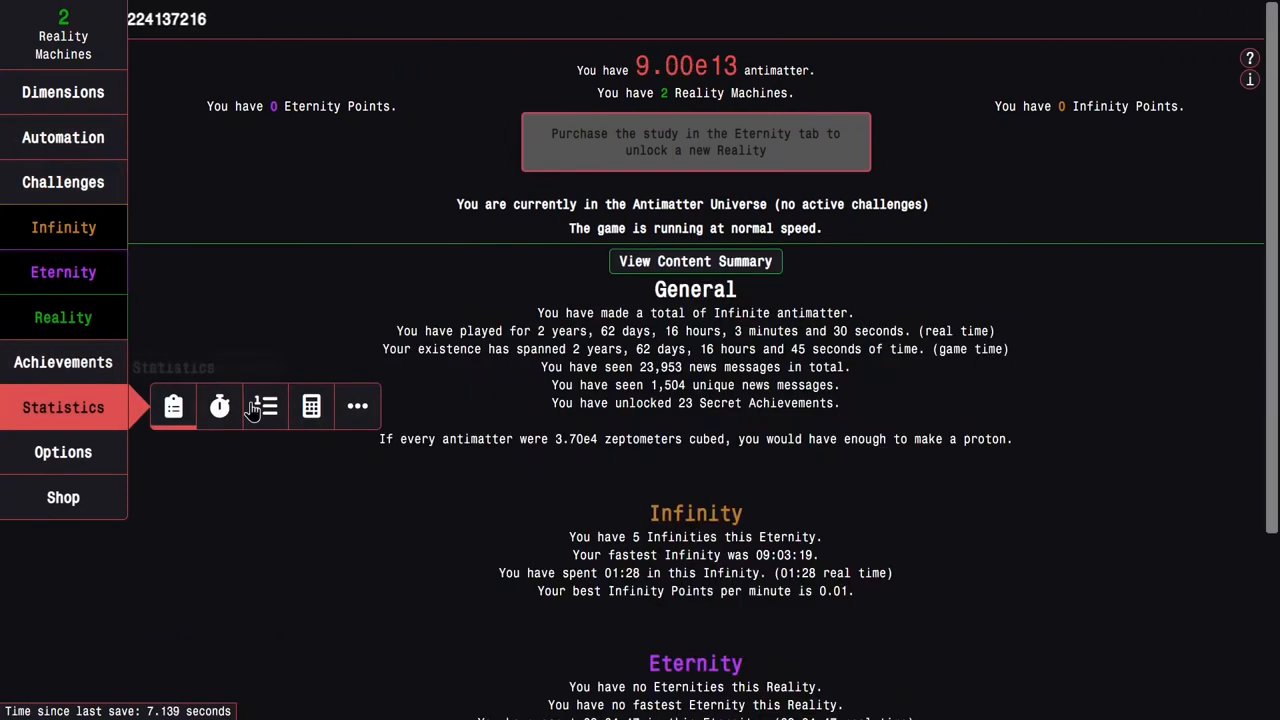
left_click(63, 92)
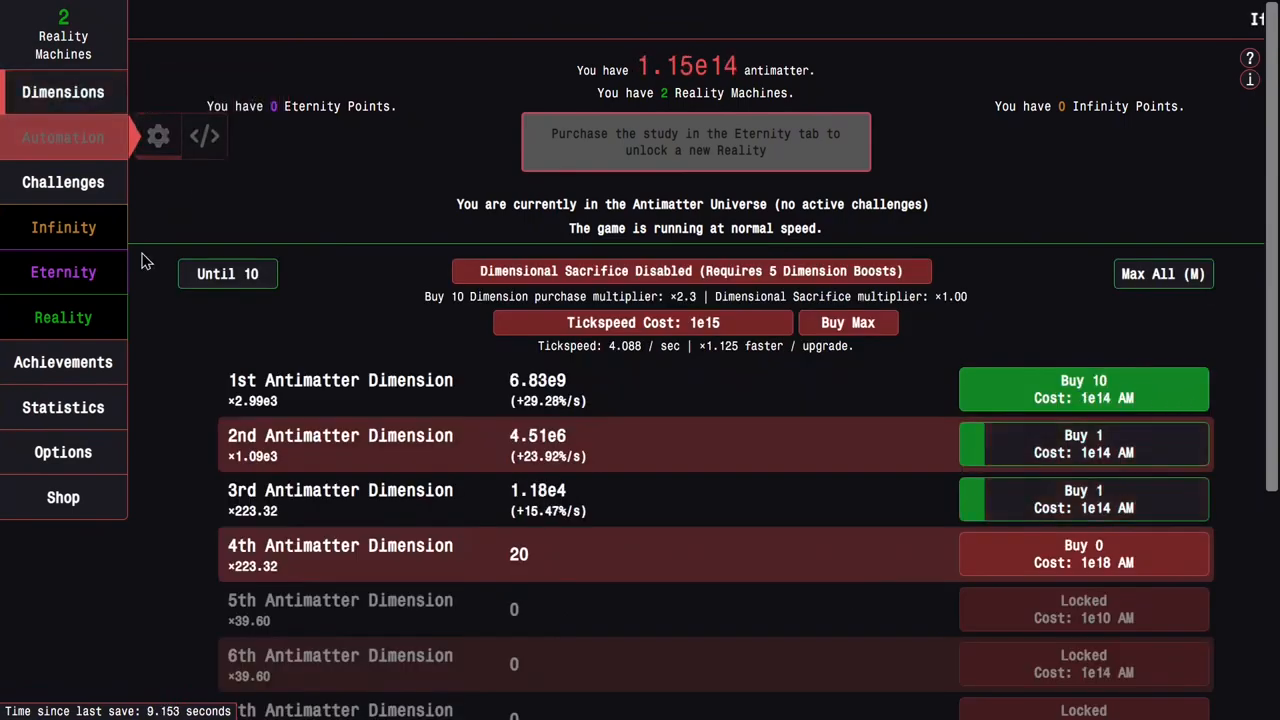
left_click(63, 362)
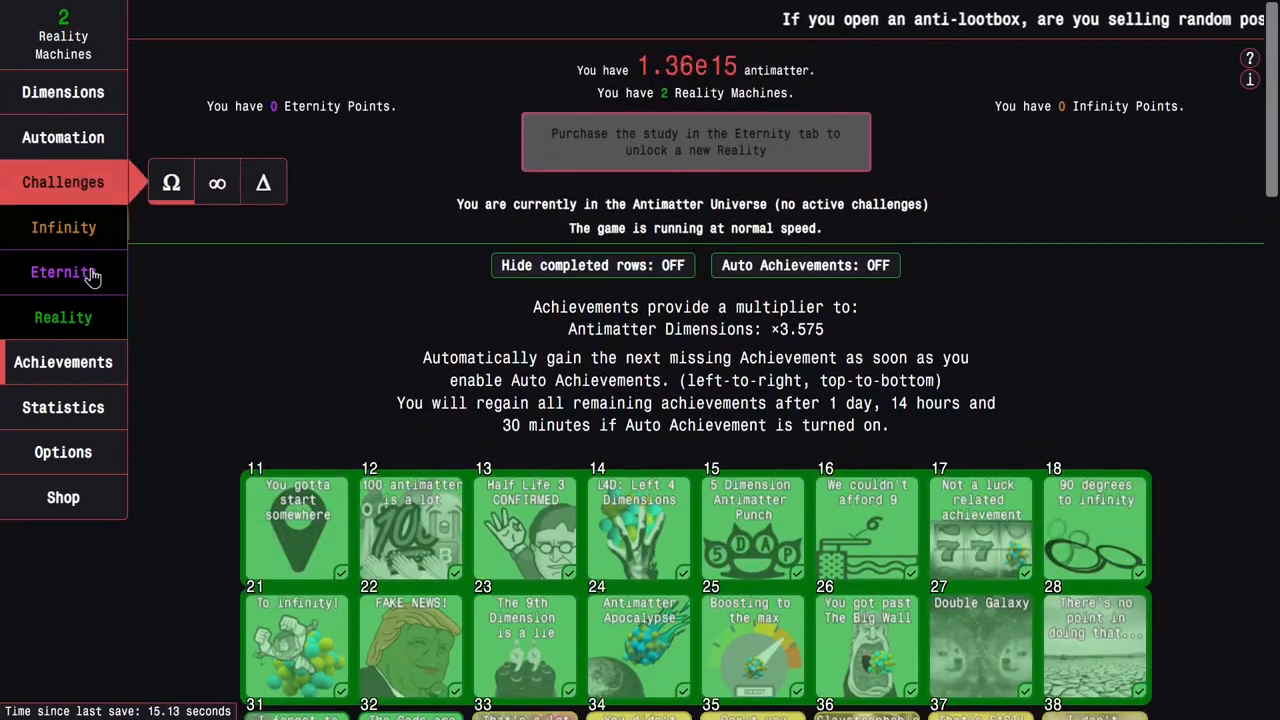
left_click(63, 227)
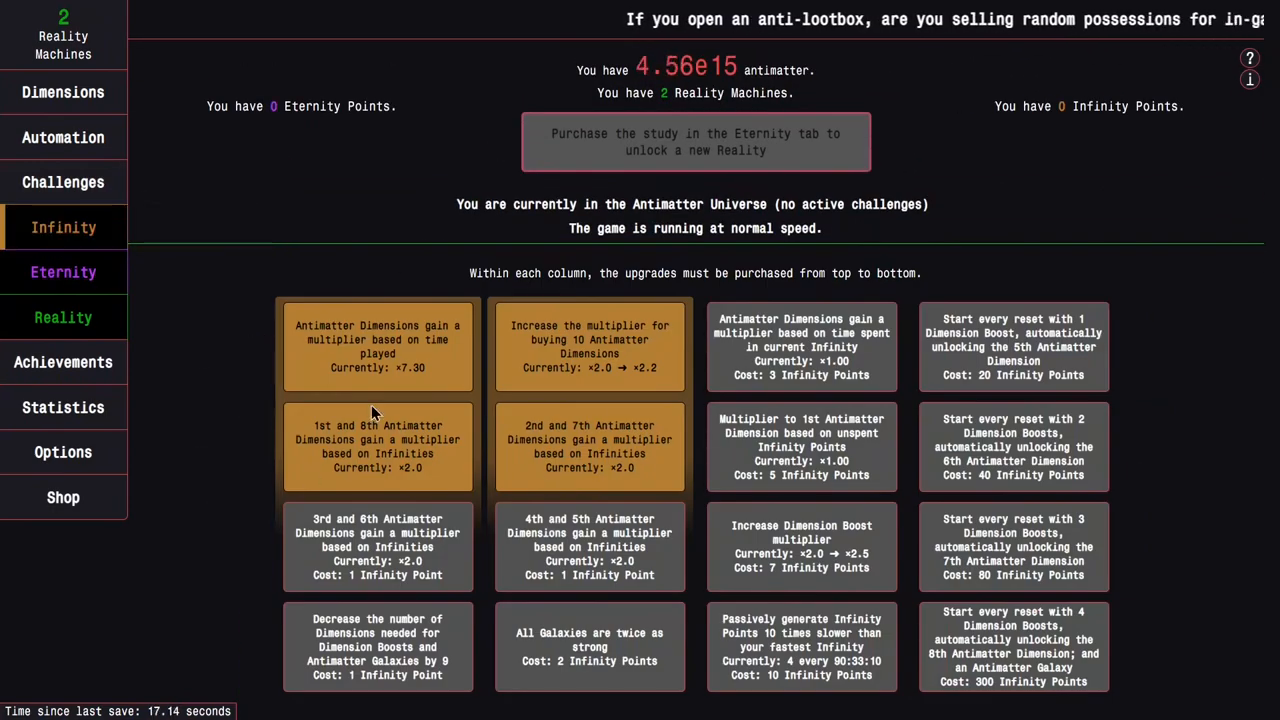
left_click(63, 182)
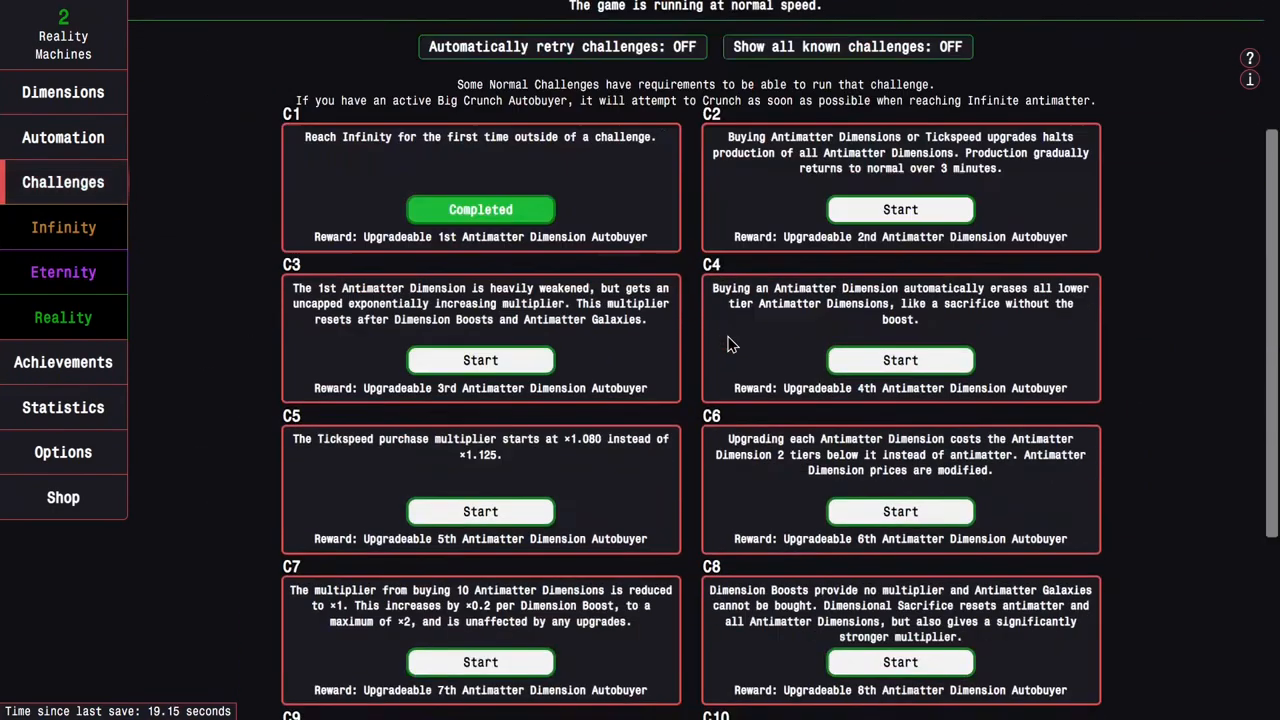
Start Challenge 8 and buy 2nd and 6th Antimatter Dimensions
left_click(63, 92)
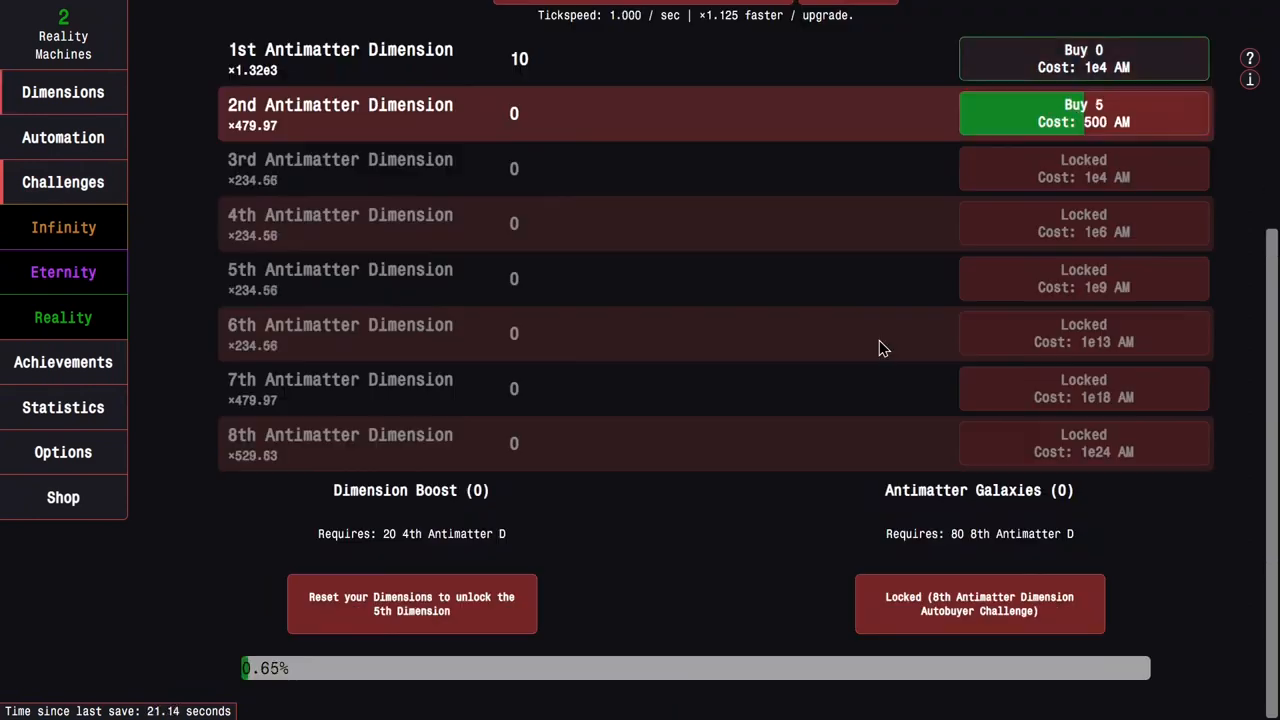
left_click(979, 603)
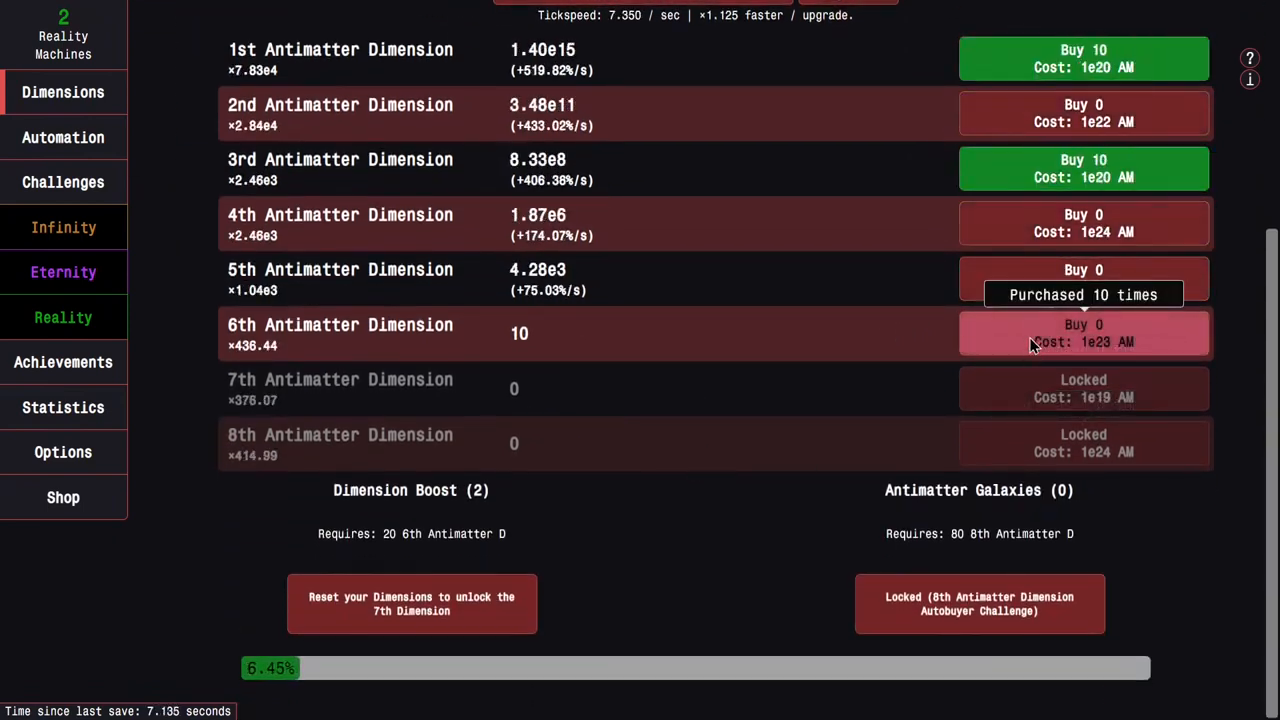
left_click(411, 603)
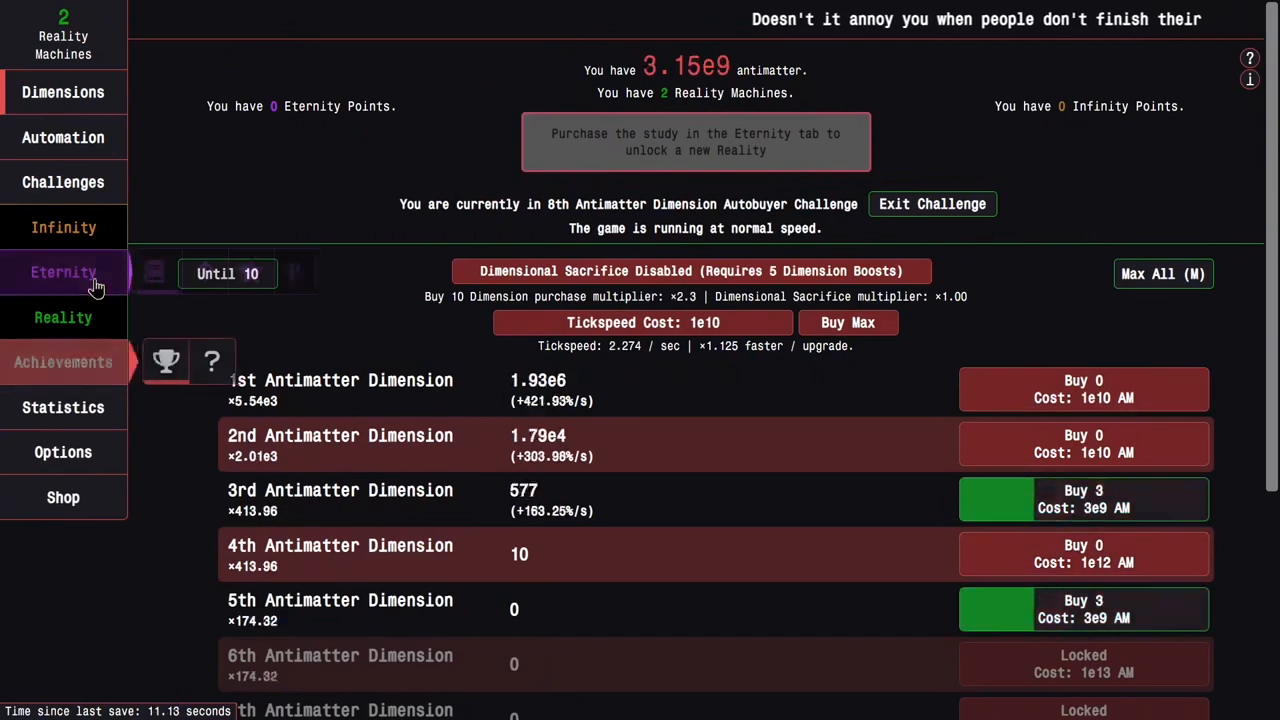
Check the Infinity upgrades, then keep buying until all eight dimensions unlock
left_click(63, 227)
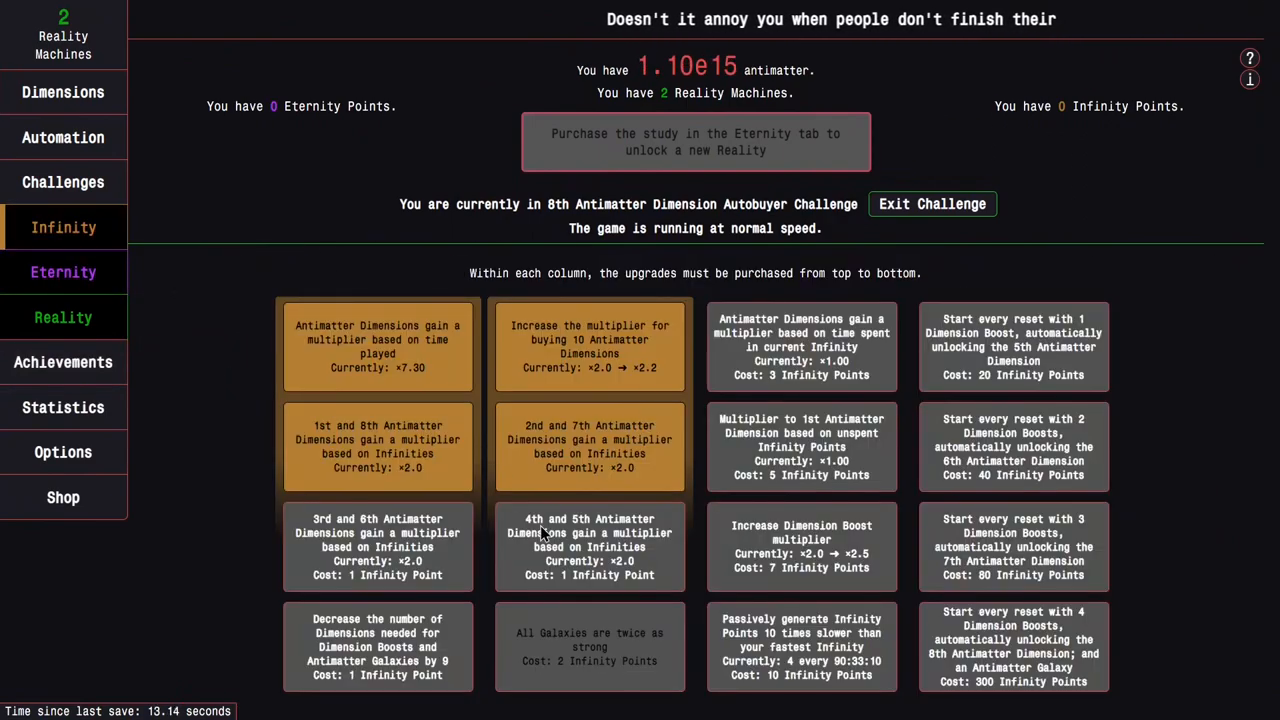
left_click(63, 91)
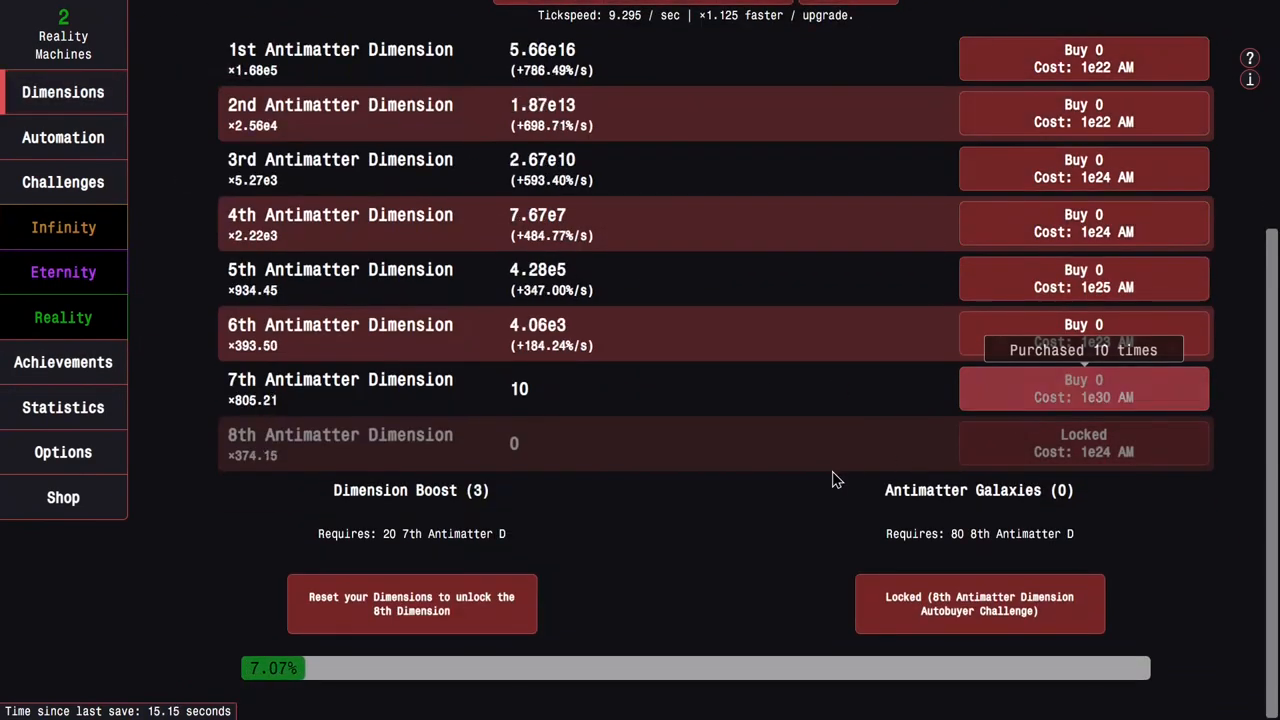
left_click(1083, 388)
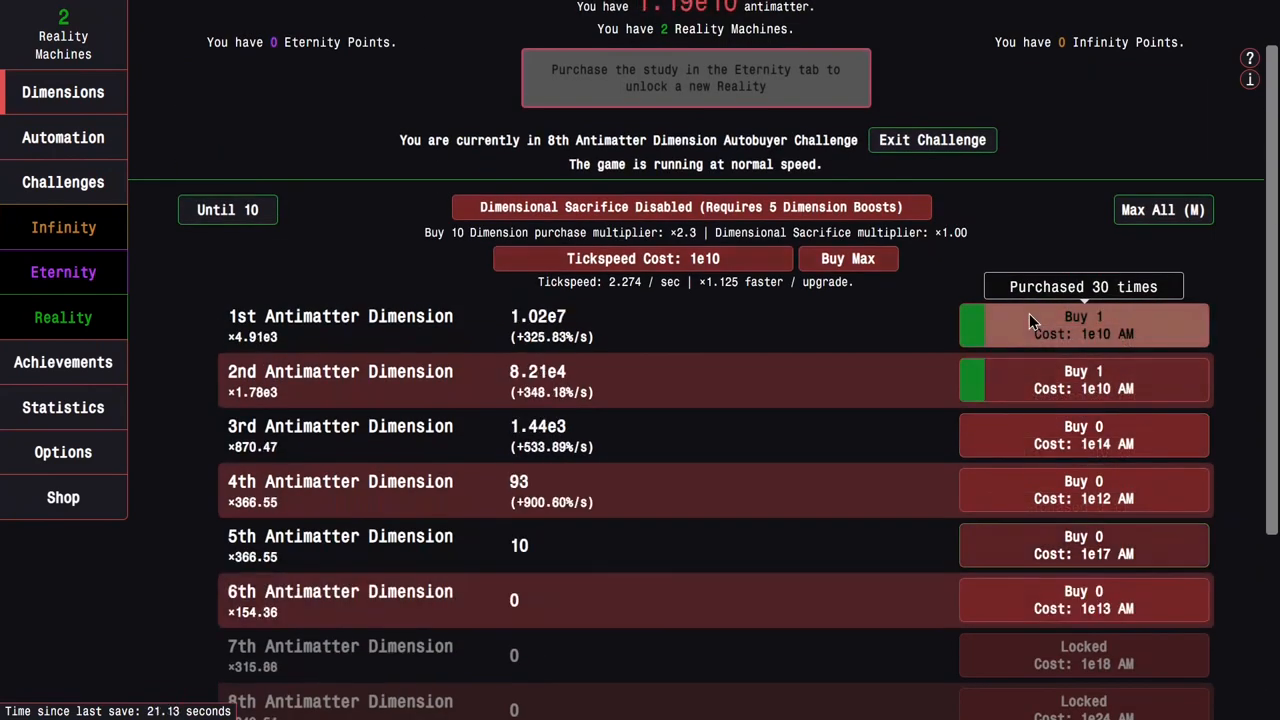
scroll("down", 3)
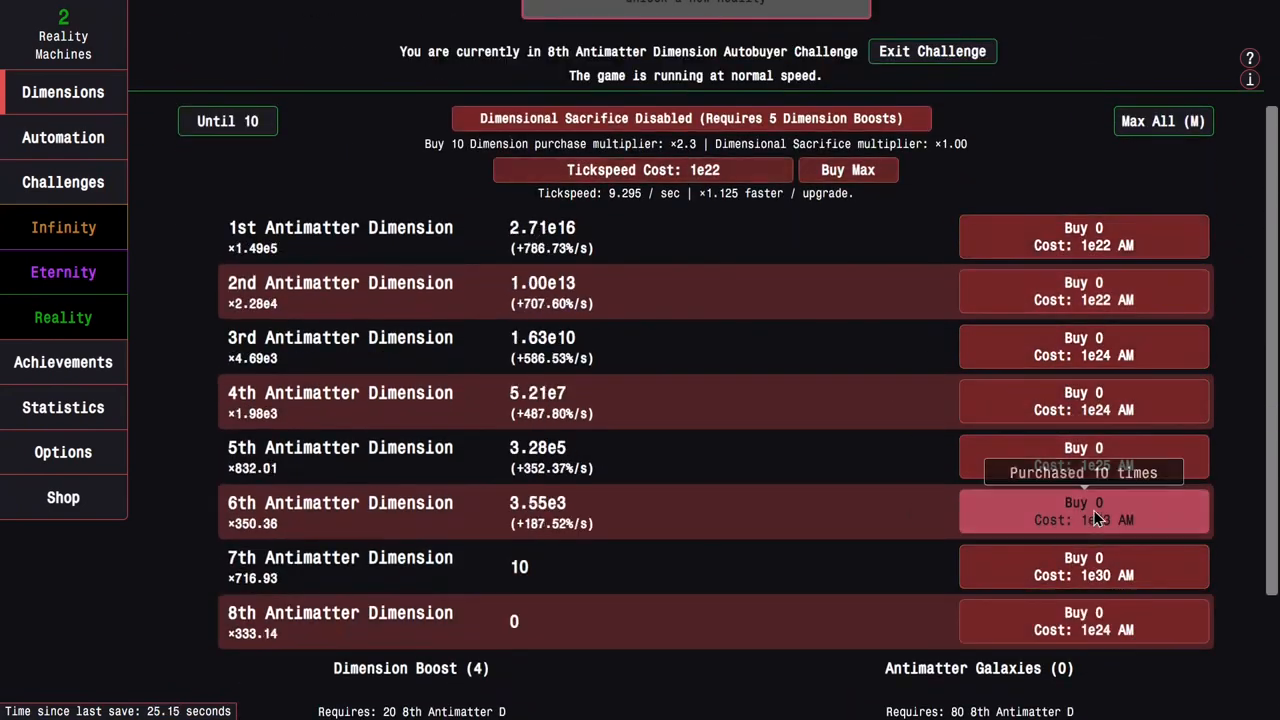
left_click(63, 227)
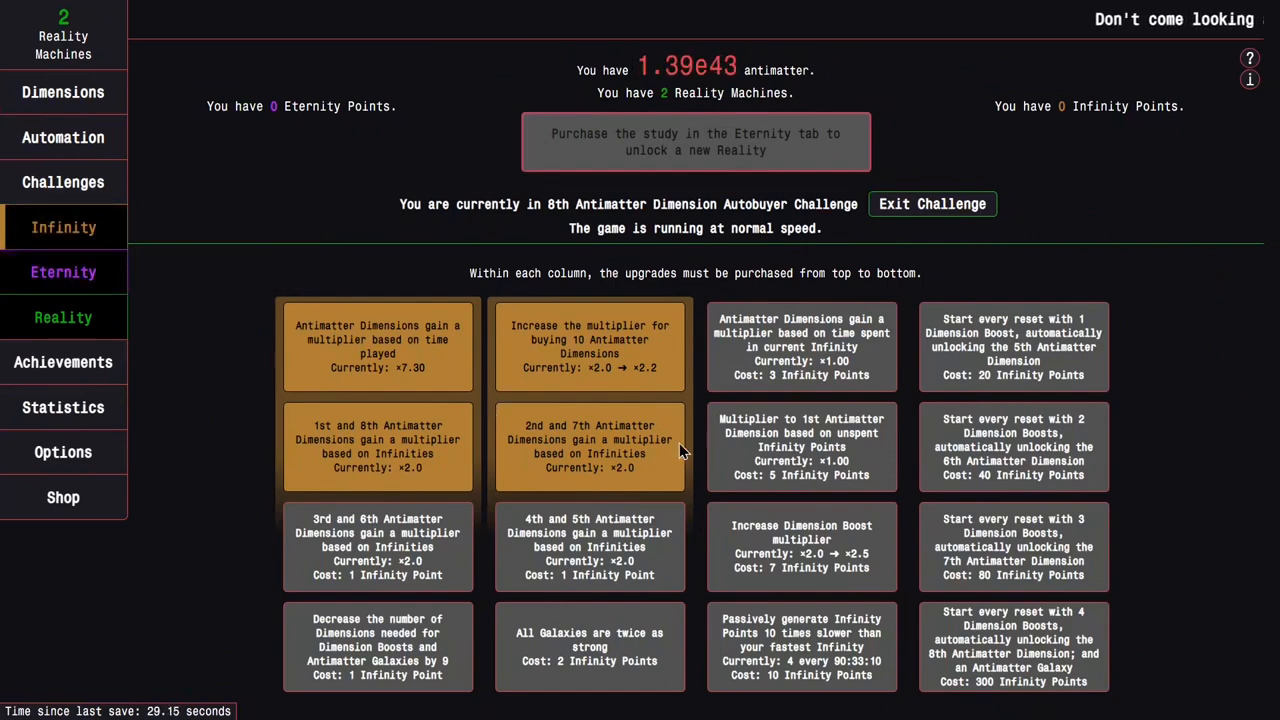
Glance at the glyphs and achievements screens while antimatter builds up
left_click(63, 91)
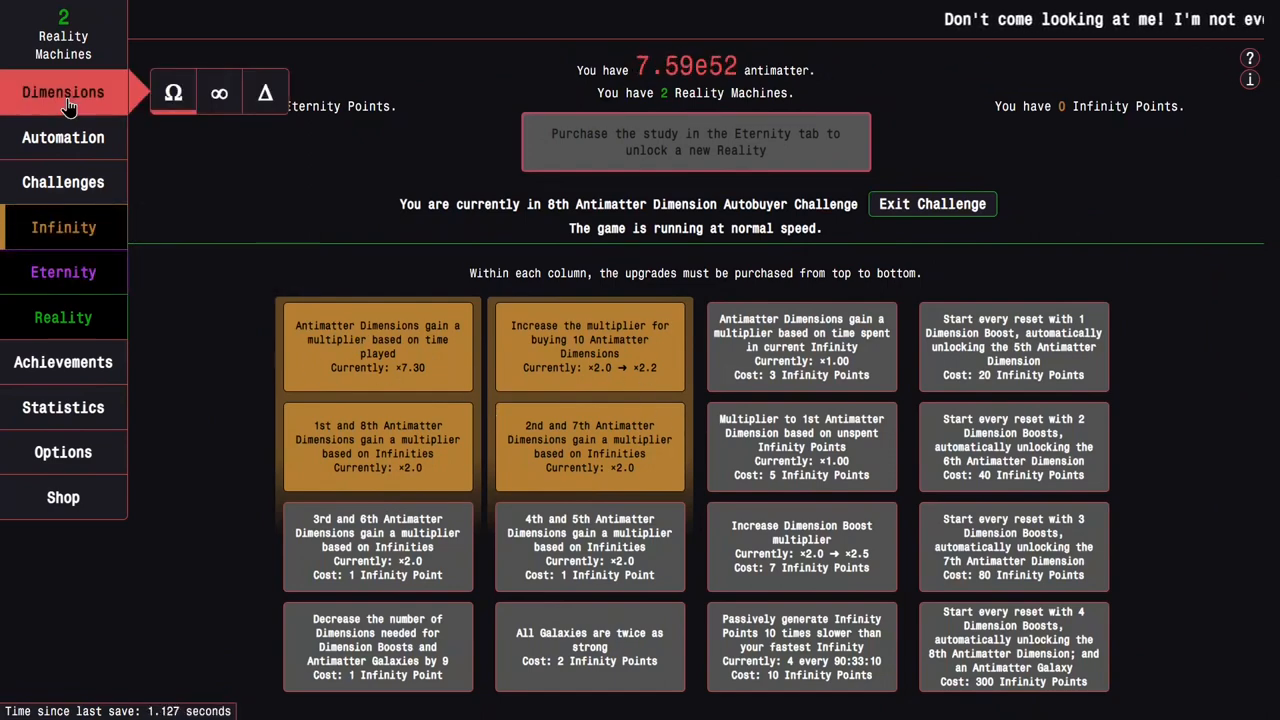
left_click(63, 92)
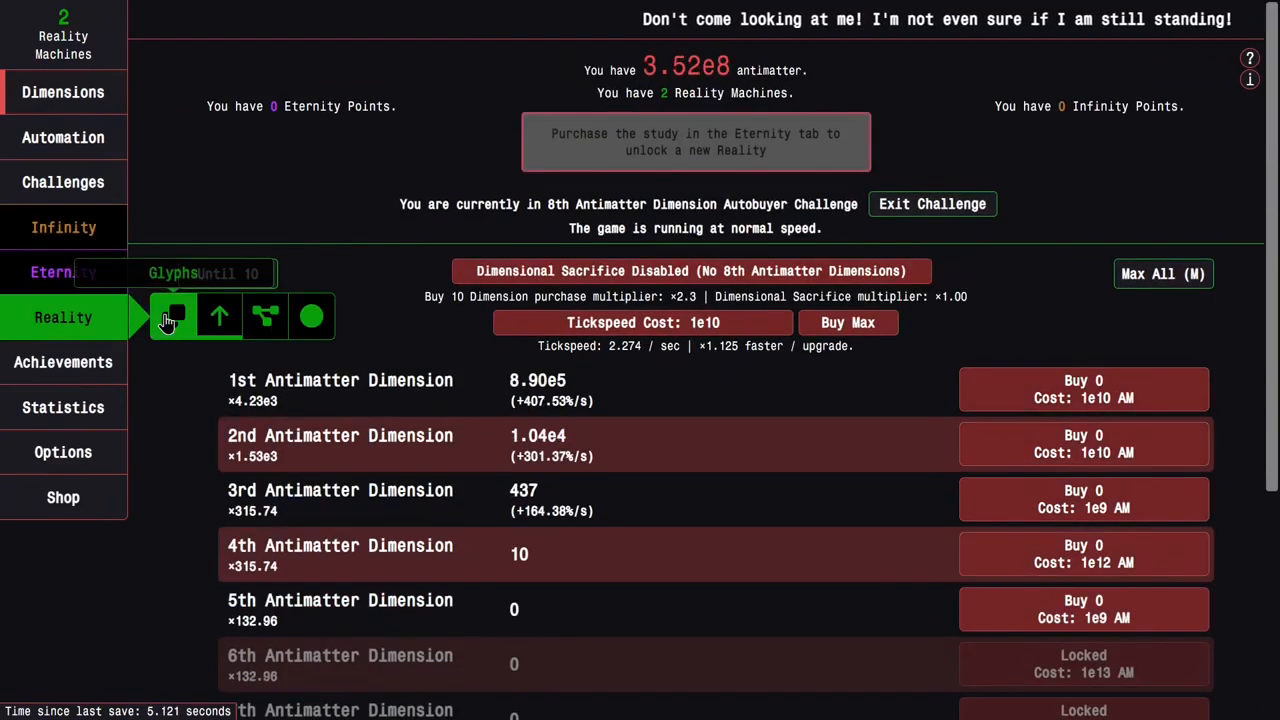
left_click(63, 317)
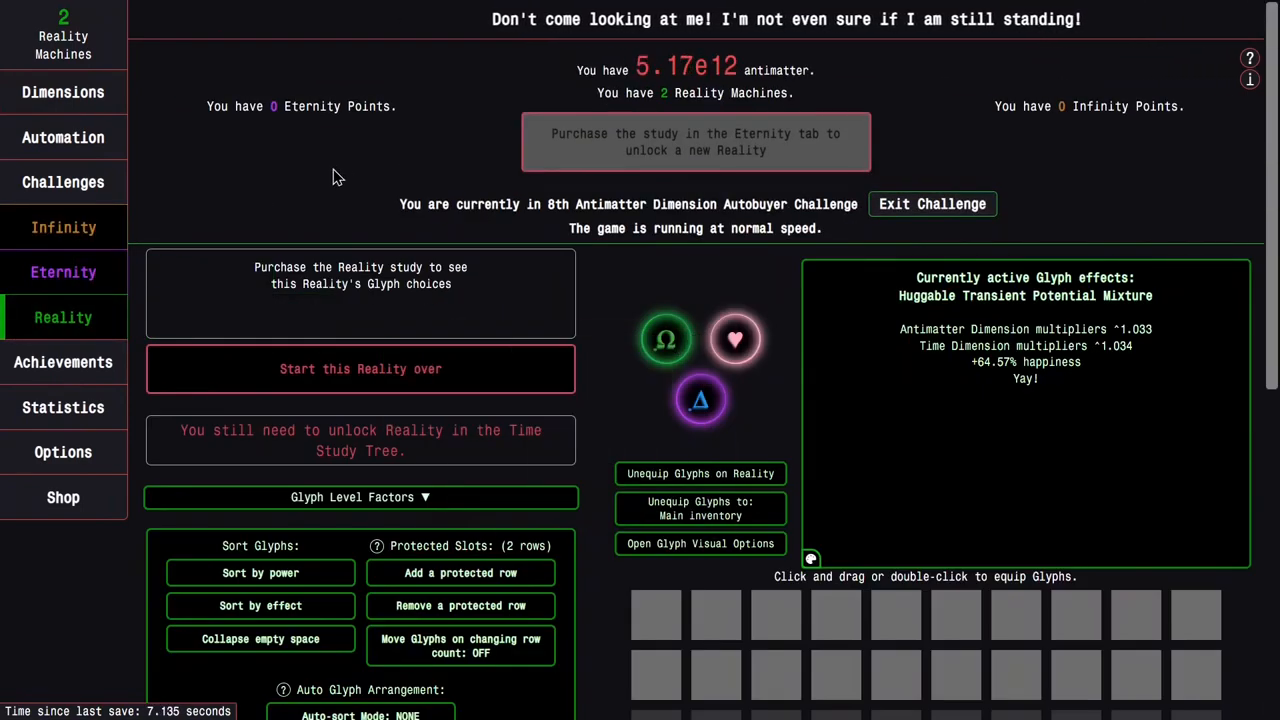
left_click(63, 91)
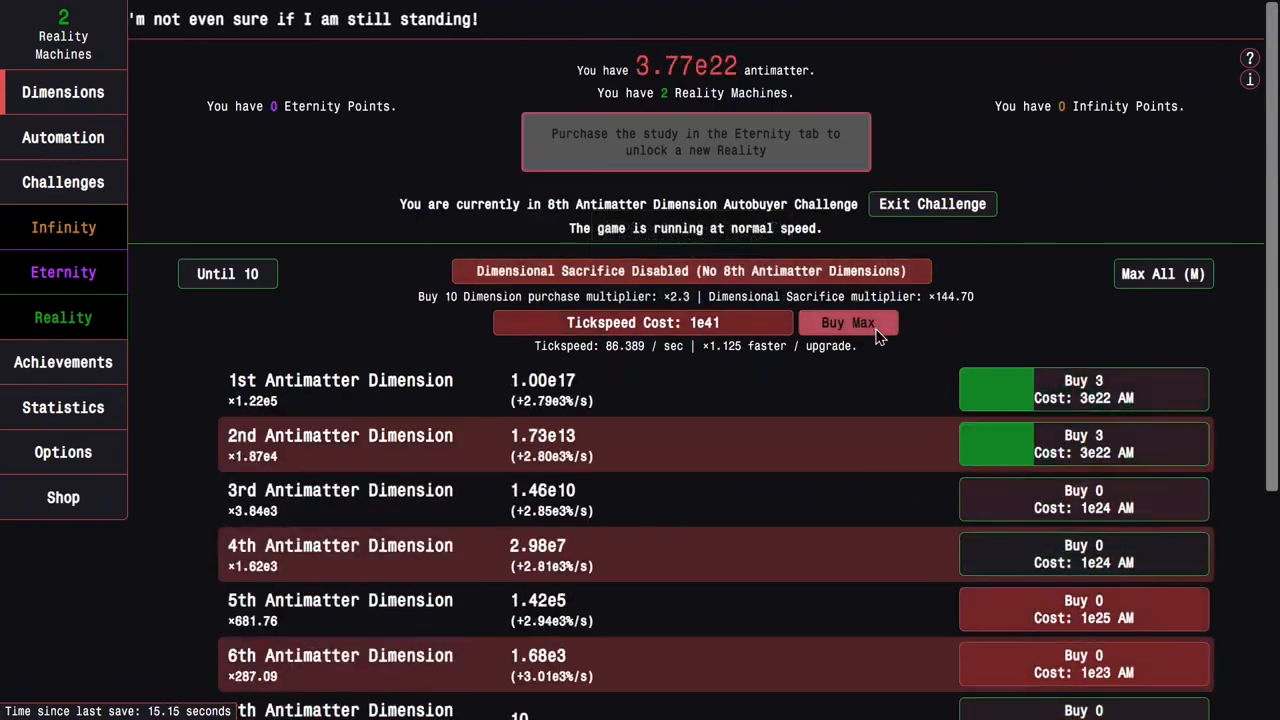
left_click(63, 362)
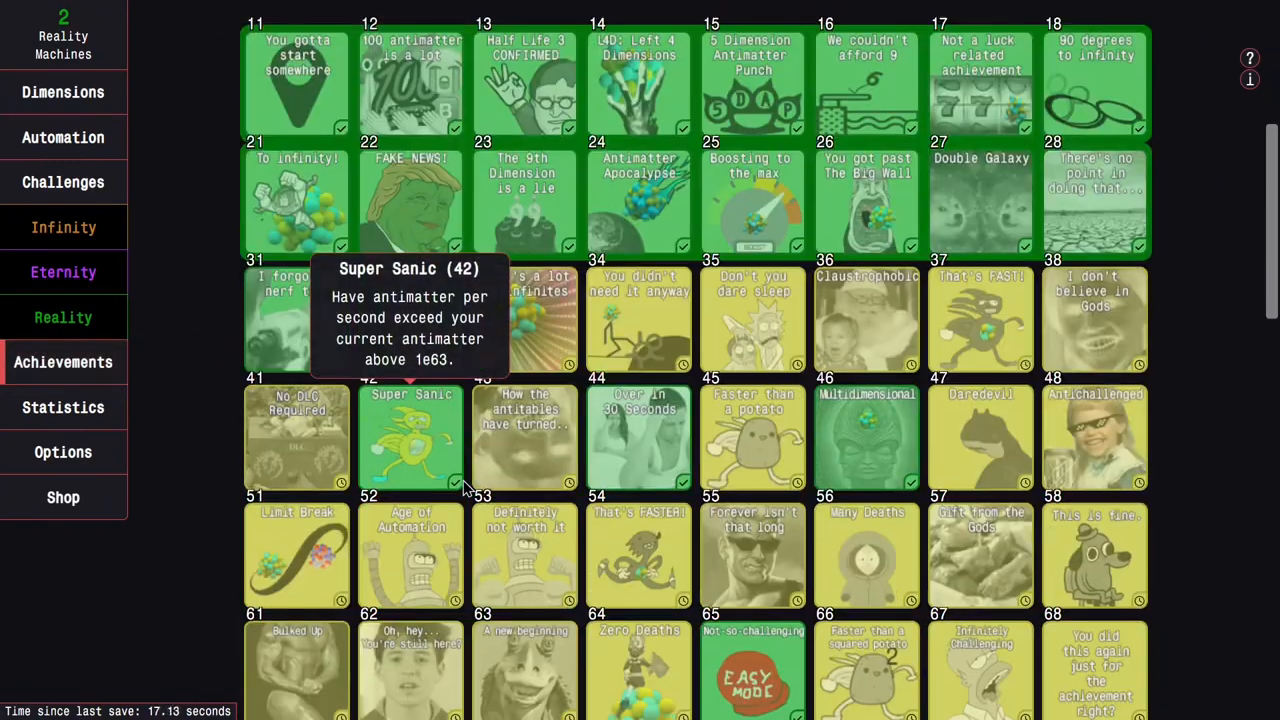
mouse_move(411, 318)
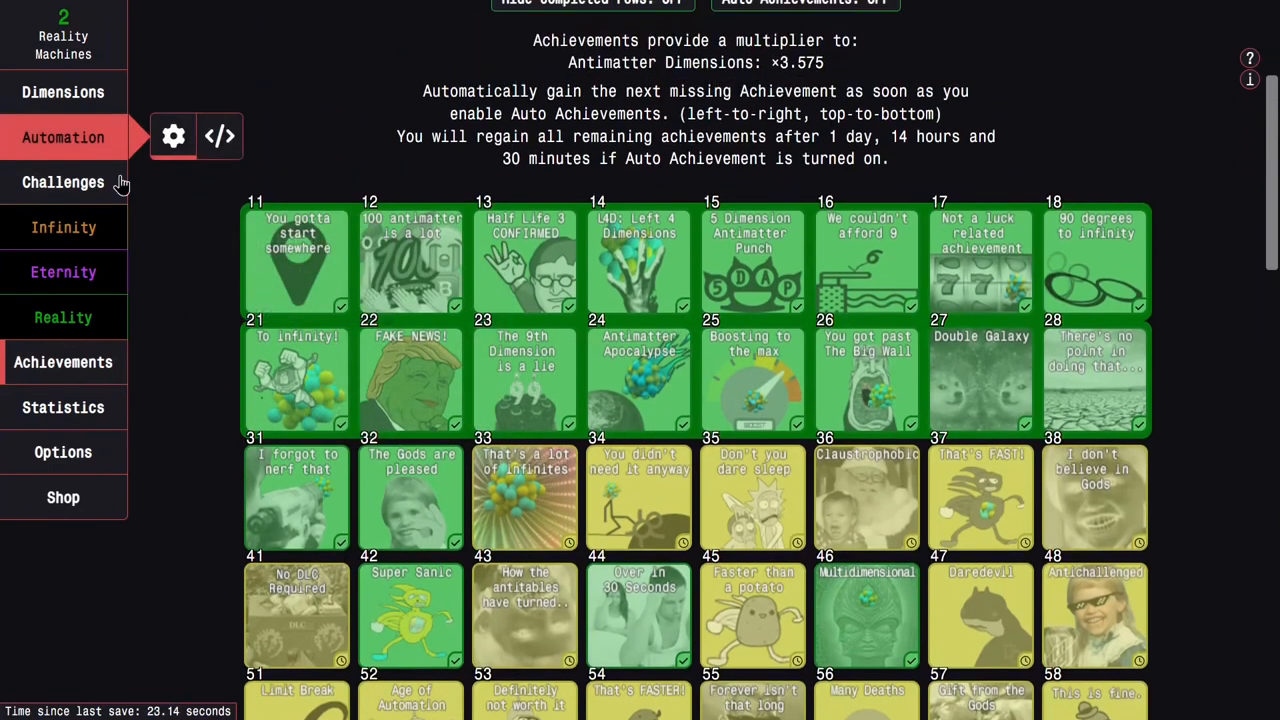
mouse_move(639, 497)
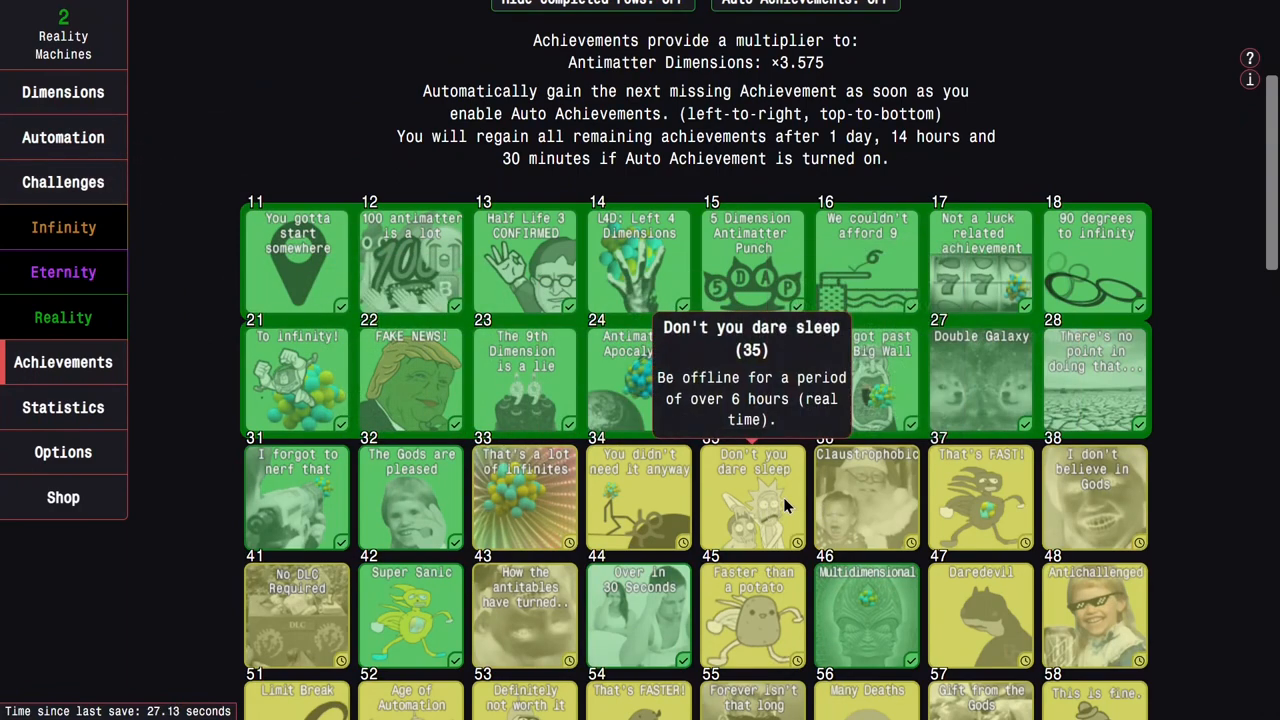
Sacrifice to boost the 8th Dimension, pushing antimatter to infinity
left_click(63, 92)
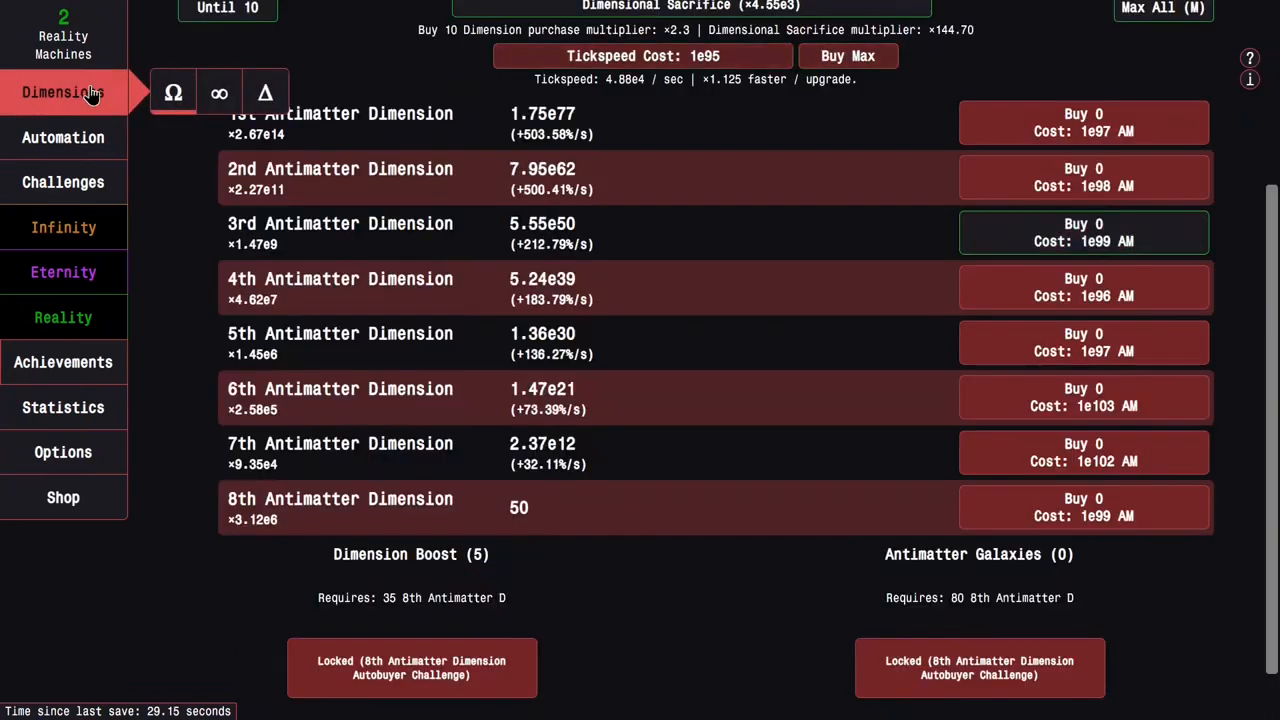
left_click(690, 270)
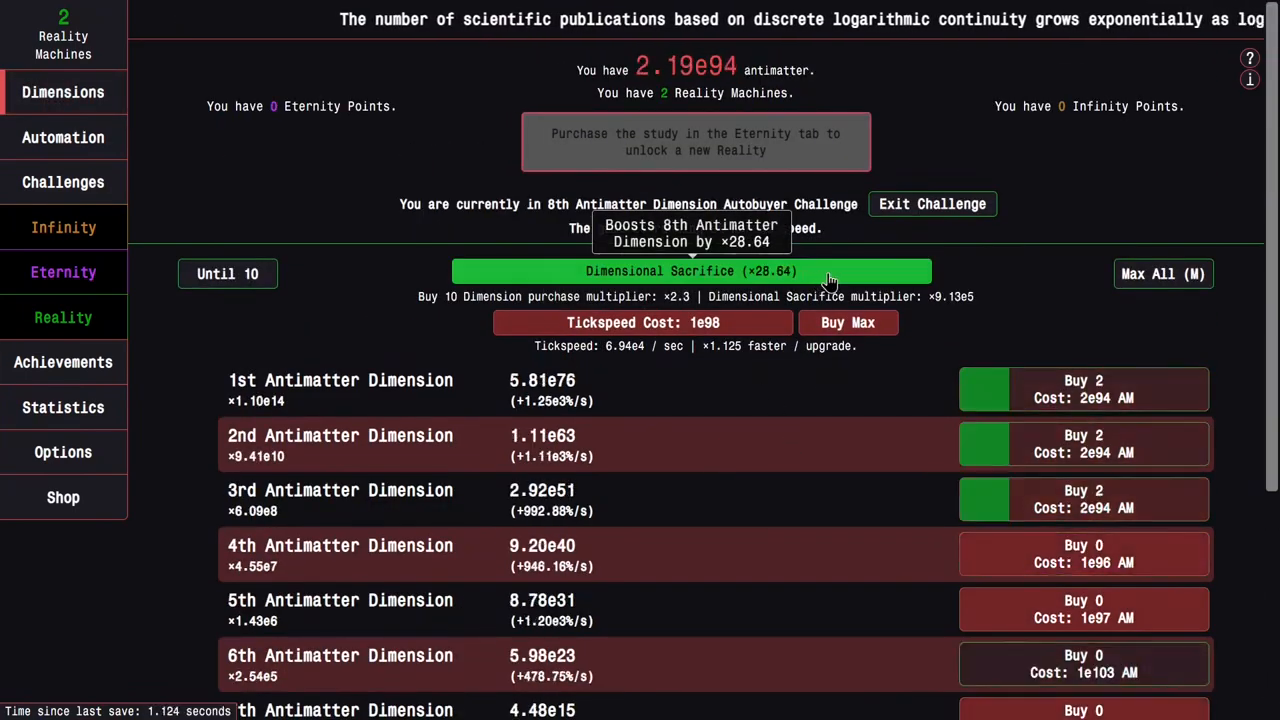
left_click(690, 271)
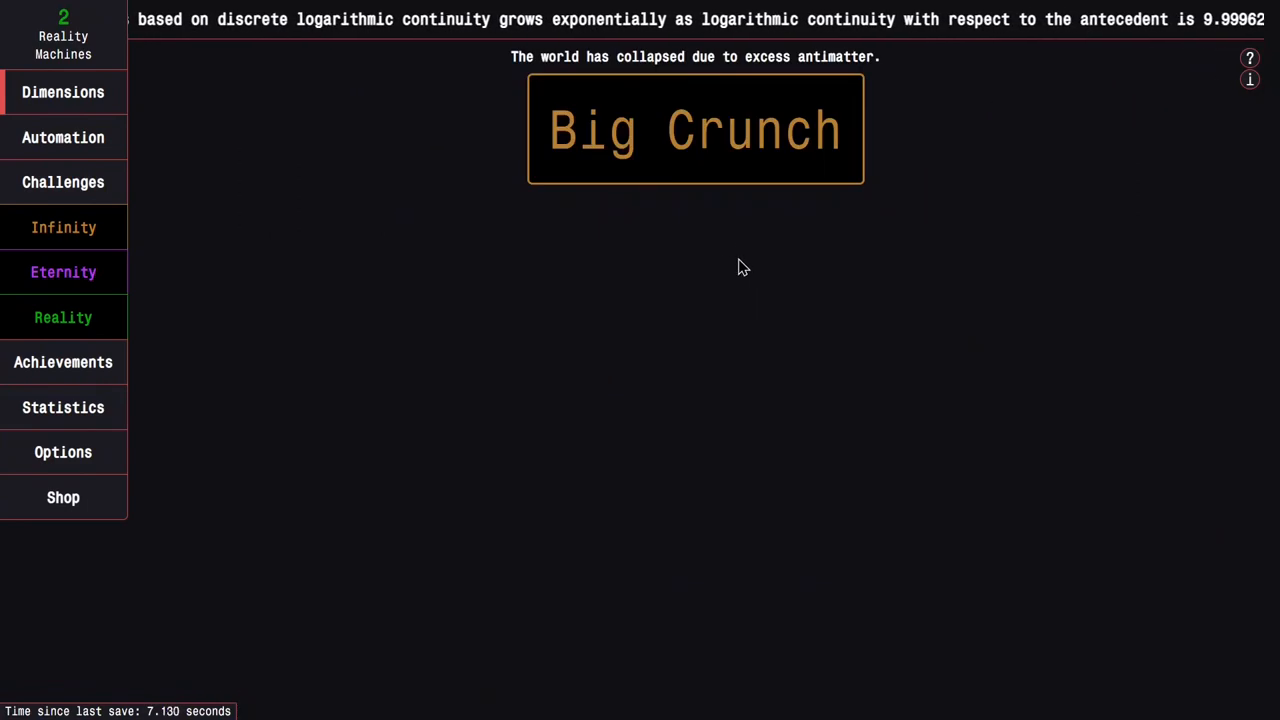
Big Crunch to finish Challenge 8 and review the four newly earned achievements
left_click(694, 129)
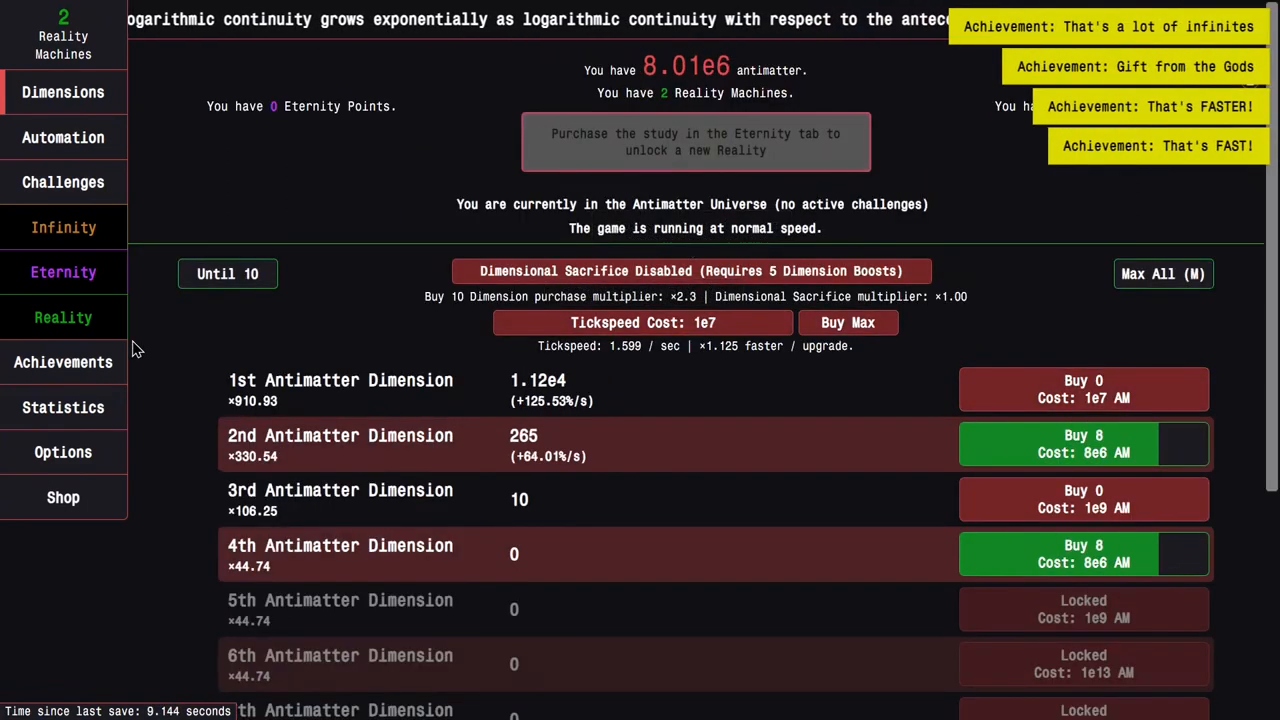
left_click(63, 362)
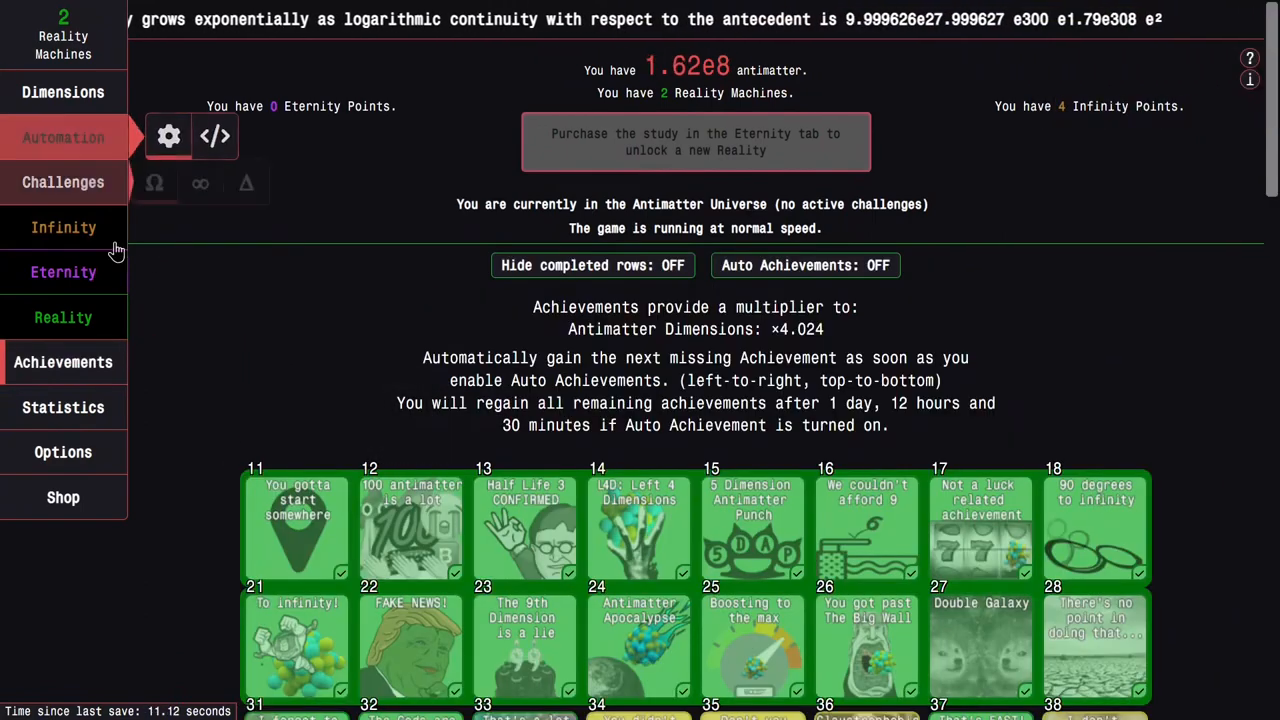
left_click(63, 407)
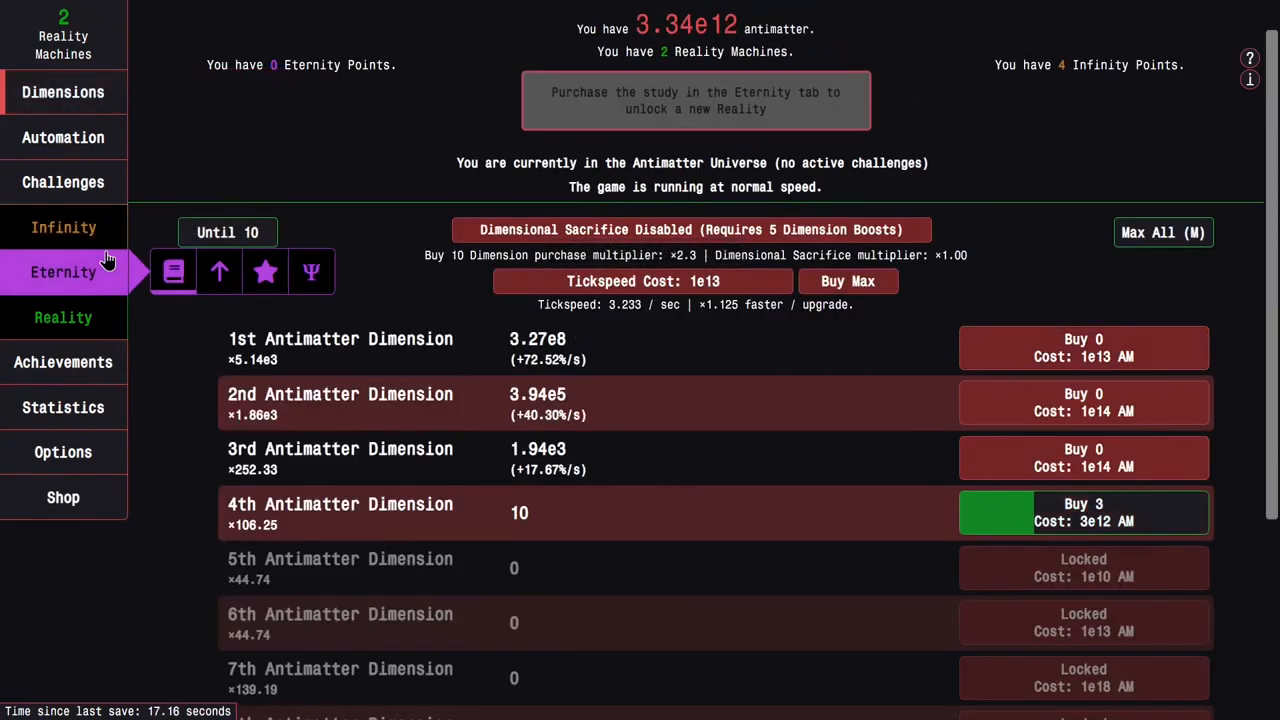
left_click(63, 362)
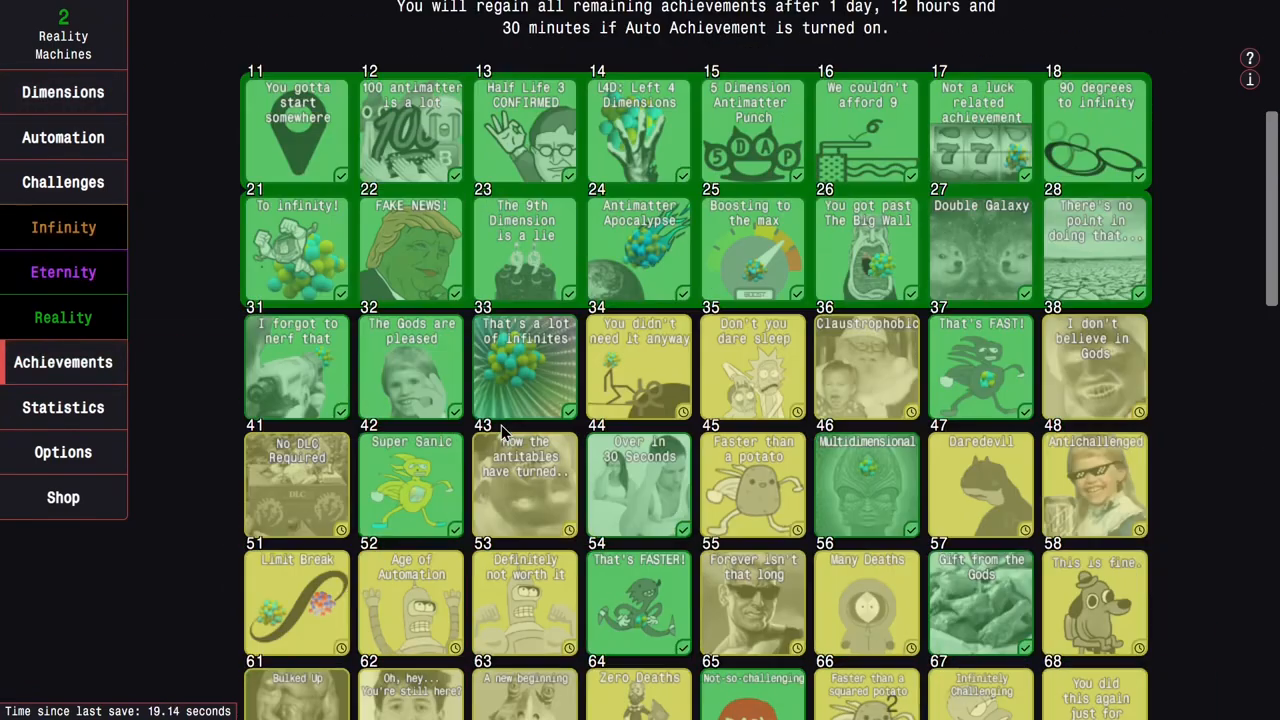
left_click(63, 182)
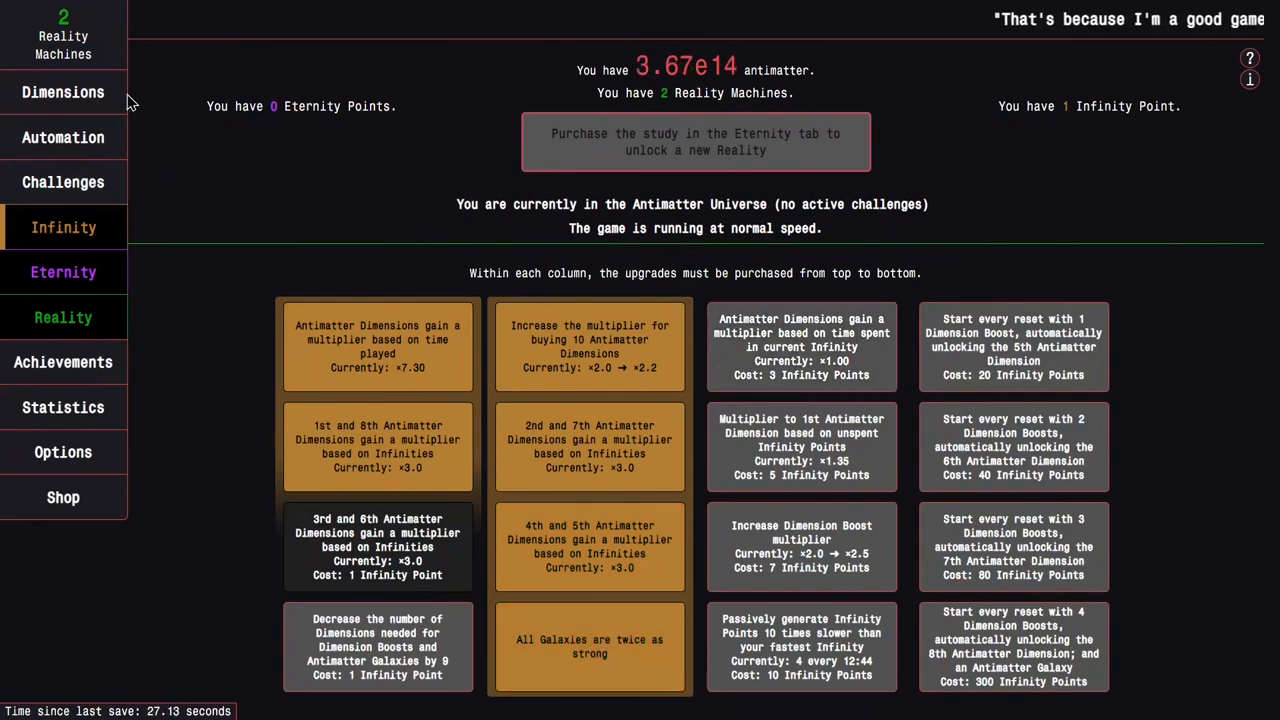
Buy 5th Antimatter Dimensions, check autobuyers and upgrades, and grow to eight Dimension Boosts
left_click(63, 92)
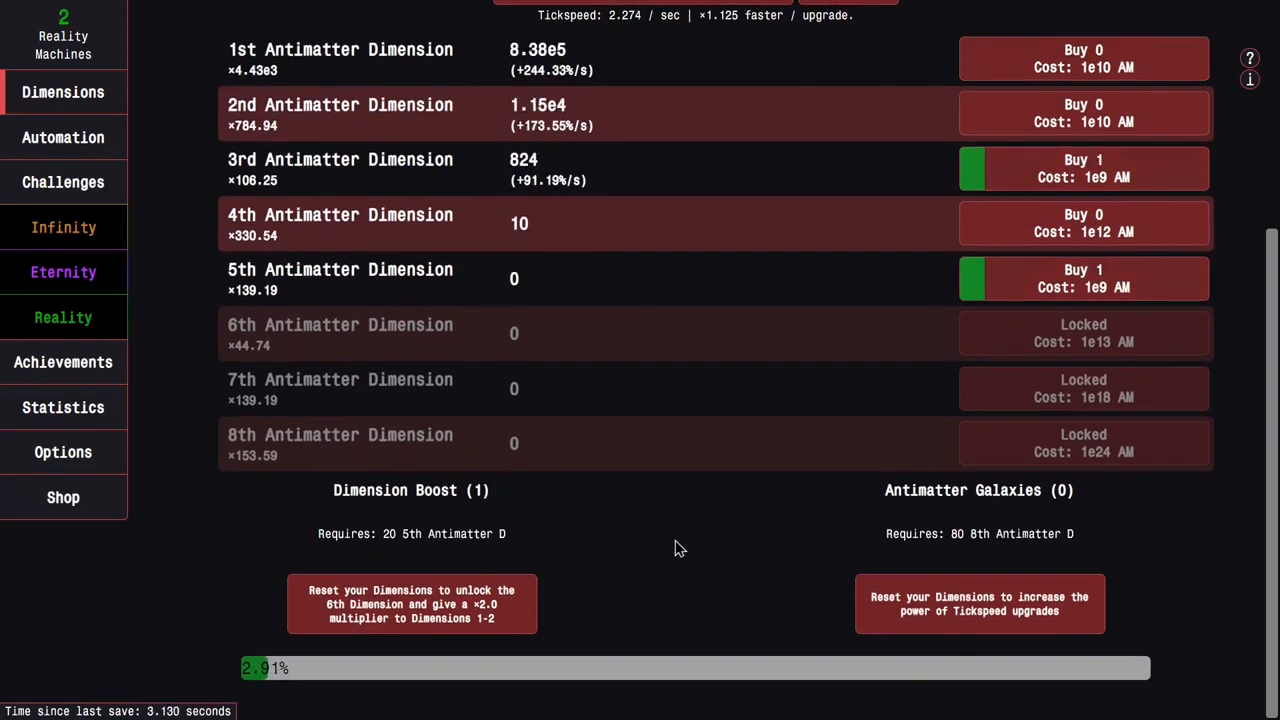
left_click(1083, 278)
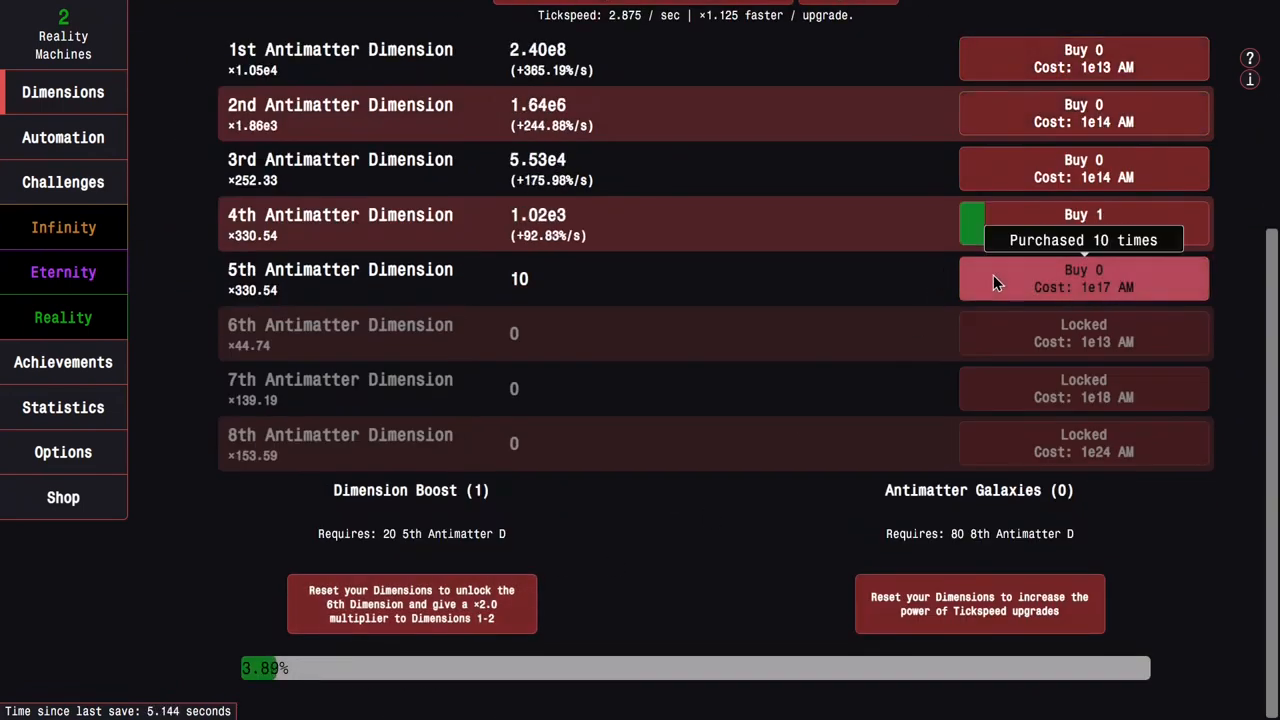
left_click(1083, 170)
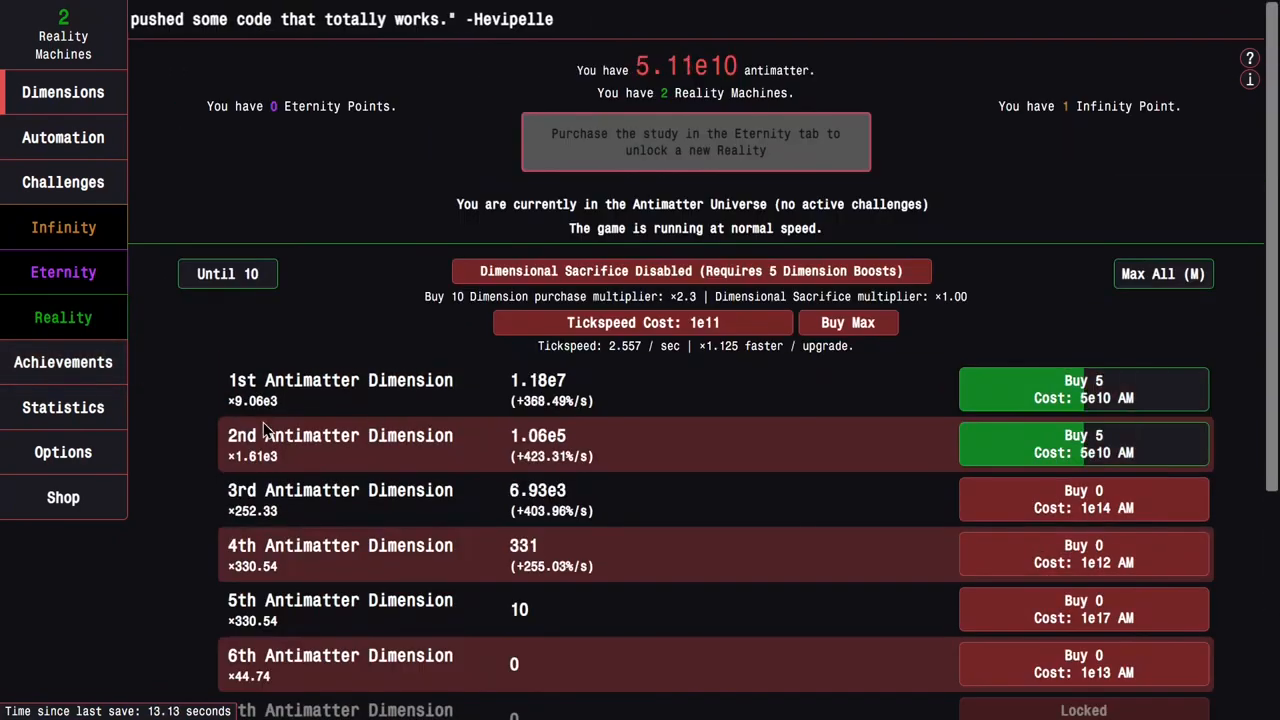
left_click(63, 137)
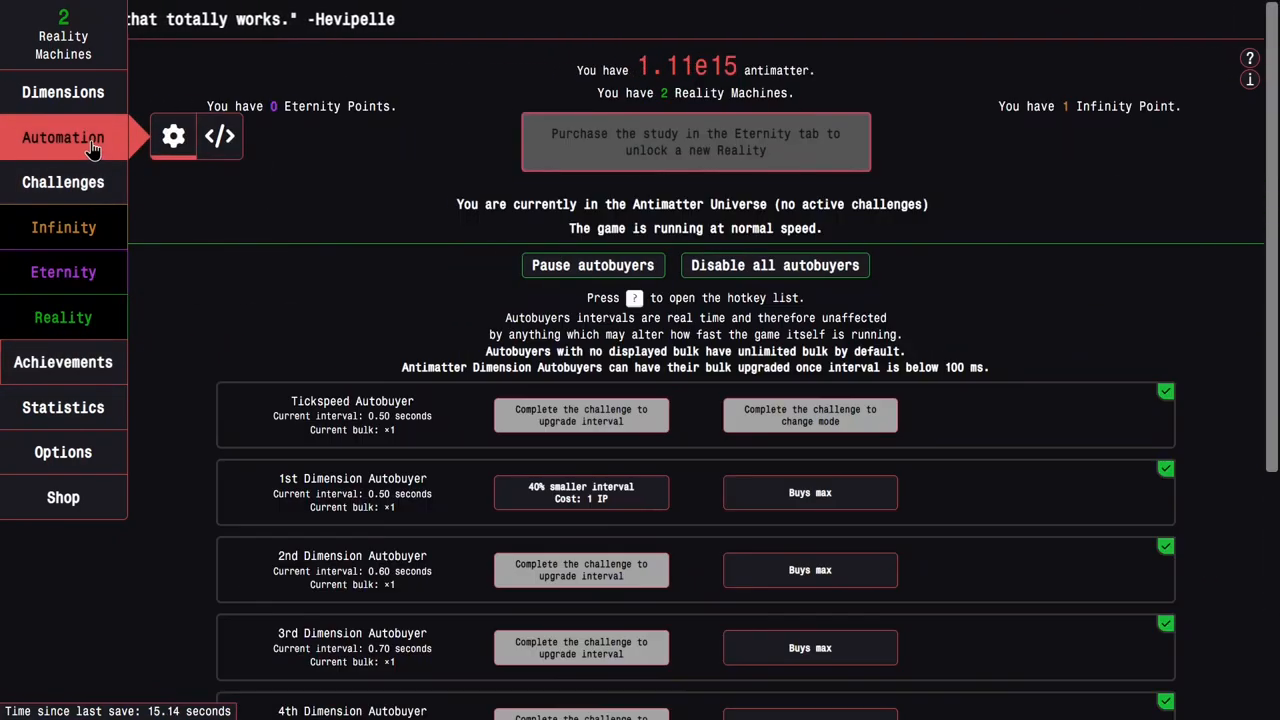
left_click(63, 227)
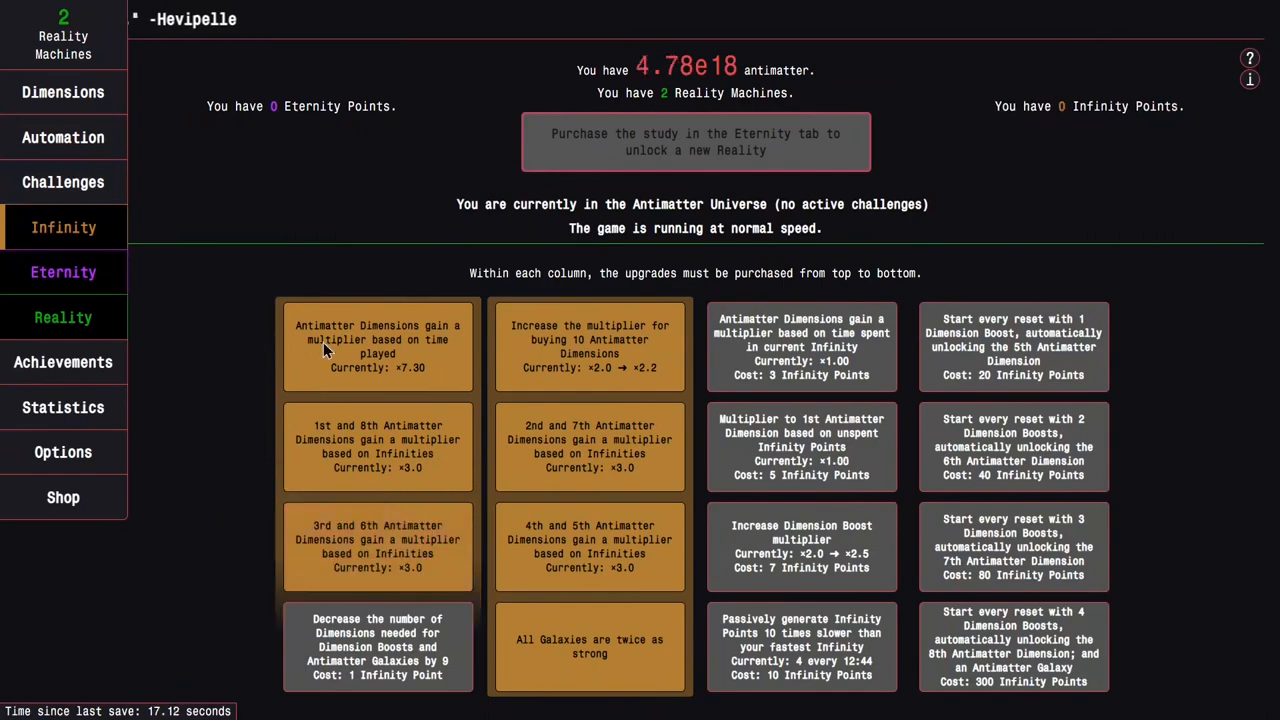
left_click(63, 92)
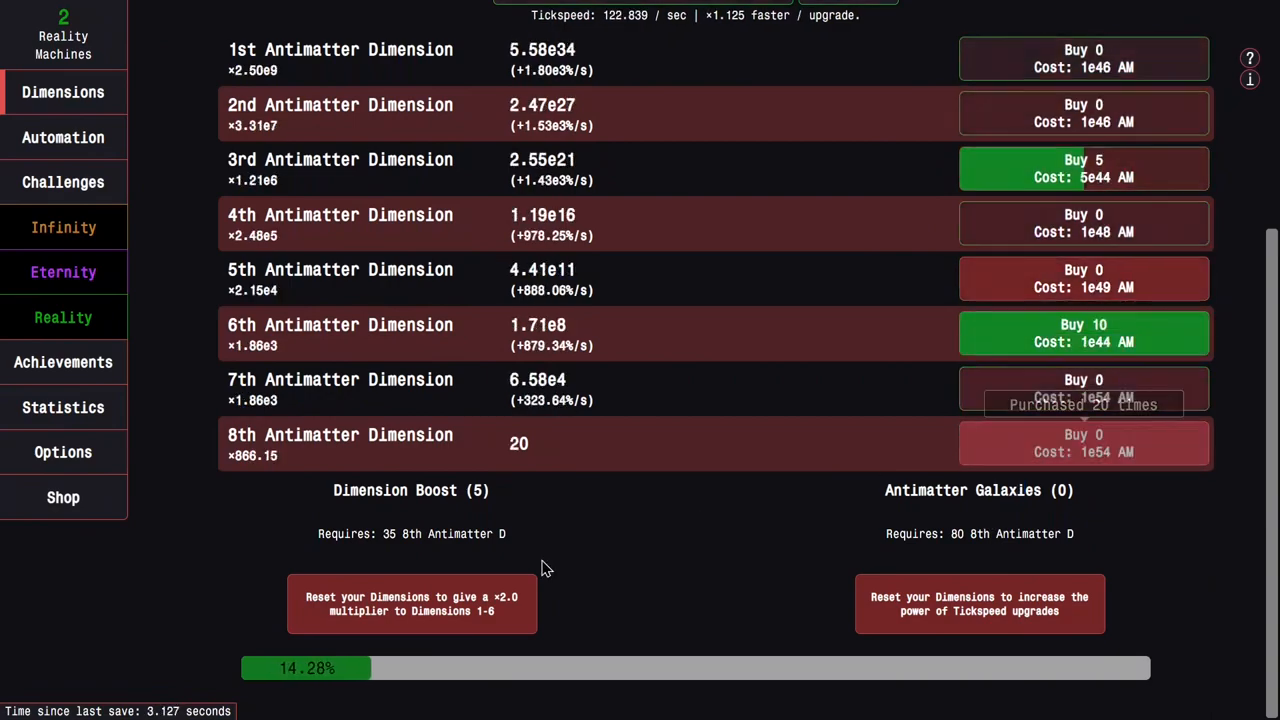
scroll("up", 3)
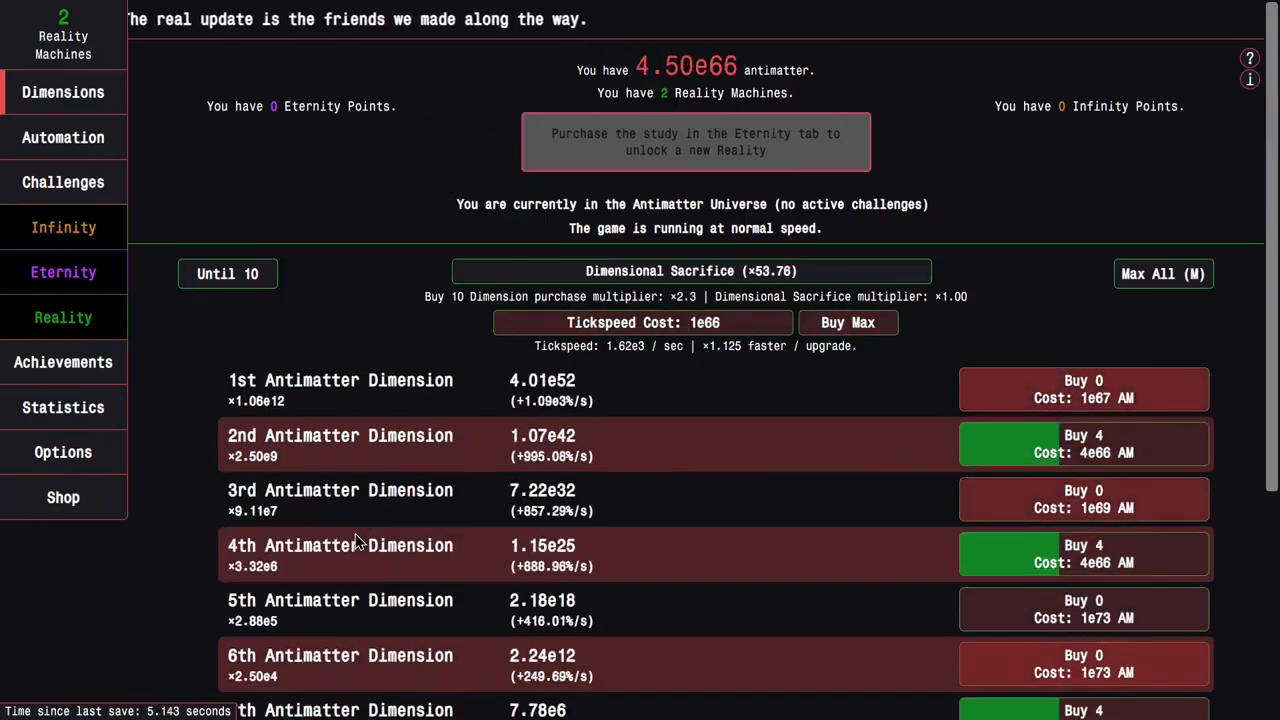
scroll("down", 3)
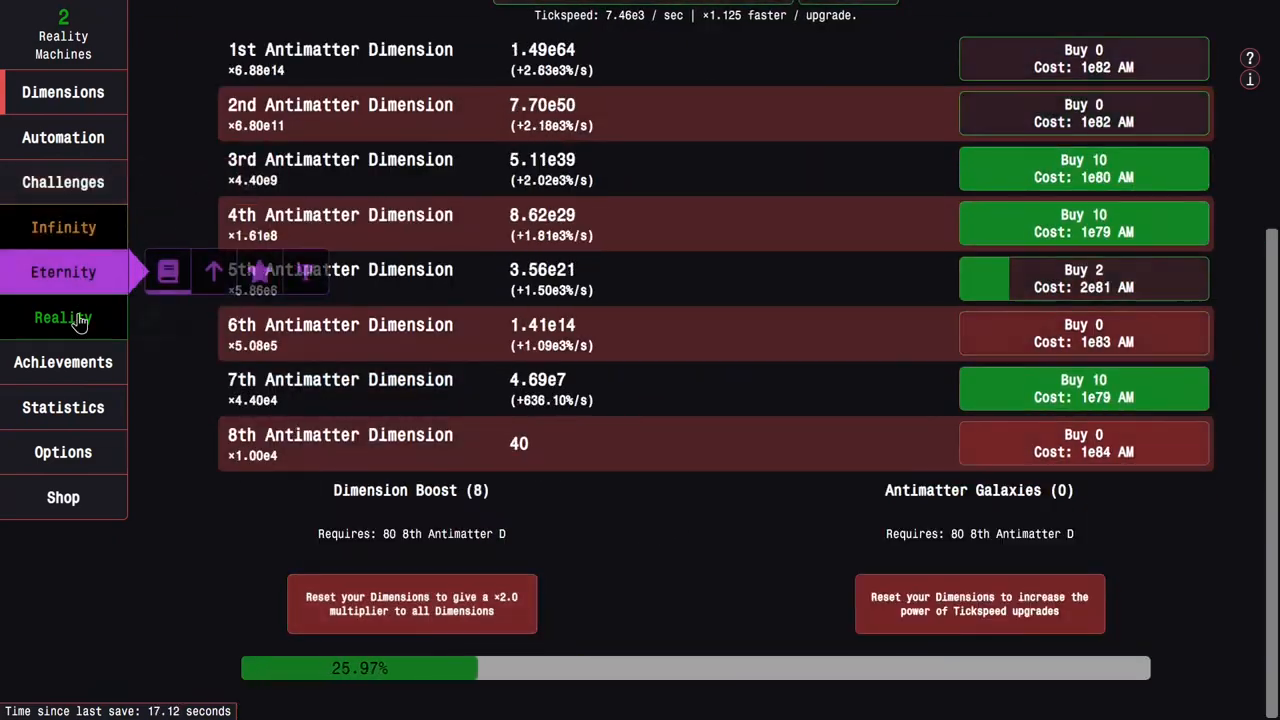
Check achievements, then buy an Antimatter Galaxy and continue the run
left_click(63, 362)
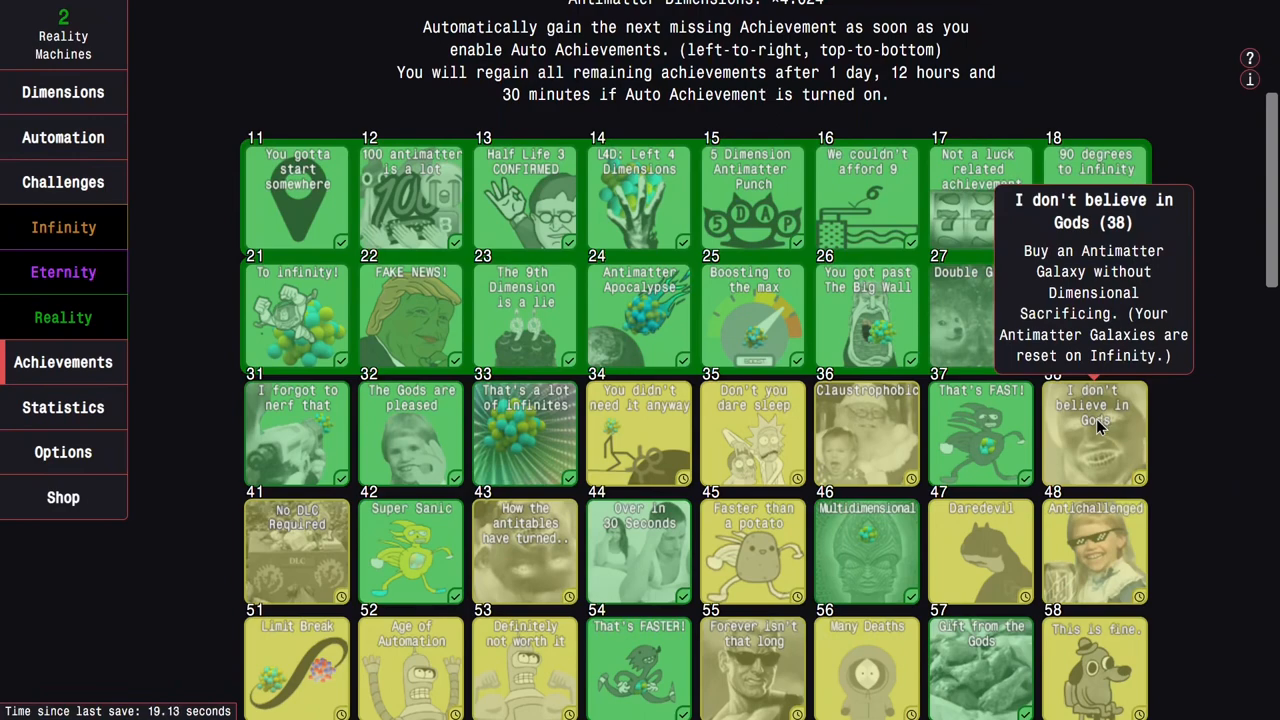
mouse_move(866, 433)
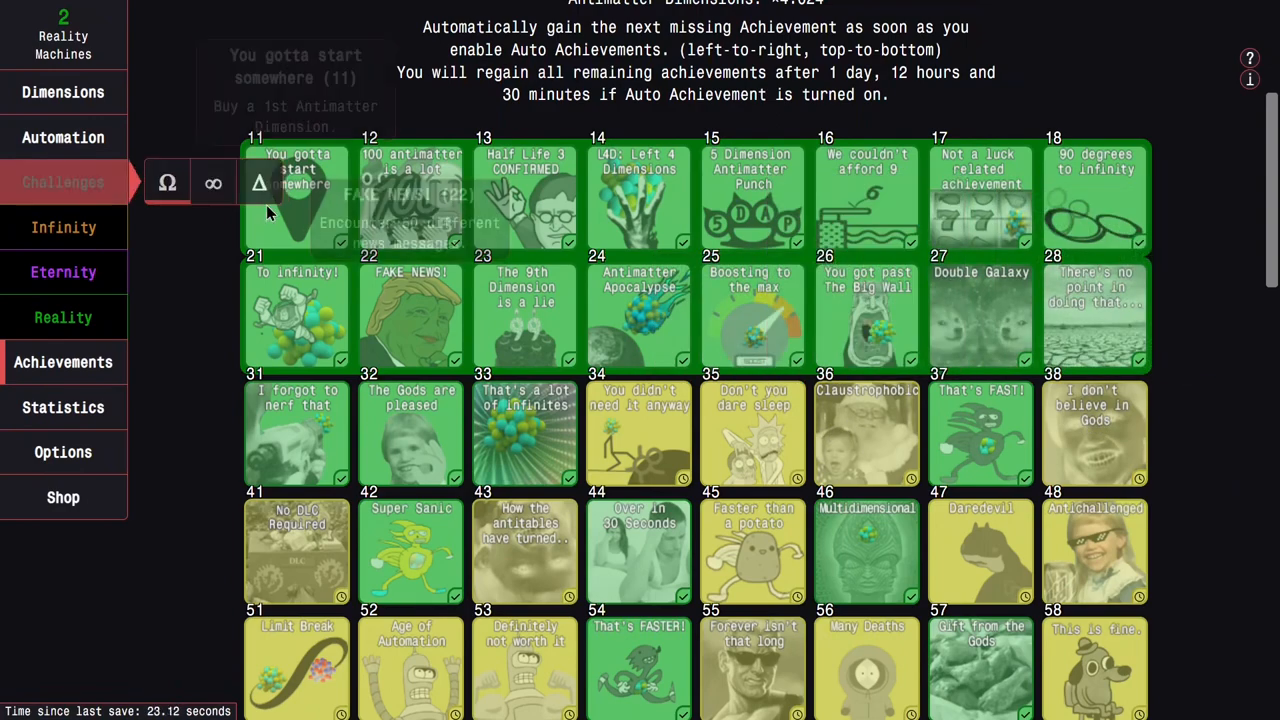
left_click(63, 91)
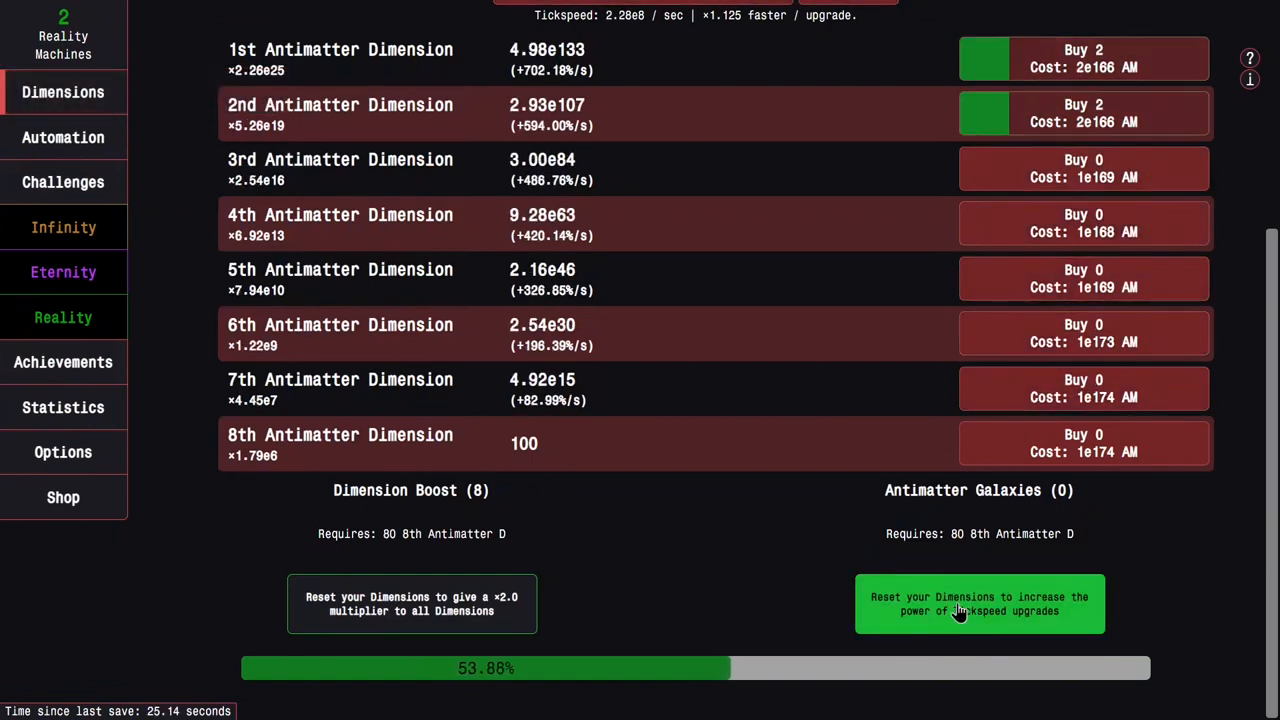
left_click(978, 603)
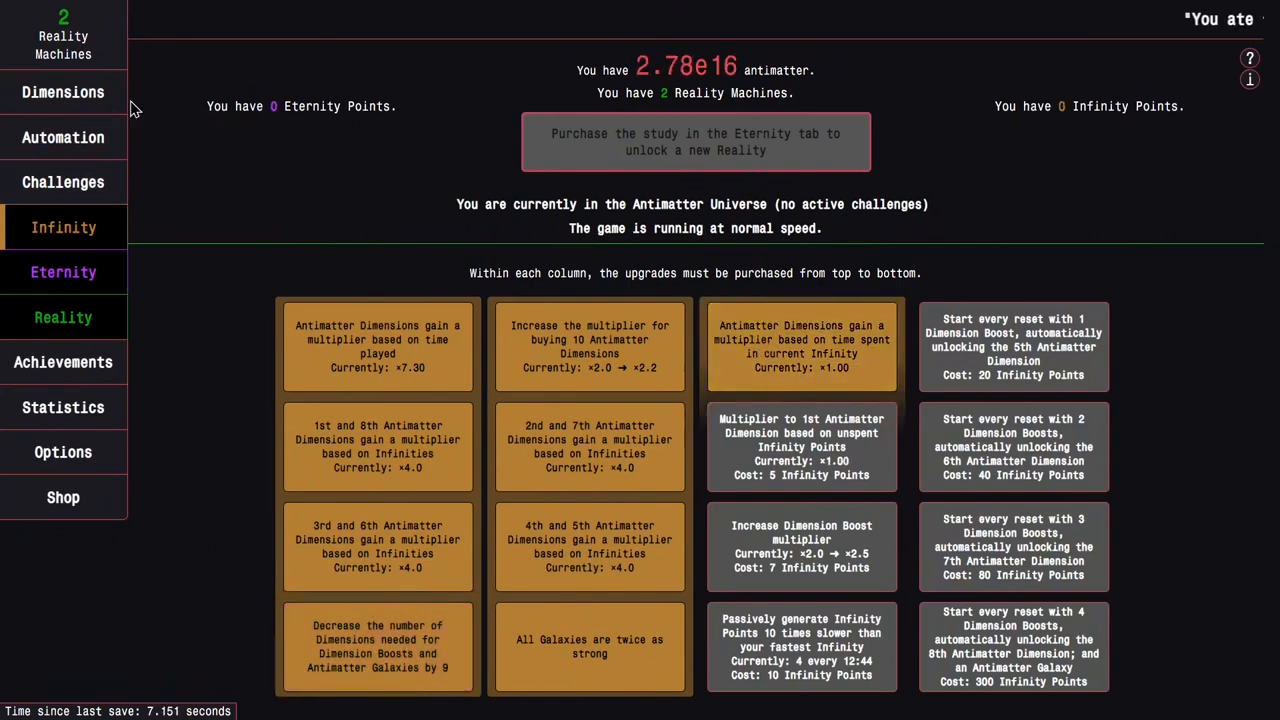
left_click(63, 92)
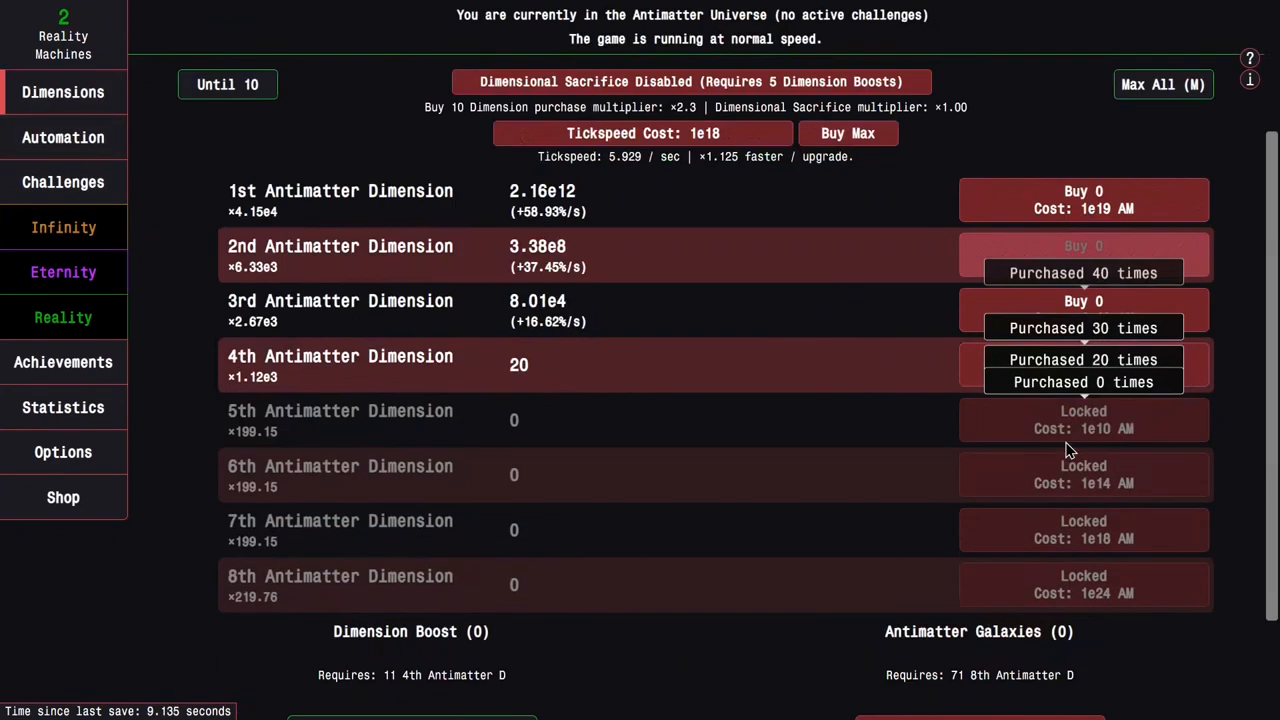
left_click(411, 668)
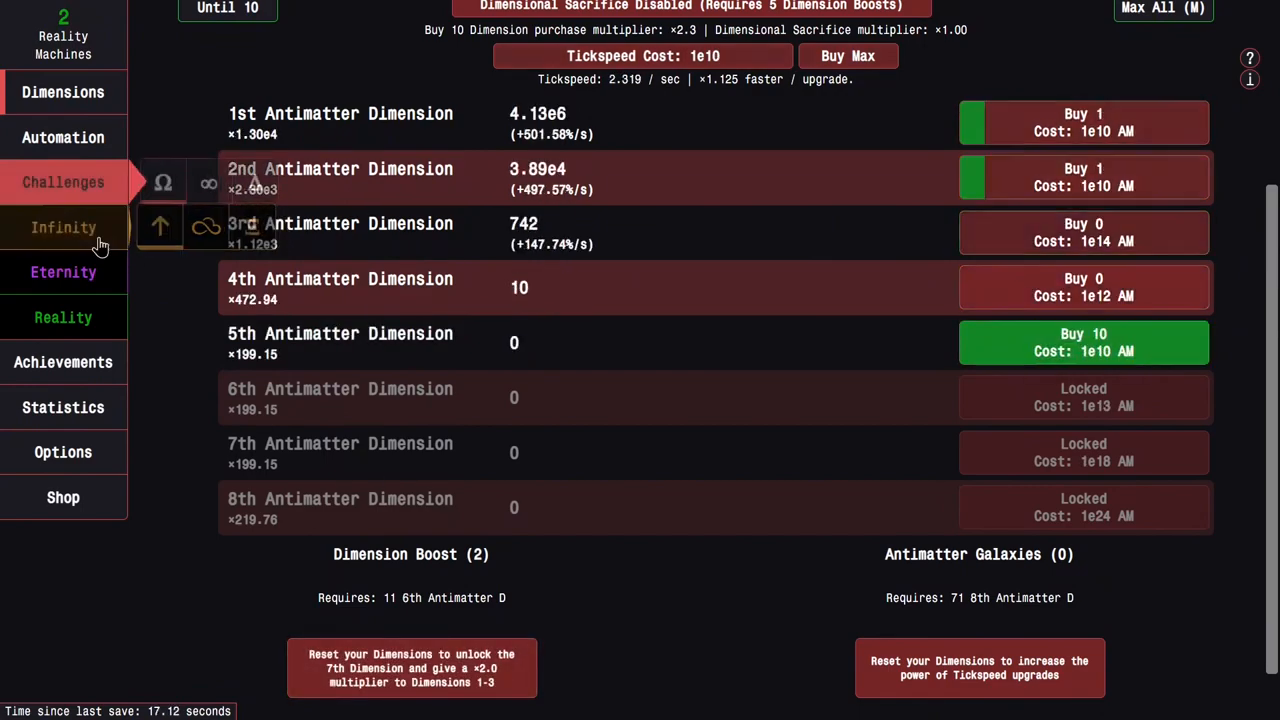
Dimension Boost to unlock the 7th Dimension, then perform a Dimensional Sacrifice
left_click(63, 362)
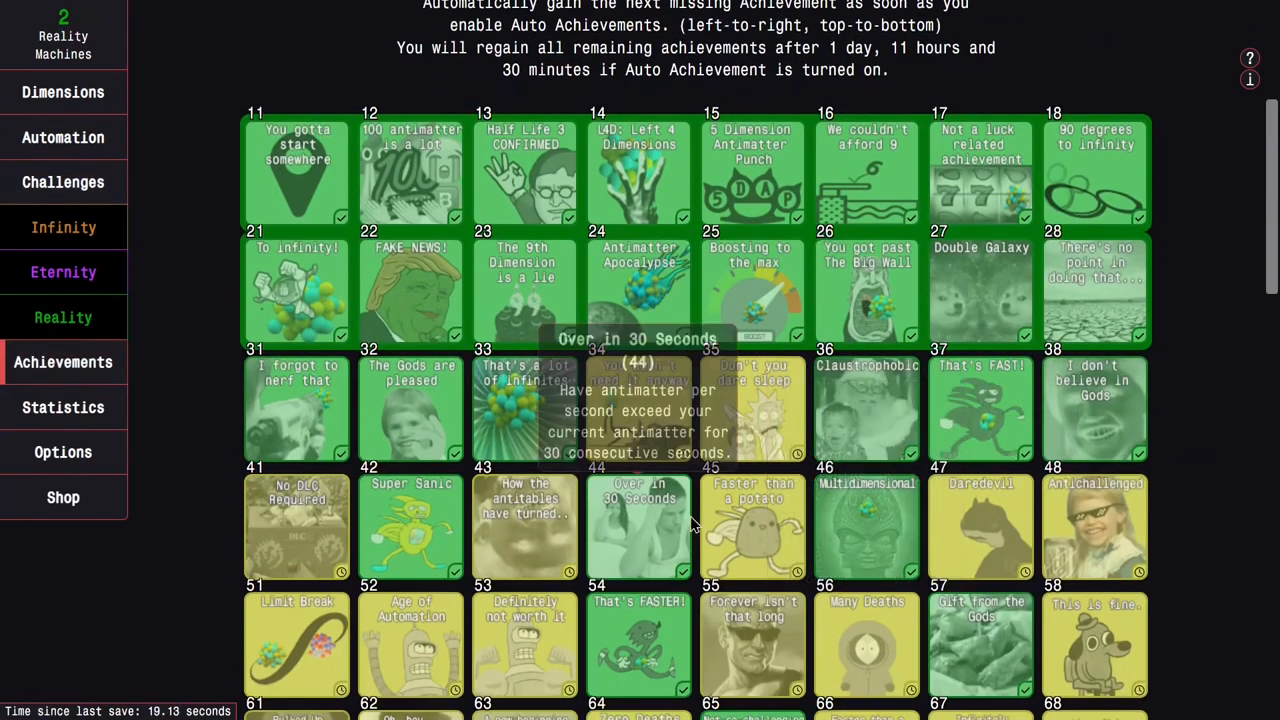
left_click(63, 92)
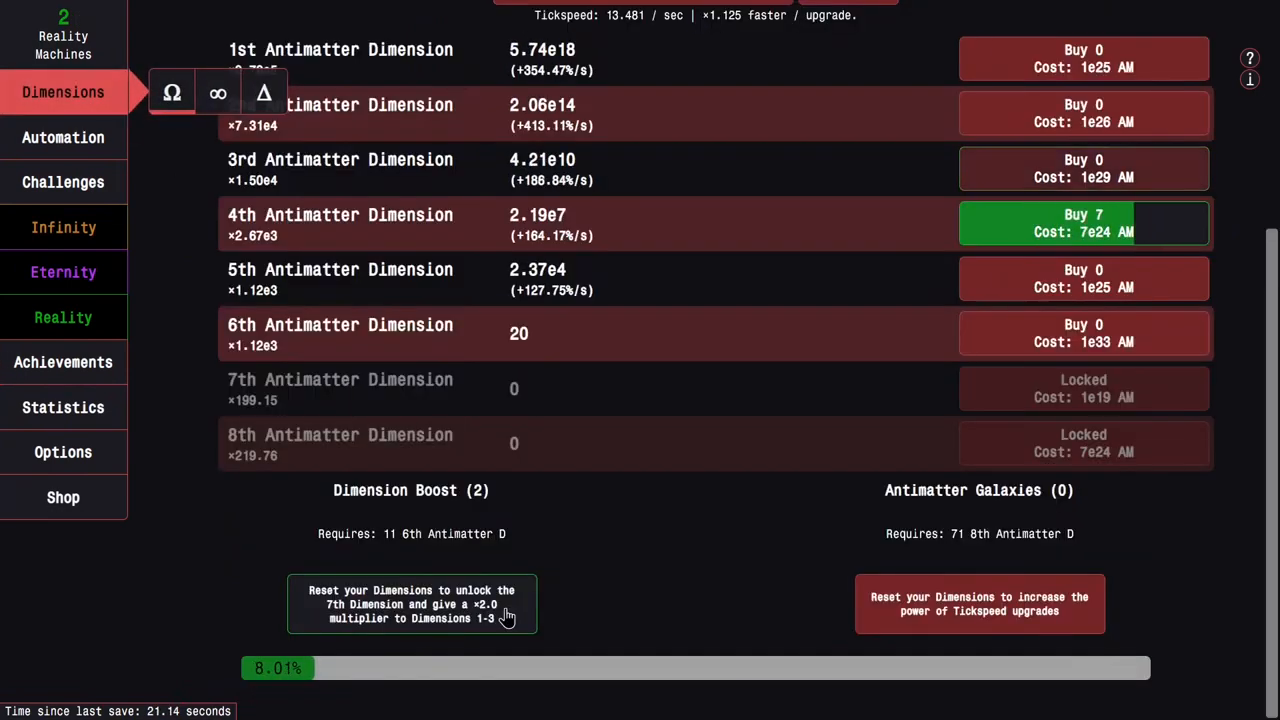
left_click(411, 603)
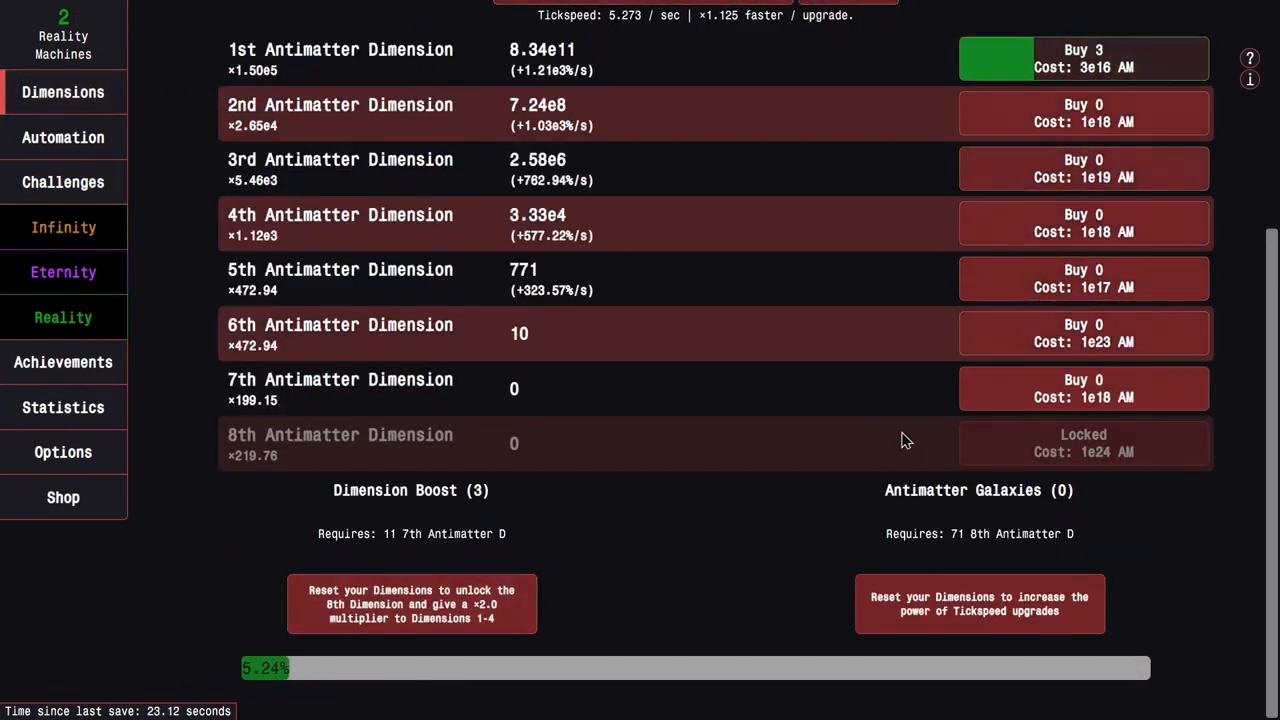
left_click(1083, 388)
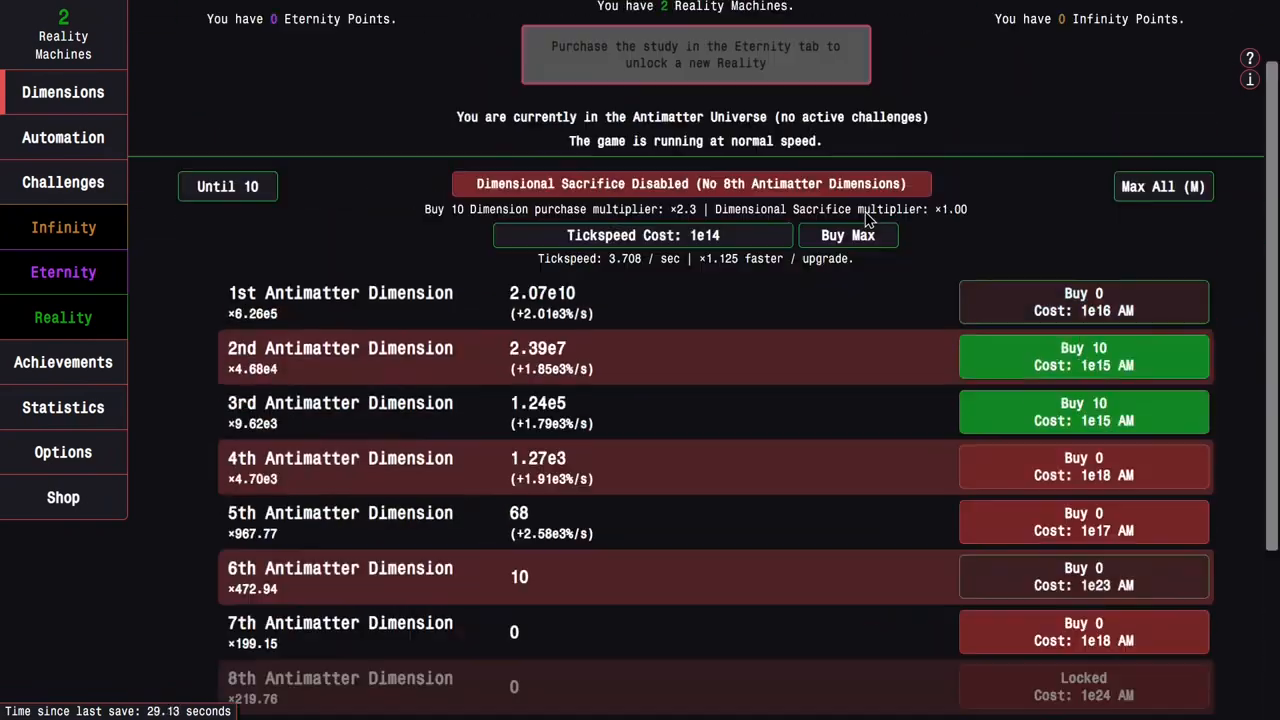
left_click(691, 183)
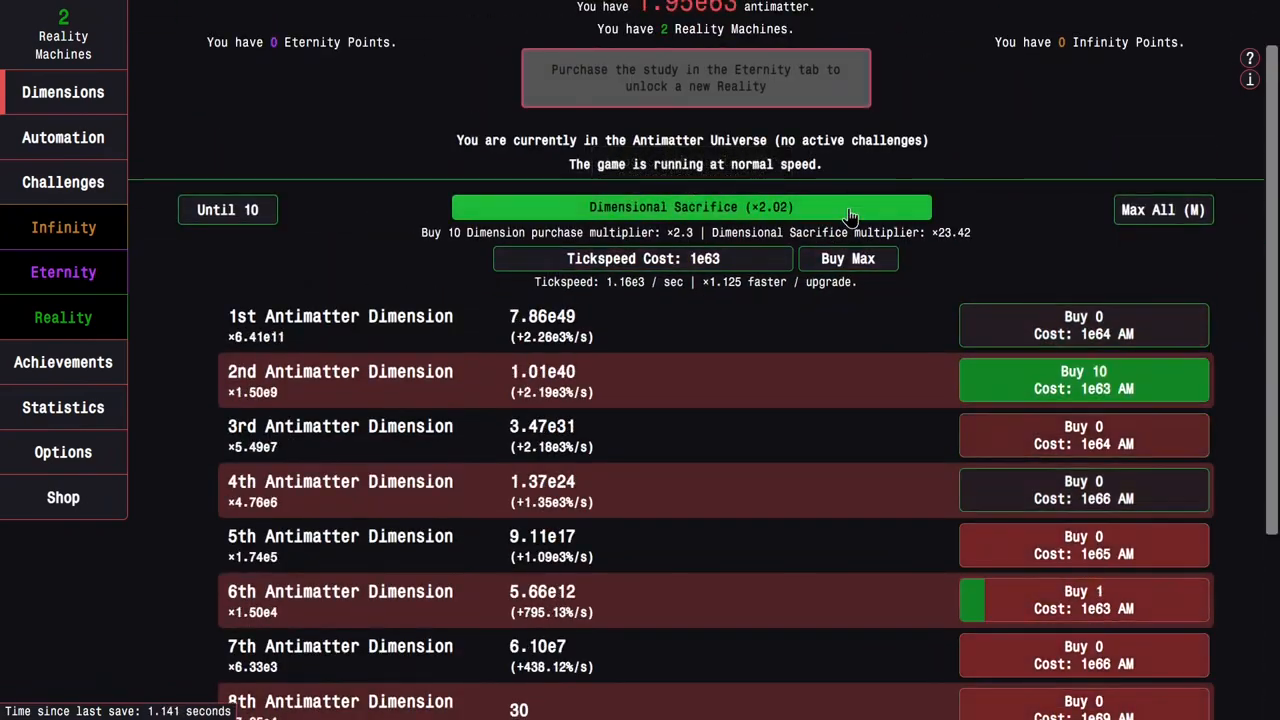
left_click(690, 207)
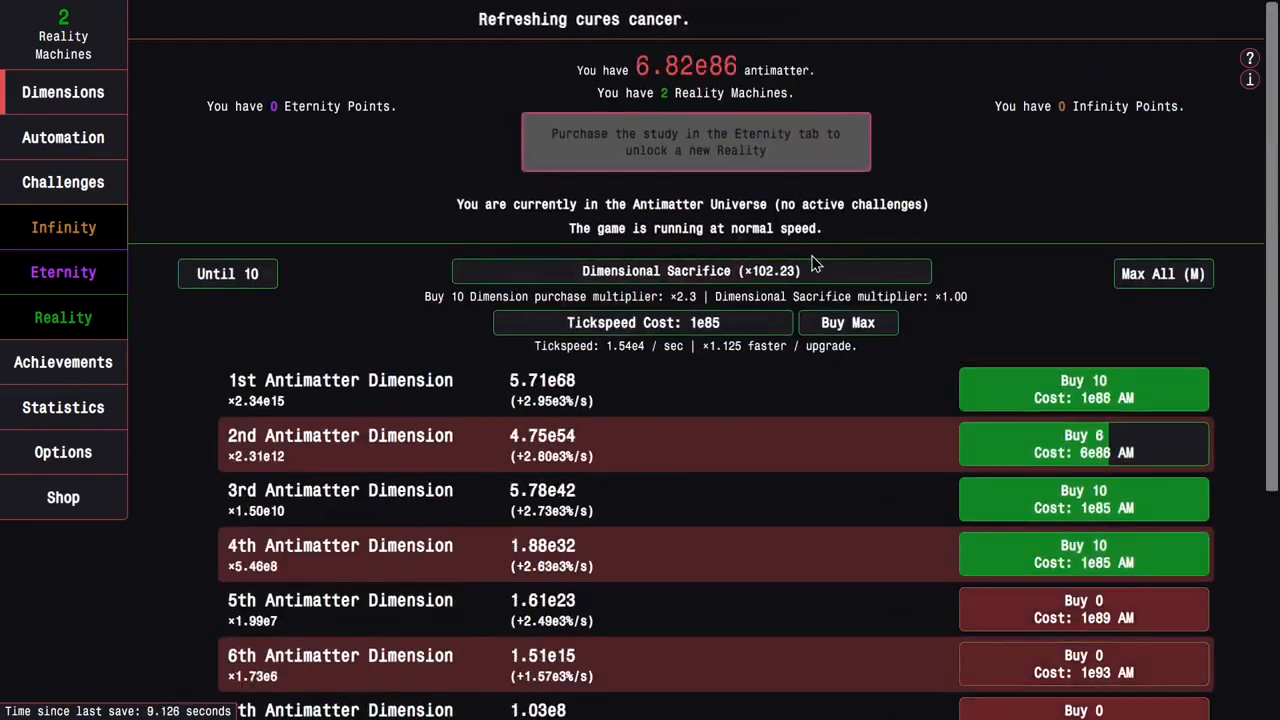
scroll("down", 3)
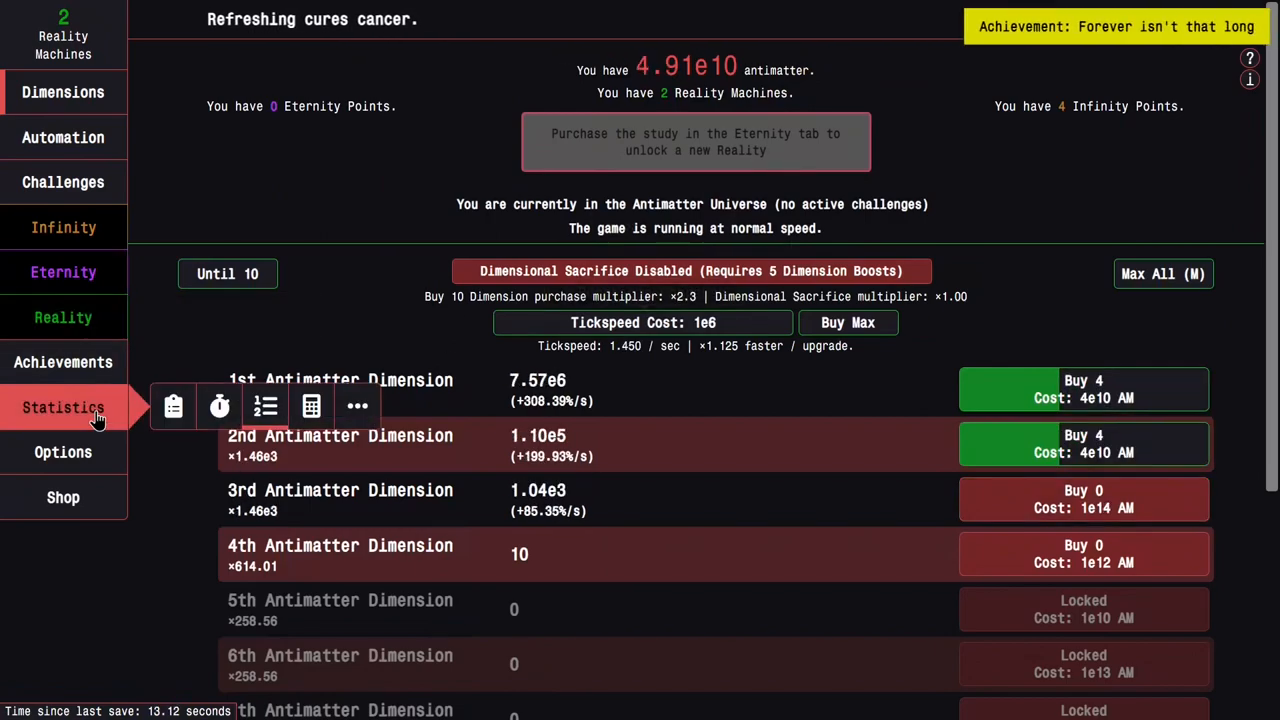
Look over past-run statistics, the Infinity upgrades and the Normal Challenges list
left_click(63, 407)
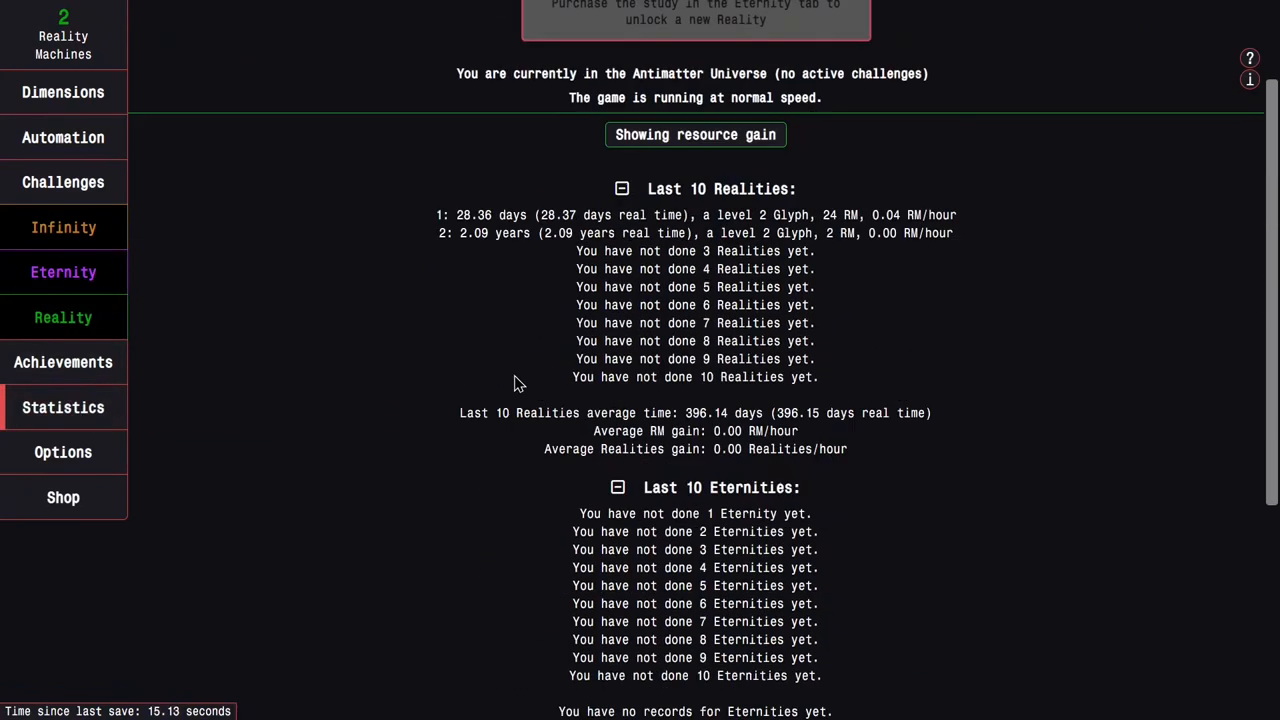
left_click(63, 91)
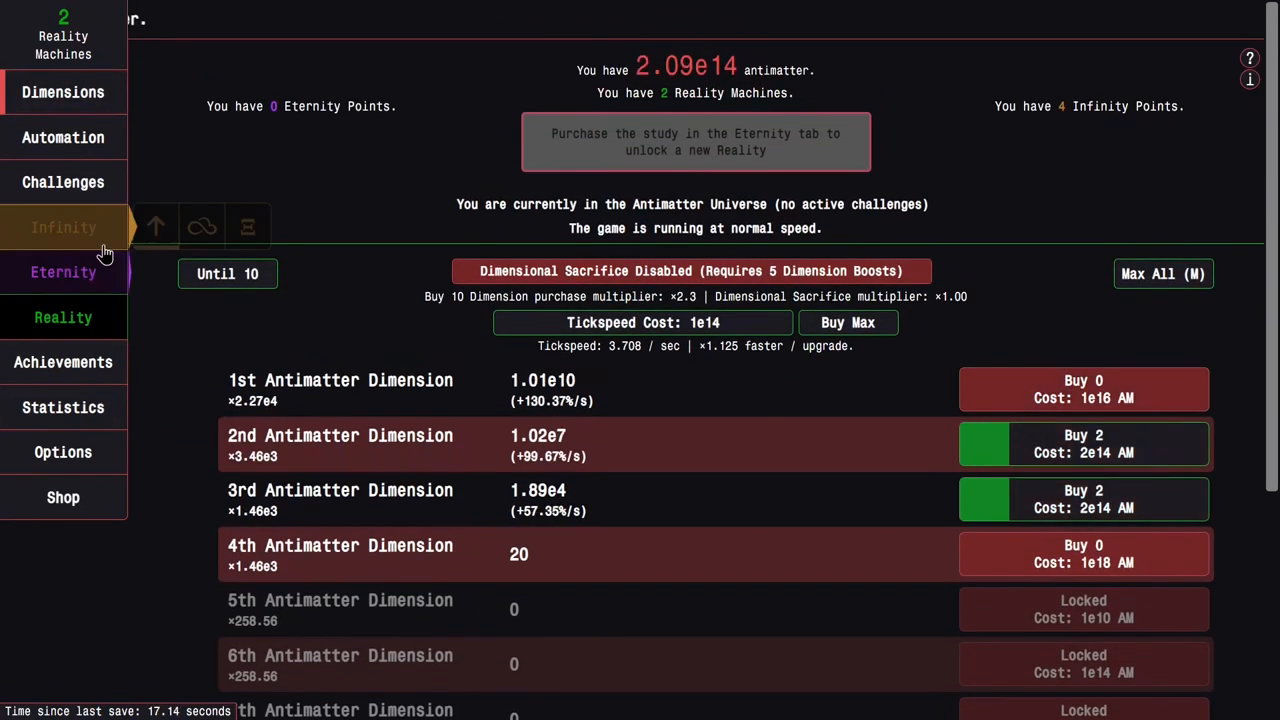
left_click(63, 227)
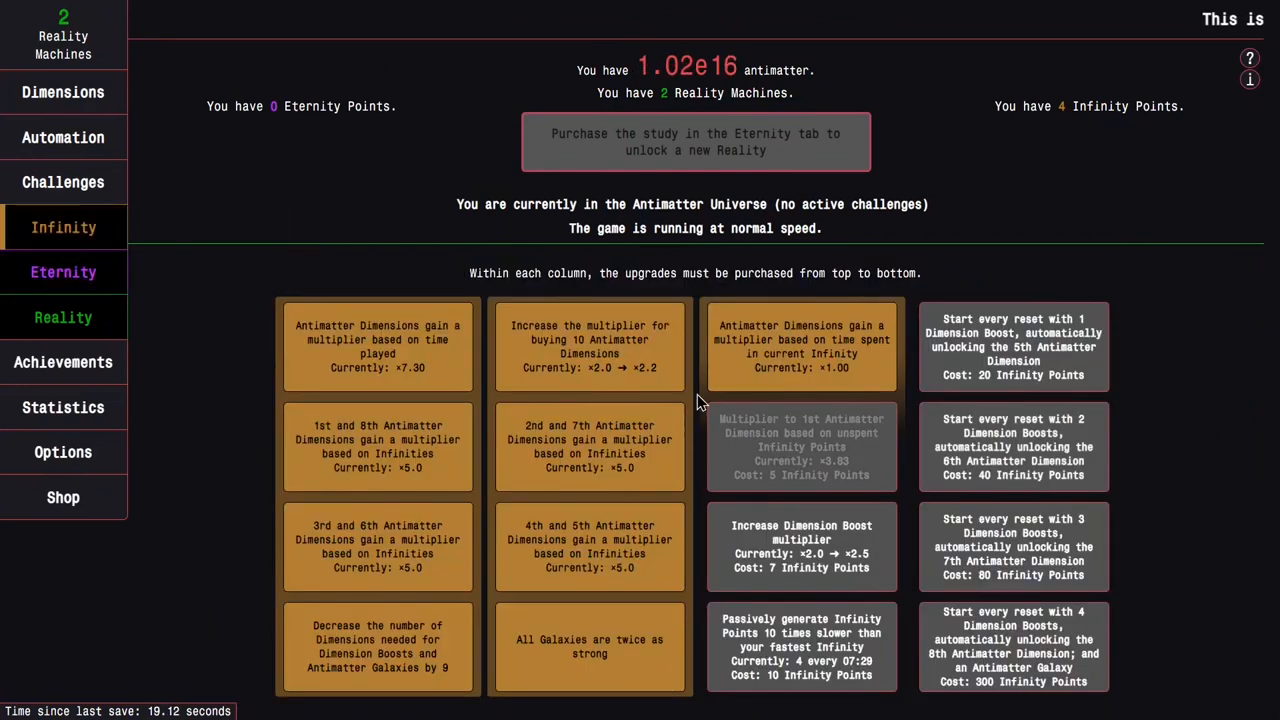
mouse_move(63, 181)
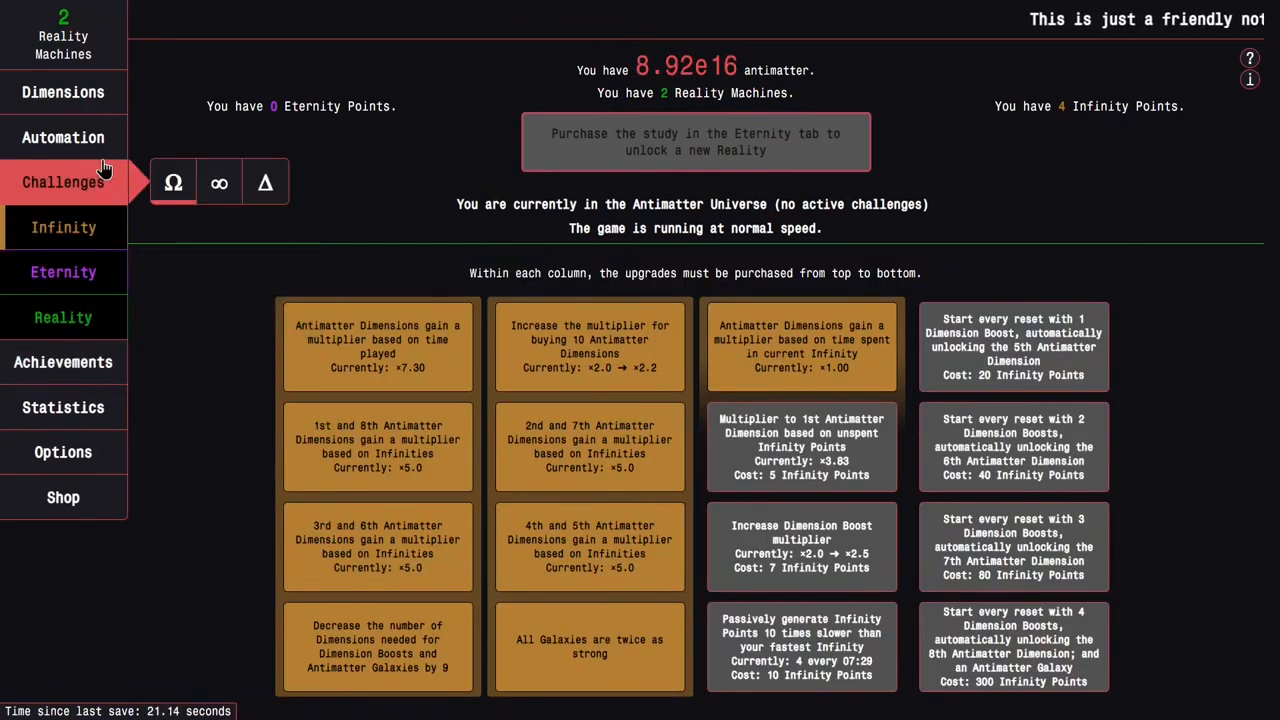
left_click(63, 181)
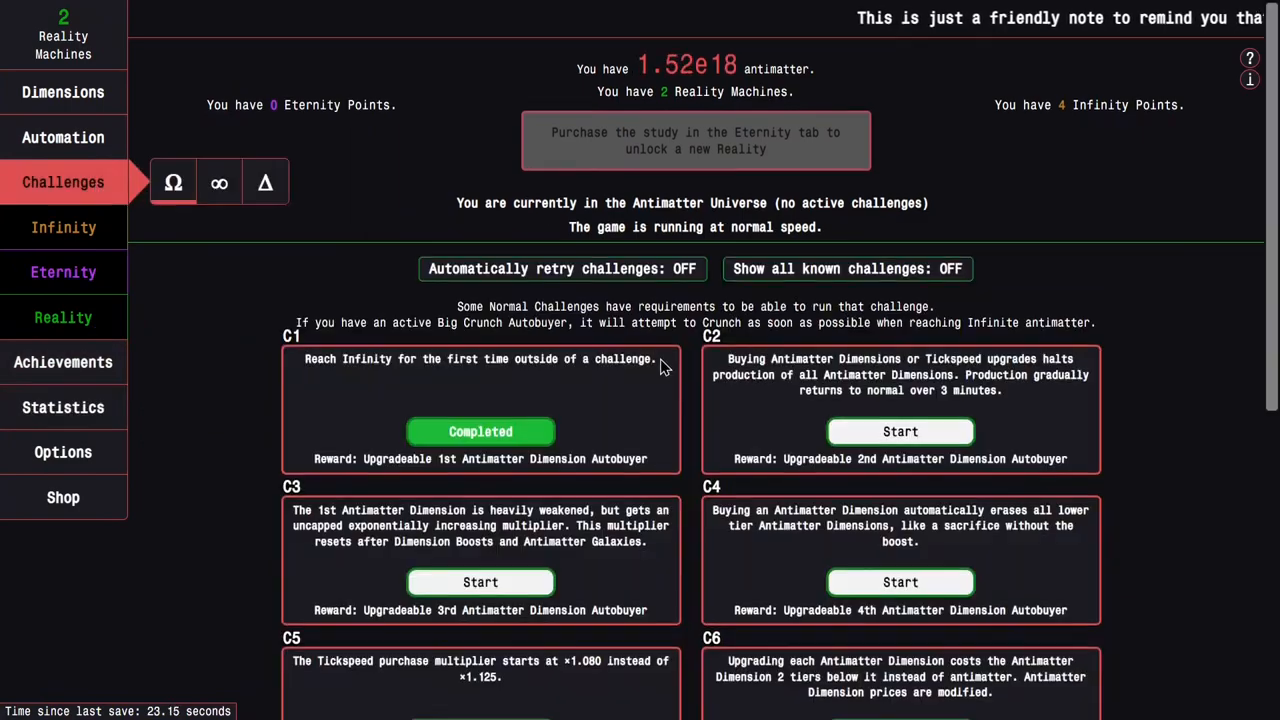
left_click(63, 91)
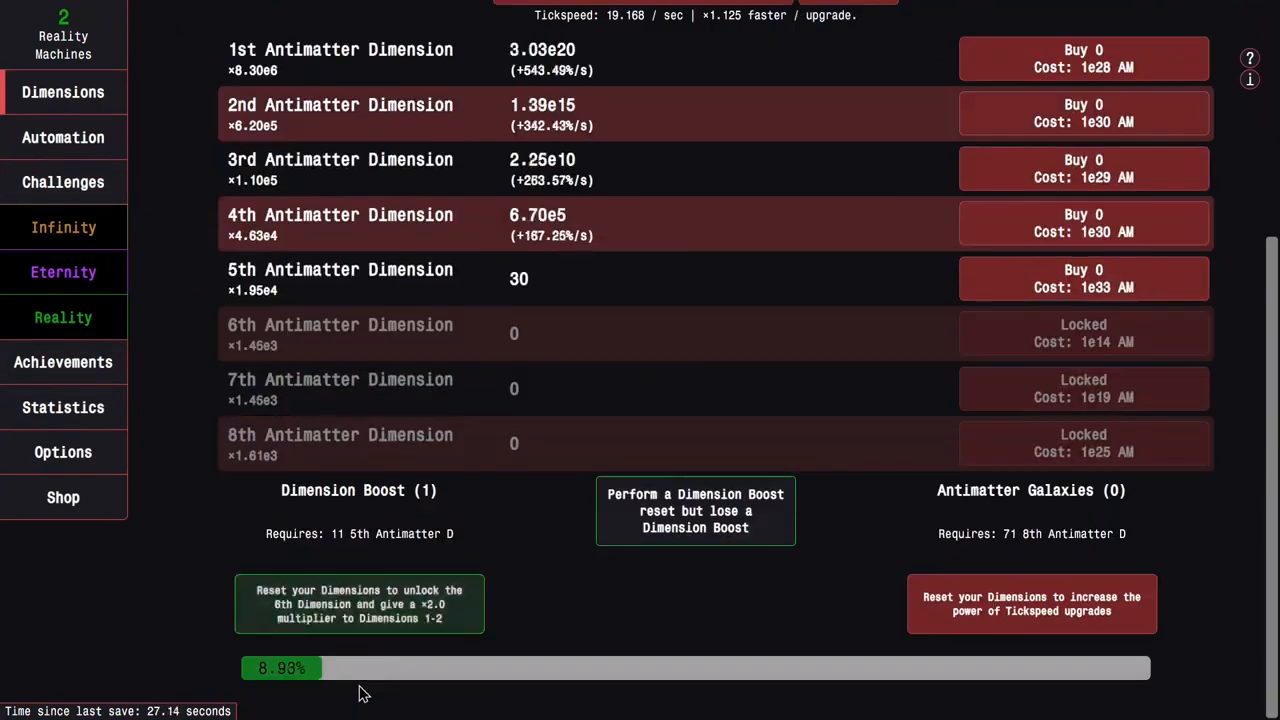
Perform three Dimension Boosts to reach Infinity and earn Daredevil
left_click(359, 603)
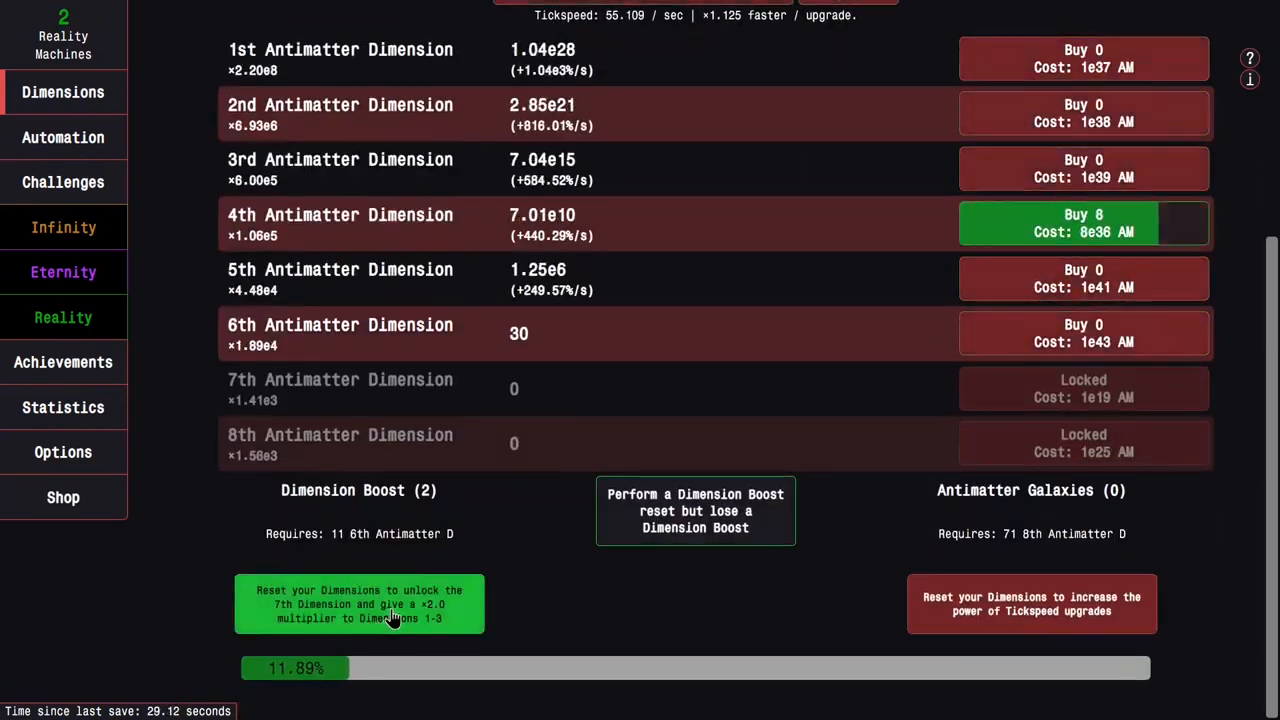
left_click(359, 604)
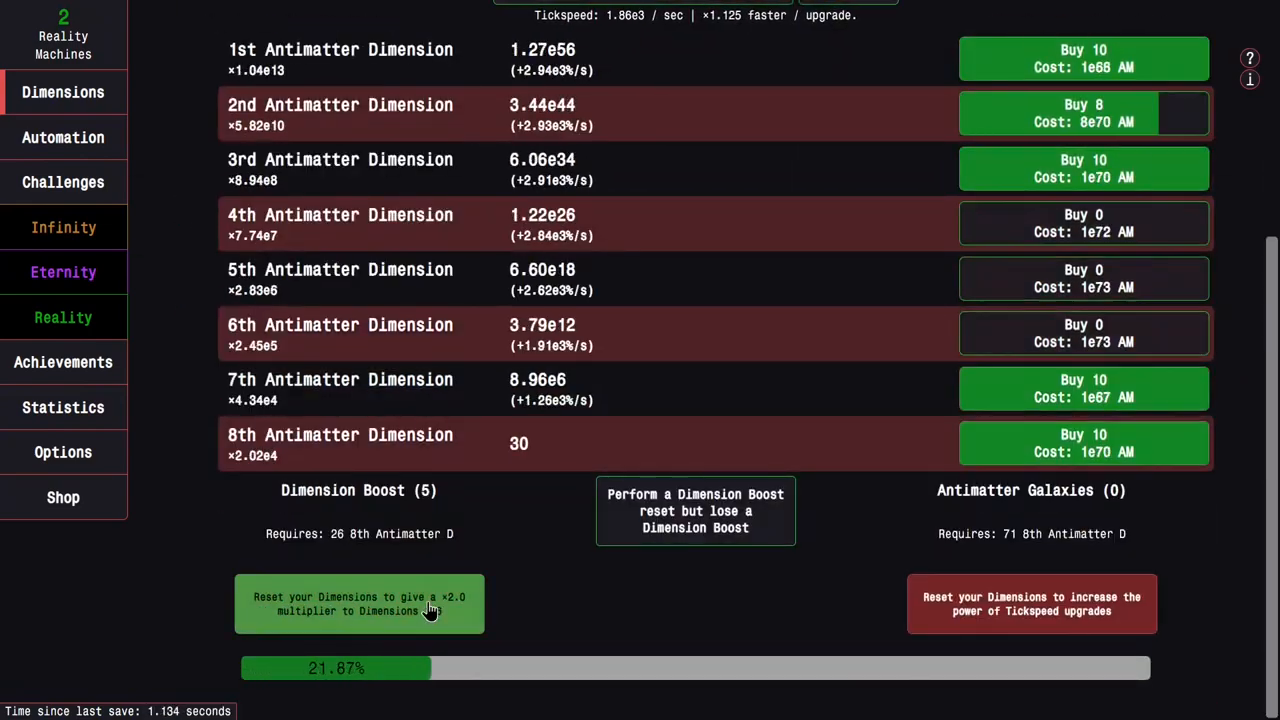
left_click(358, 603)
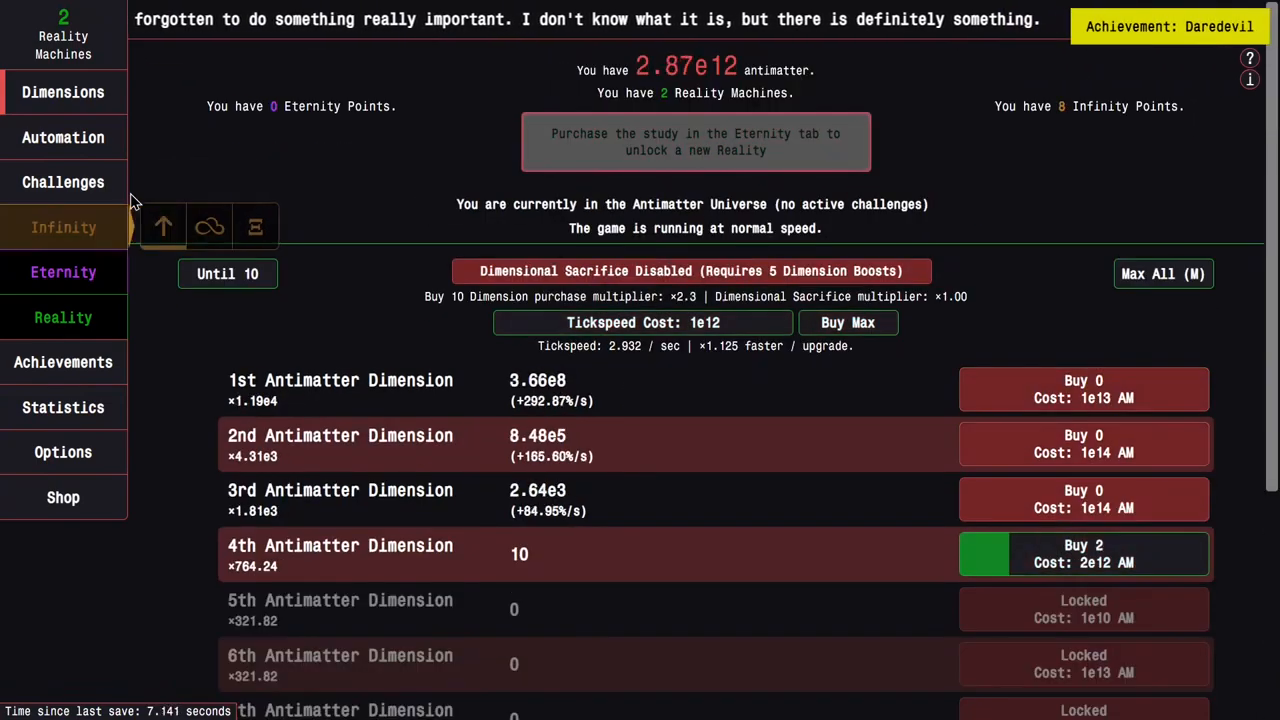
Start Challenge 9 from the Normal Challenges list
left_click(63, 182)
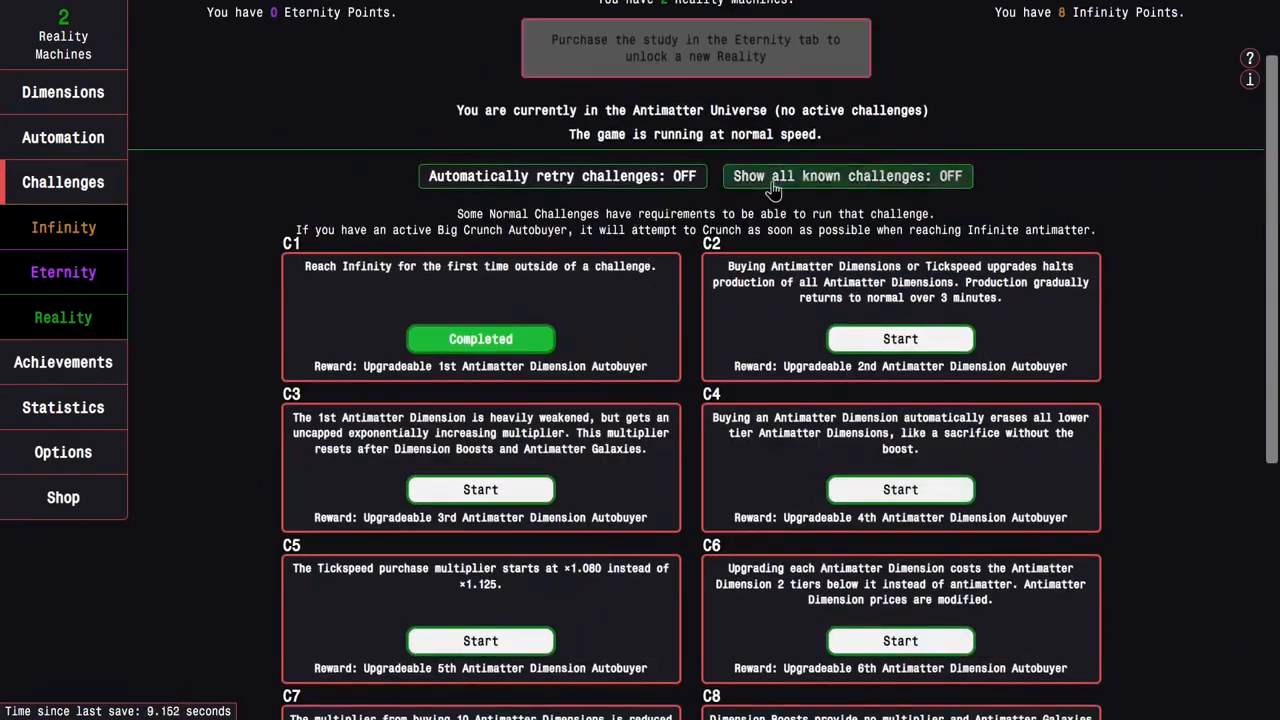
scroll("down", 3)
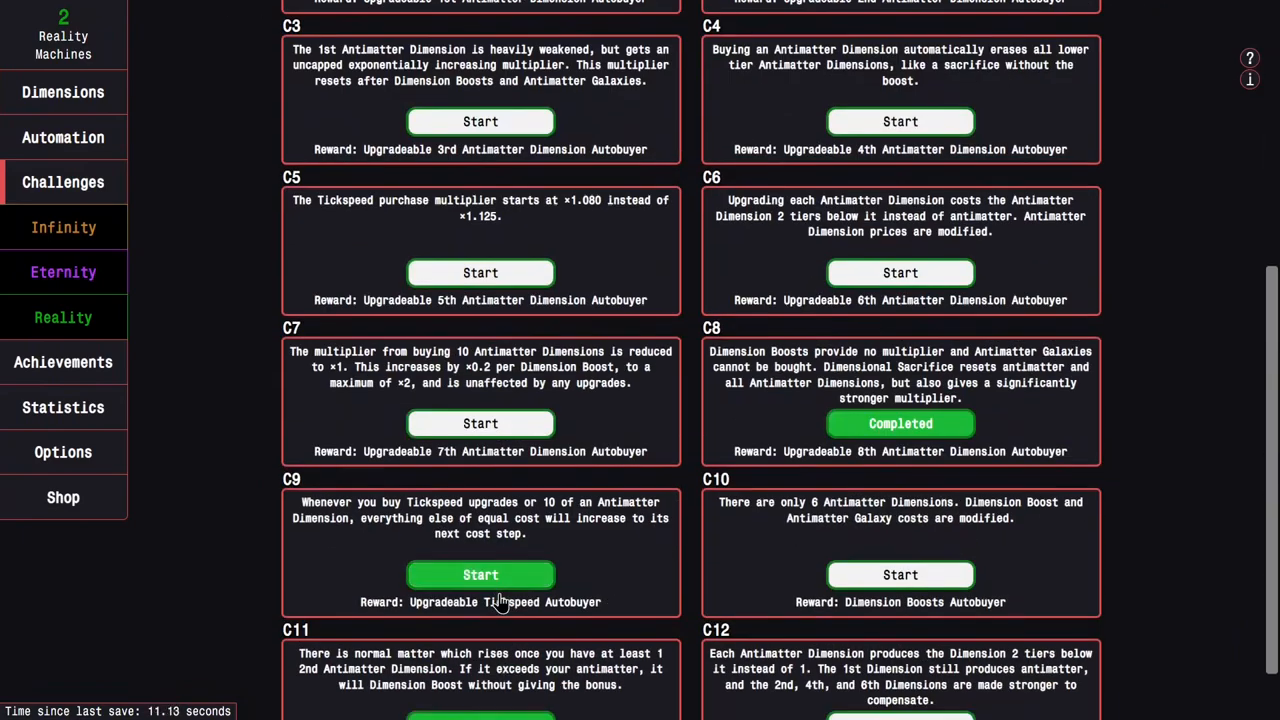
left_click(63, 362)
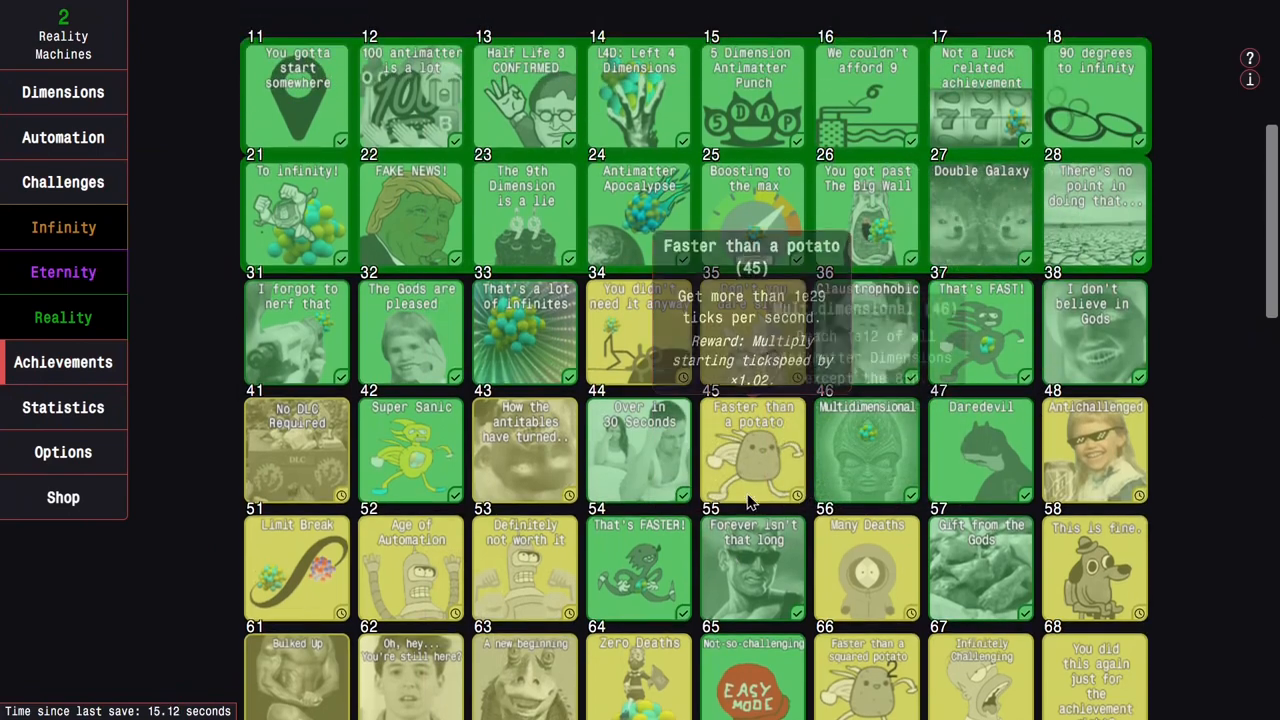
scroll("down", 3)
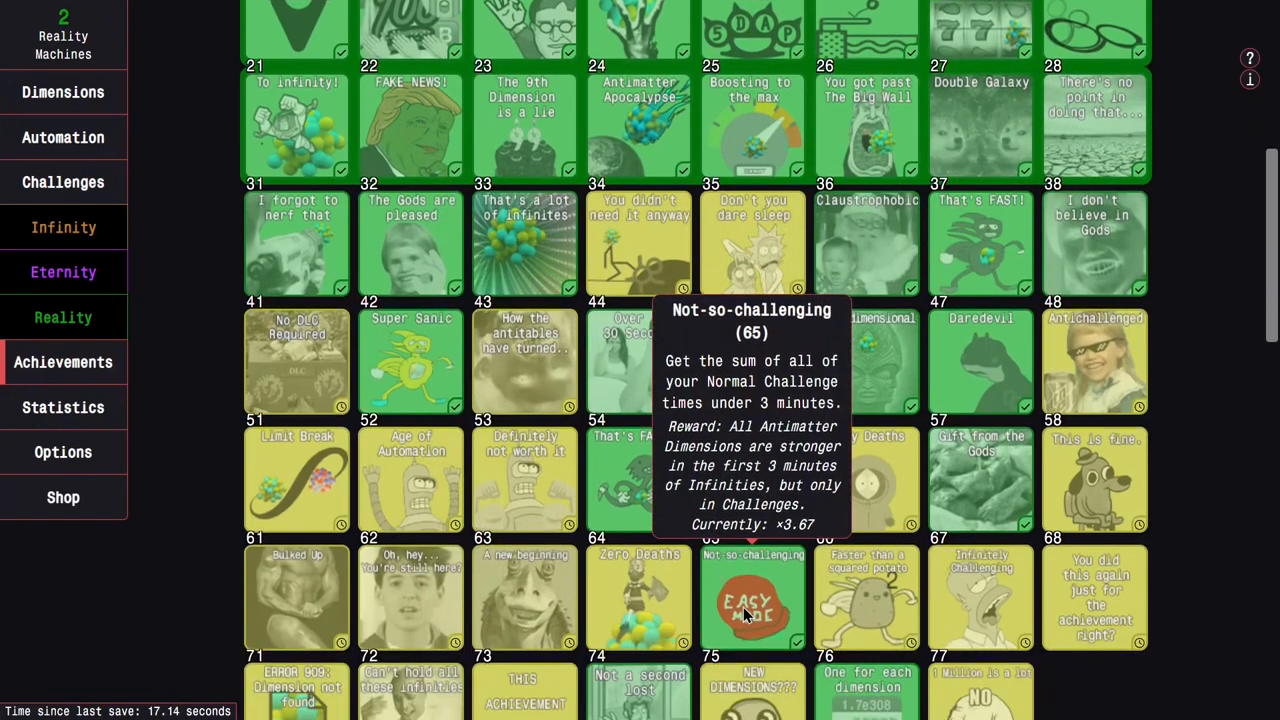
scroll("down", 3)
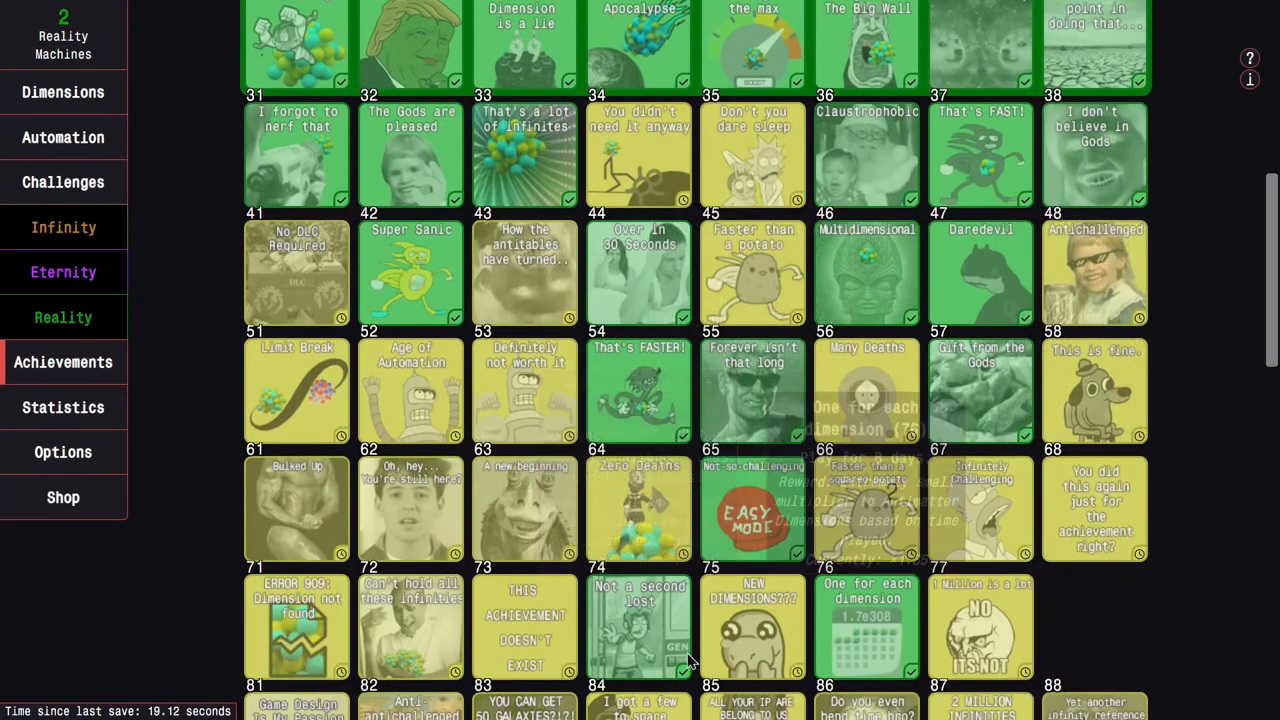
Dimension Boost up to the 6th Dimension, reach Infinity, and view recent Infinities
left_click(63, 91)
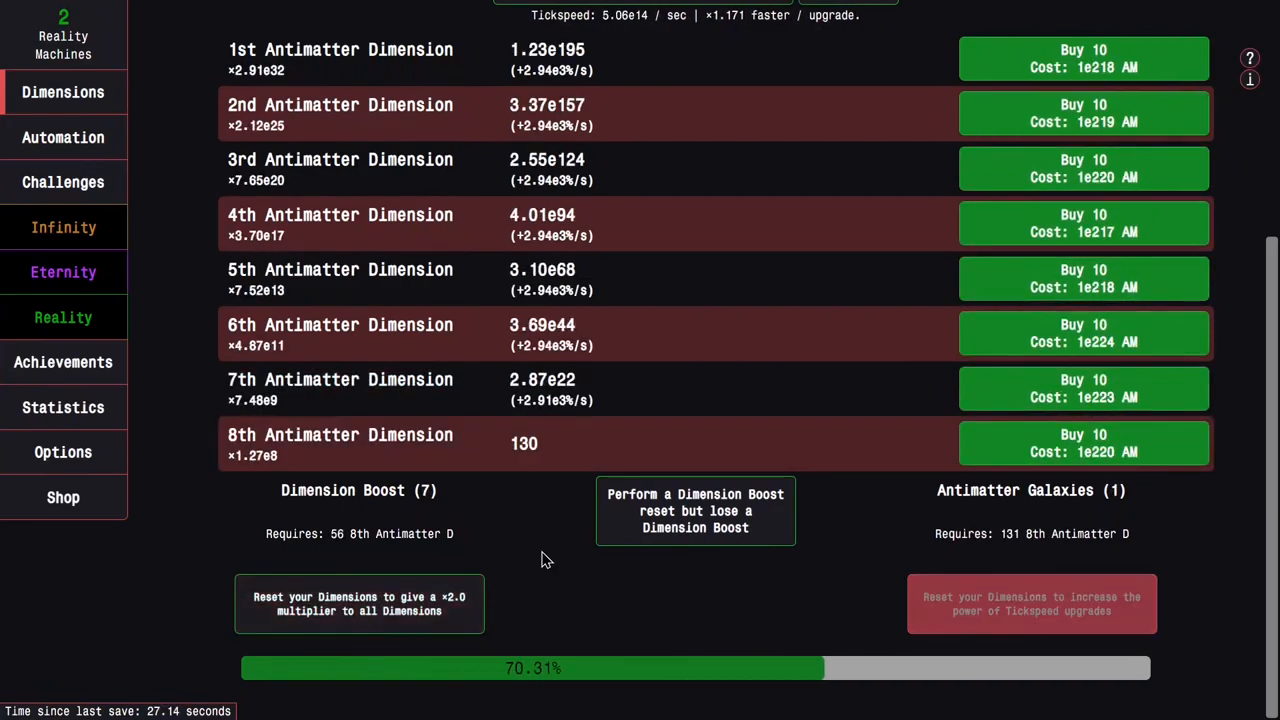
left_click(359, 603)
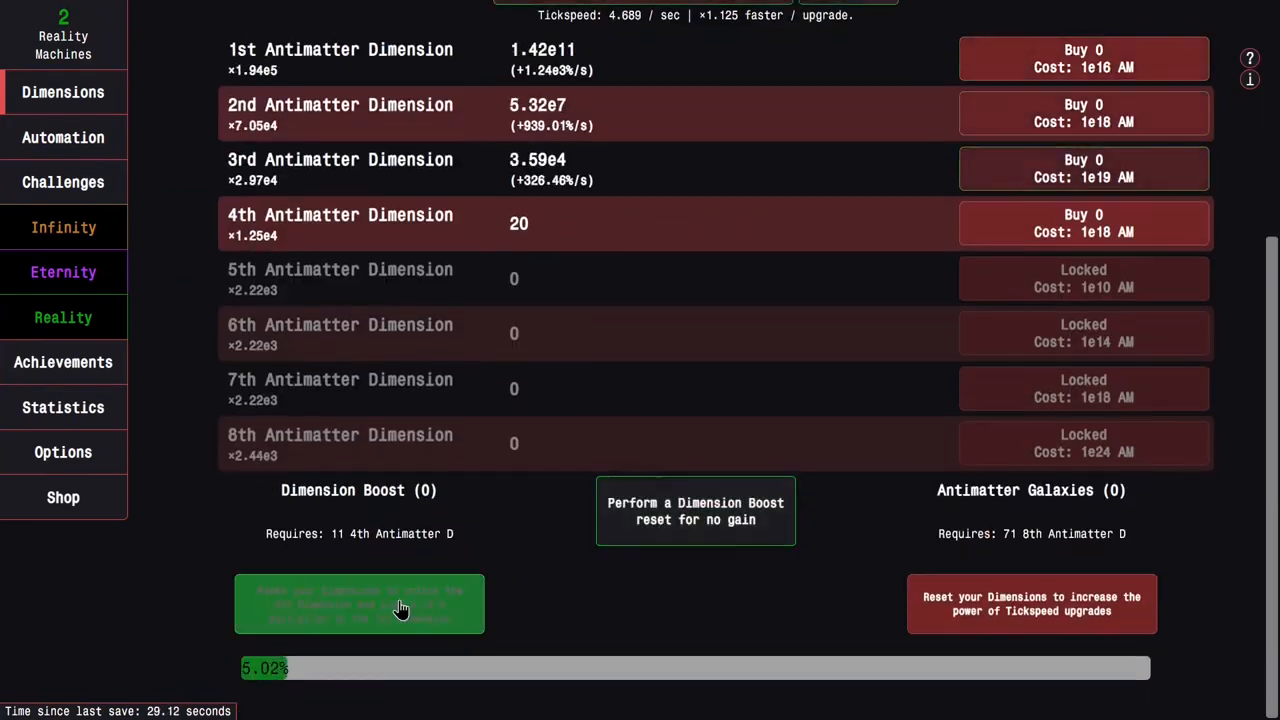
left_click(359, 603)
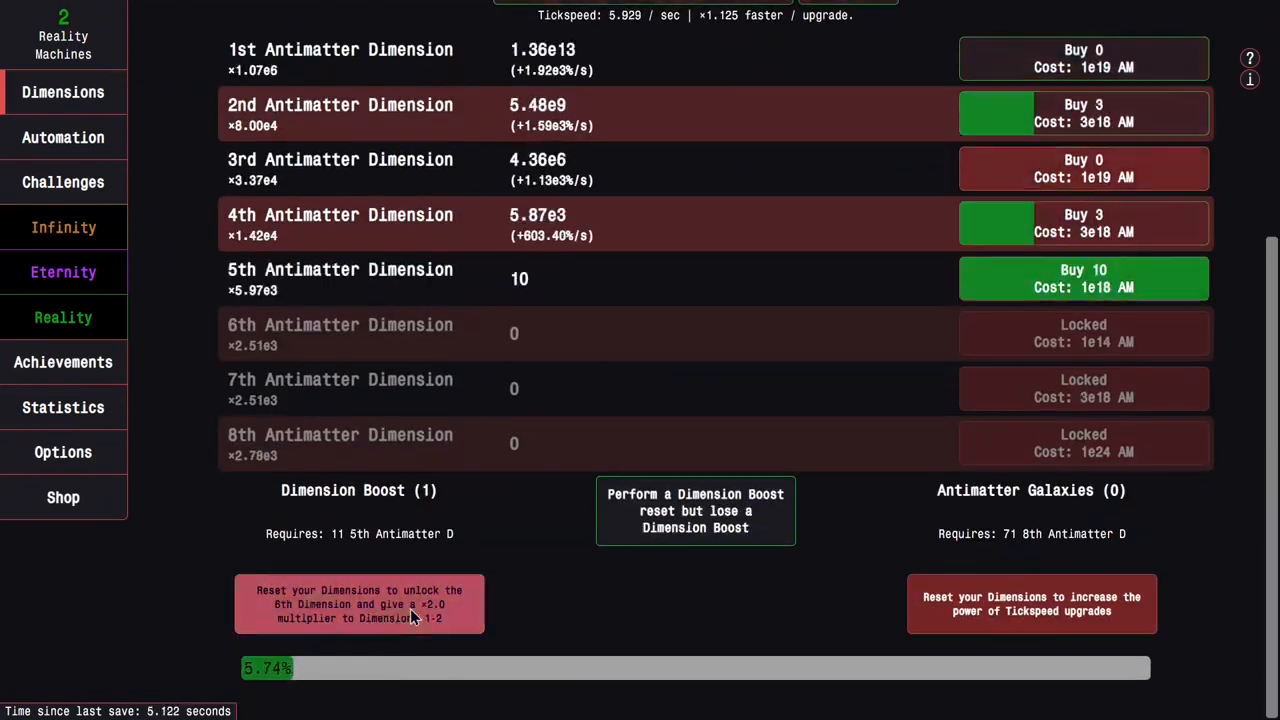
left_click(358, 603)
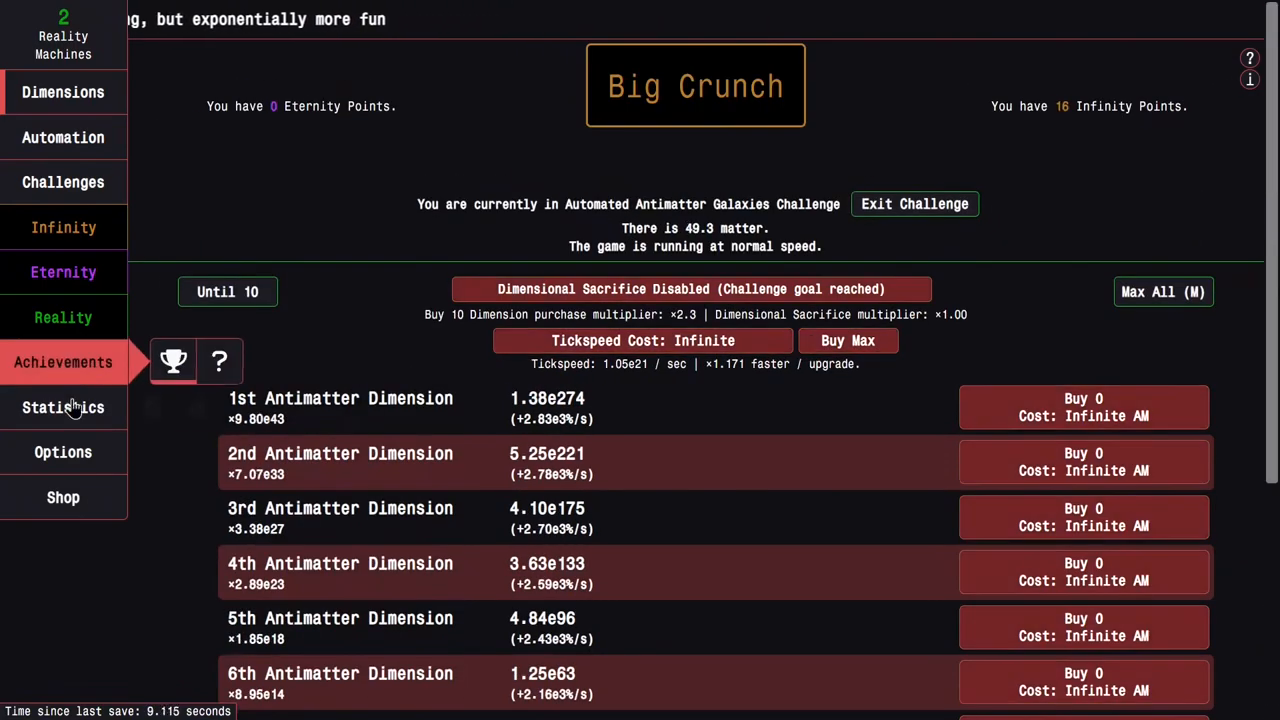
left_click(63, 407)
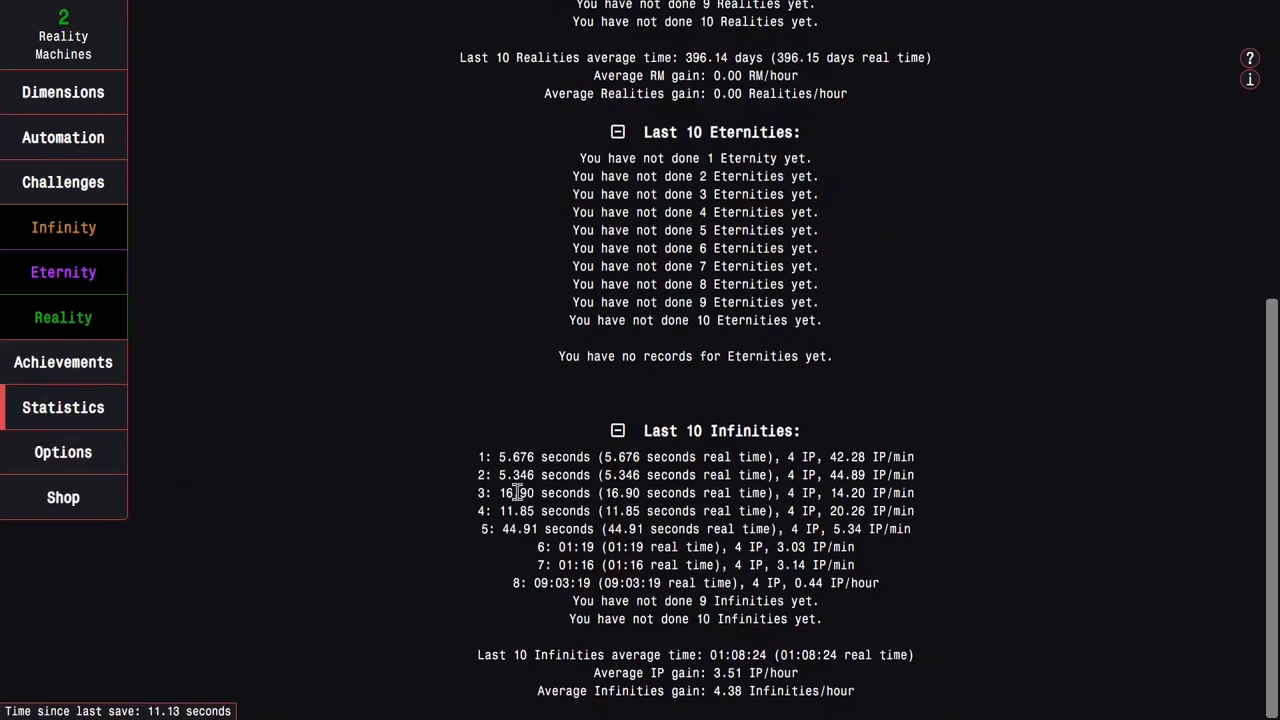
Check Challenges and Infinity upgrades, perform a Dimension Boost, and confirm C11 is Running
left_click(63, 91)
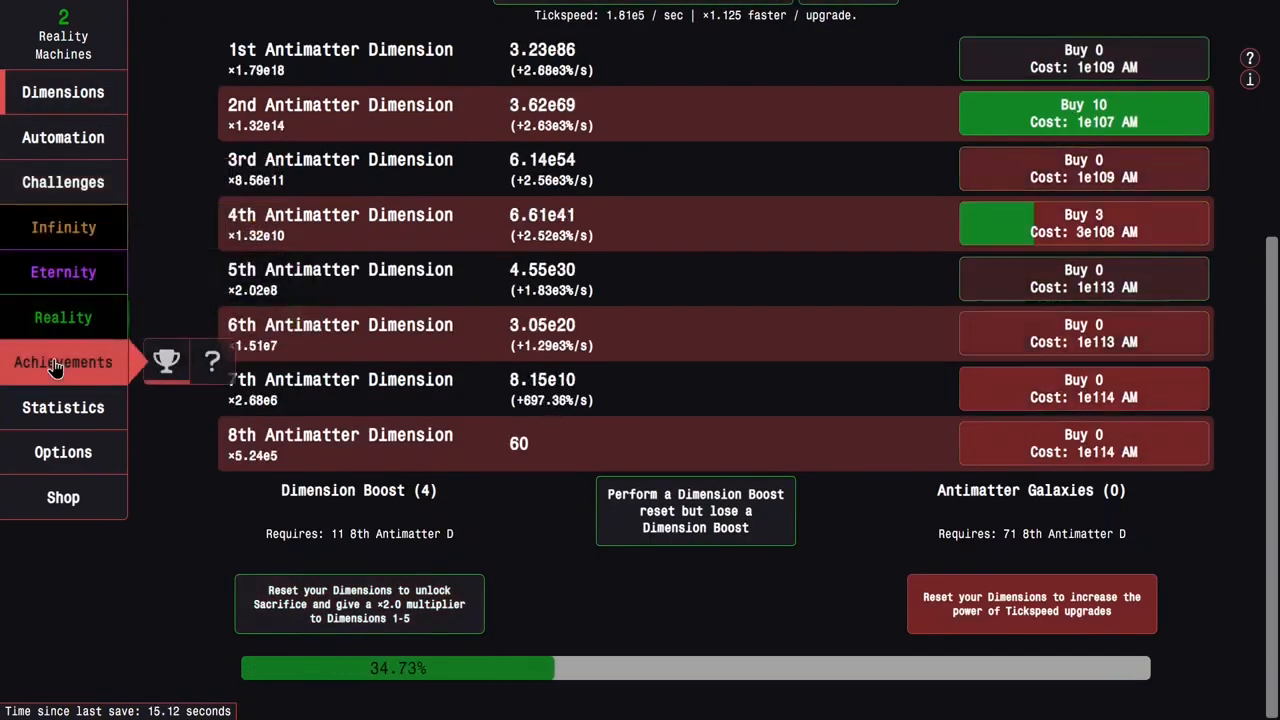
left_click(63, 182)
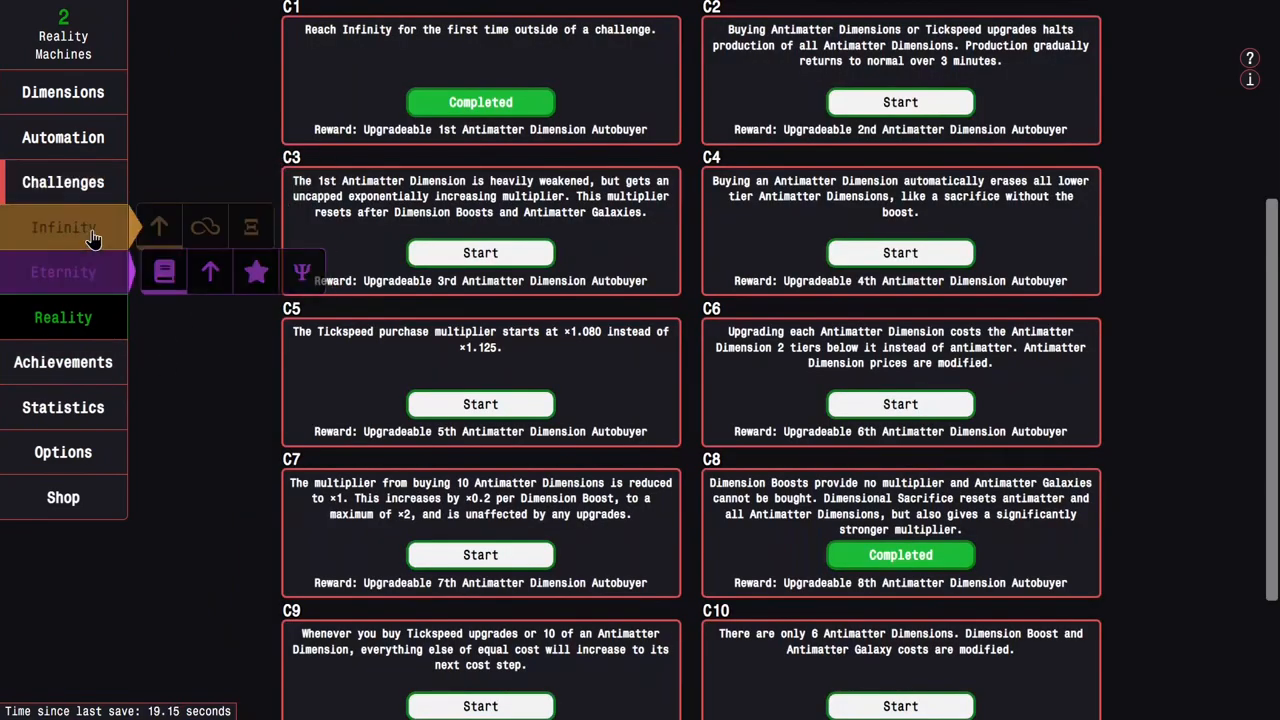
left_click(63, 227)
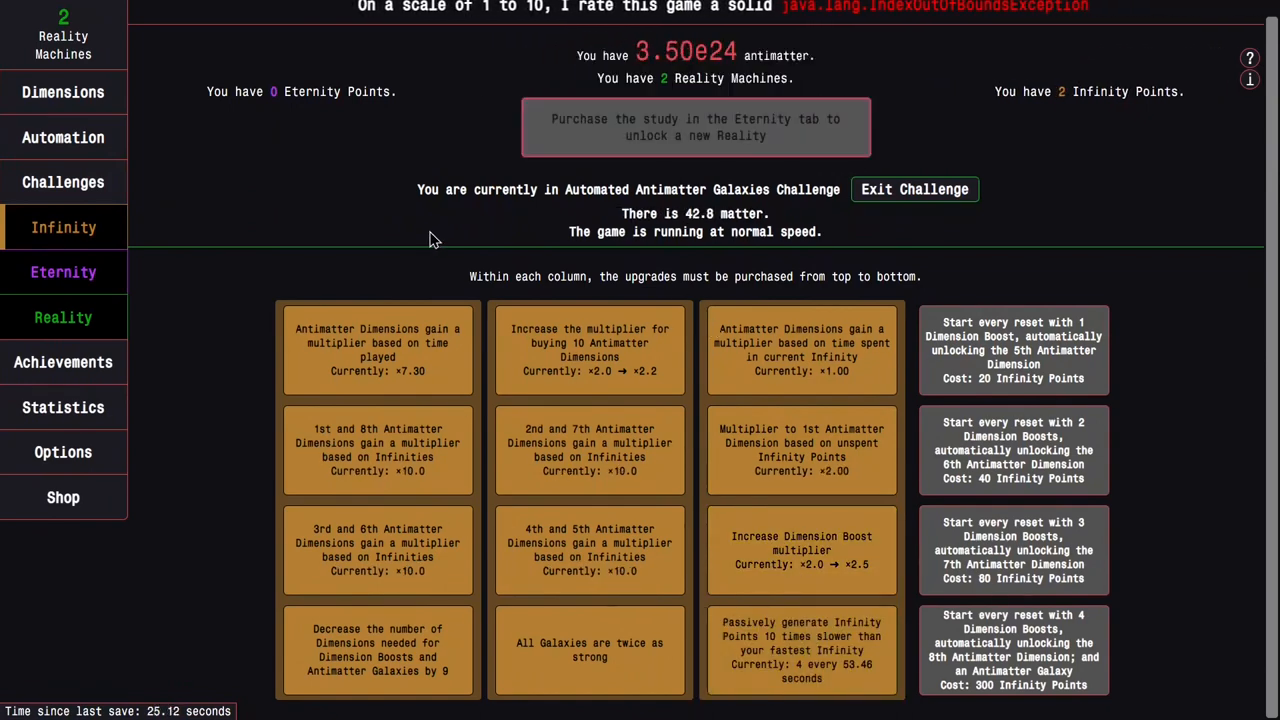
left_click(63, 91)
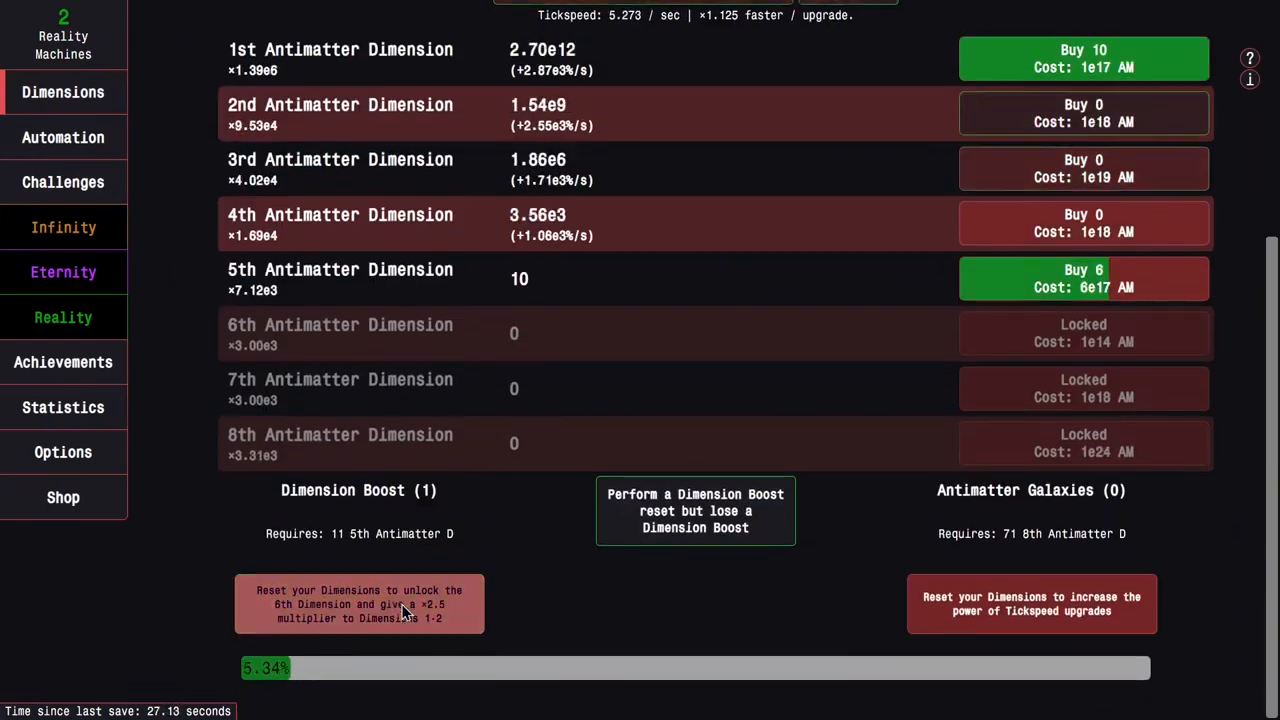
left_click(358, 603)
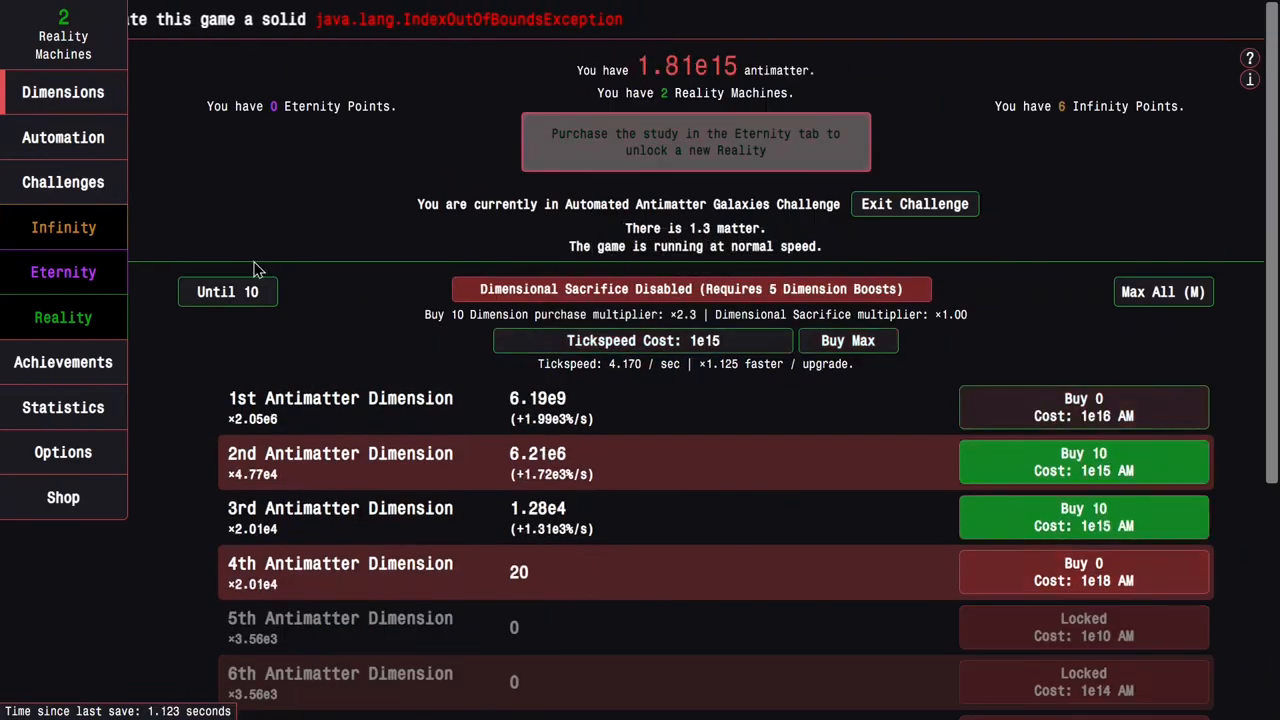
left_click(63, 182)
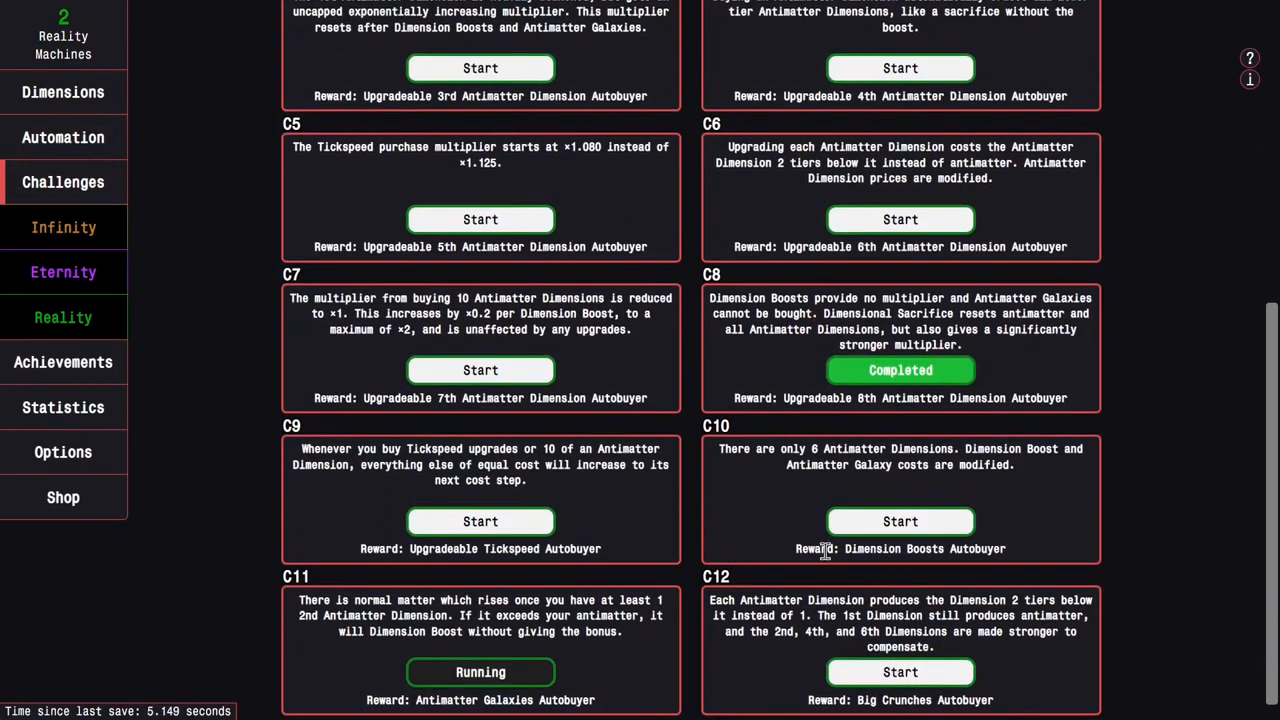
Dimension Boost twice to finish Challenge 4, start Challenge 3 and earn achievement 68
left_click(63, 91)
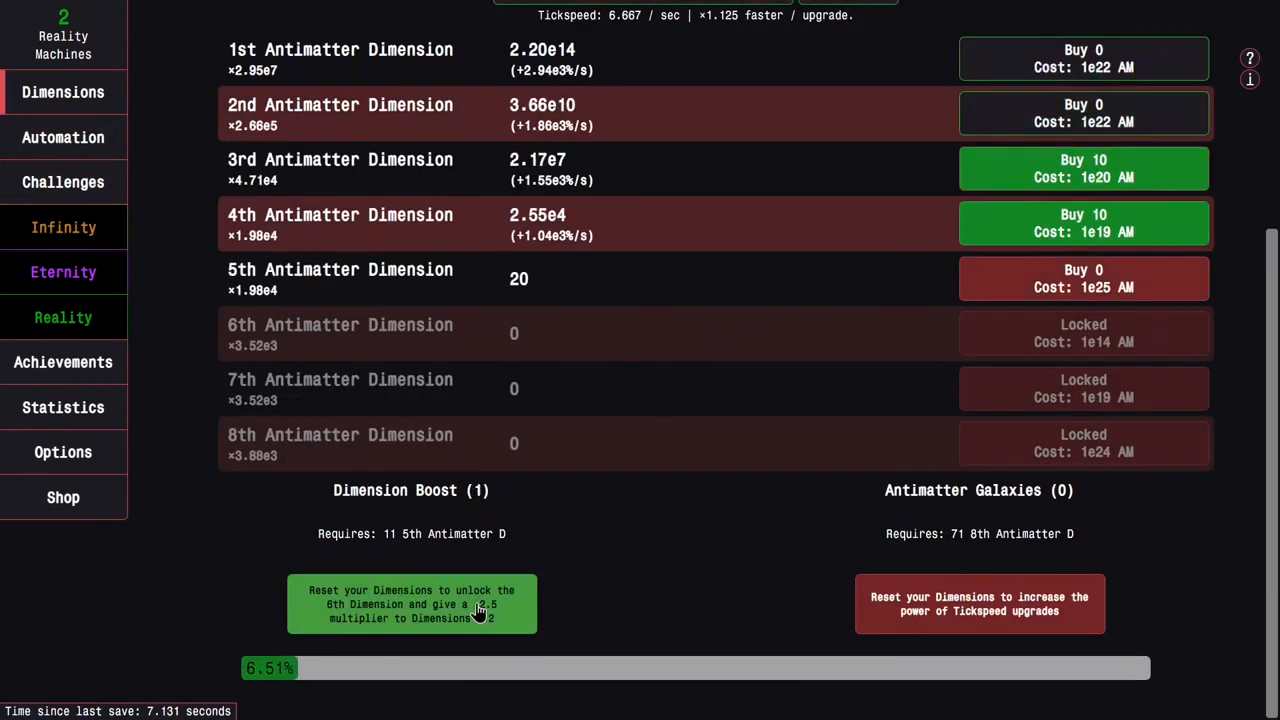
left_click(411, 604)
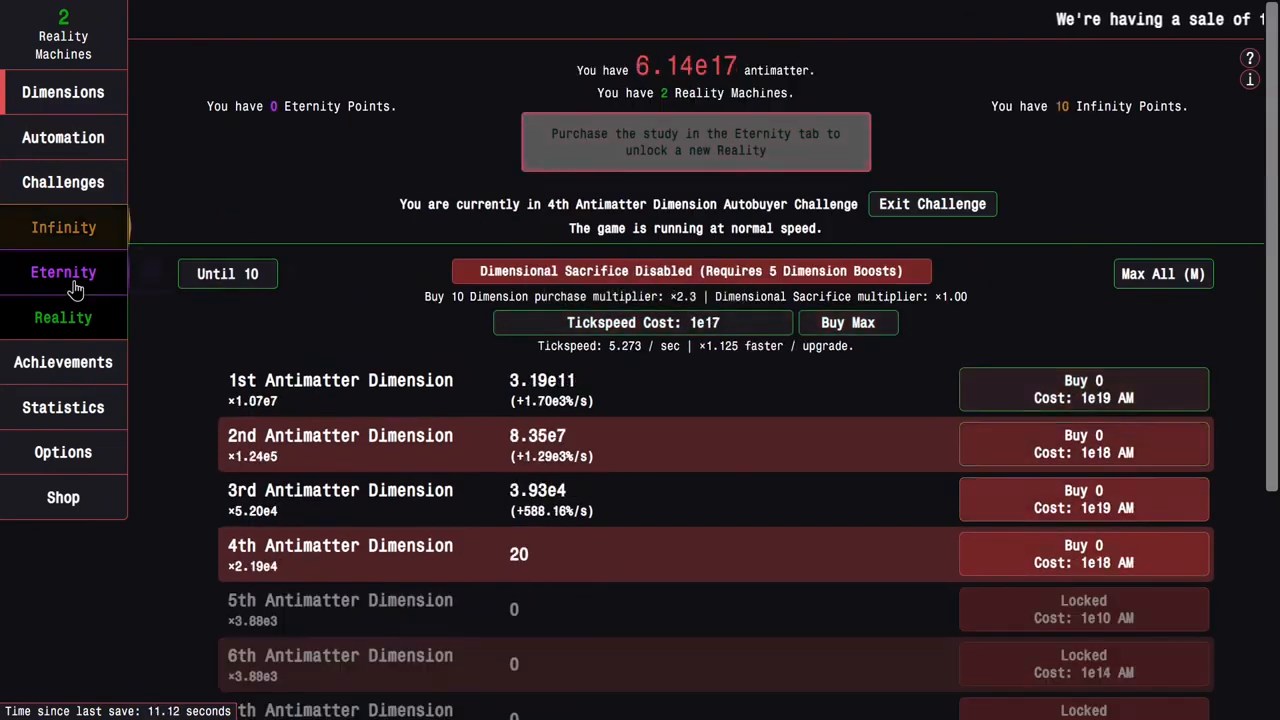
scroll("down", 3)
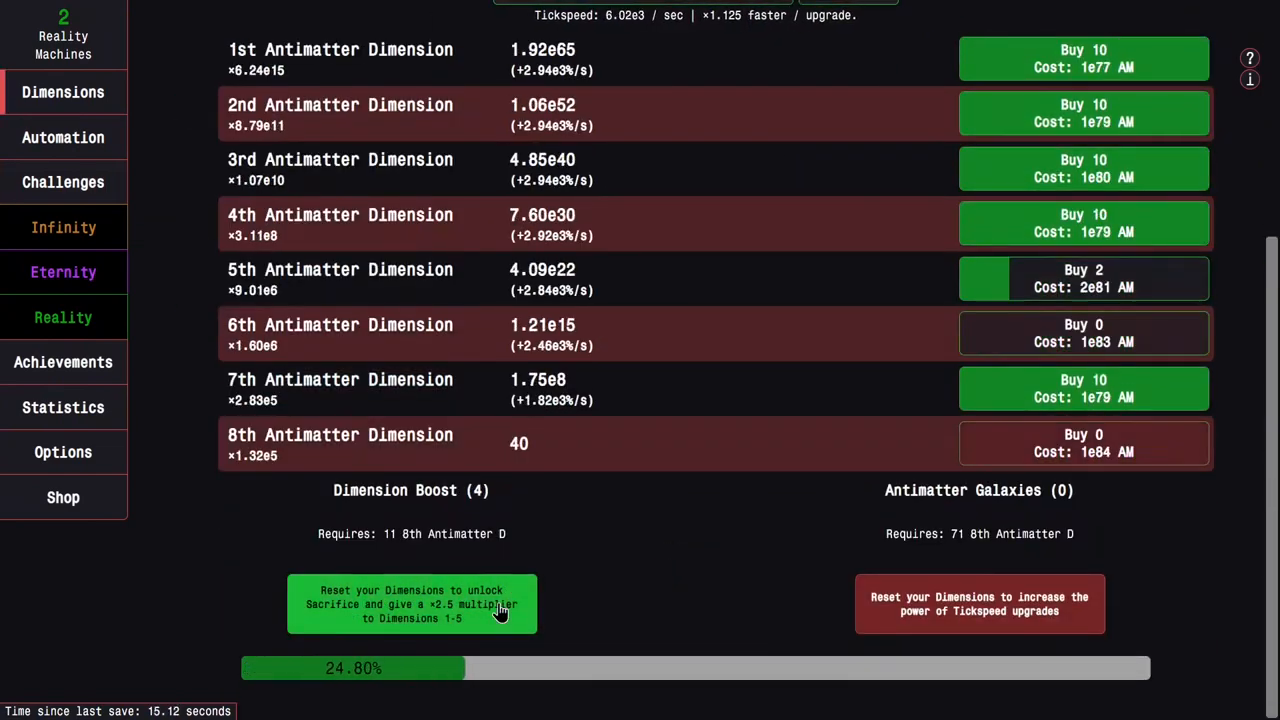
left_click(411, 603)
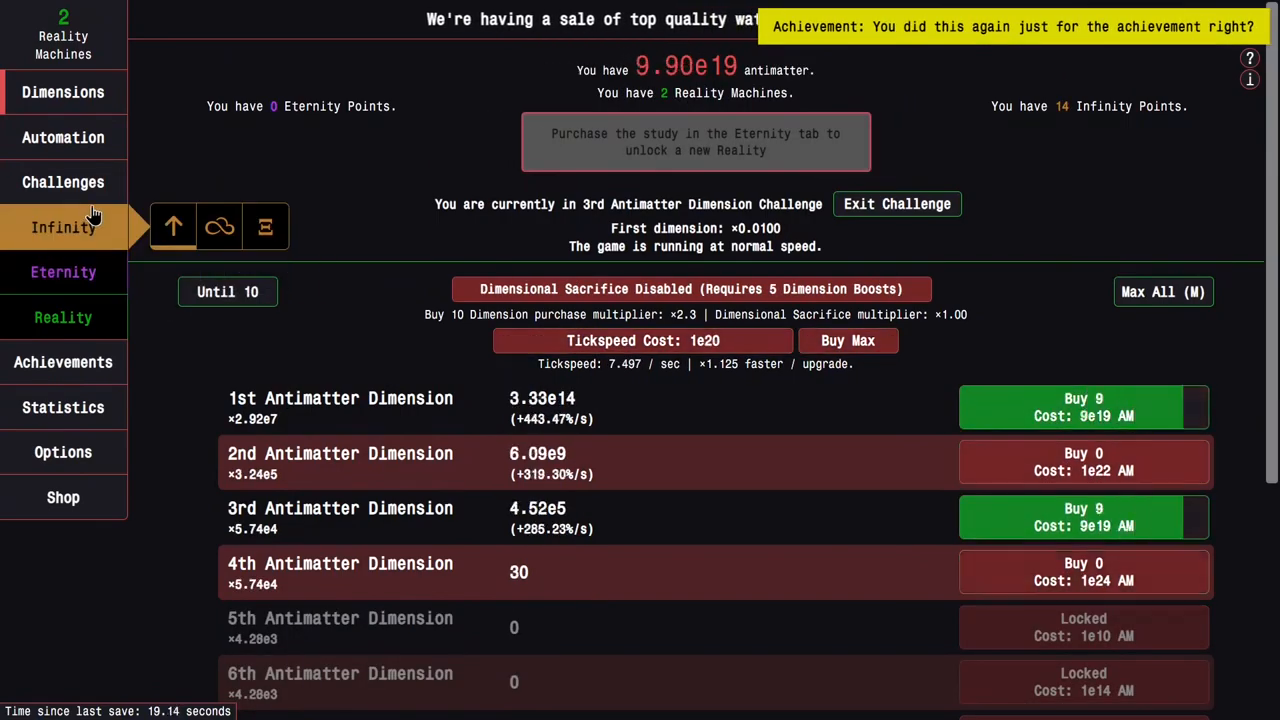
Browse the Achievements, Challenges and Statistics tabs, confirming achievement 68 is earned
left_click(63, 362)
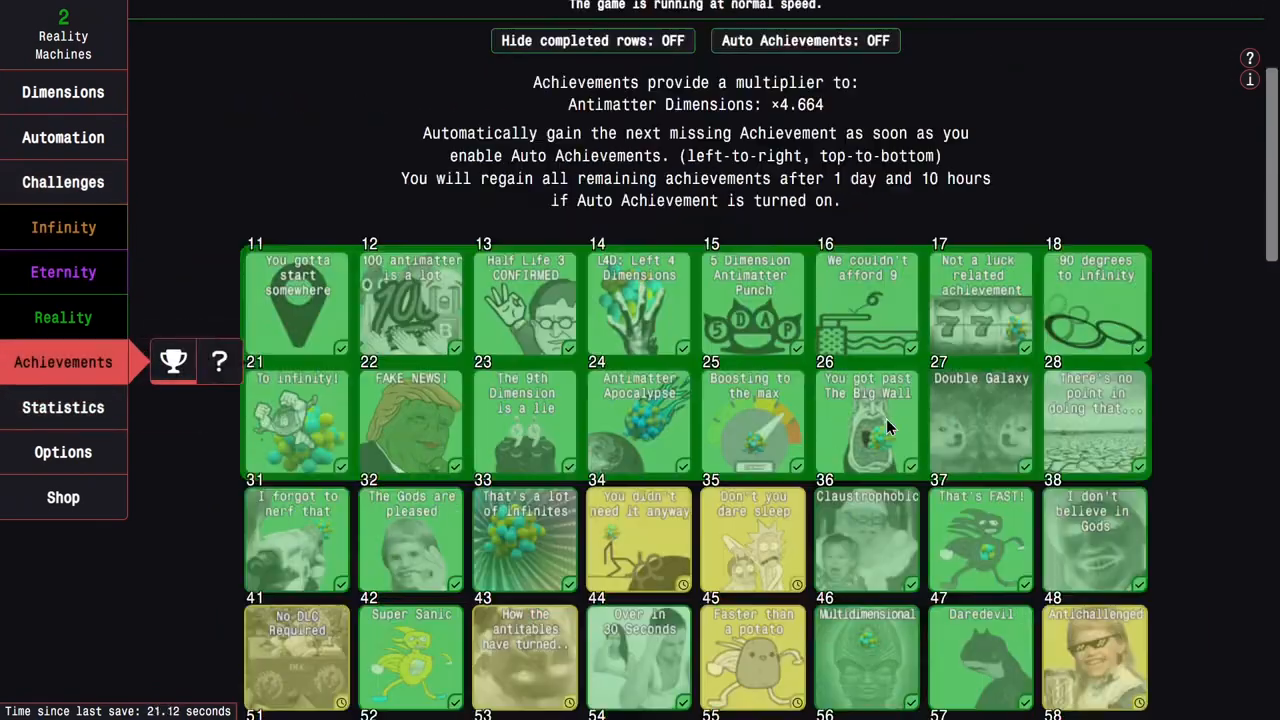
scroll("down", 3)
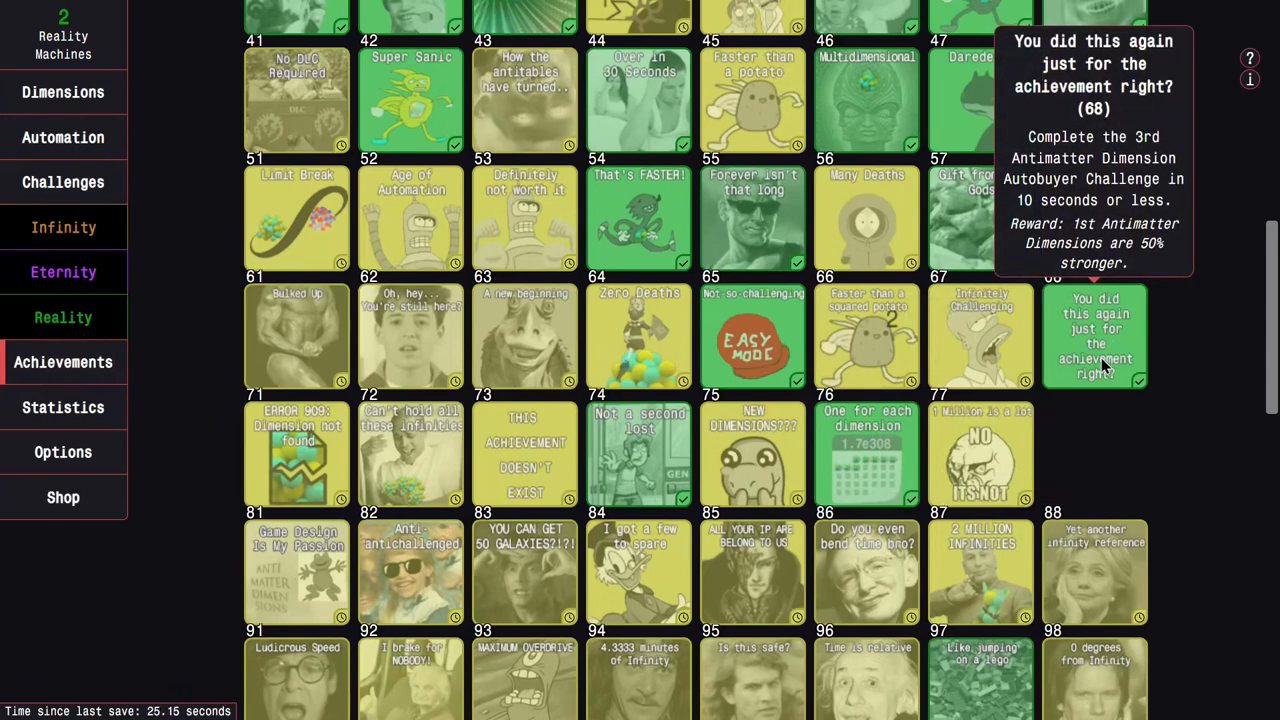
mouse_move(1098, 367)
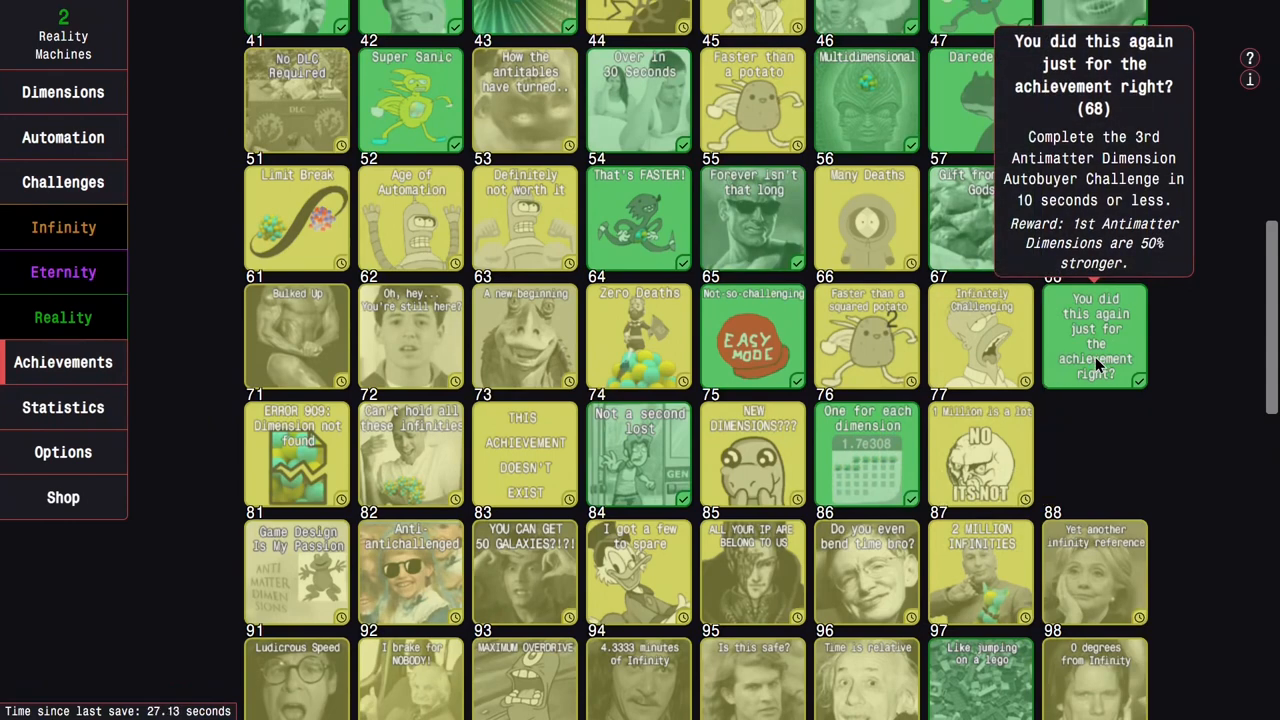
left_click(63, 181)
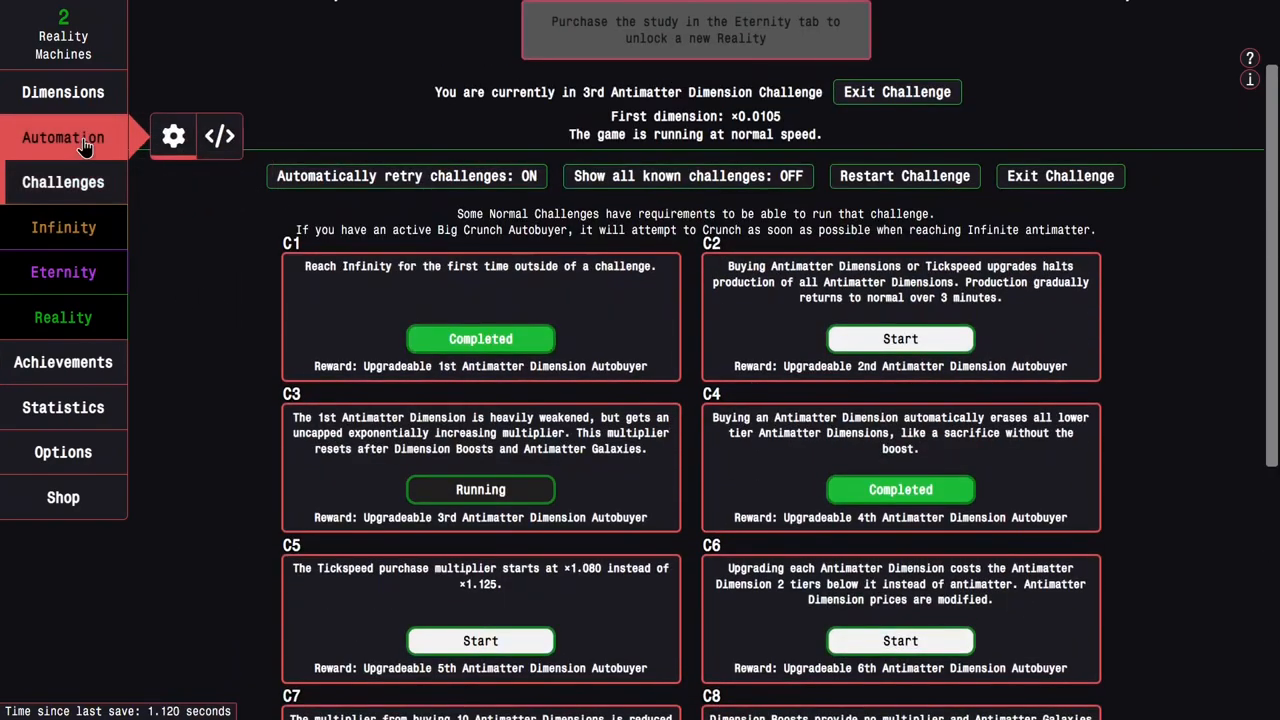
left_click(63, 362)
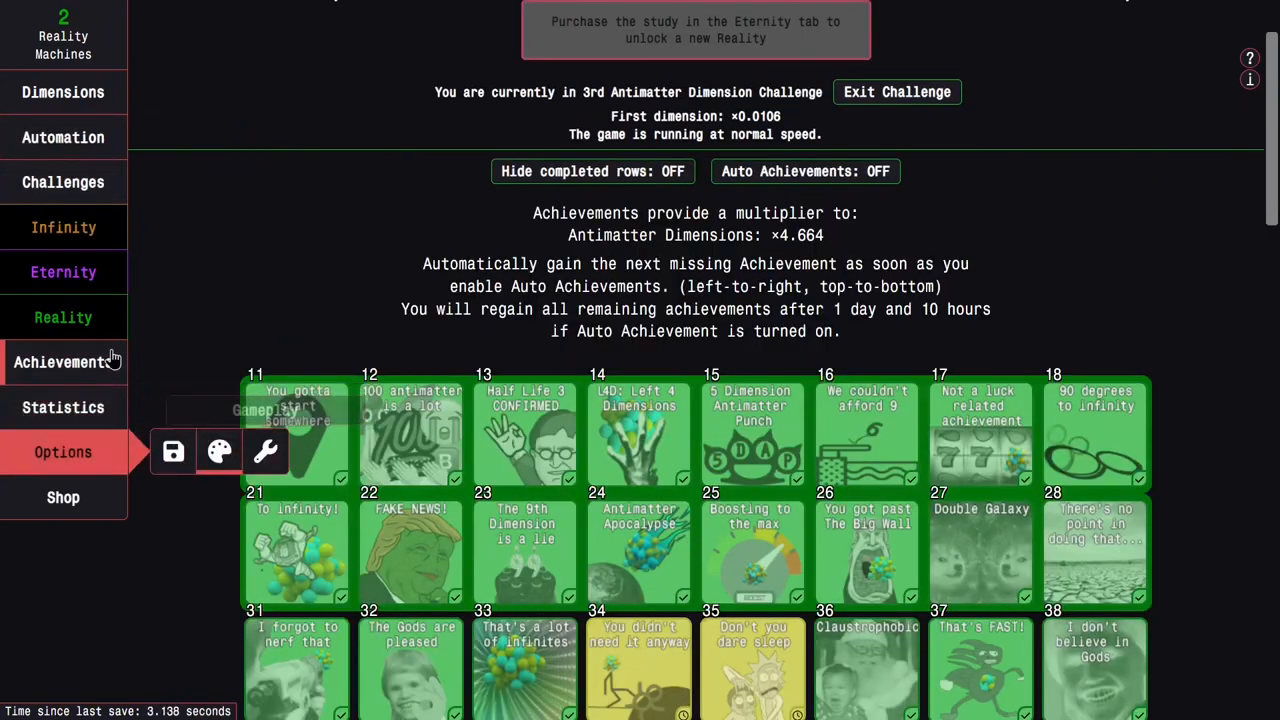
left_click(63, 407)
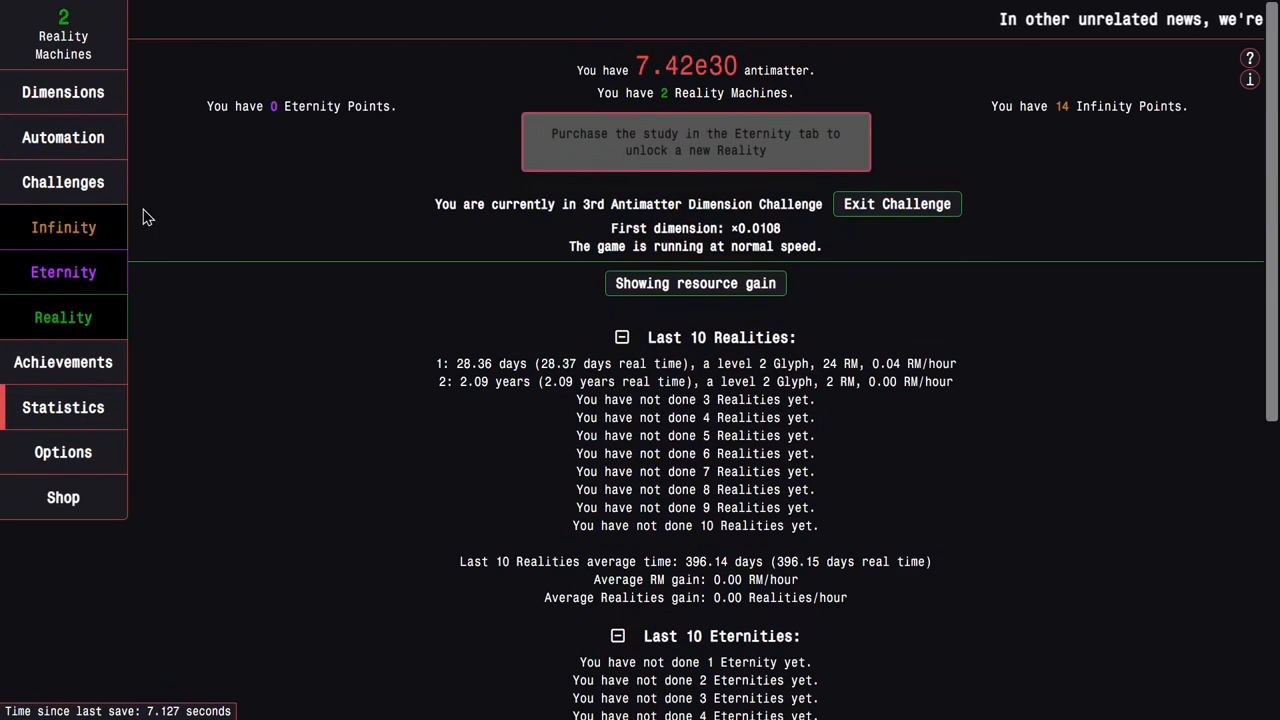
left_click(63, 362)
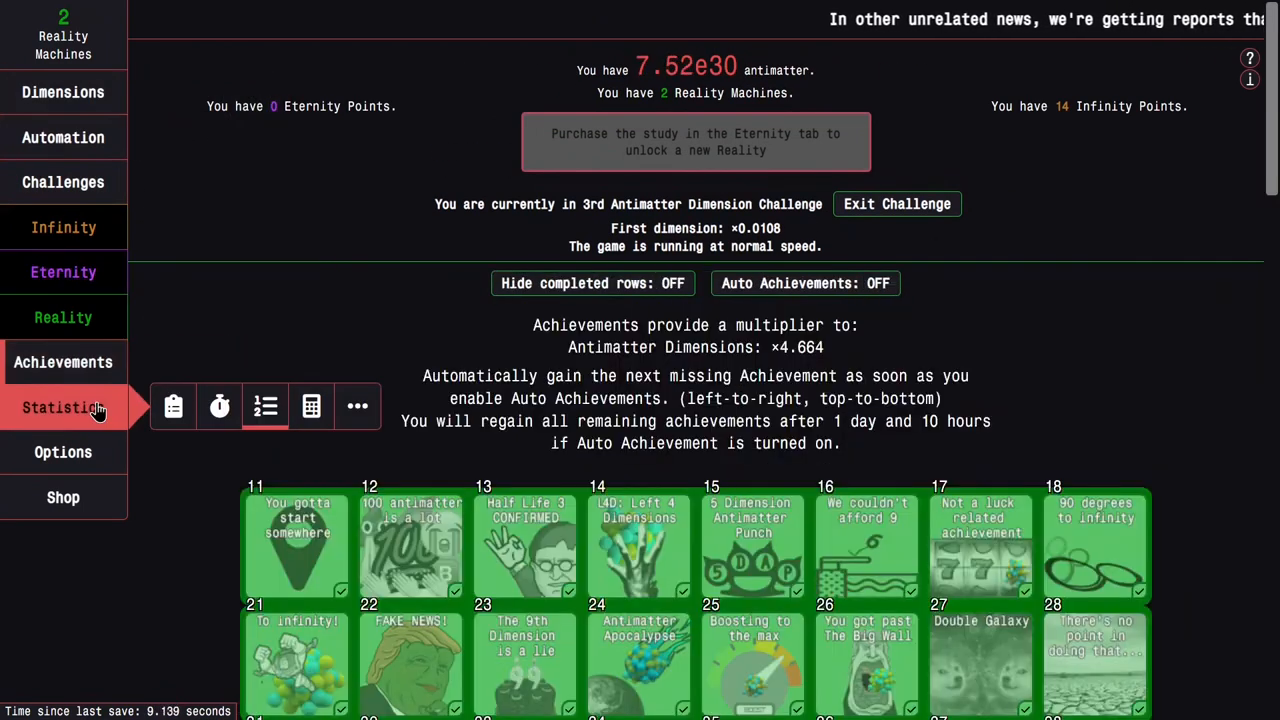
Start Challenge 7 and Dimension Boost twice toward its infinite goal, checking challenge progress in between
left_click(63, 181)
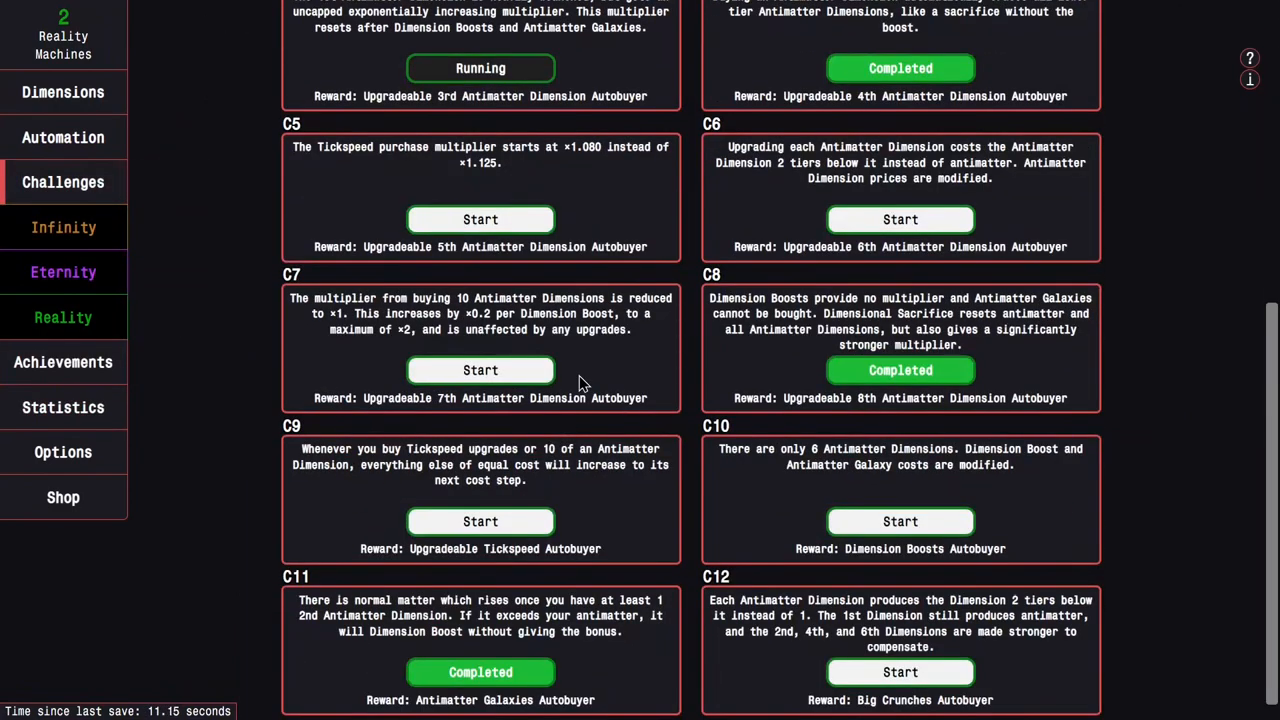
left_click(63, 92)
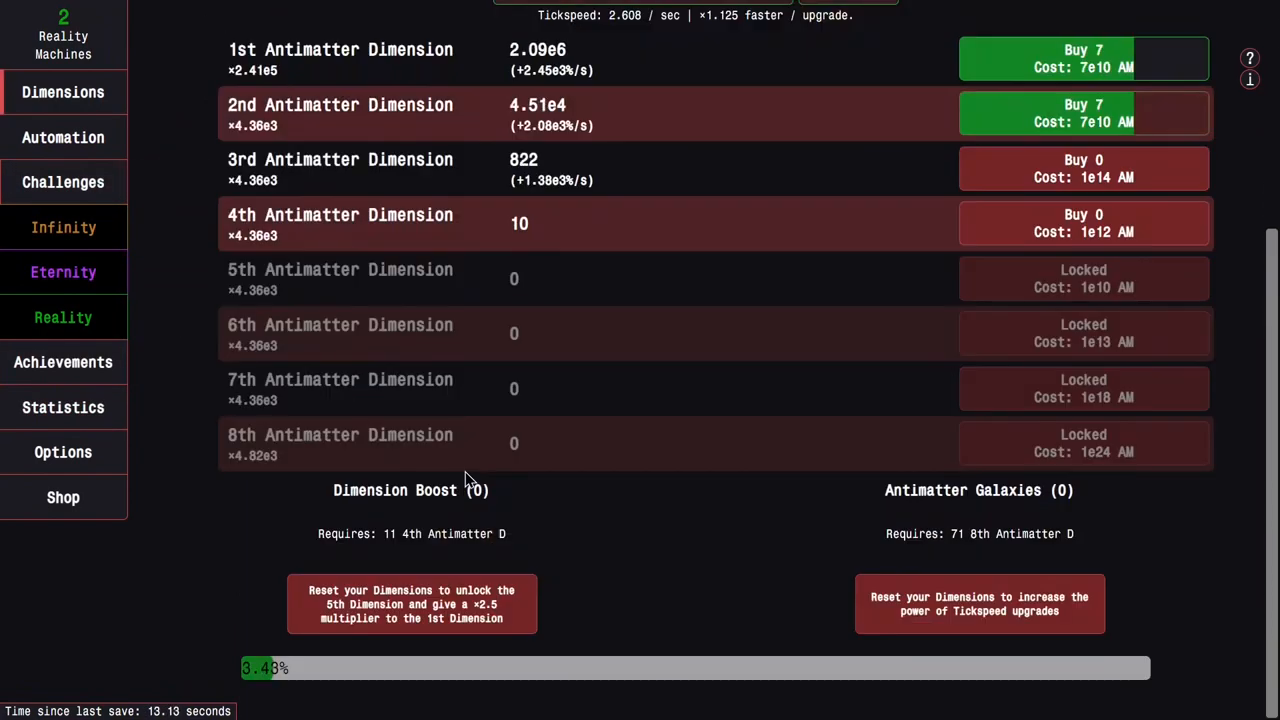
left_click(411, 603)
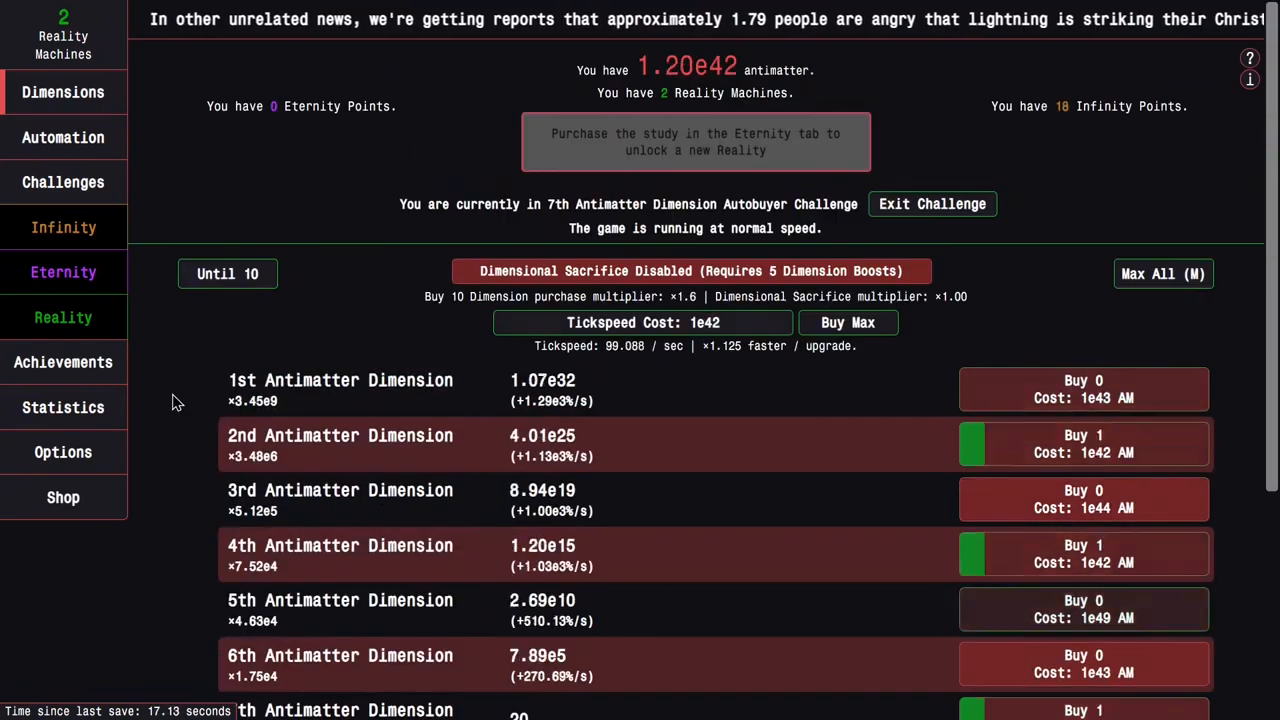
left_click(63, 362)
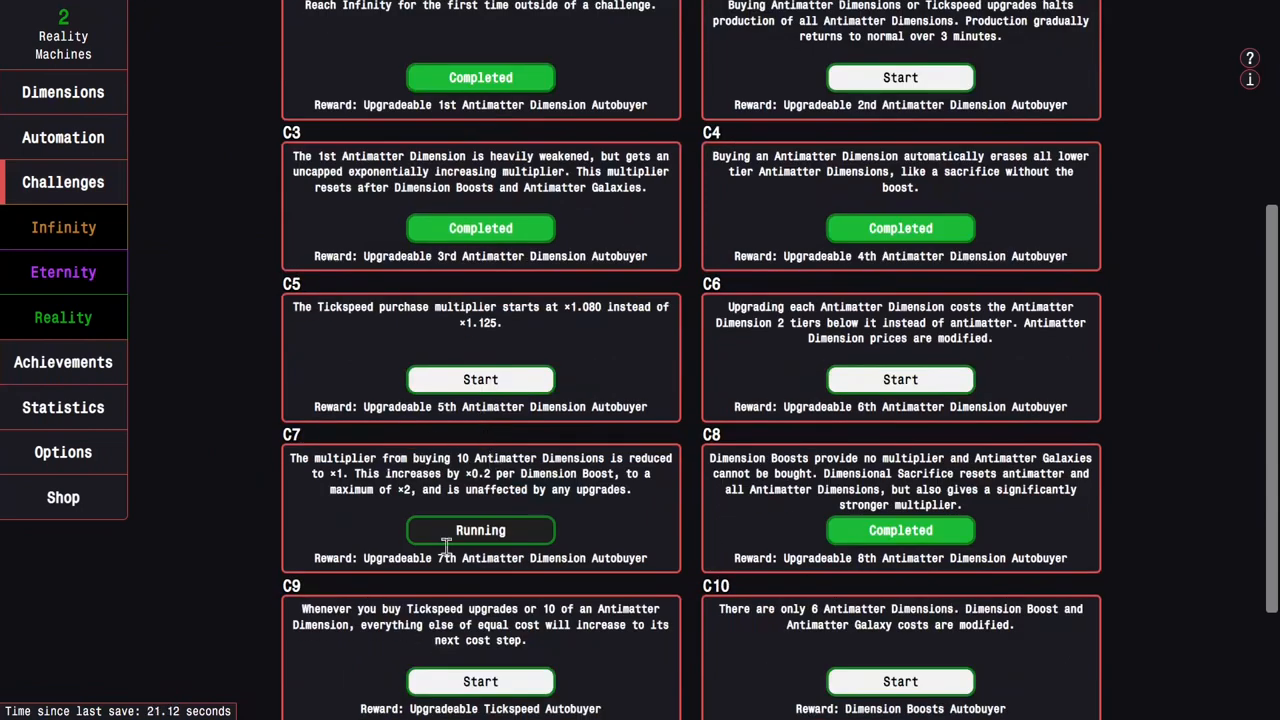
mouse_move(370, 513)
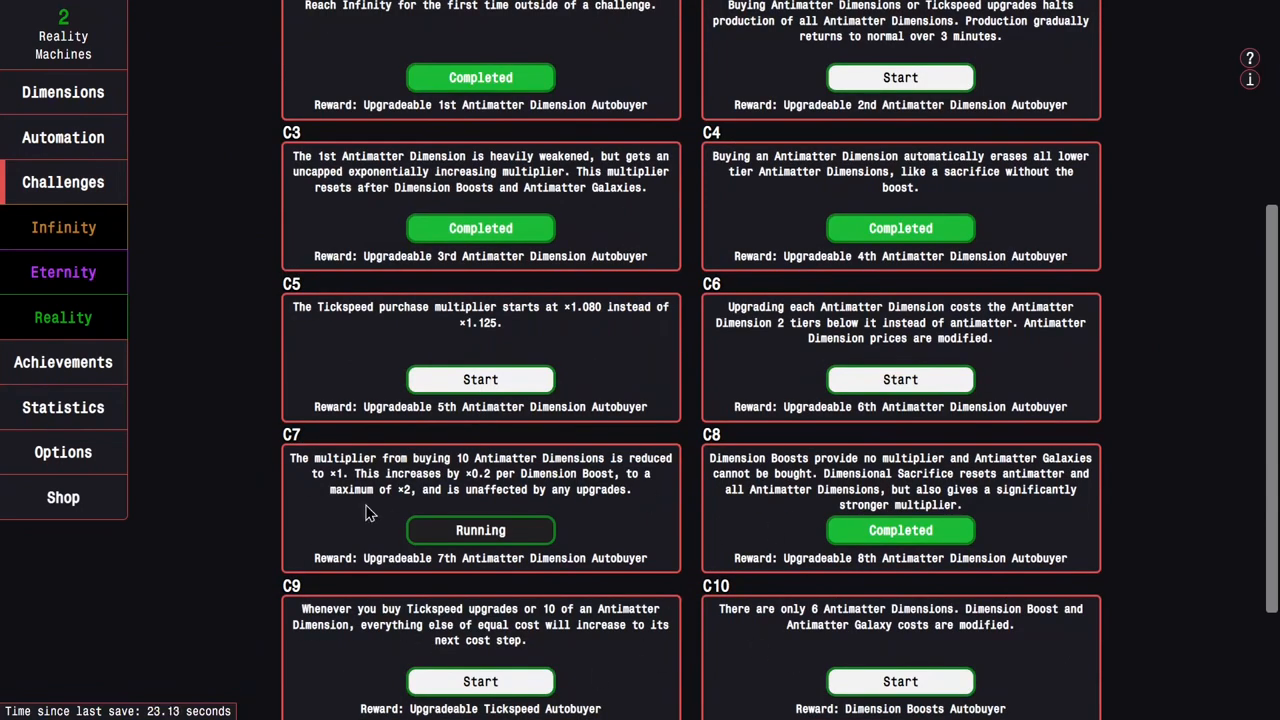
mouse_move(63, 91)
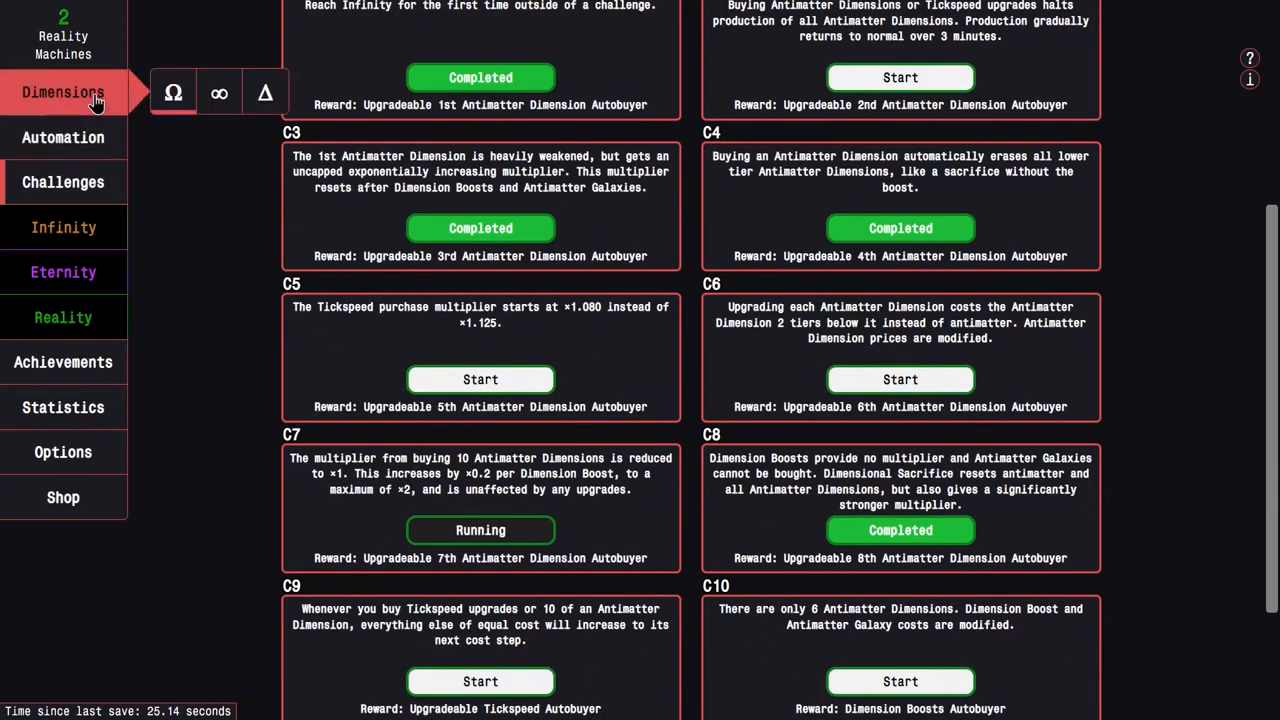
left_click(63, 92)
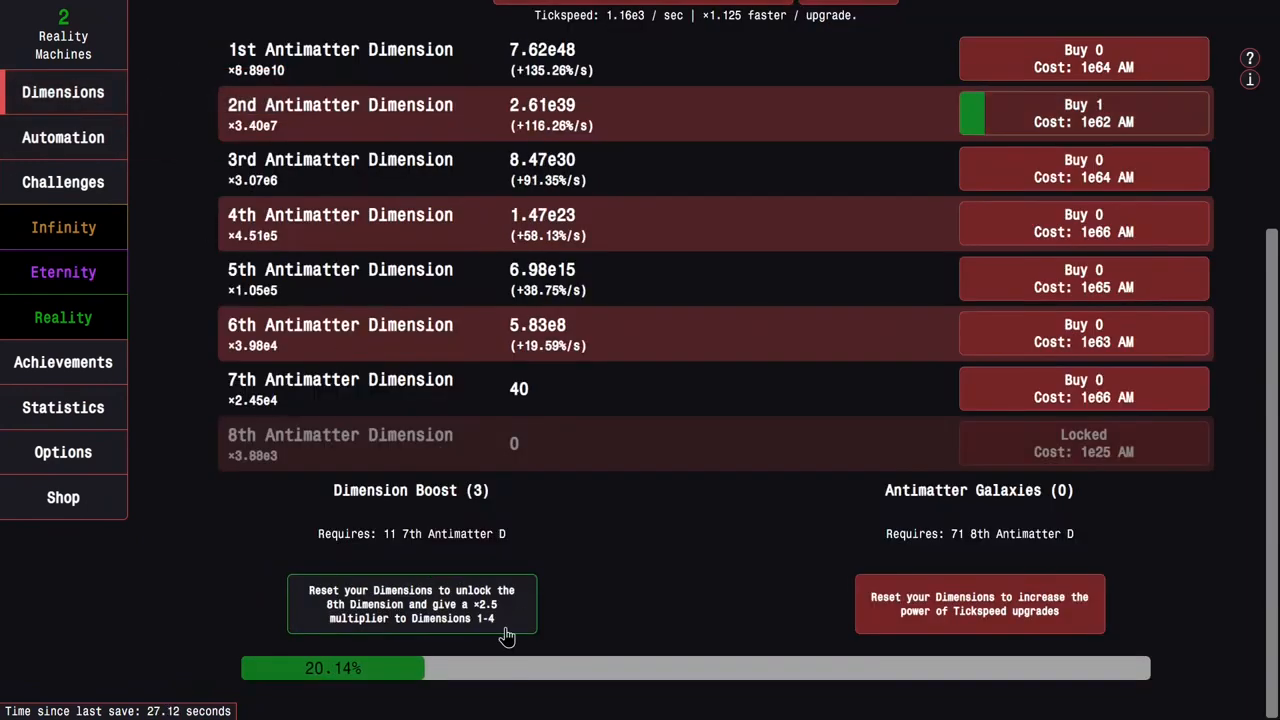
left_click(411, 603)
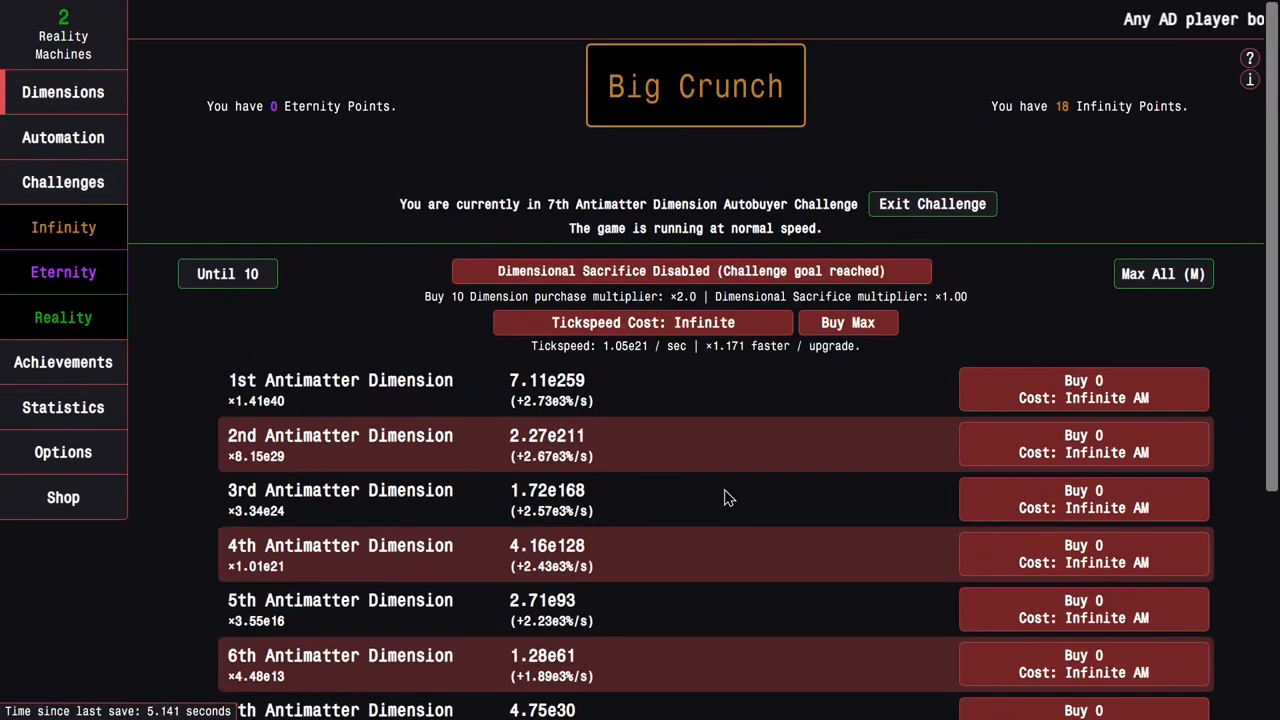
left_click(63, 362)
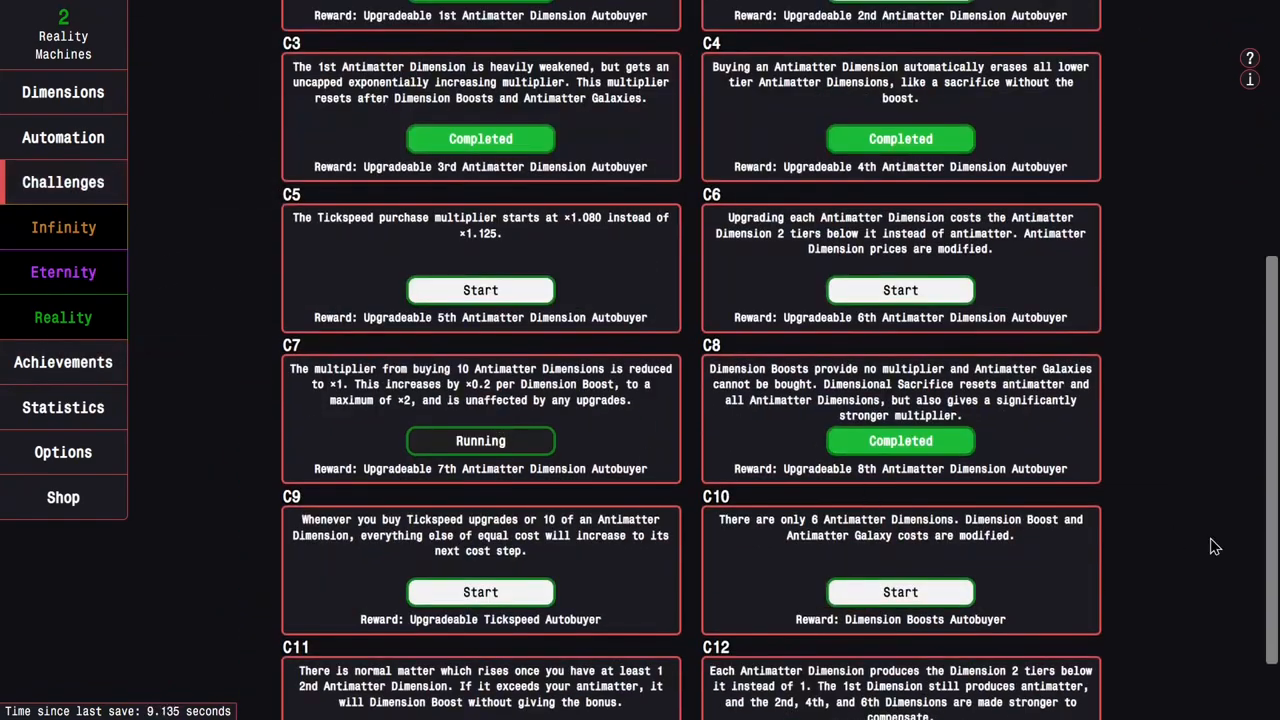
Start Challenge 5, perform three Dimension Boosts, and review Statistics and the challenge list
left_click(63, 92)
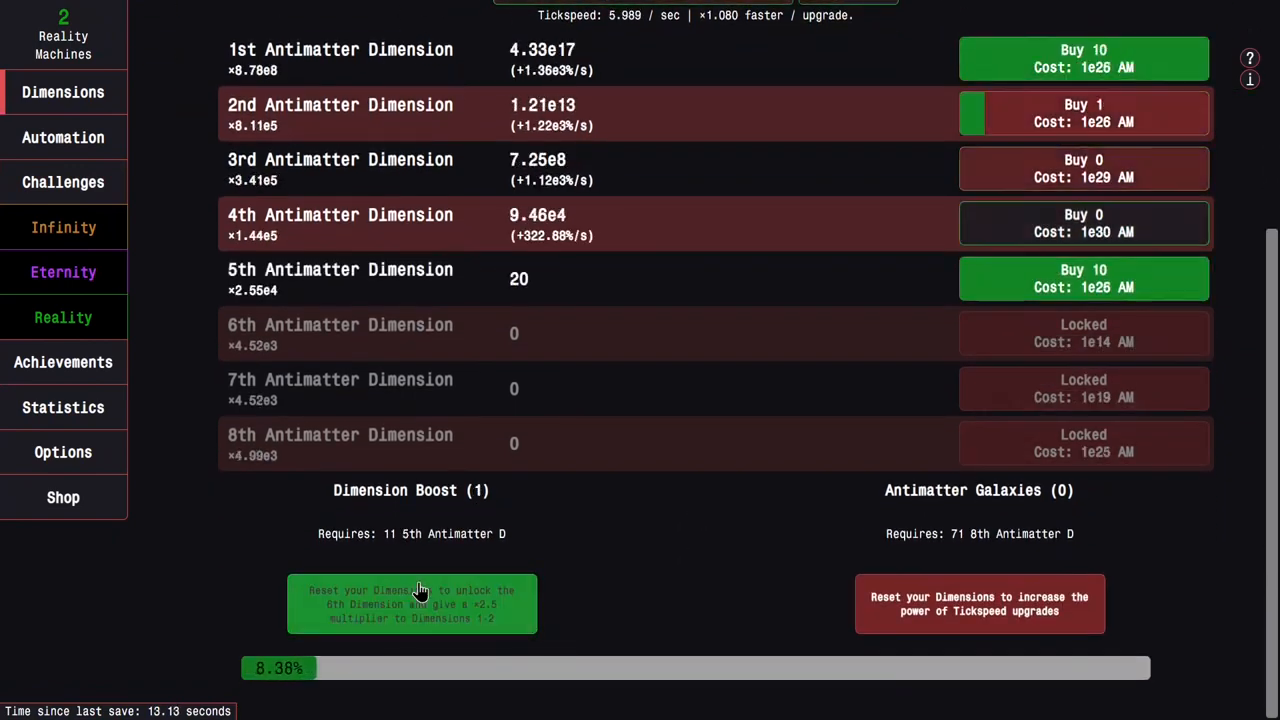
left_click(411, 603)
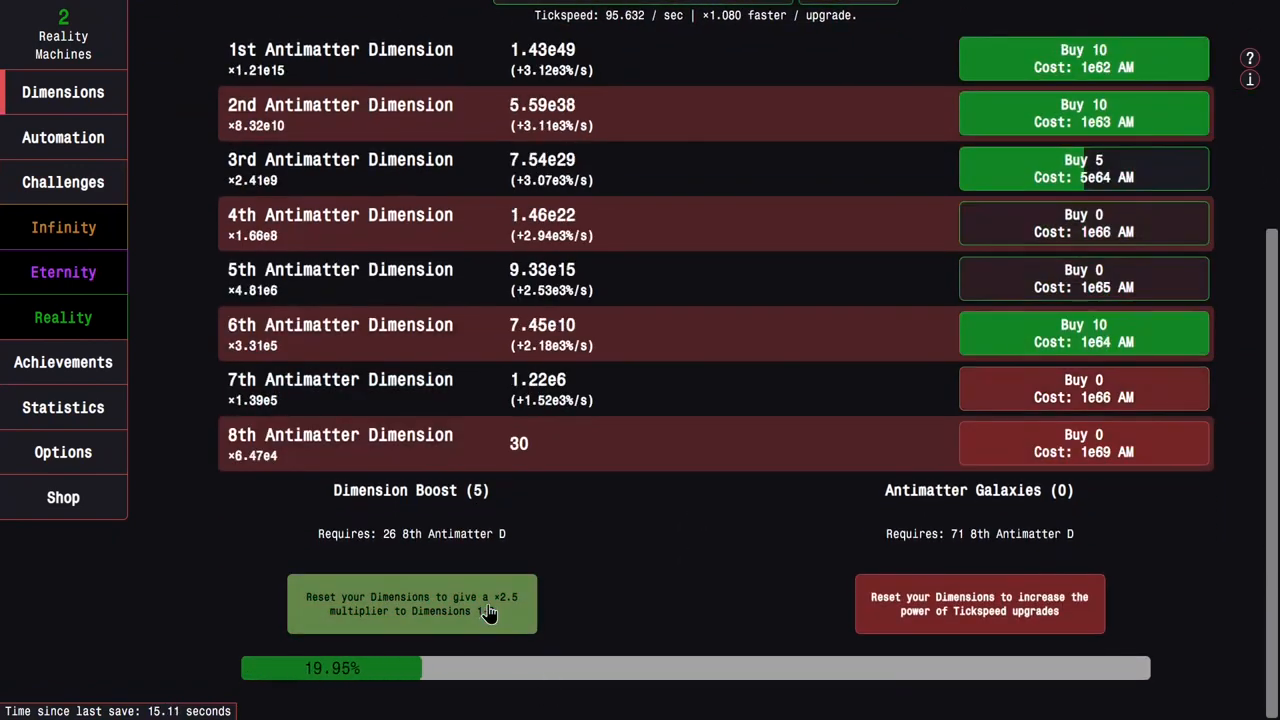
left_click(411, 603)
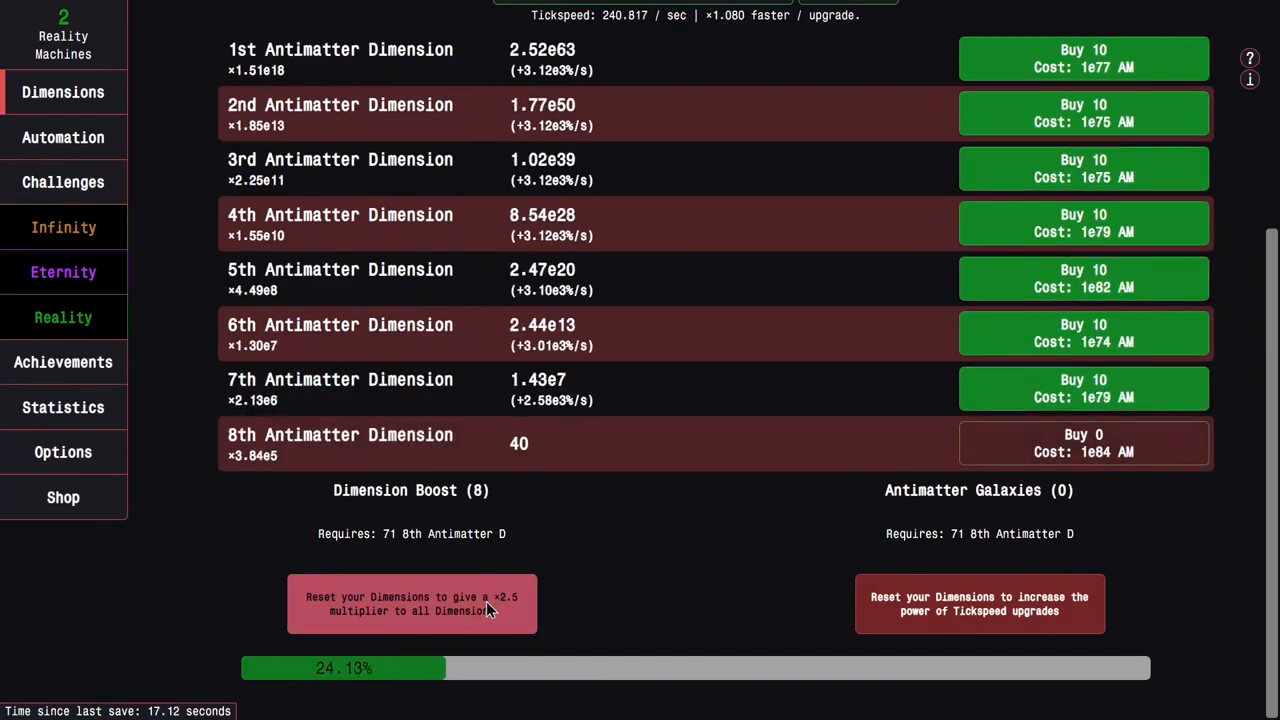
left_click(979, 603)
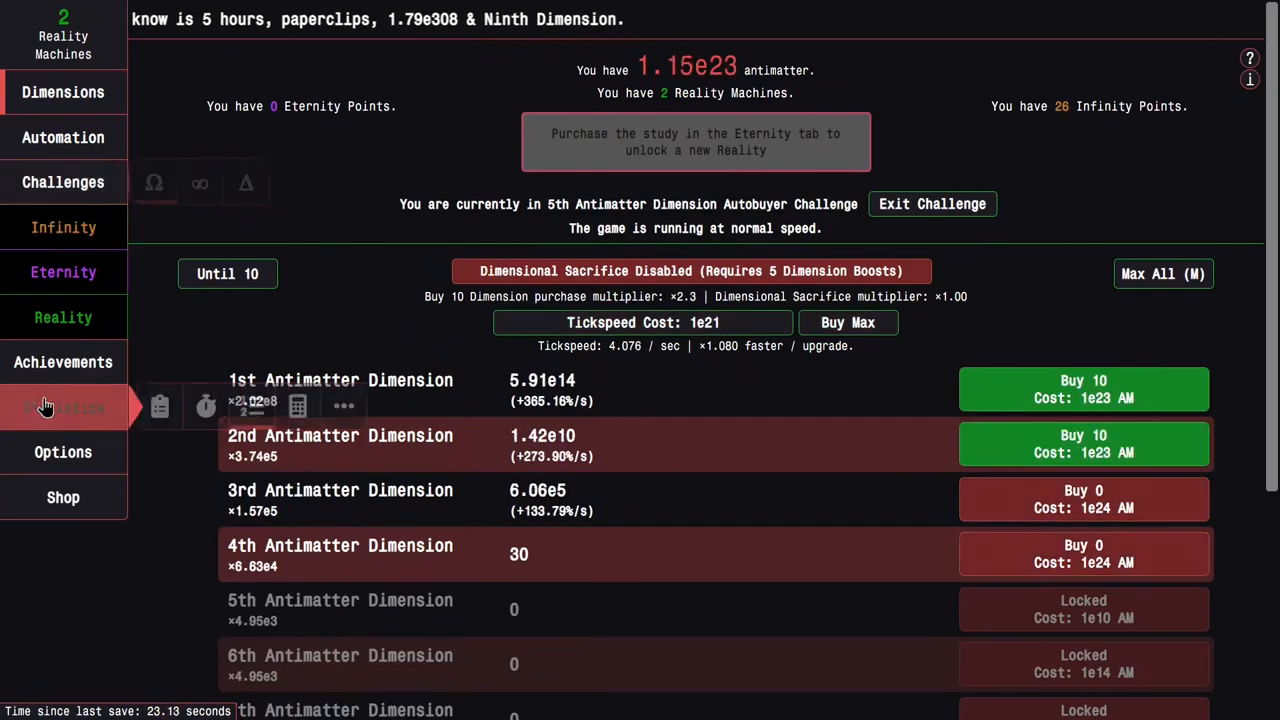
left_click(63, 407)
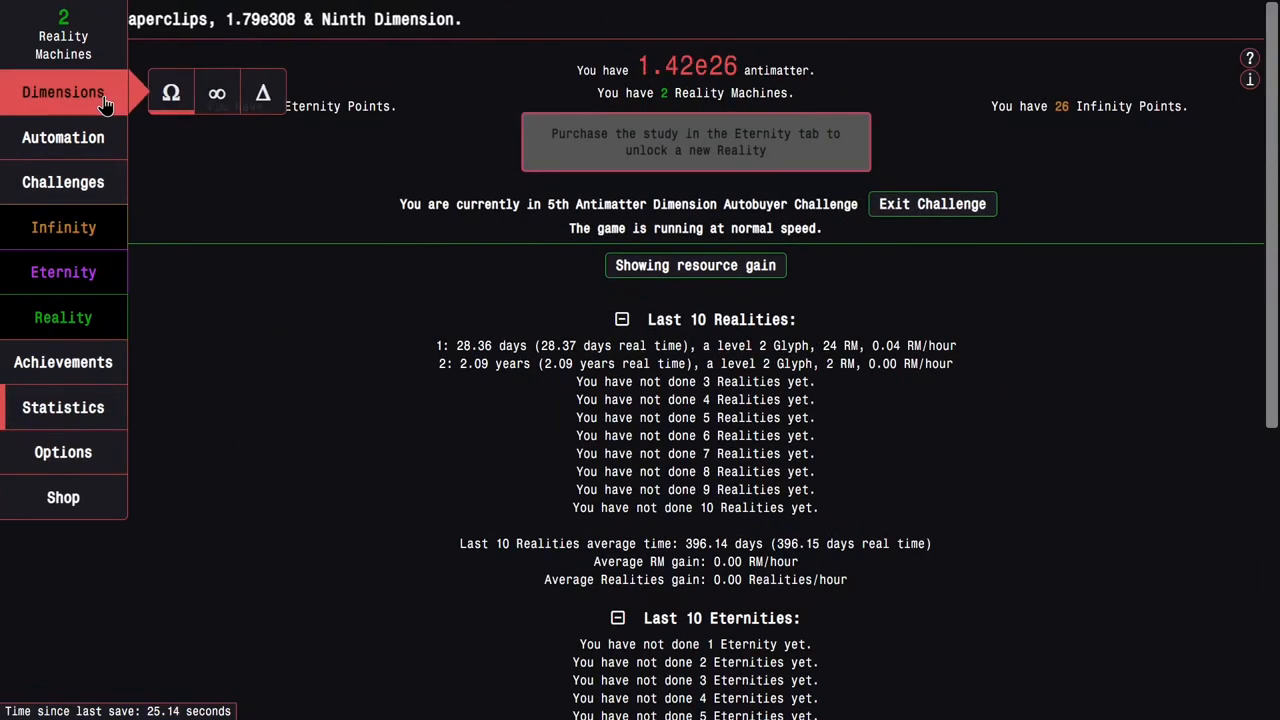
left_click(63, 182)
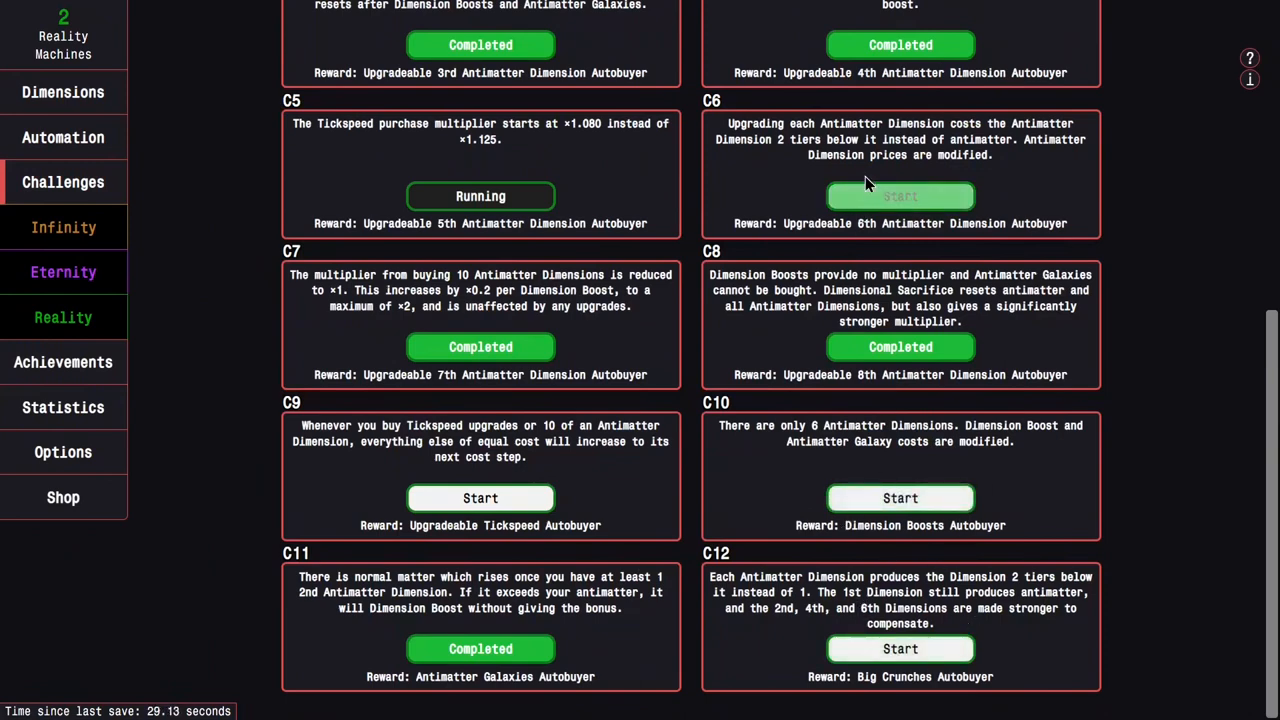
Start Challenge 6, perform five Dimension Boosts and buy an Antimatter Galaxy
left_click(63, 91)
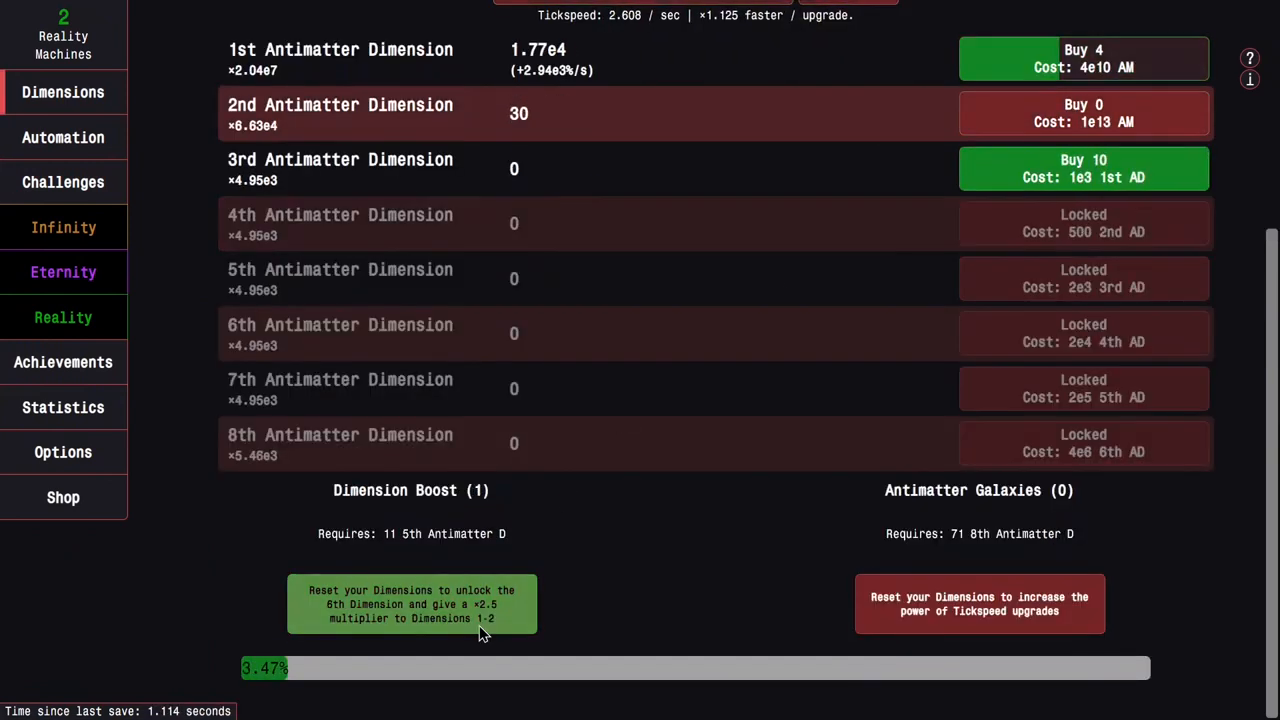
left_click(411, 603)
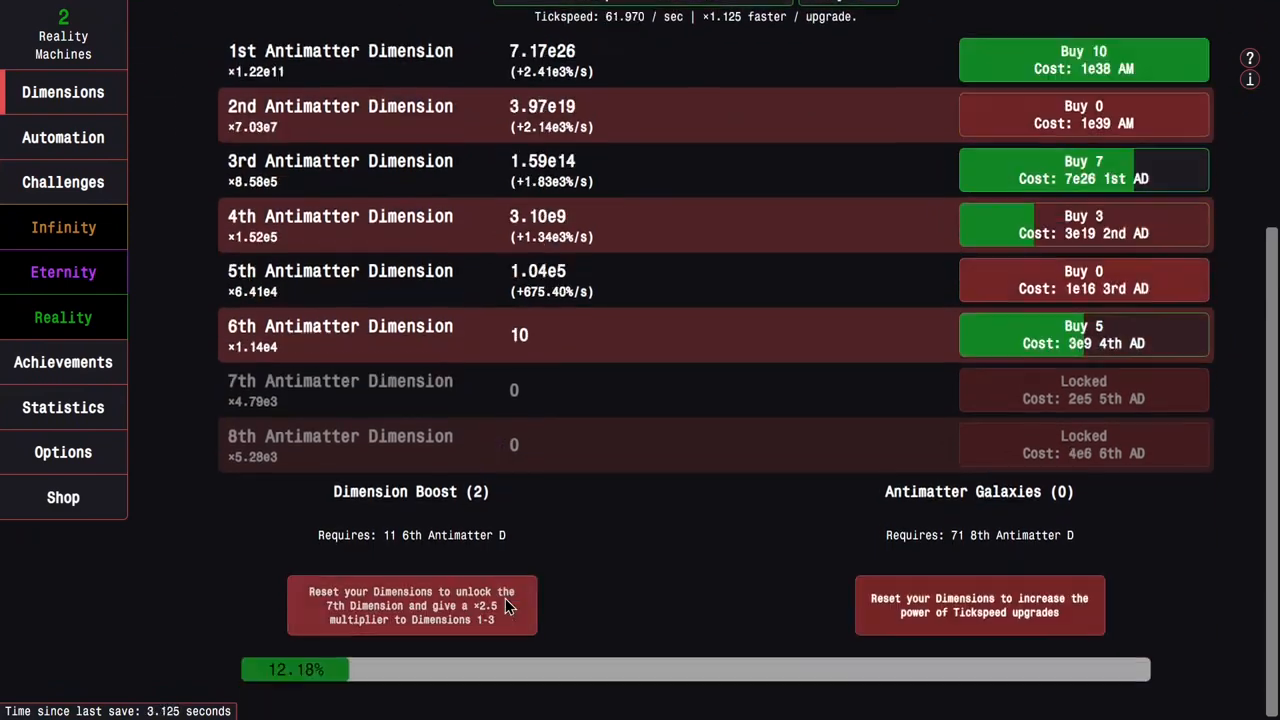
left_click(411, 604)
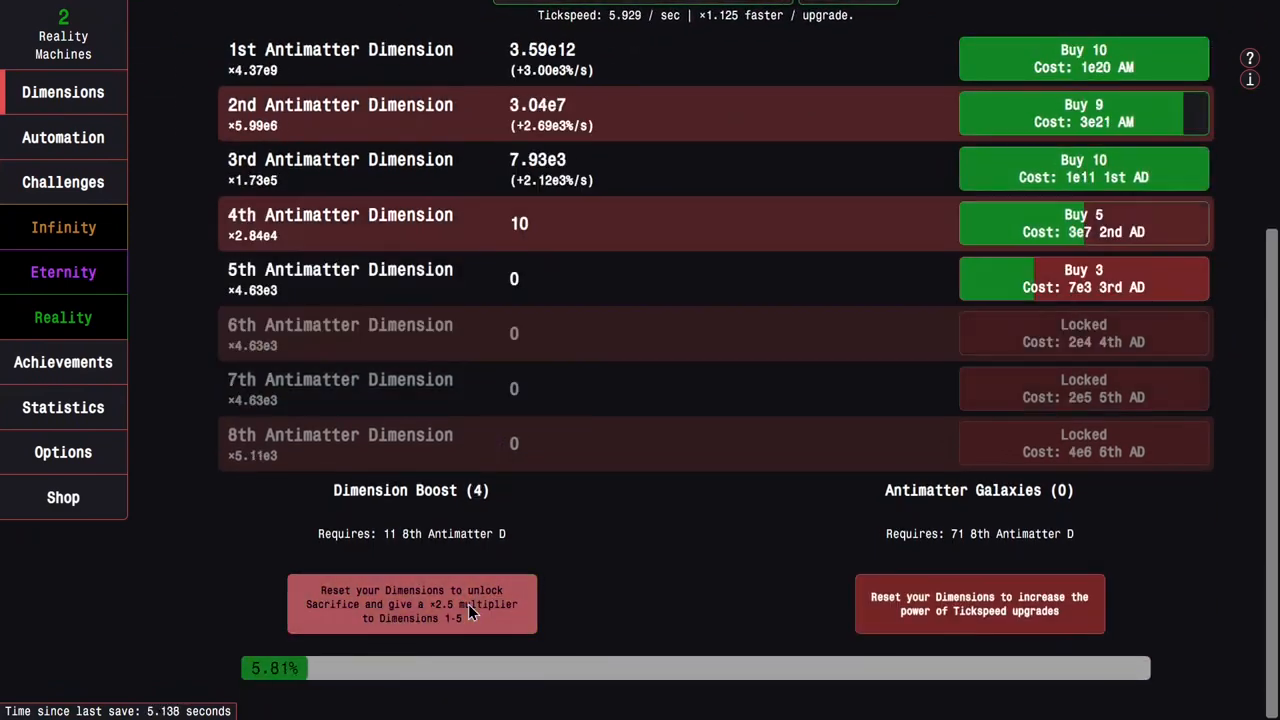
left_click(411, 603)
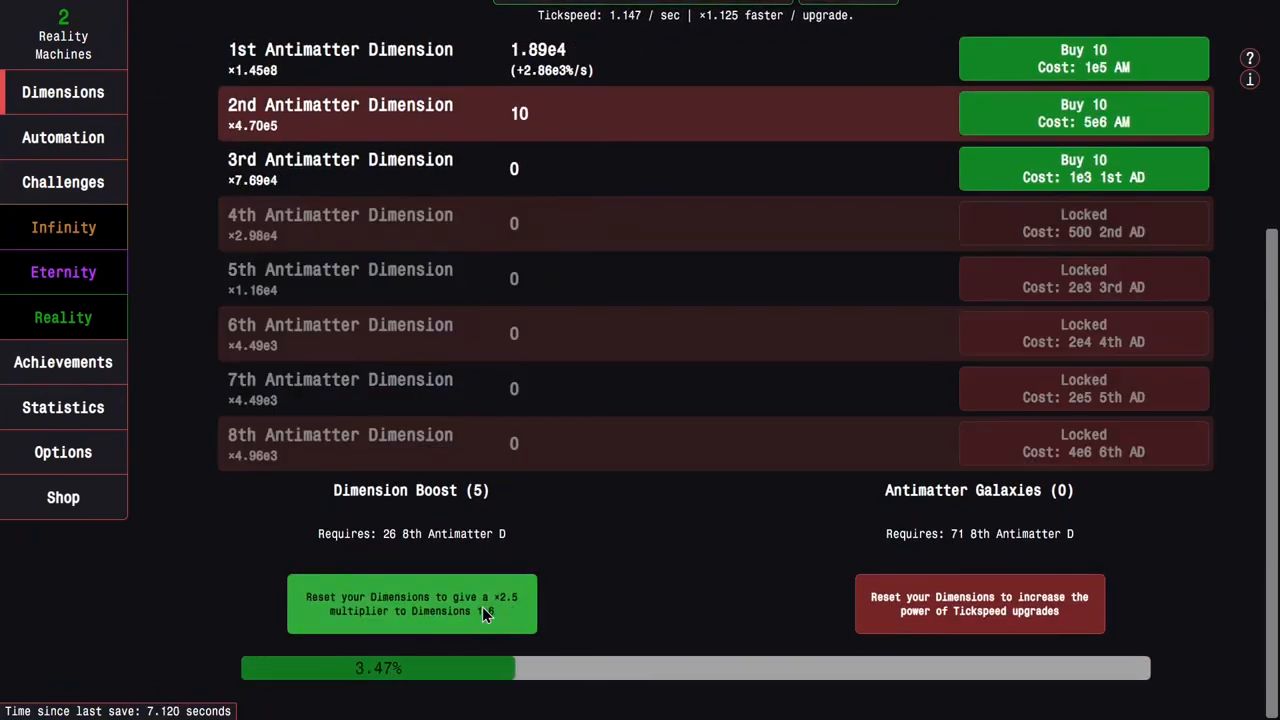
left_click(411, 603)
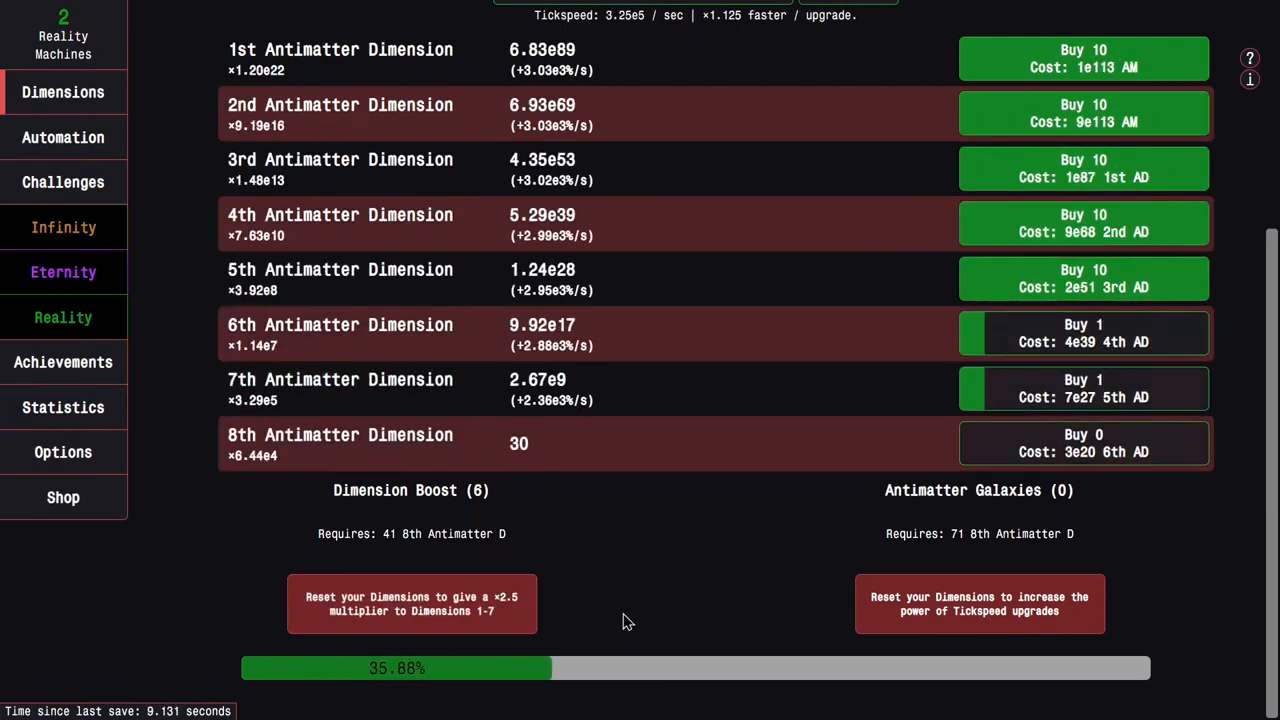
left_click(411, 603)
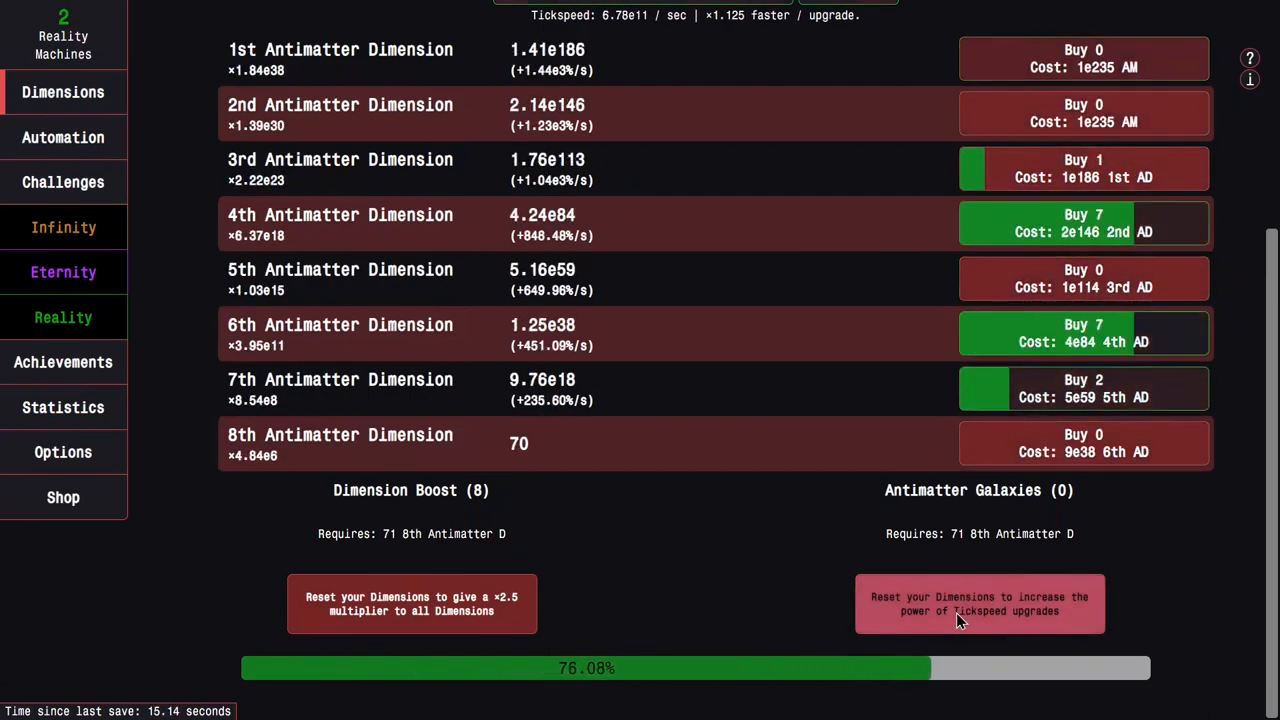
left_click(979, 603)
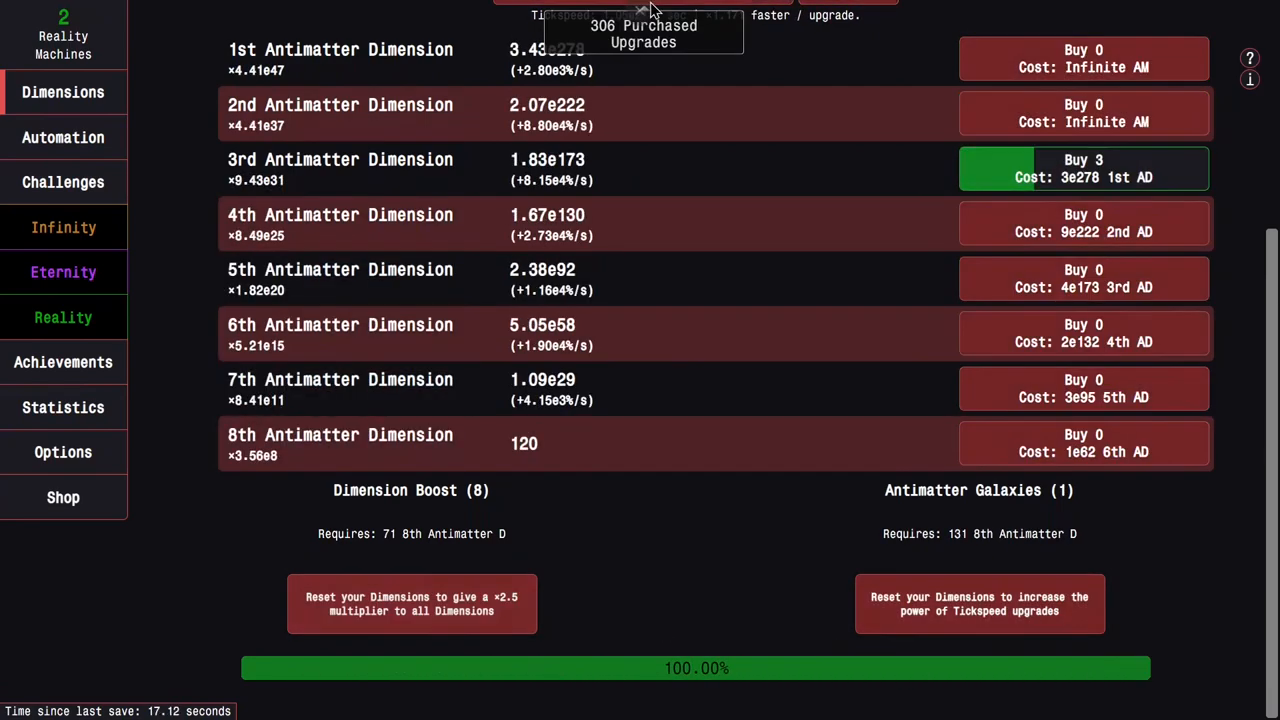
left_click(63, 182)
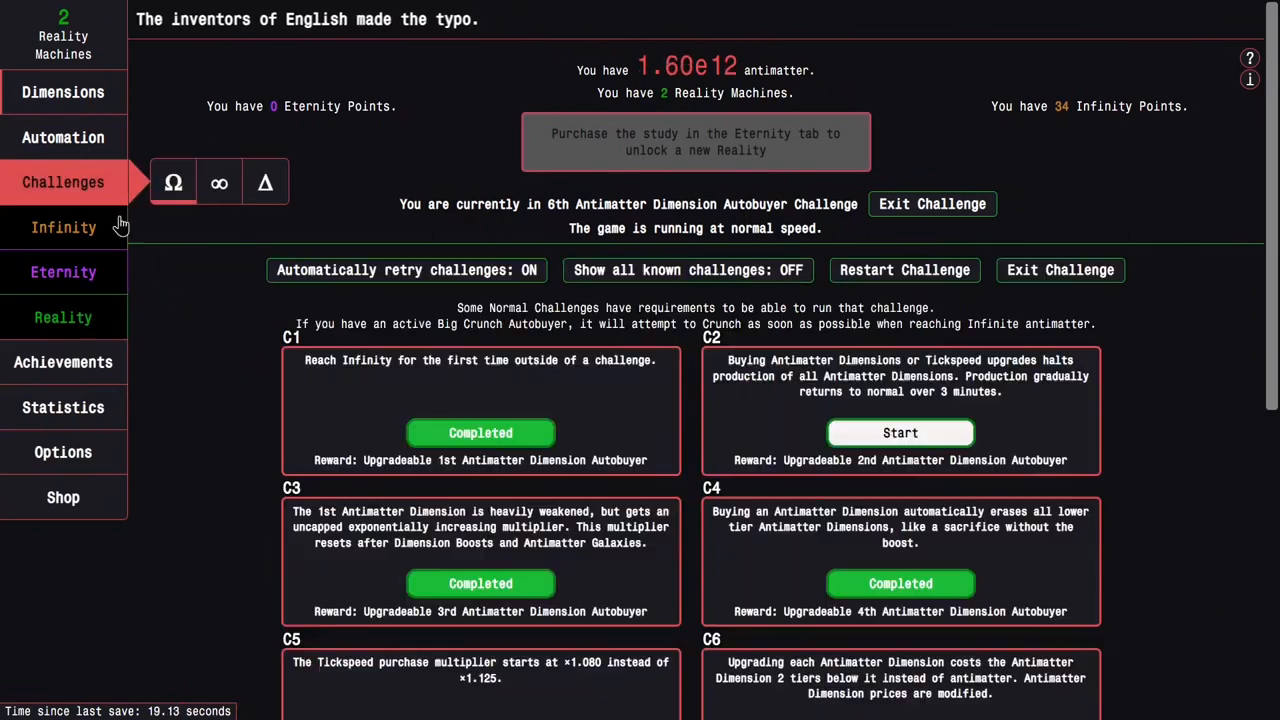
Start the Automated Big Crunches challenge and Dimension Boost repeatedly until antimatter reaches Infinite
left_click(63, 92)
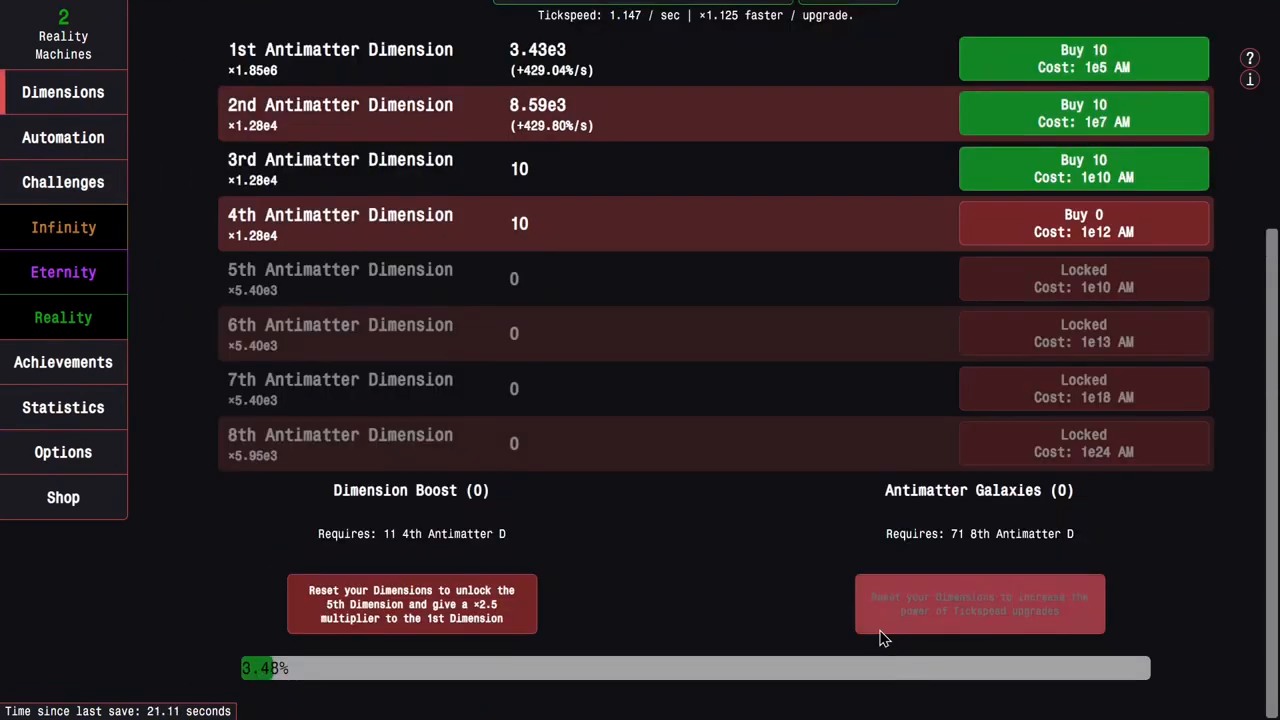
left_click(411, 603)
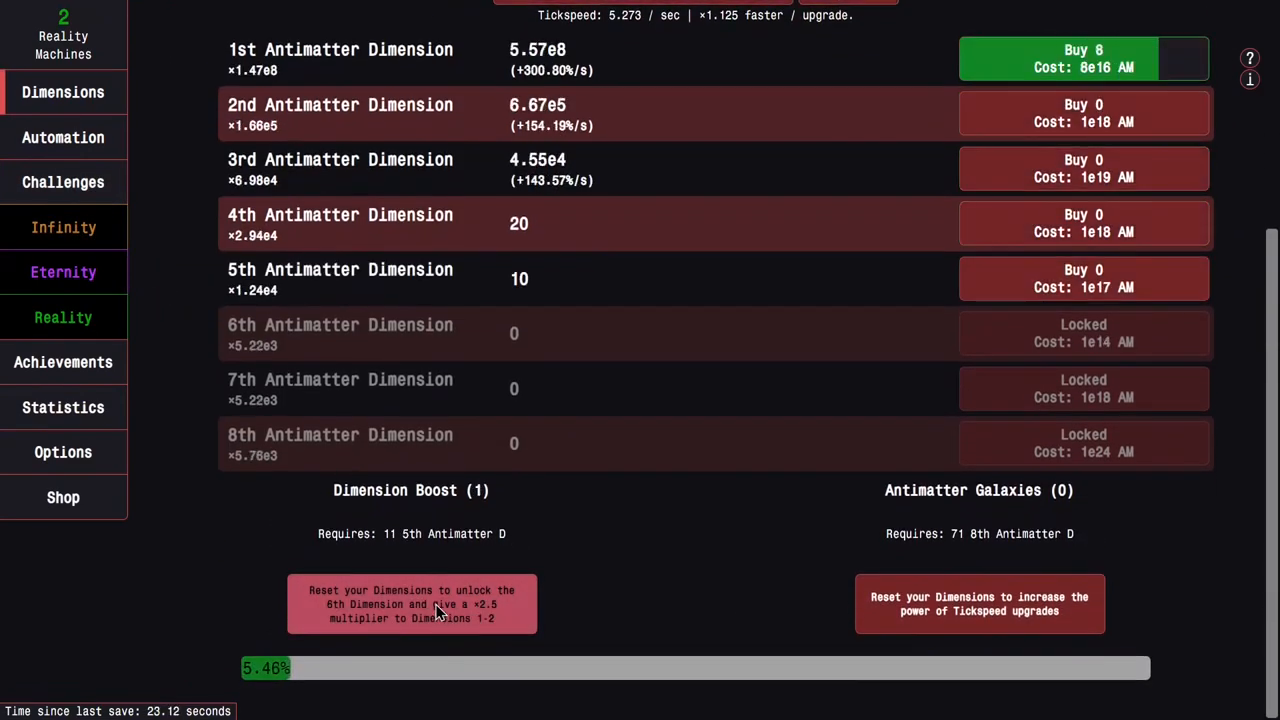
left_click(411, 603)
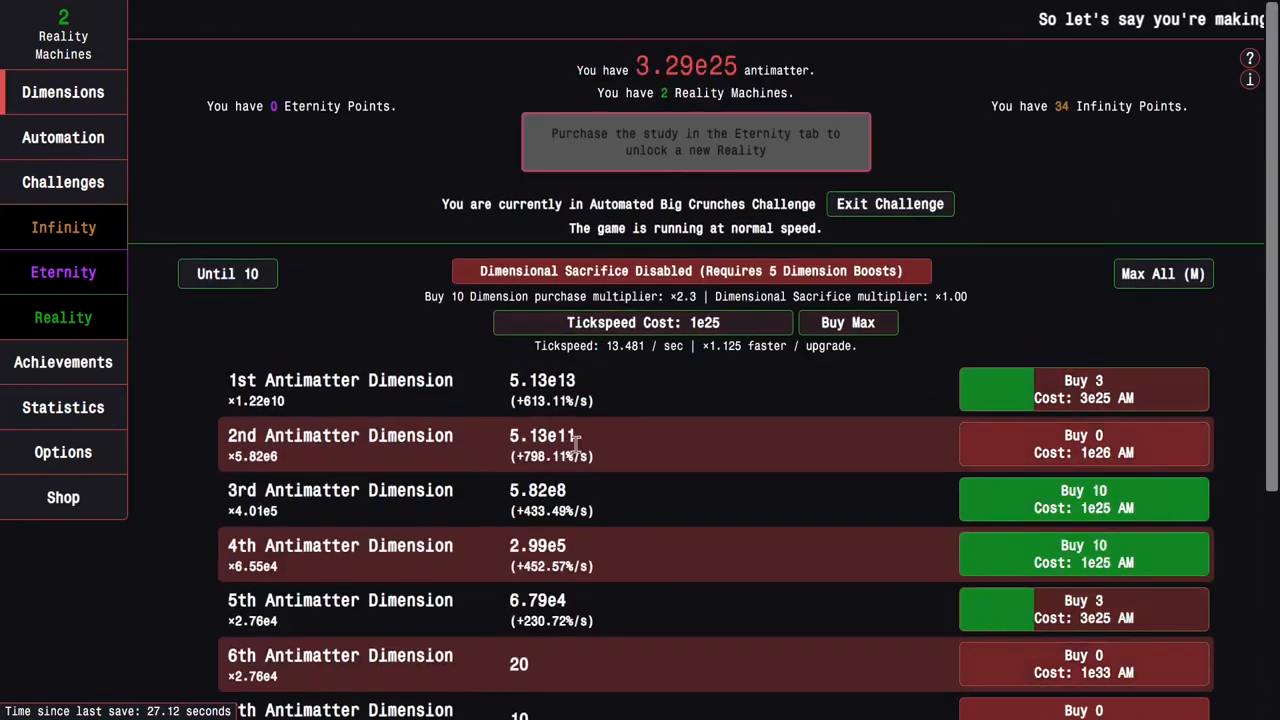
scroll("down", 3)
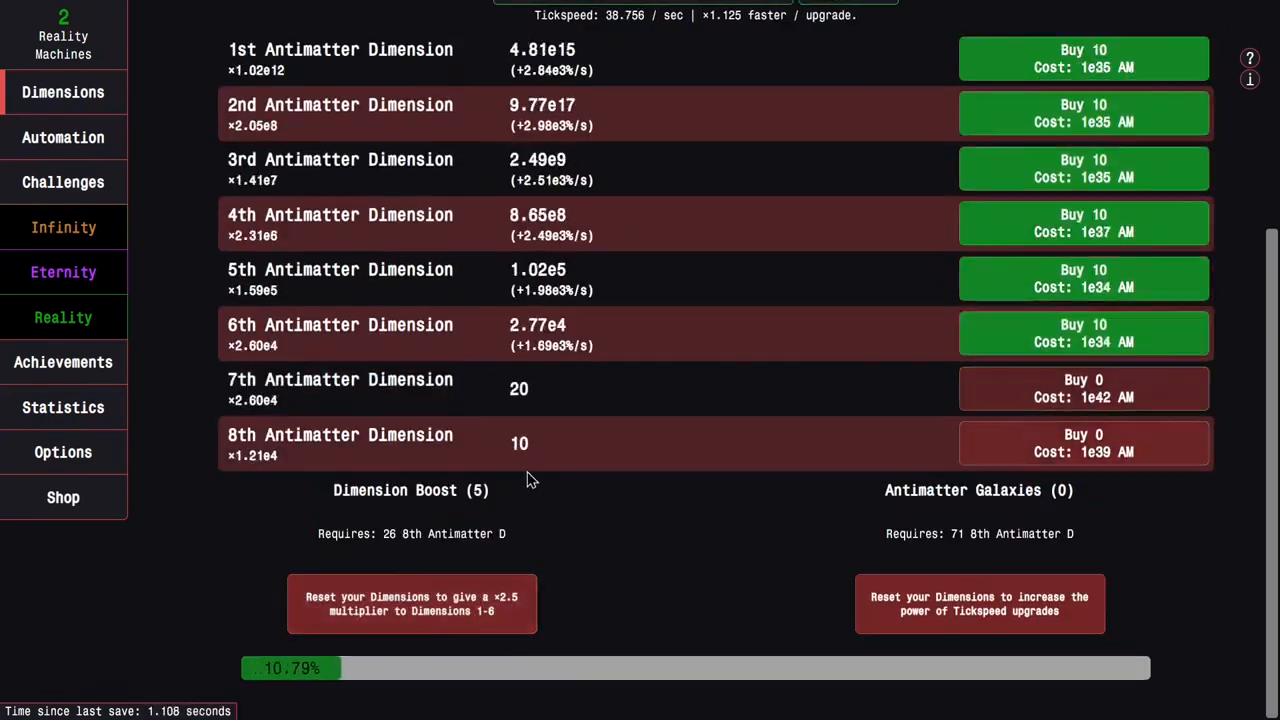
left_click(411, 603)
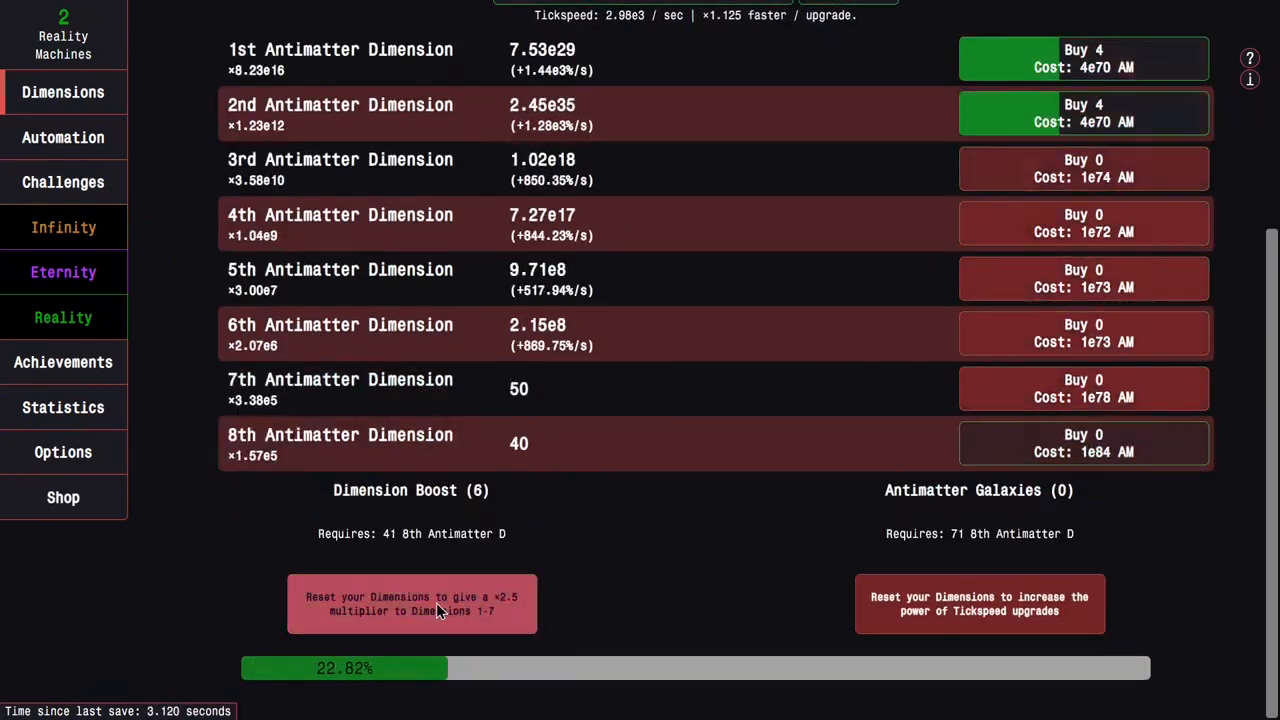
left_click(411, 603)
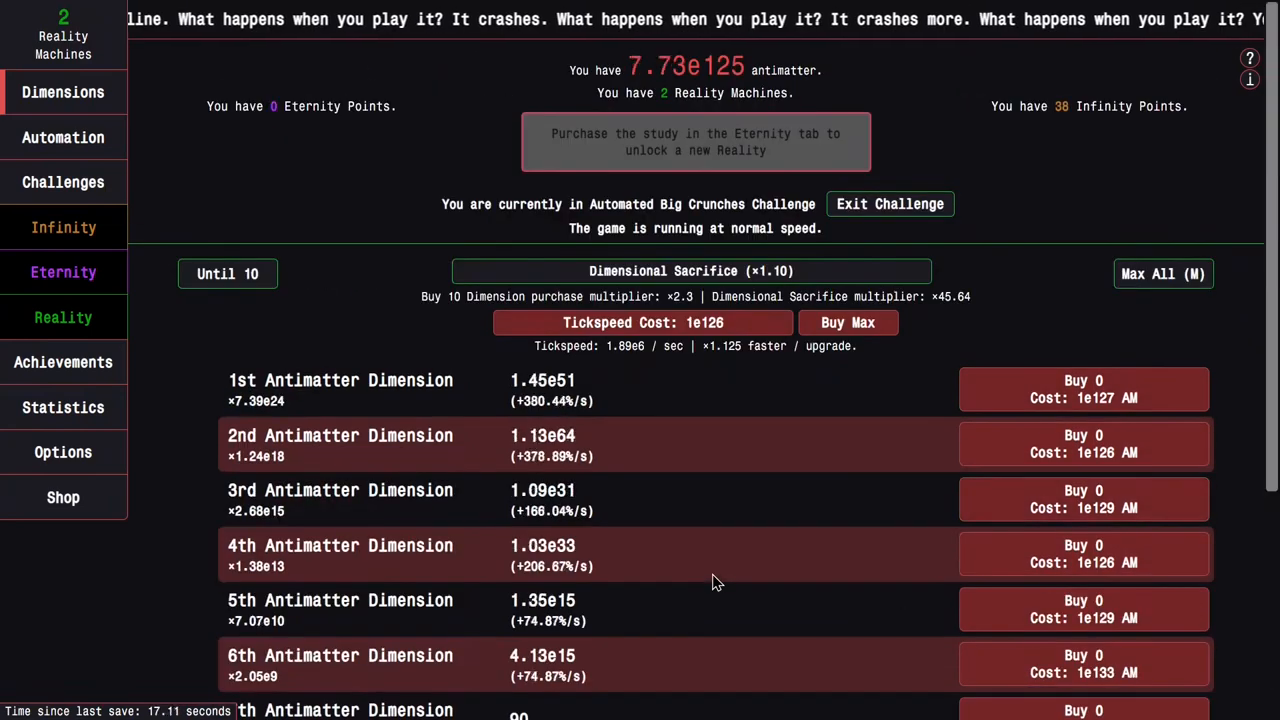
scroll("down", 3)
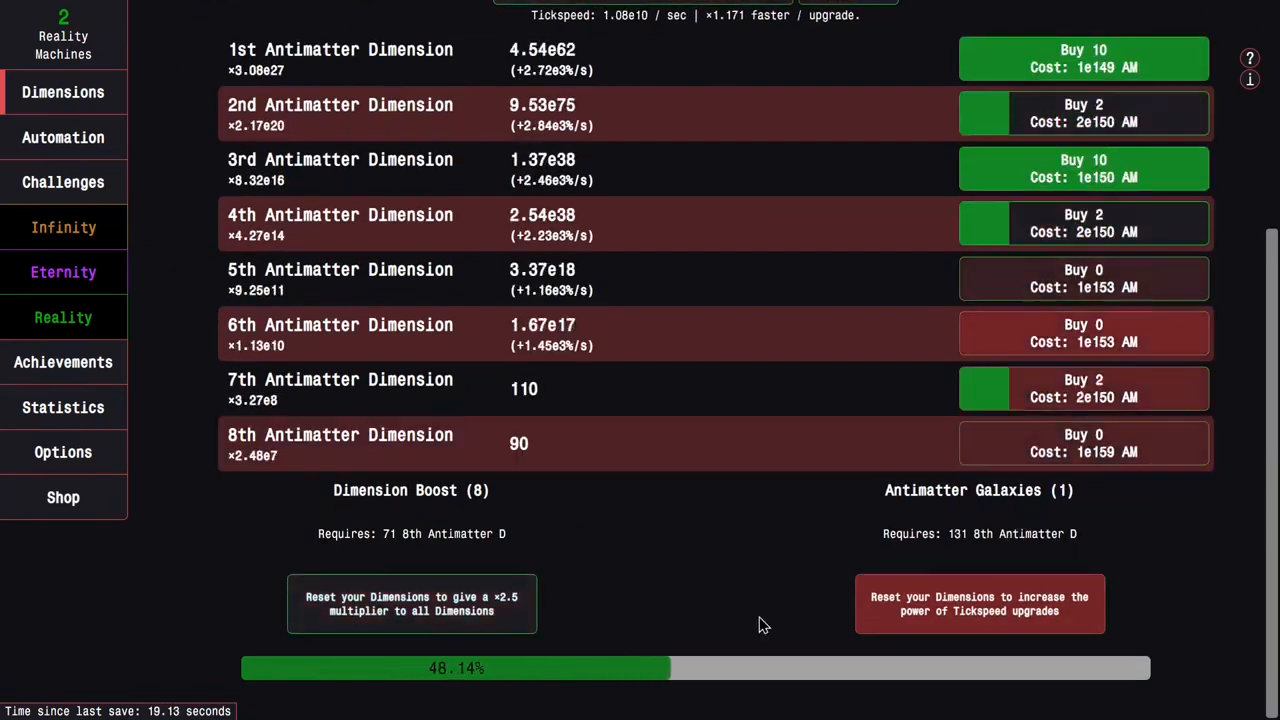
left_click(411, 603)
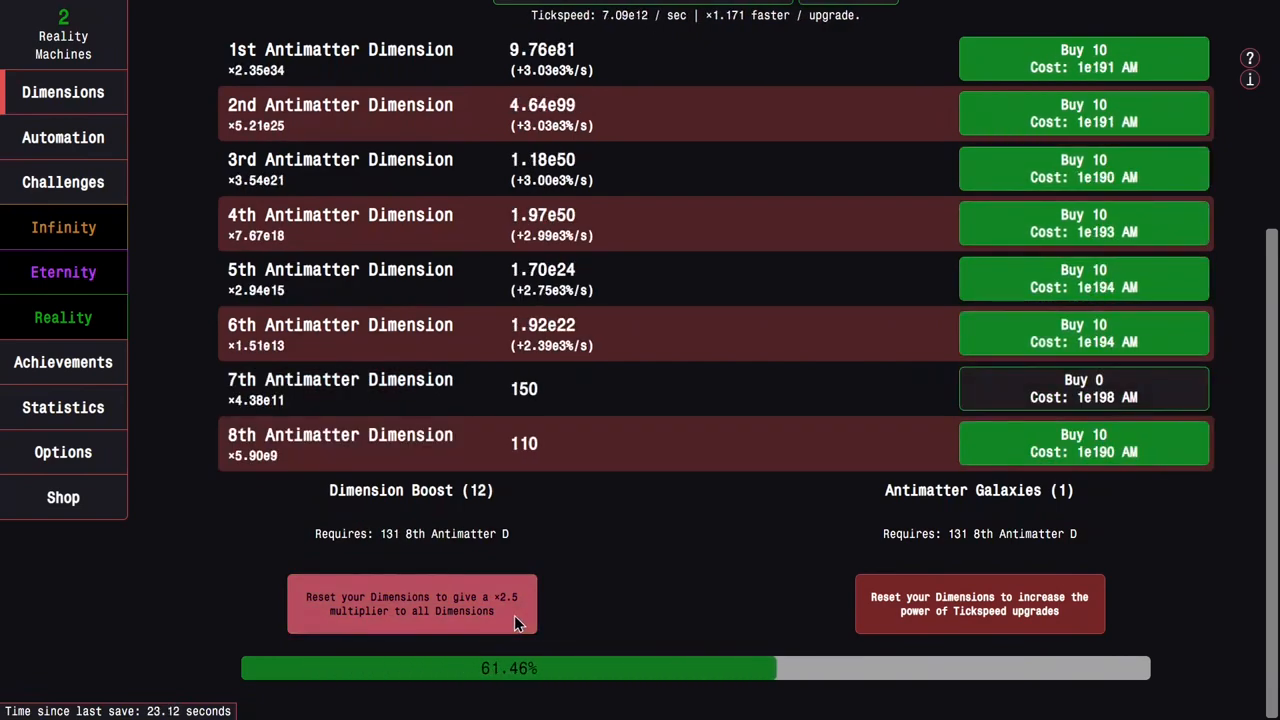
left_click(411, 604)
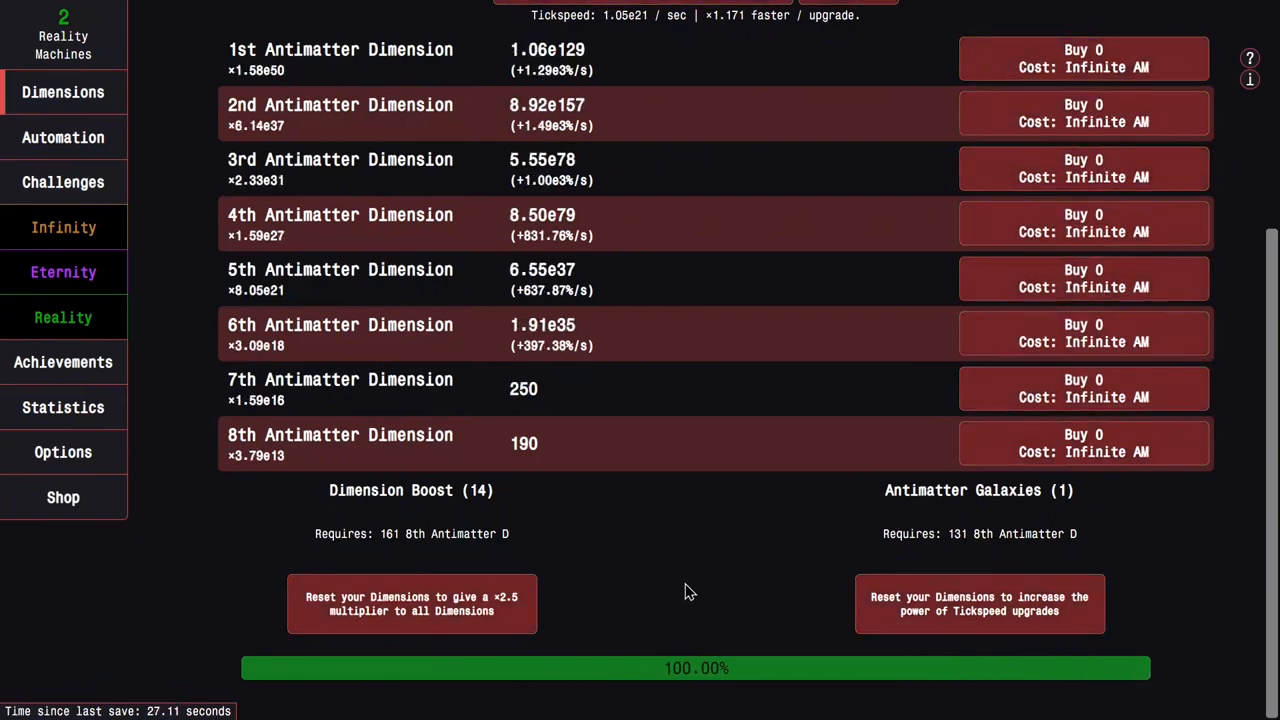
left_click(63, 182)
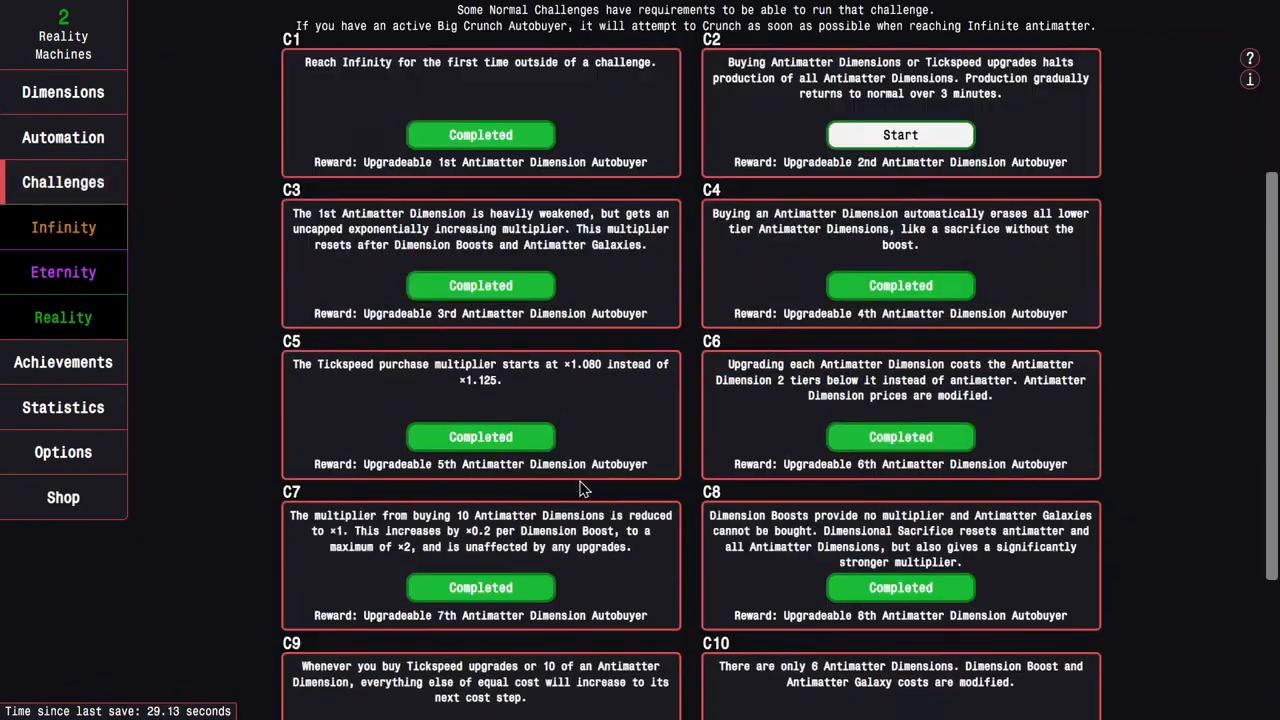
Start the six-dimension challenge, Dimension Boost to Infinity, and view 'You didn't need it anyway'
left_click(63, 91)
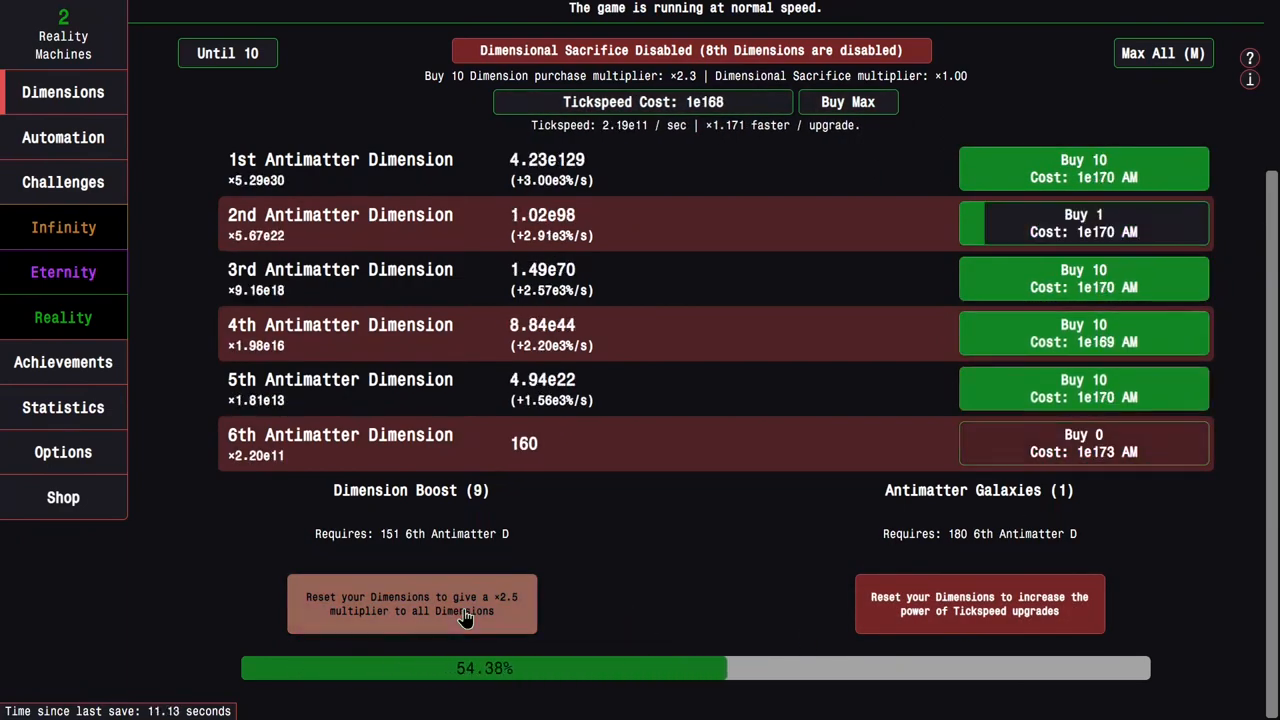
left_click(411, 603)
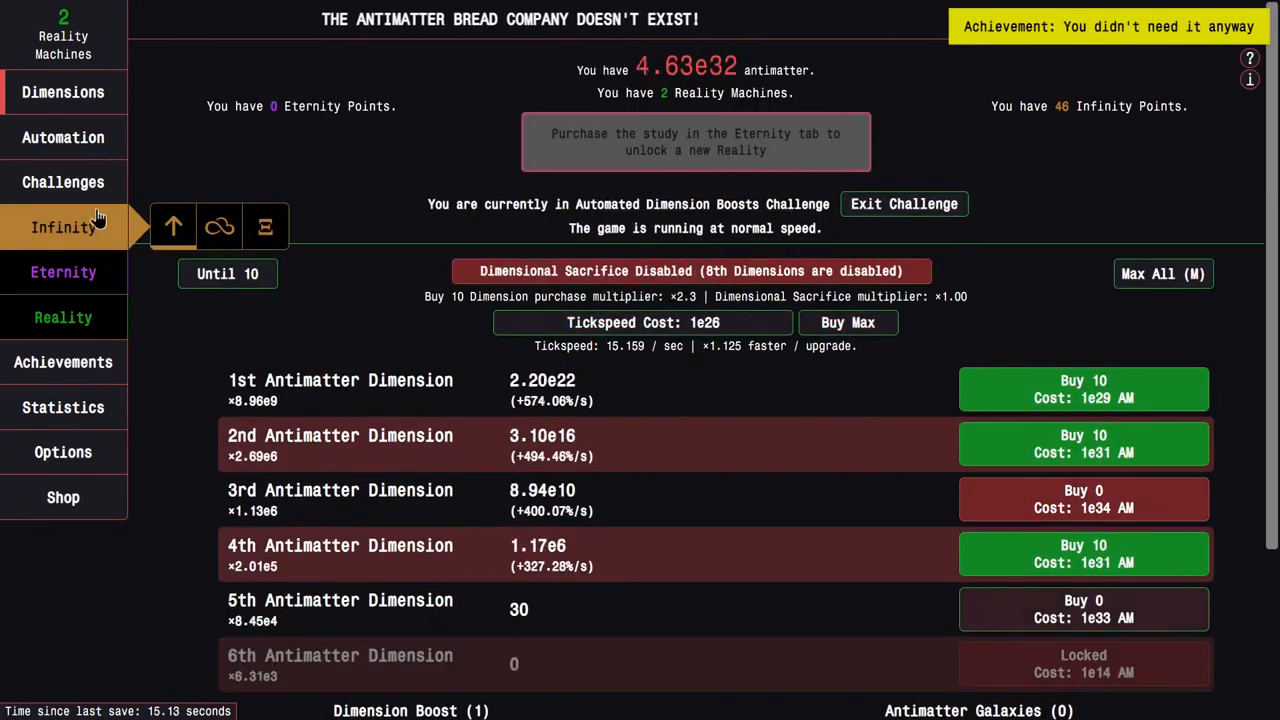
left_click(63, 362)
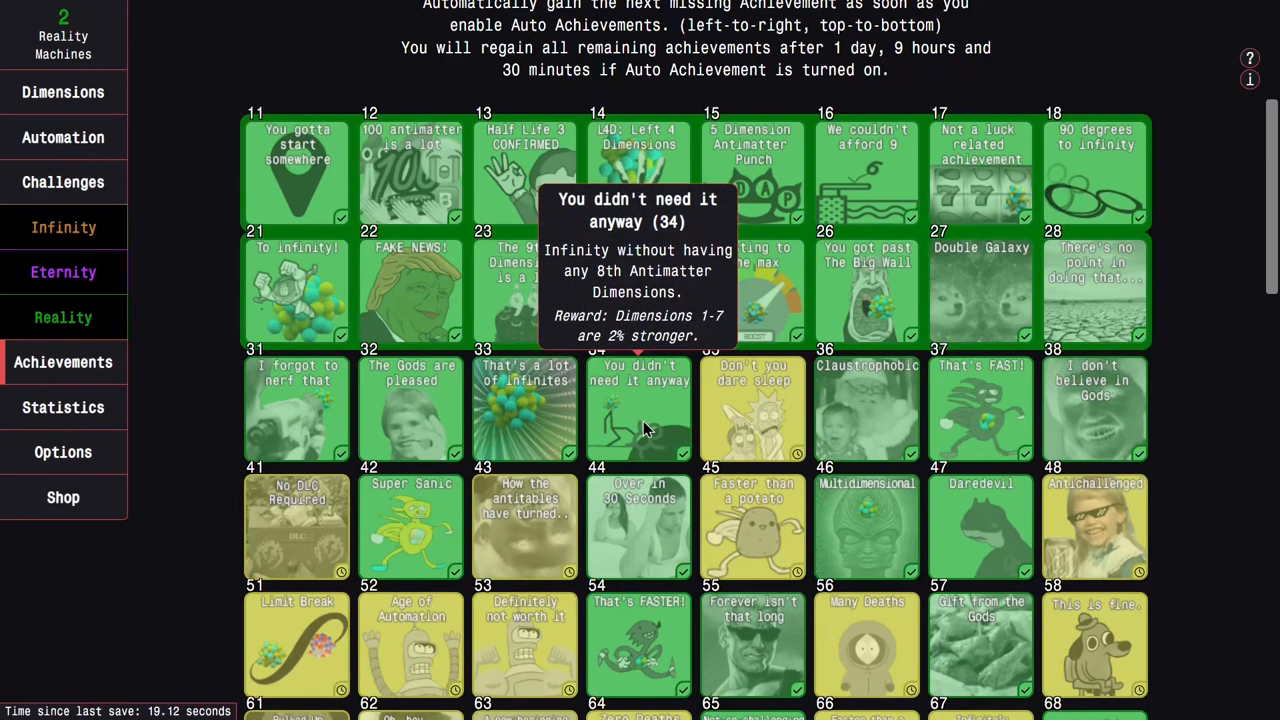
left_click(63, 92)
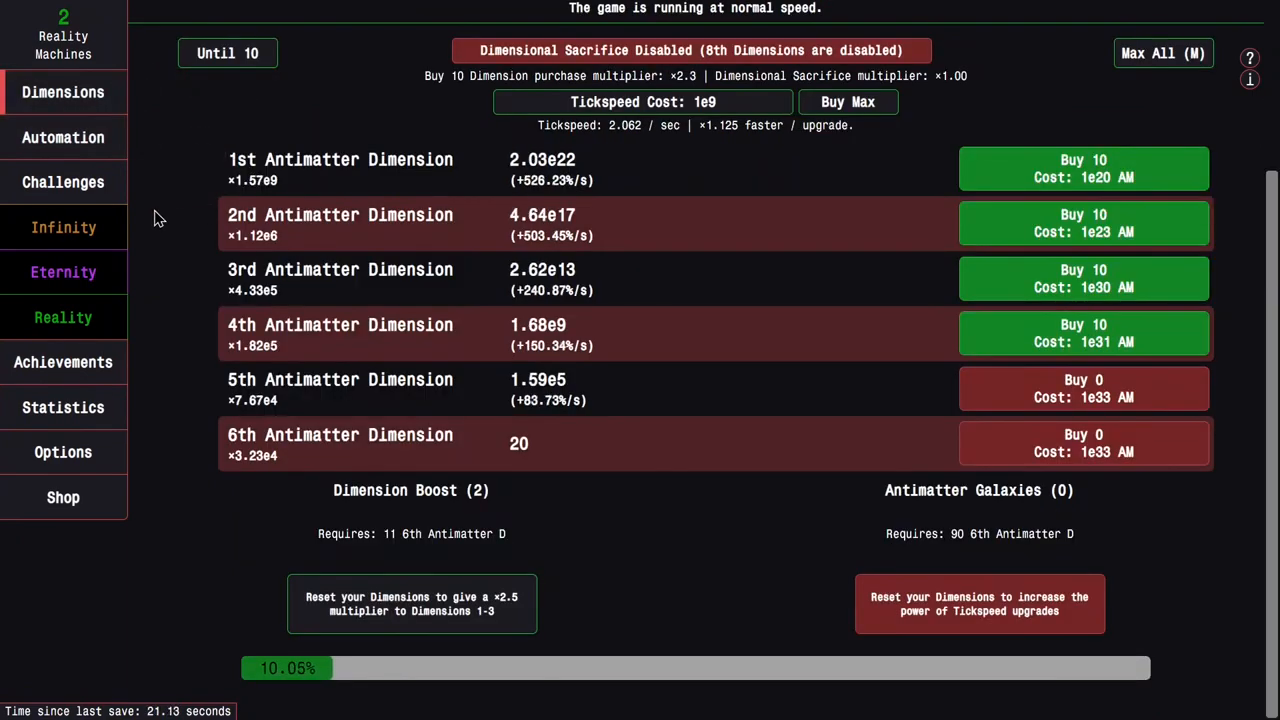
left_click(63, 182)
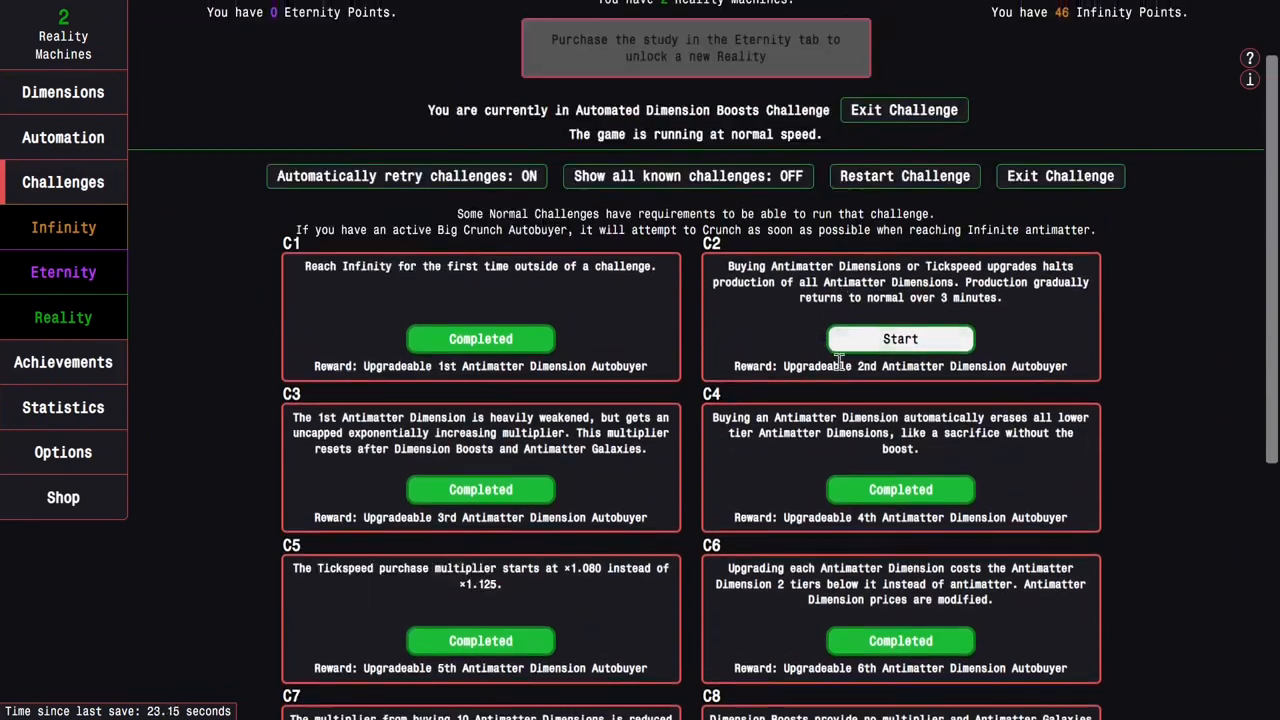
Start Challenge 2 and let antimatter recover while watching the dimensions list
left_click(63, 91)
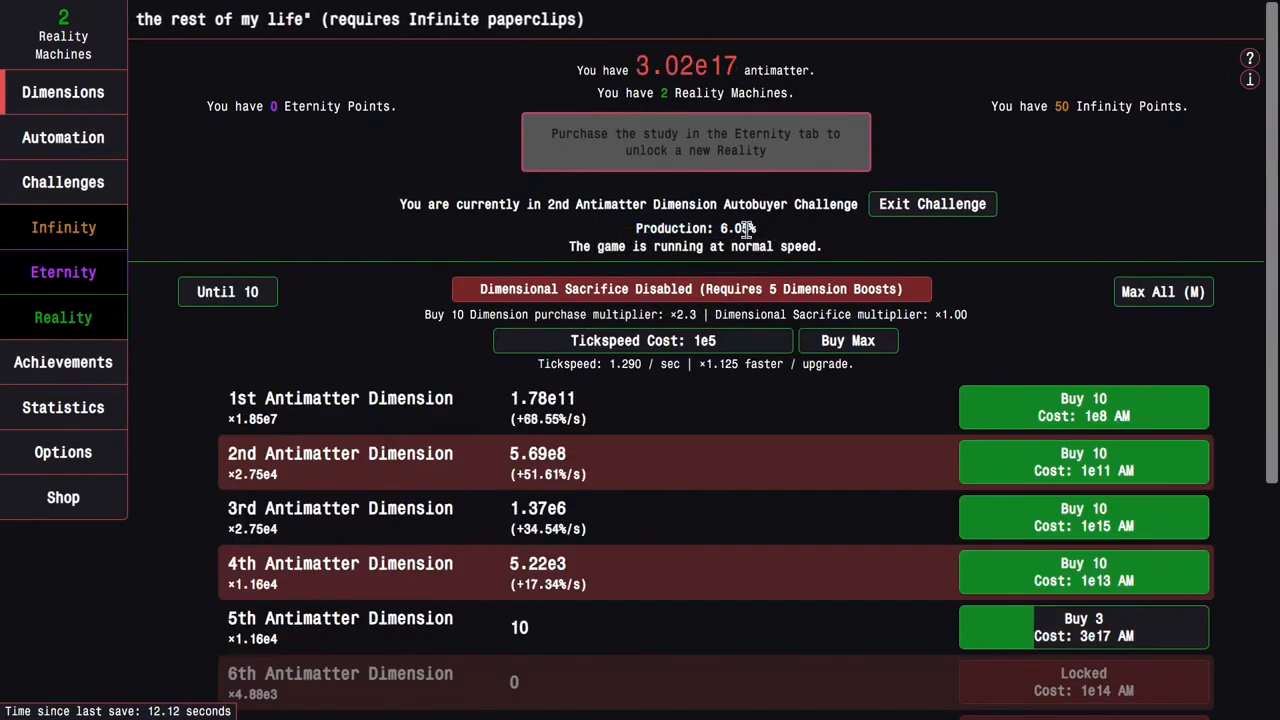
scroll("down", 3)
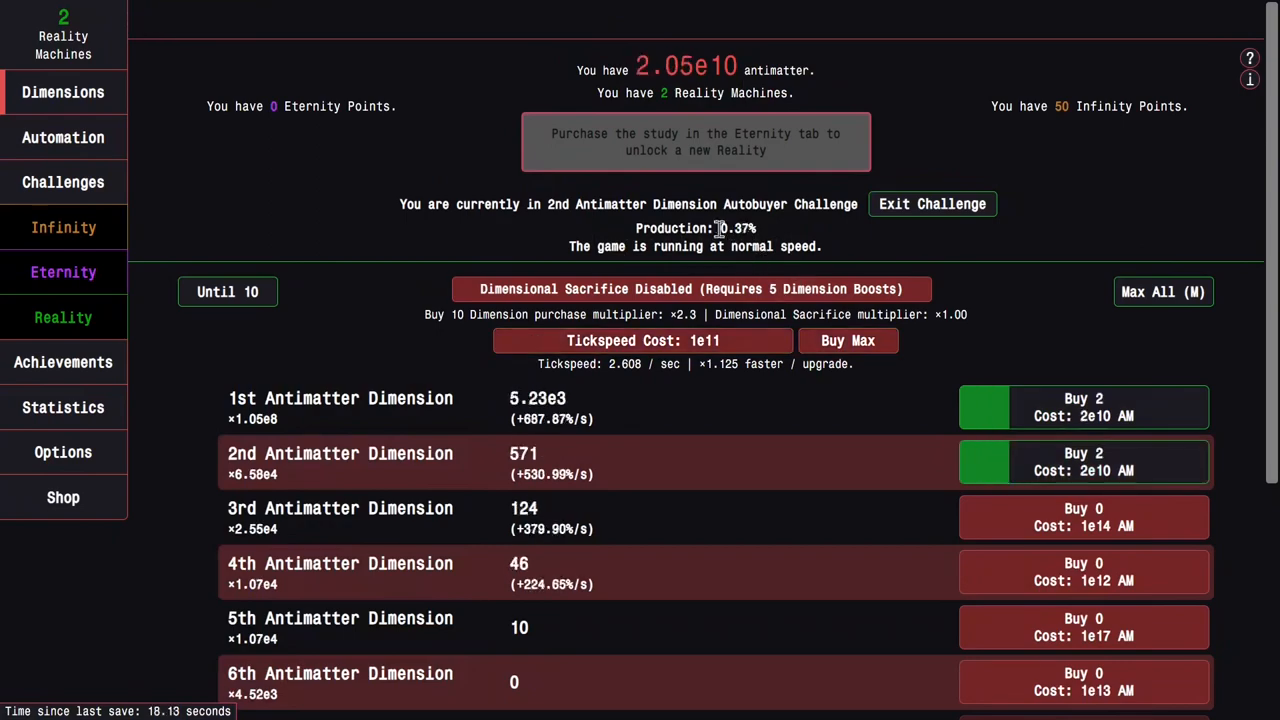
scroll("down", 3)
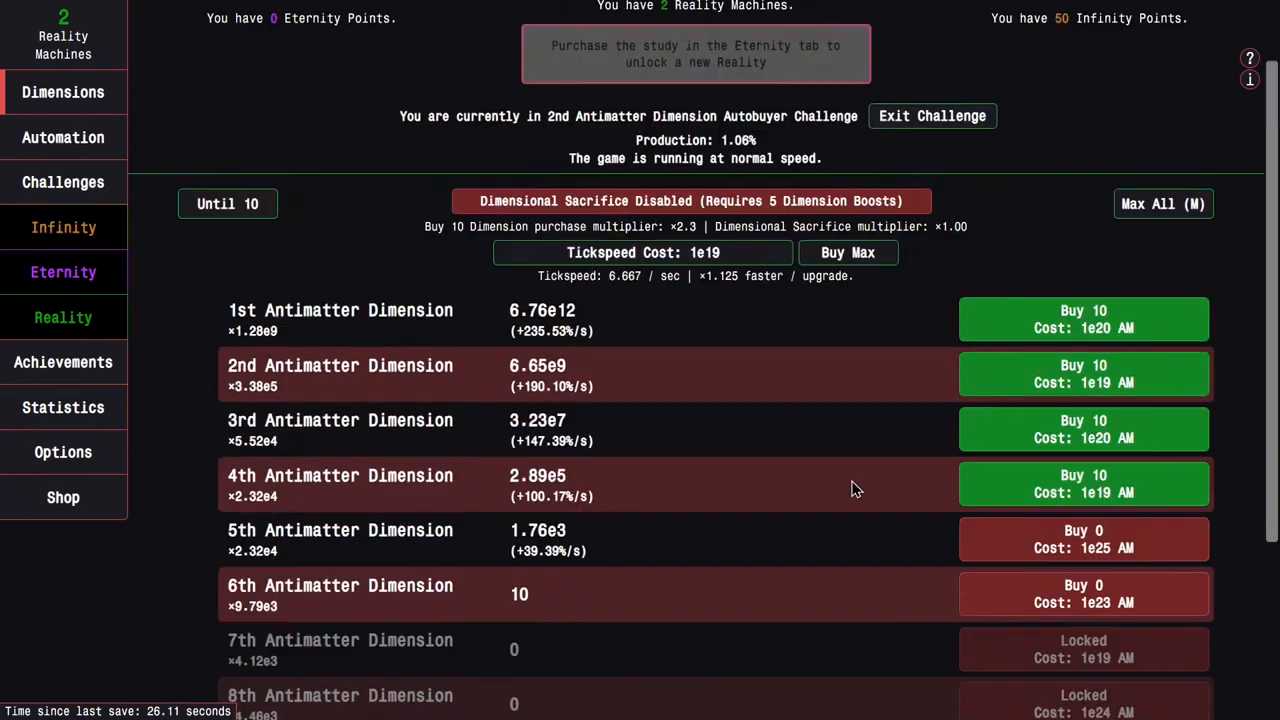
scroll("down", 3)
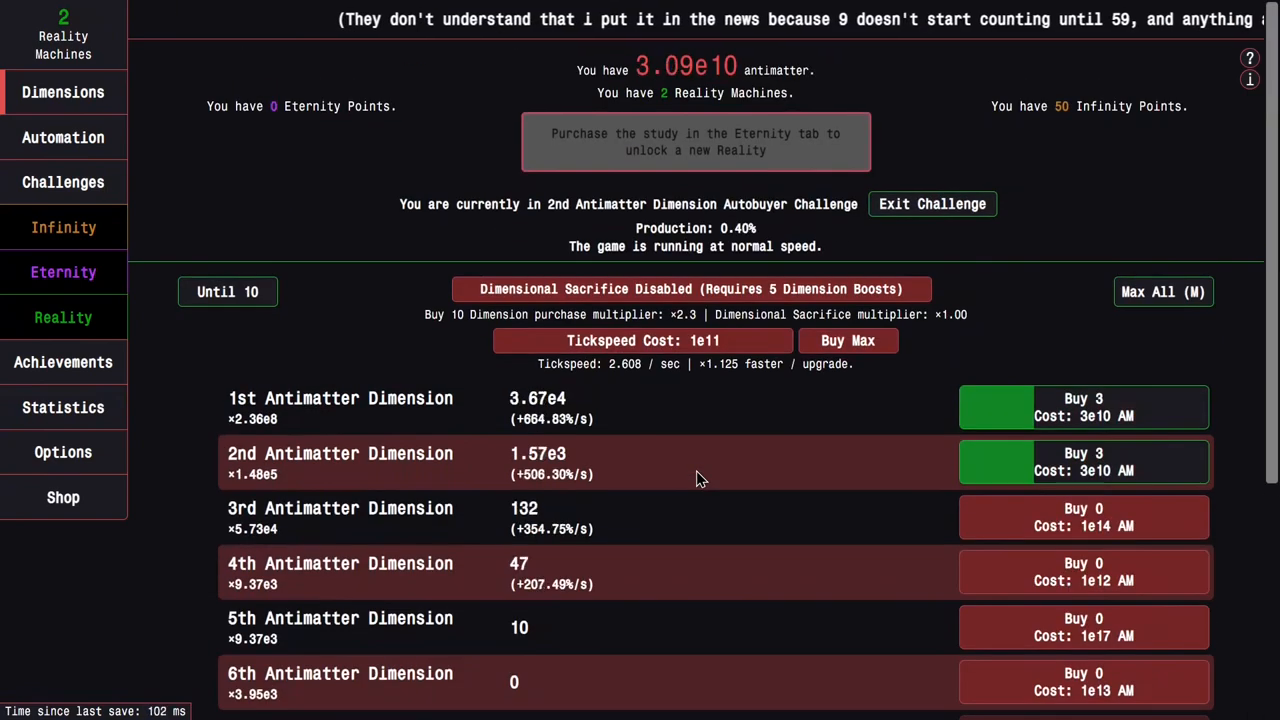
scroll("down", 3)
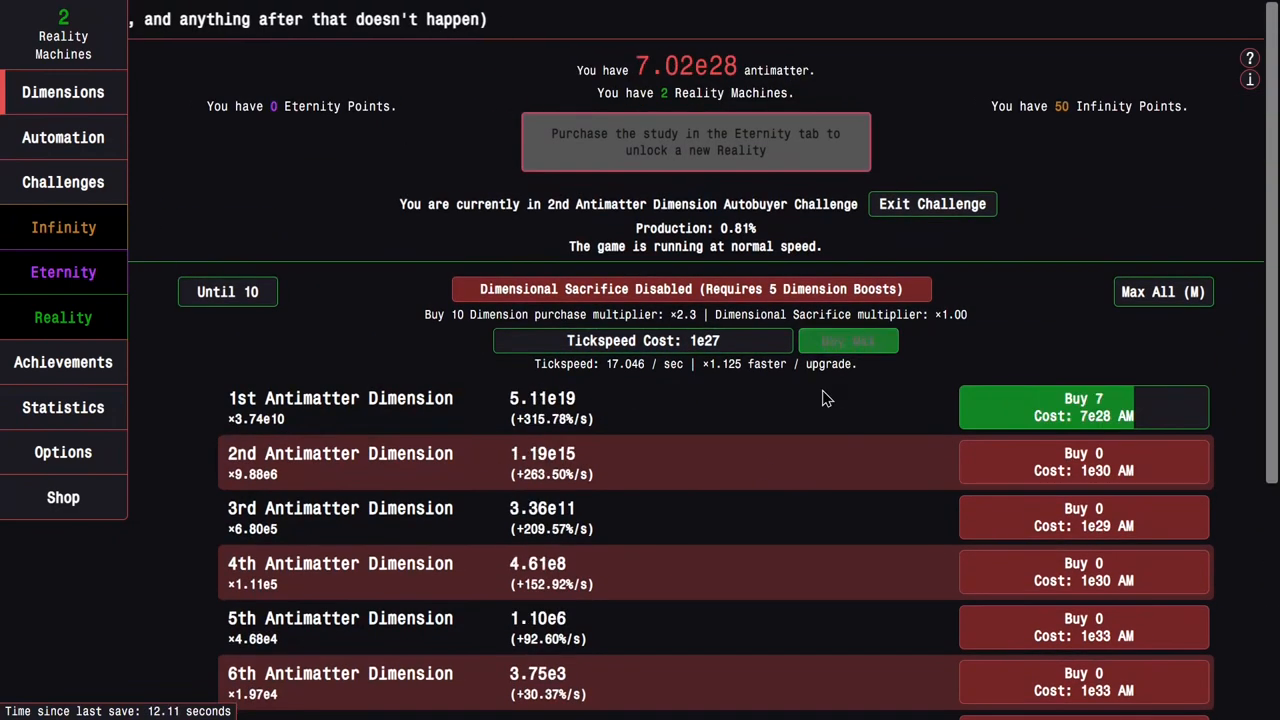
scroll("down", 3)
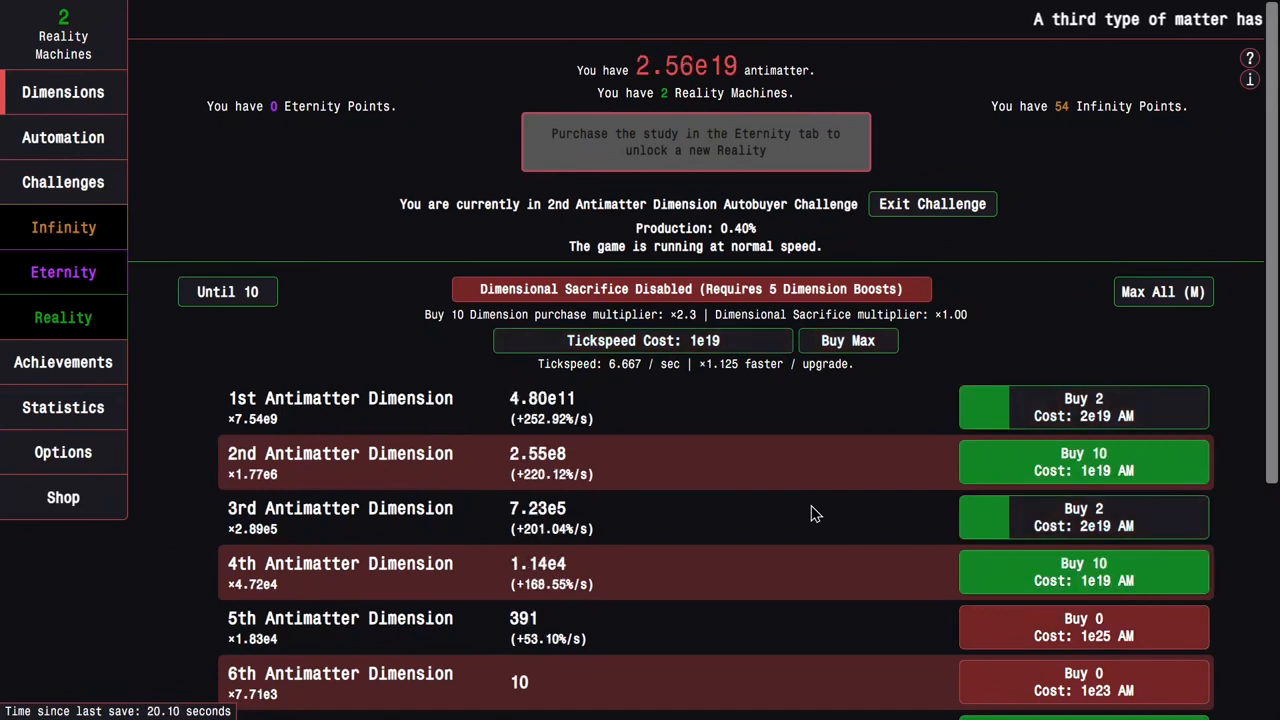
left_click(63, 227)
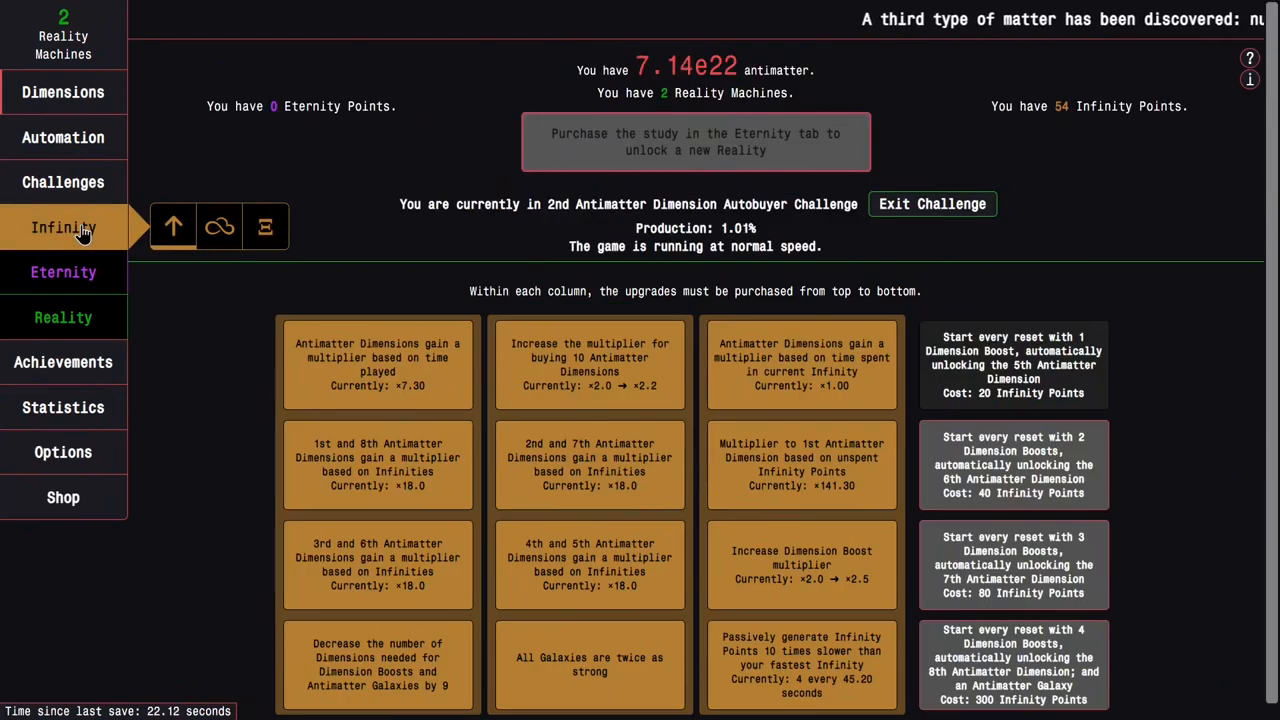
Return to Dimensions and grow antimatter to about 1.68e76 in Challenge 2
left_click(63, 91)
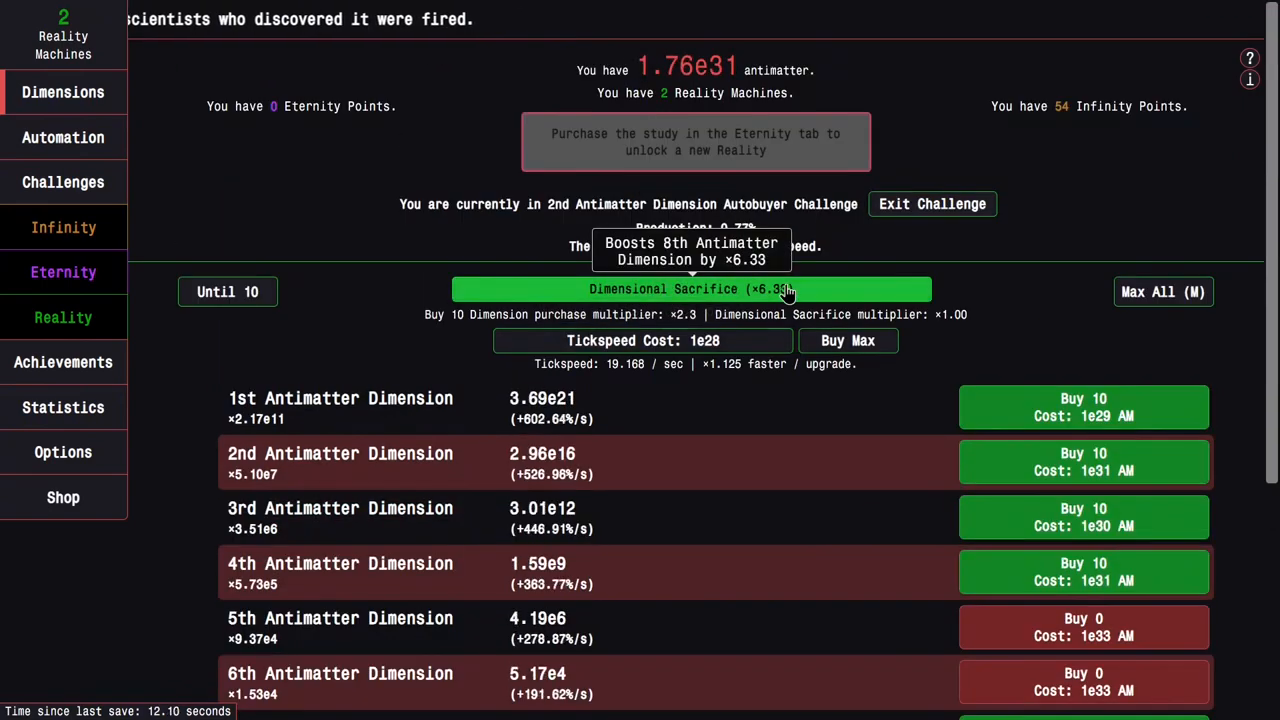
scroll("down", 3)
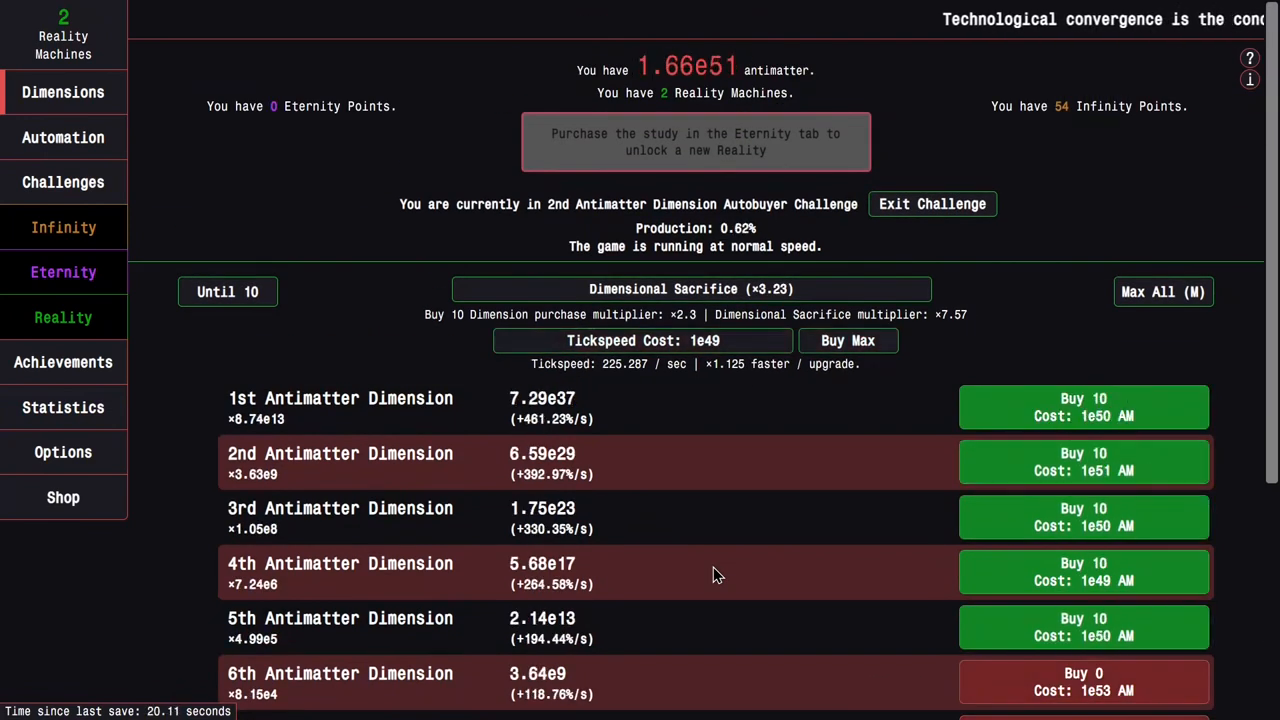
scroll("down", 3)
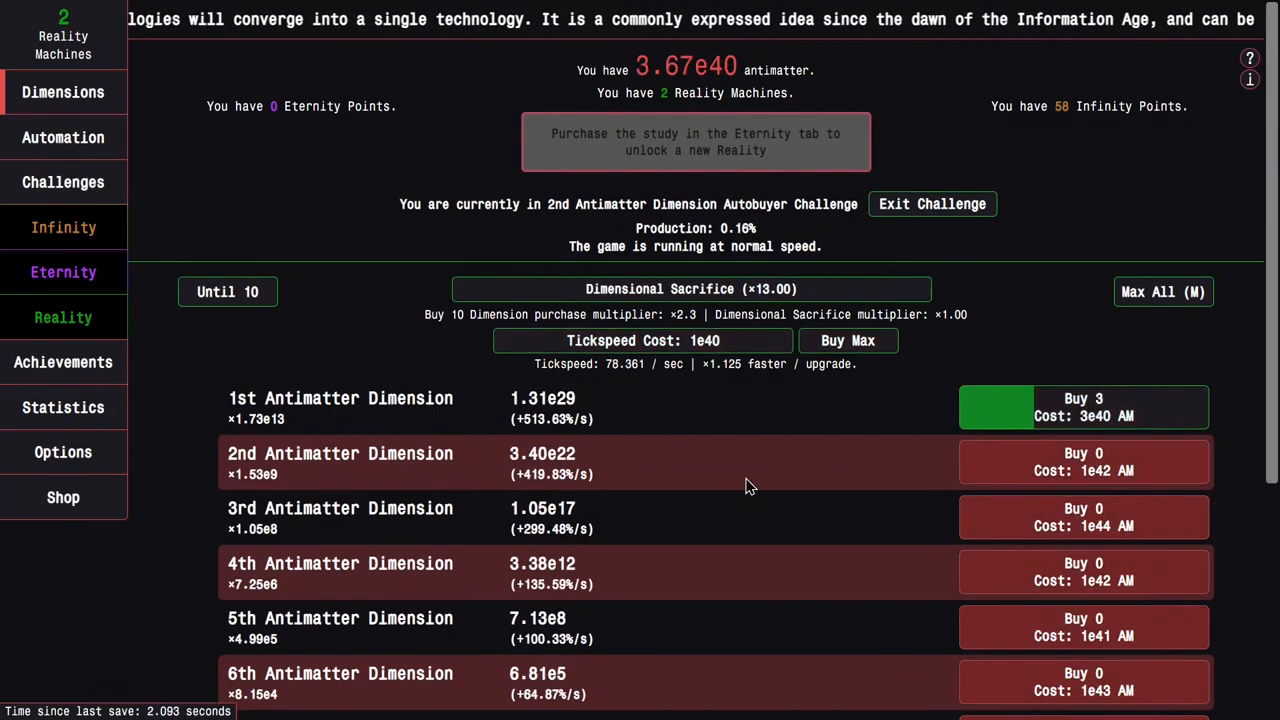
scroll("down", 3)
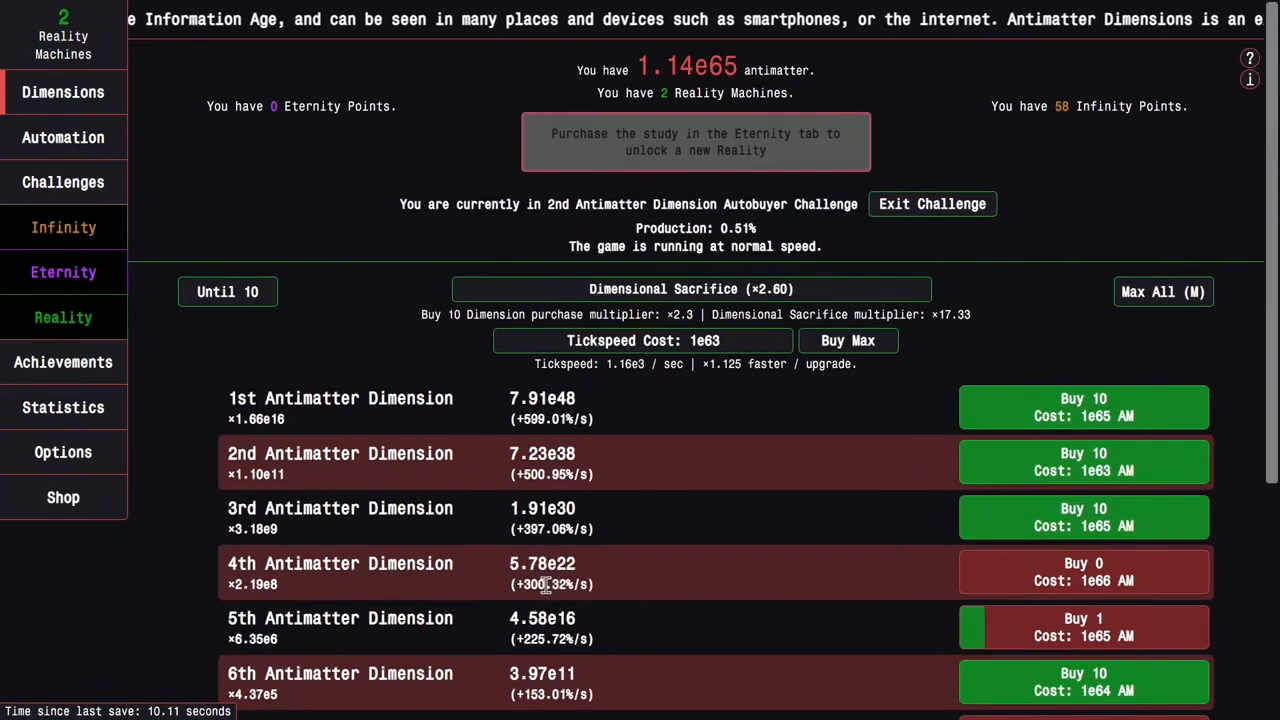
scroll("down", 3)
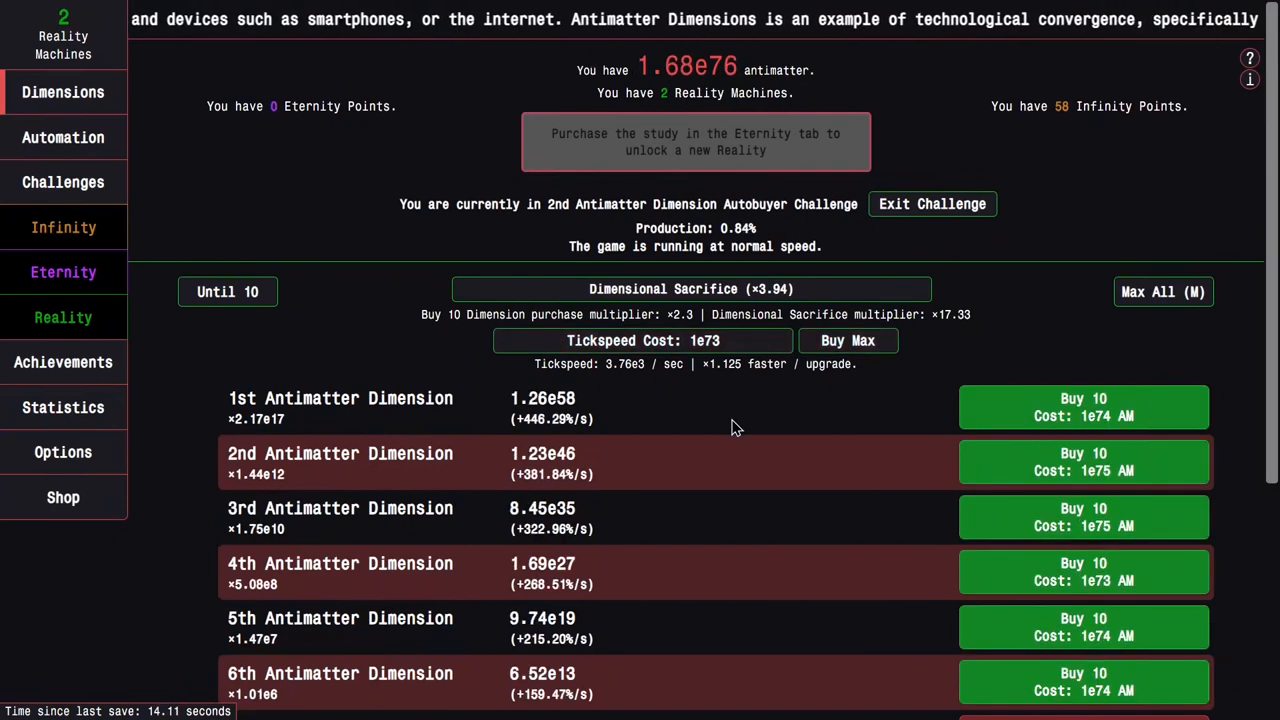
Buy more 8th Antimatter Dimensions and perform a Dimension Boost
scroll("down", 3)
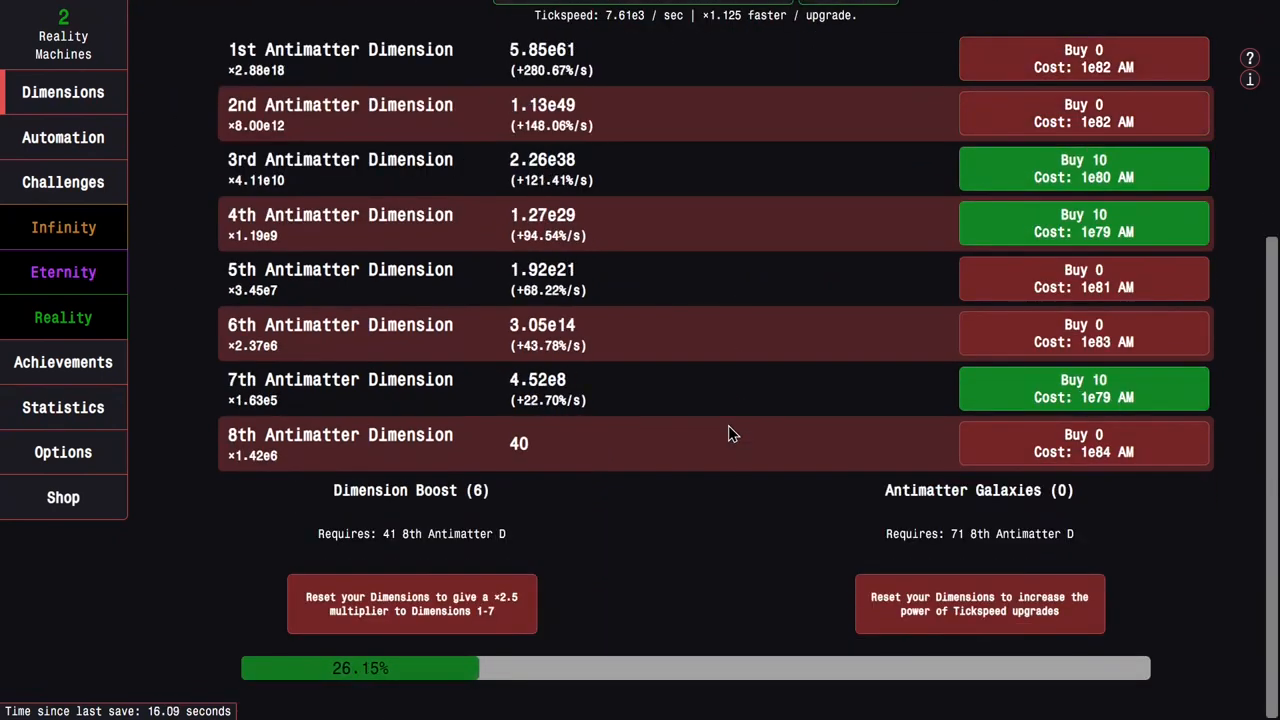
left_click(1083, 443)
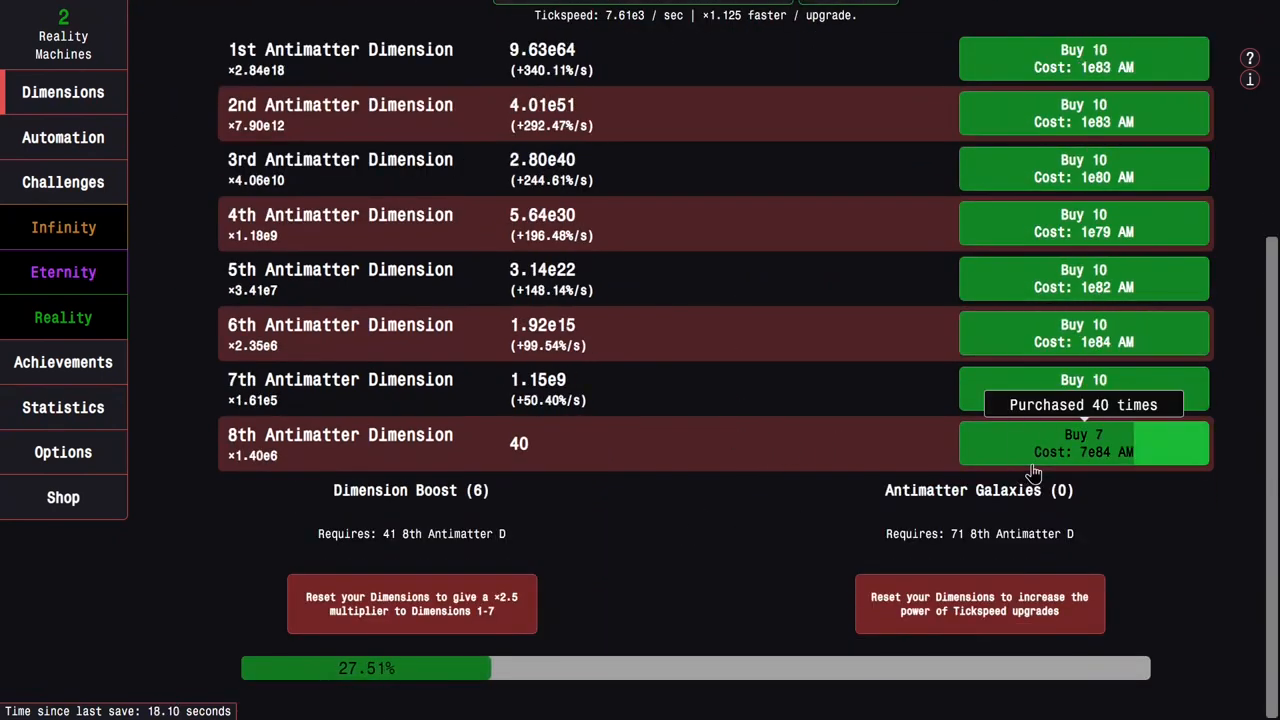
left_click(411, 603)
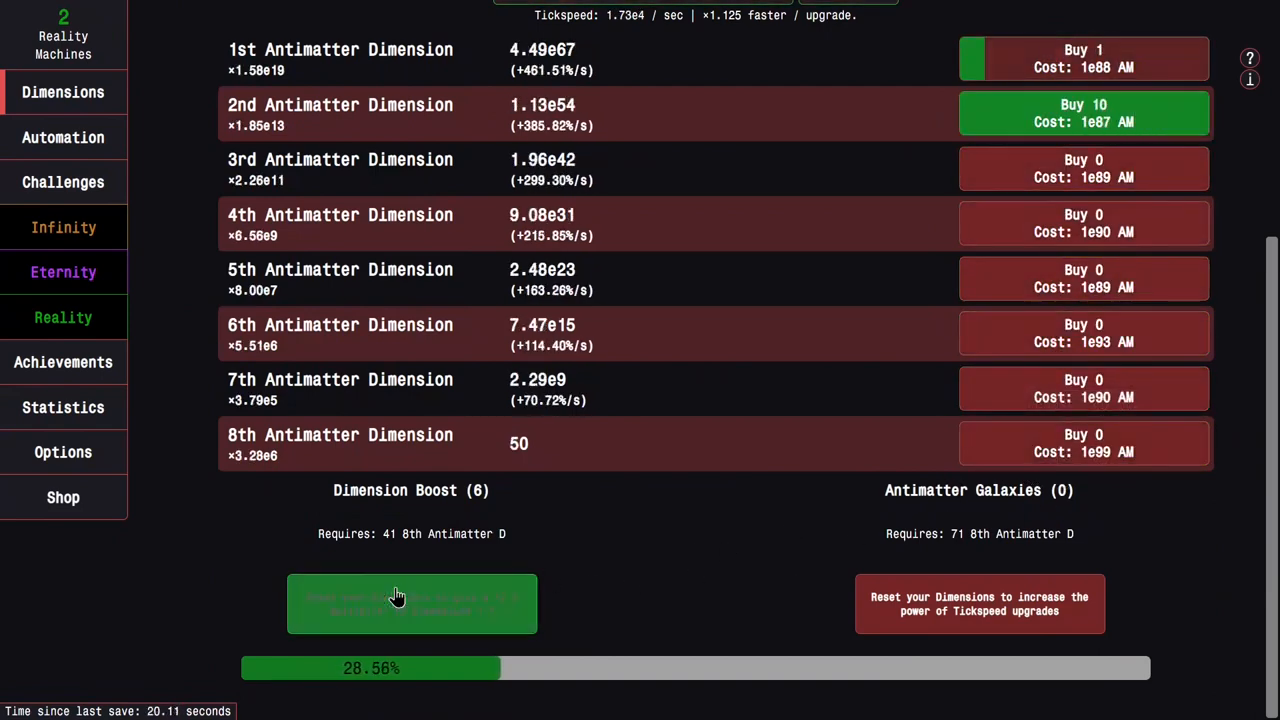
left_click(411, 603)
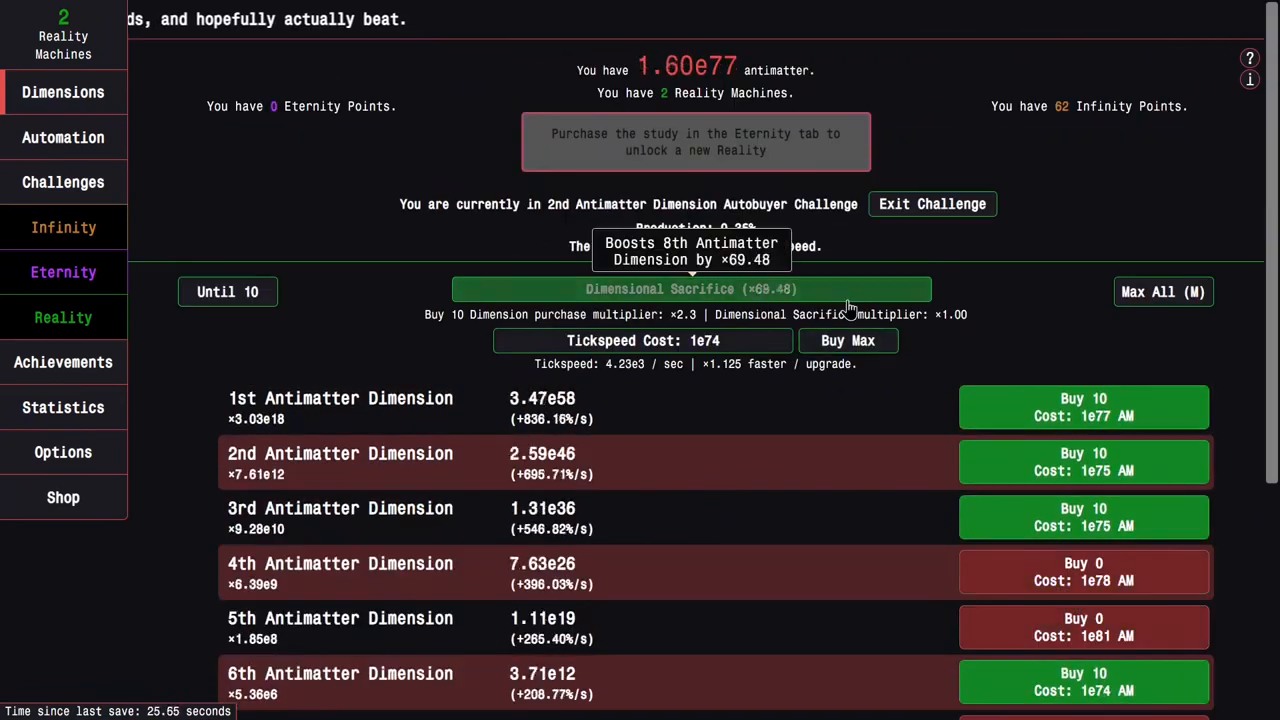
Use Dimensional Sacrifice twice and gain a galaxy for ×1.171 tickspeed upgrades
left_click(690, 289)
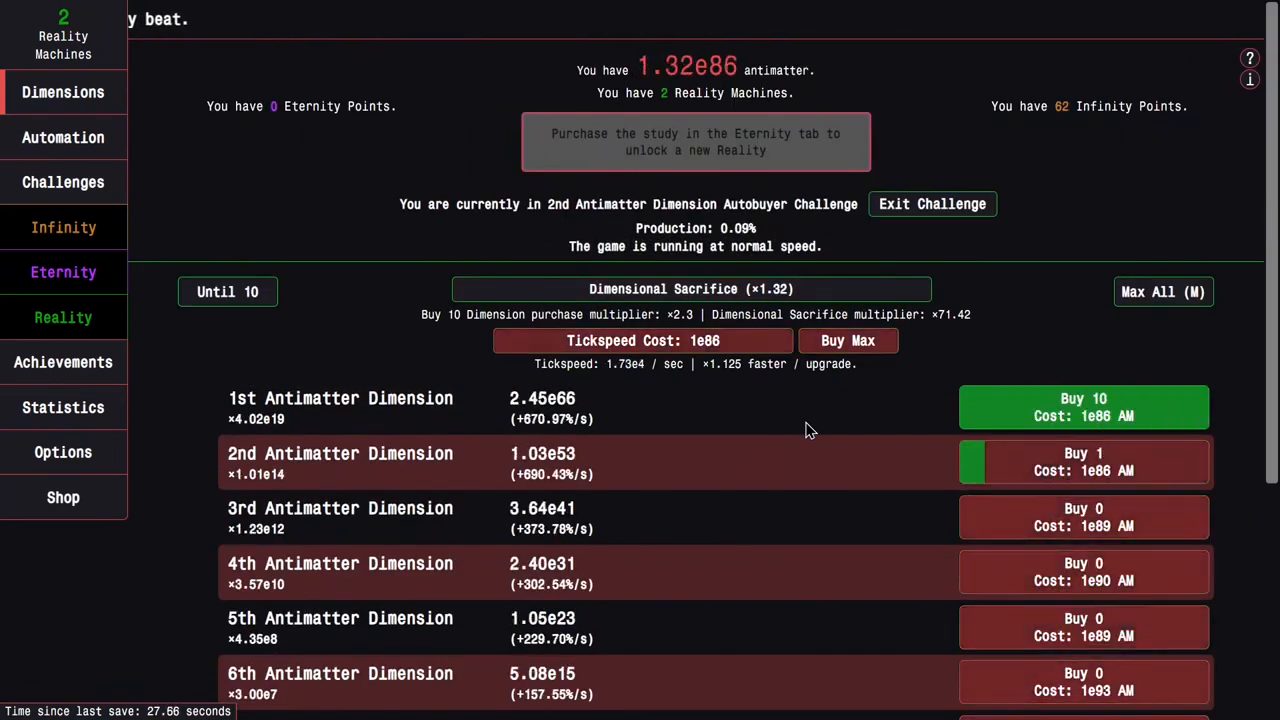
left_click(847, 340)
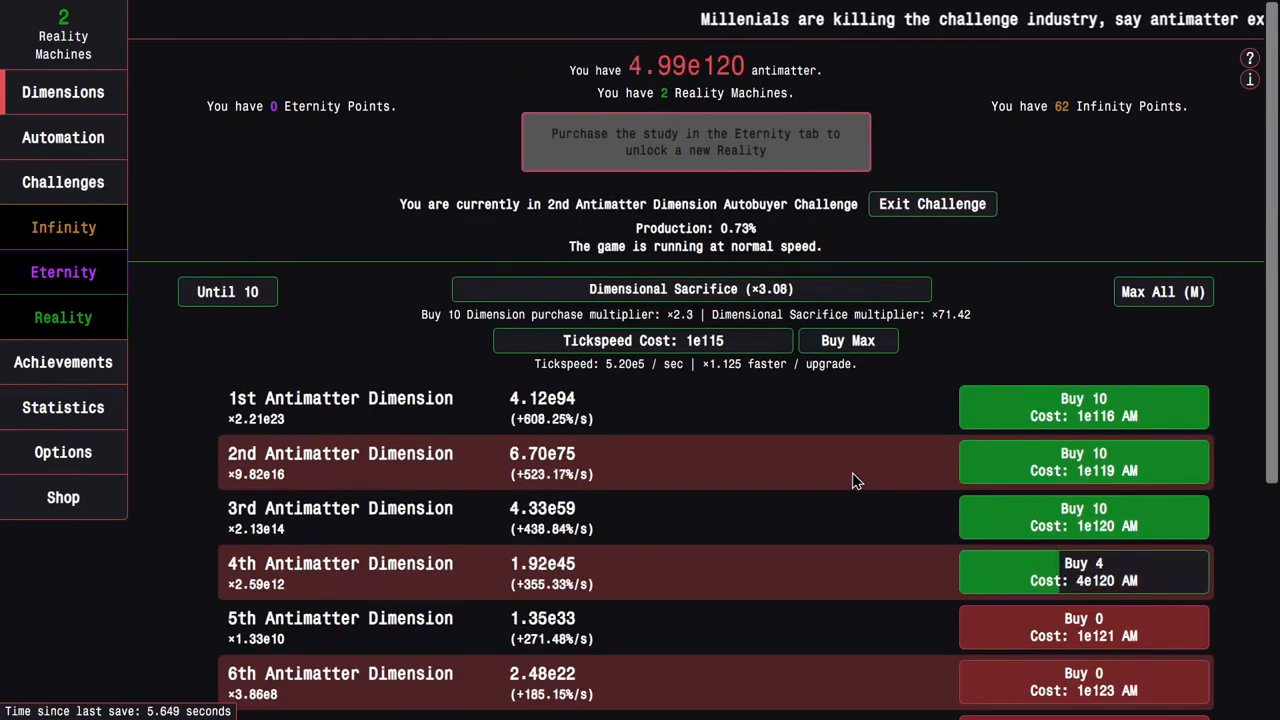
scroll("down", 3)
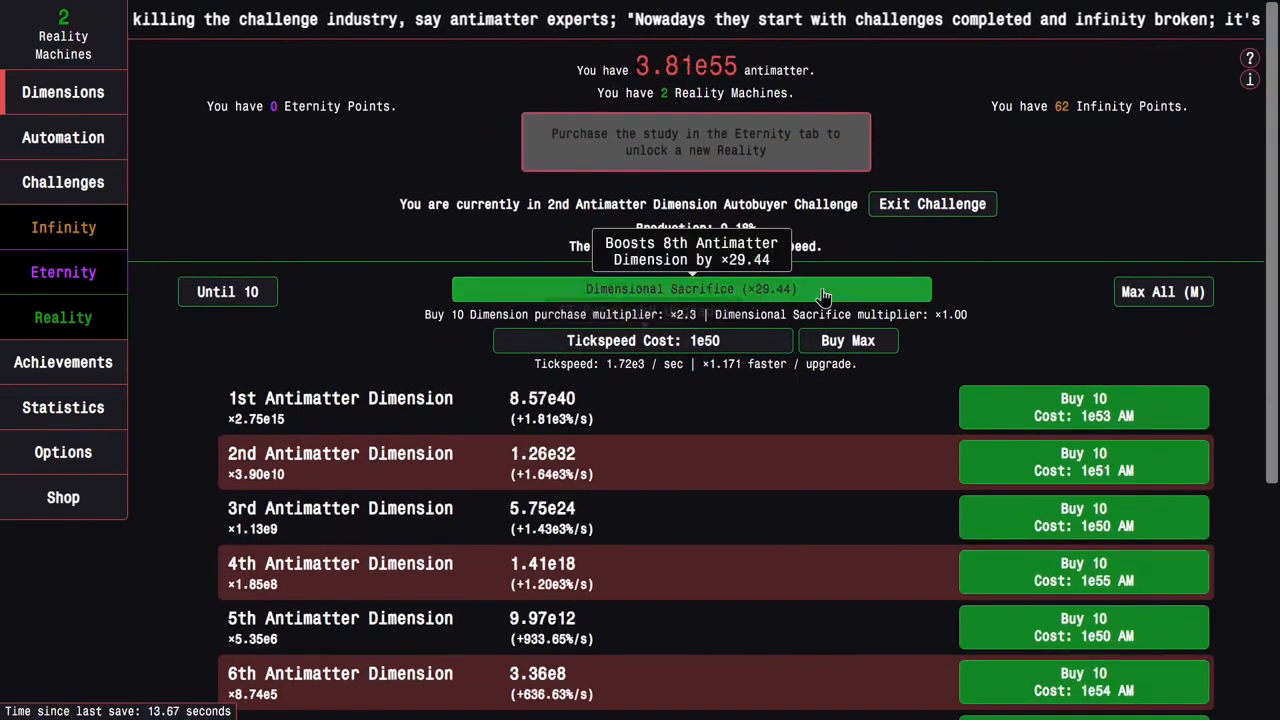
left_click(690, 289)
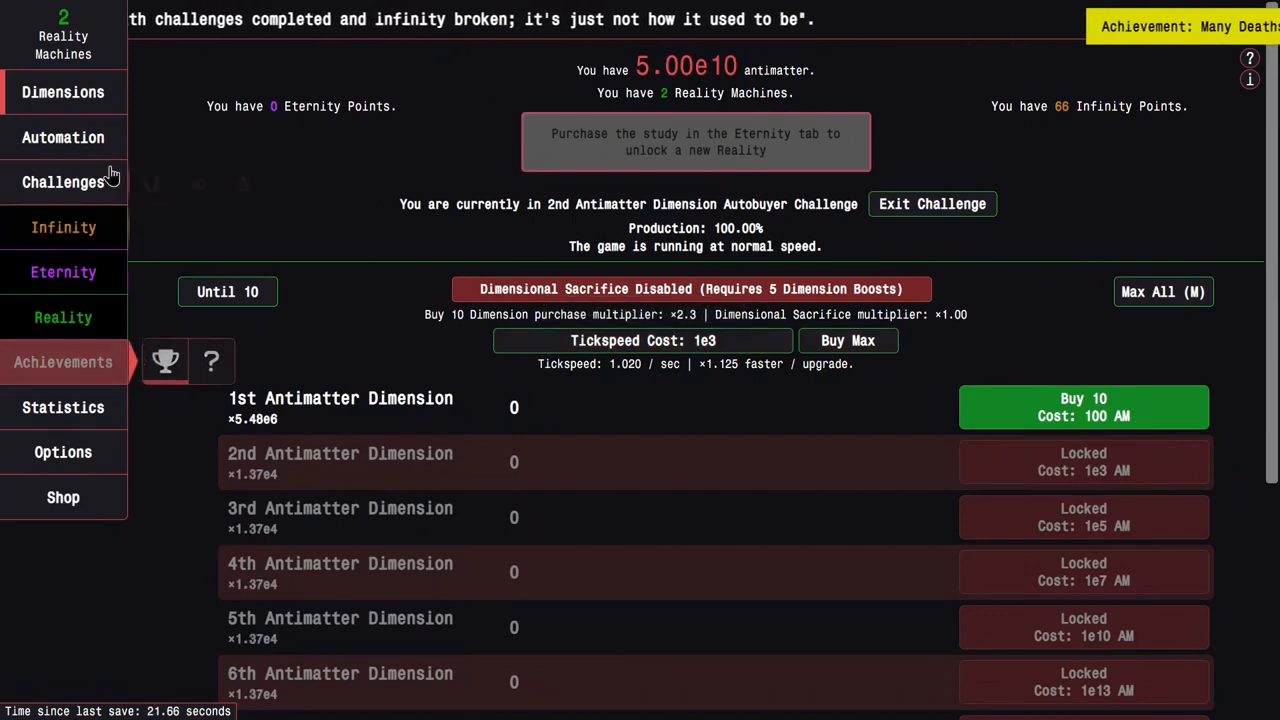
Glance at run statistics, then view the Normal Challenges list with Challenge 2 running
left_click(63, 407)
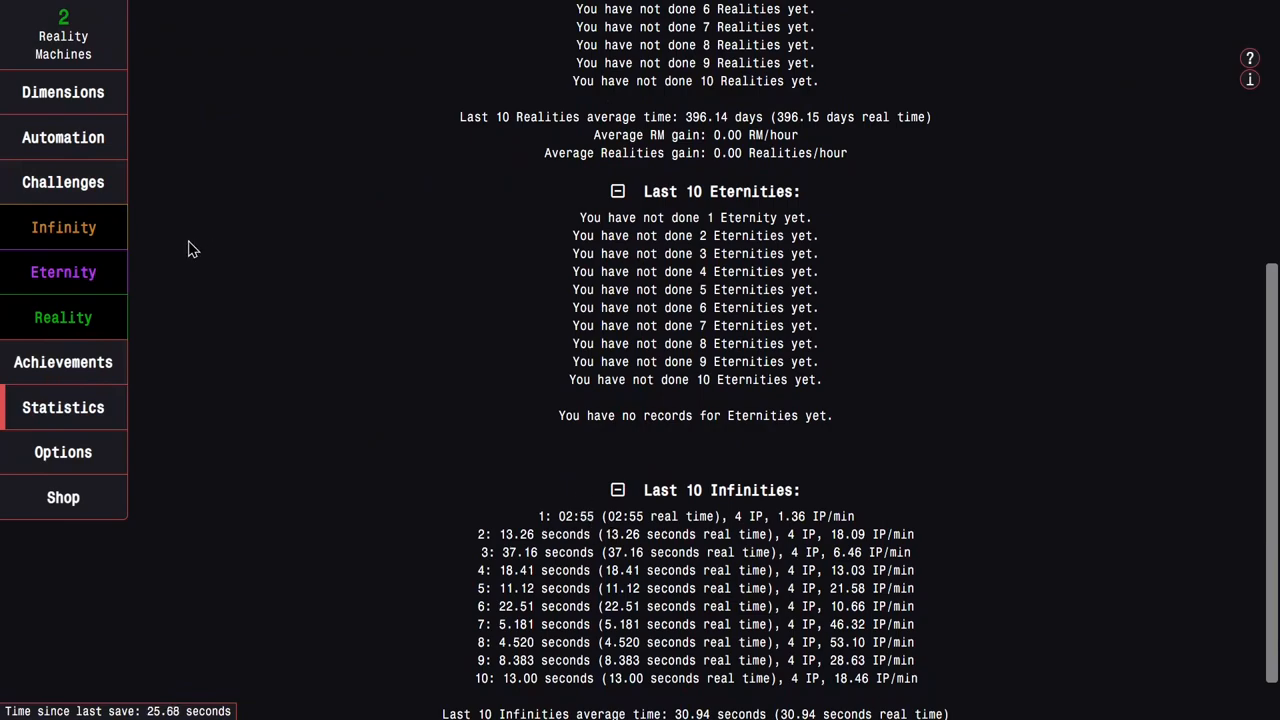
left_click(63, 362)
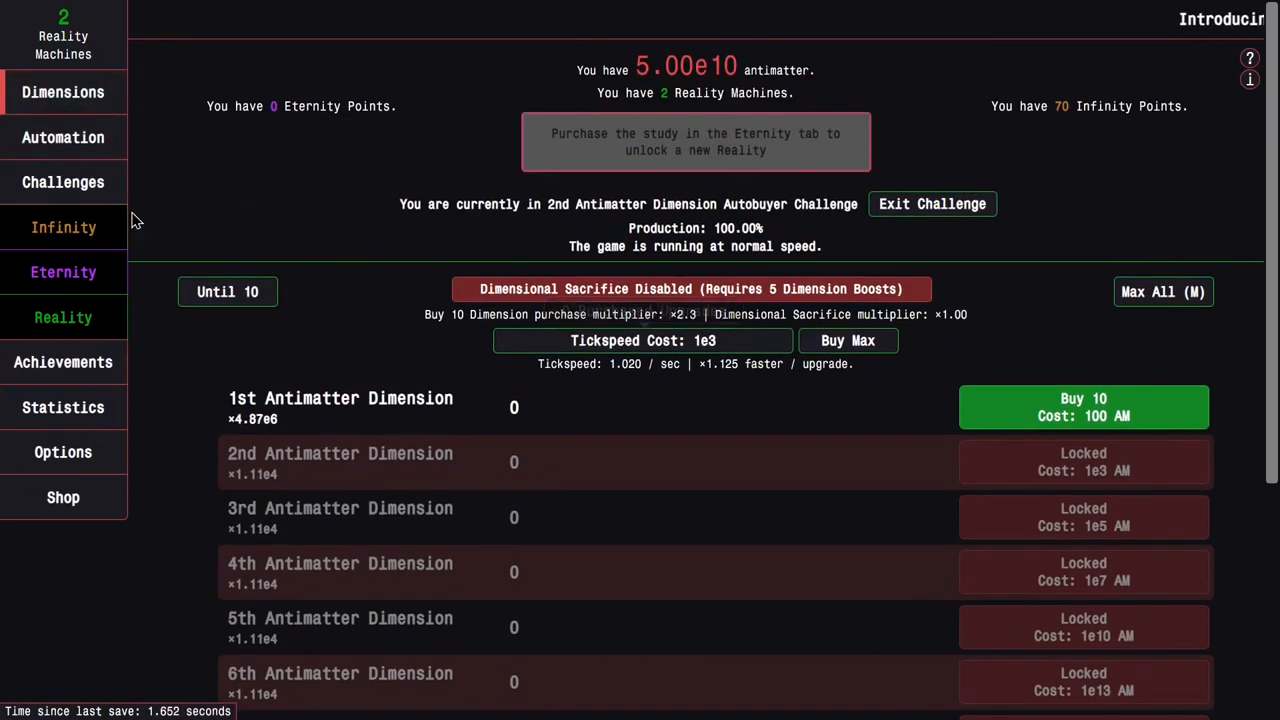
left_click(63, 182)
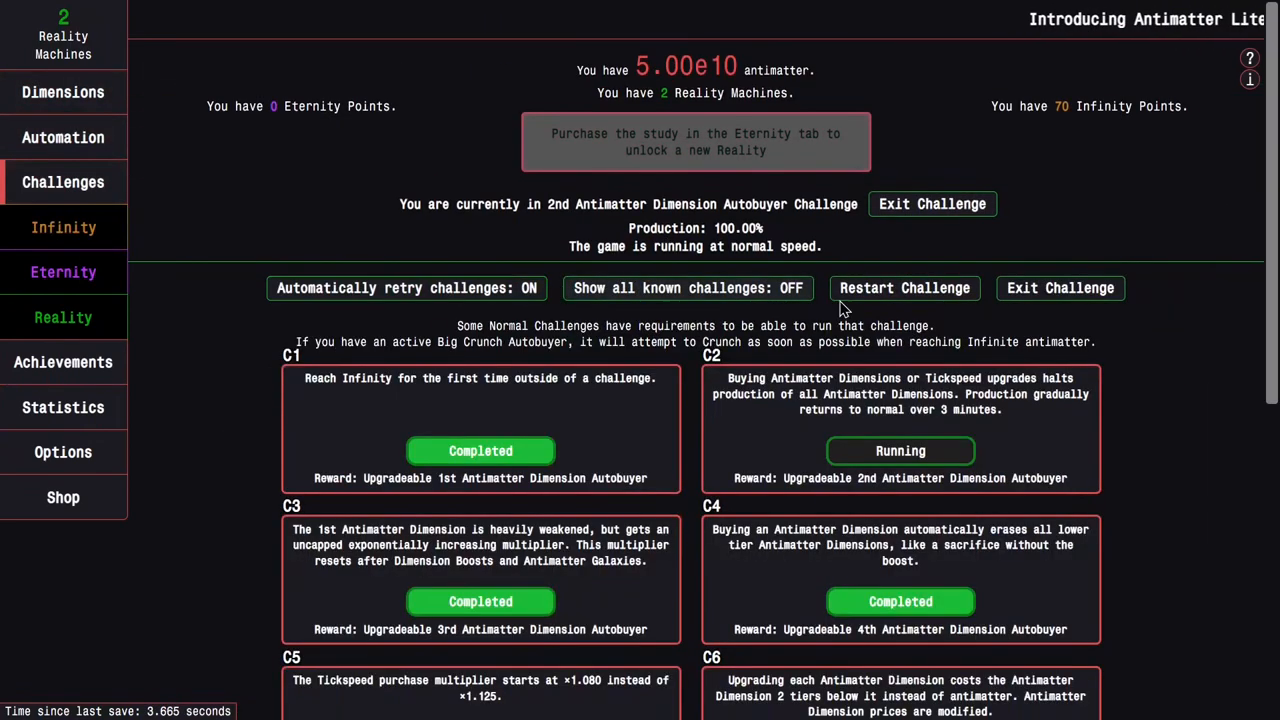
Finish with no active challenge and view Infinity upgrades, with IP spent from 82 to 22
left_click(63, 92)
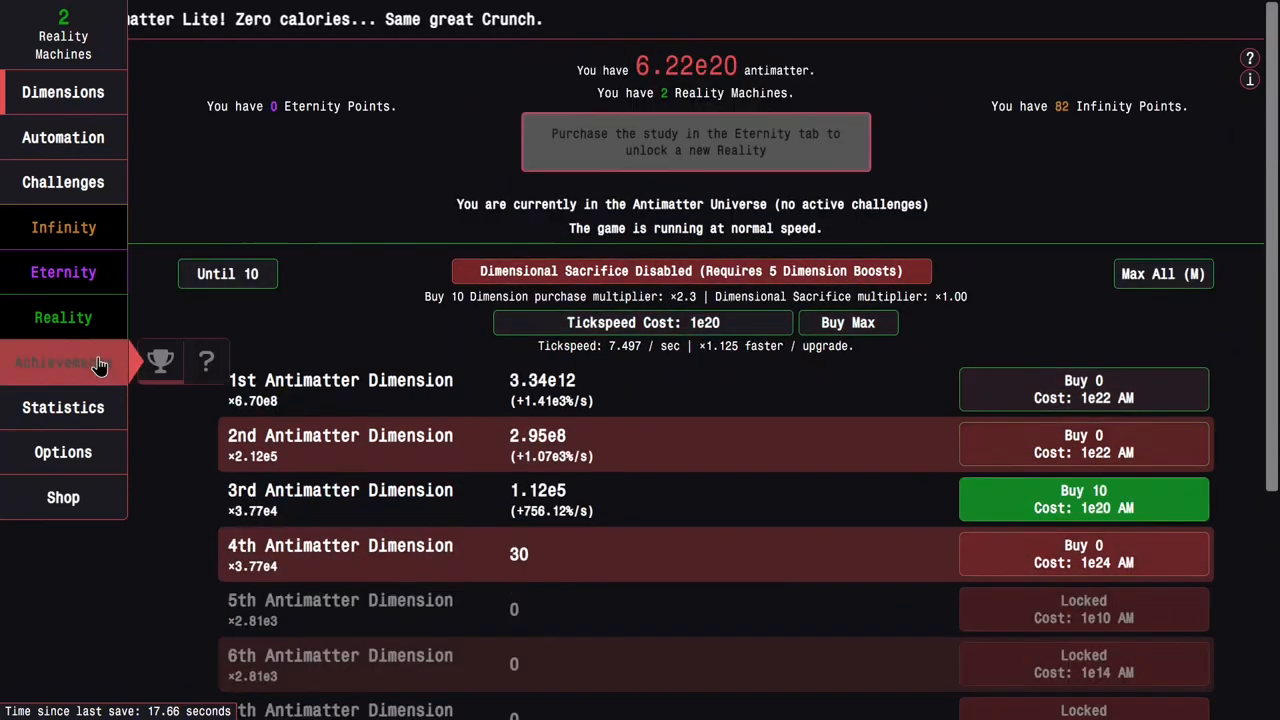
left_click(63, 407)
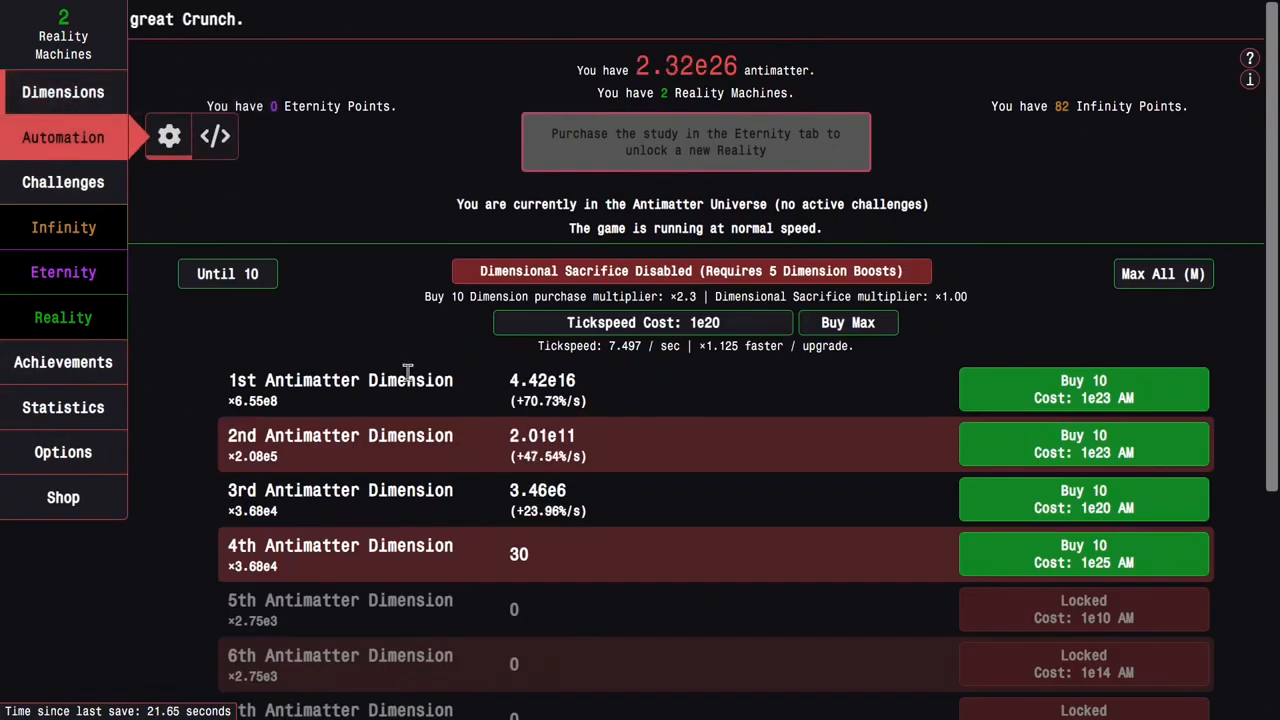
left_click(63, 227)
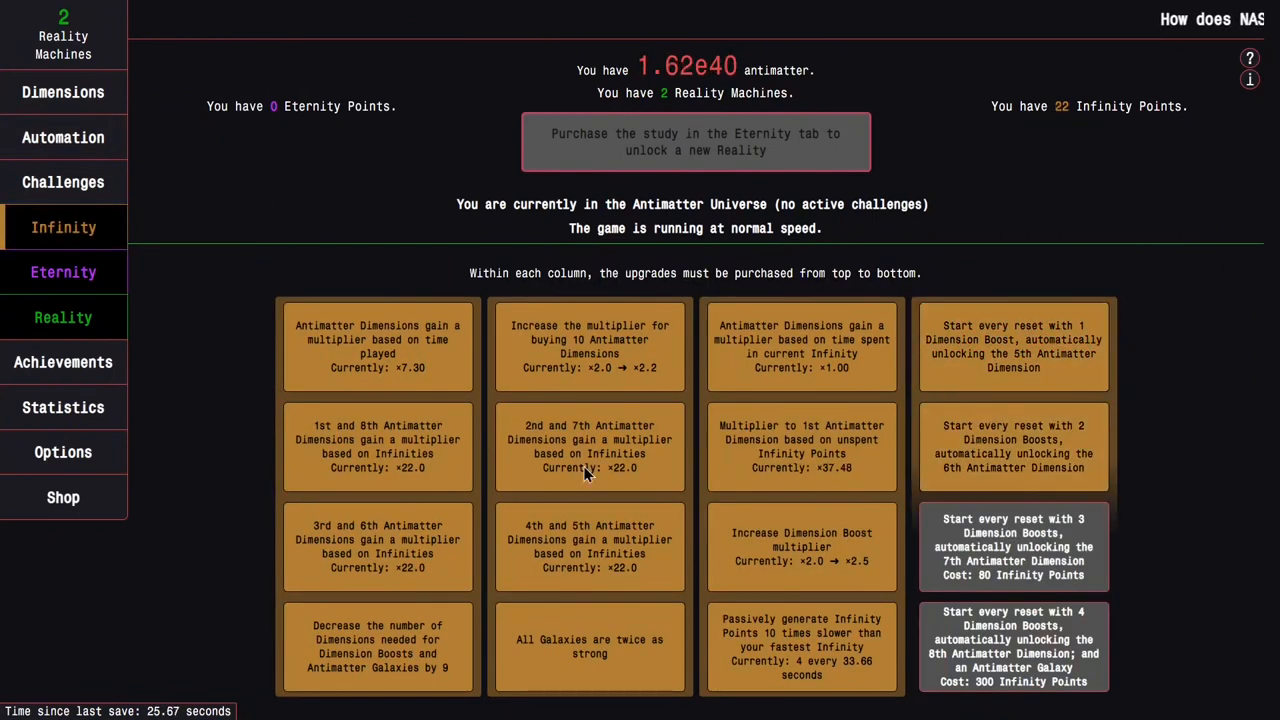
Run quick Infinities with Dimension Boosts; the newest takes 2.939 seconds for 4 IP
left_click(63, 92)
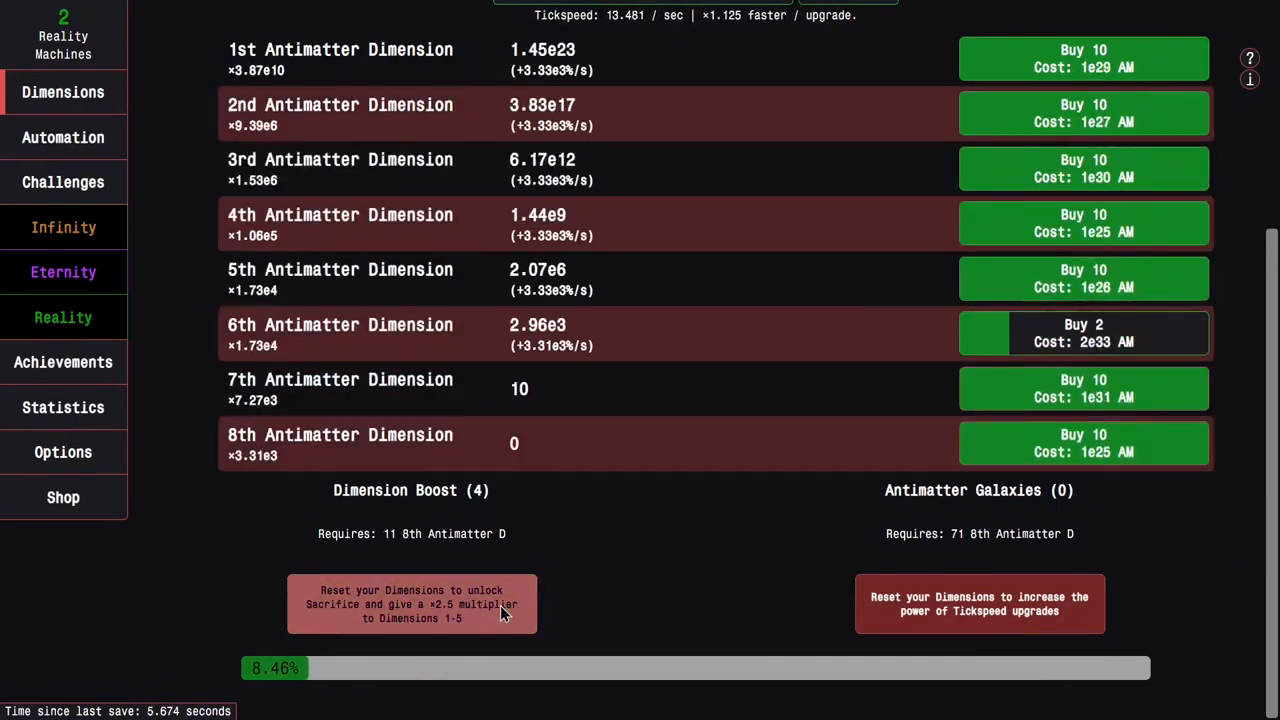
left_click(411, 603)
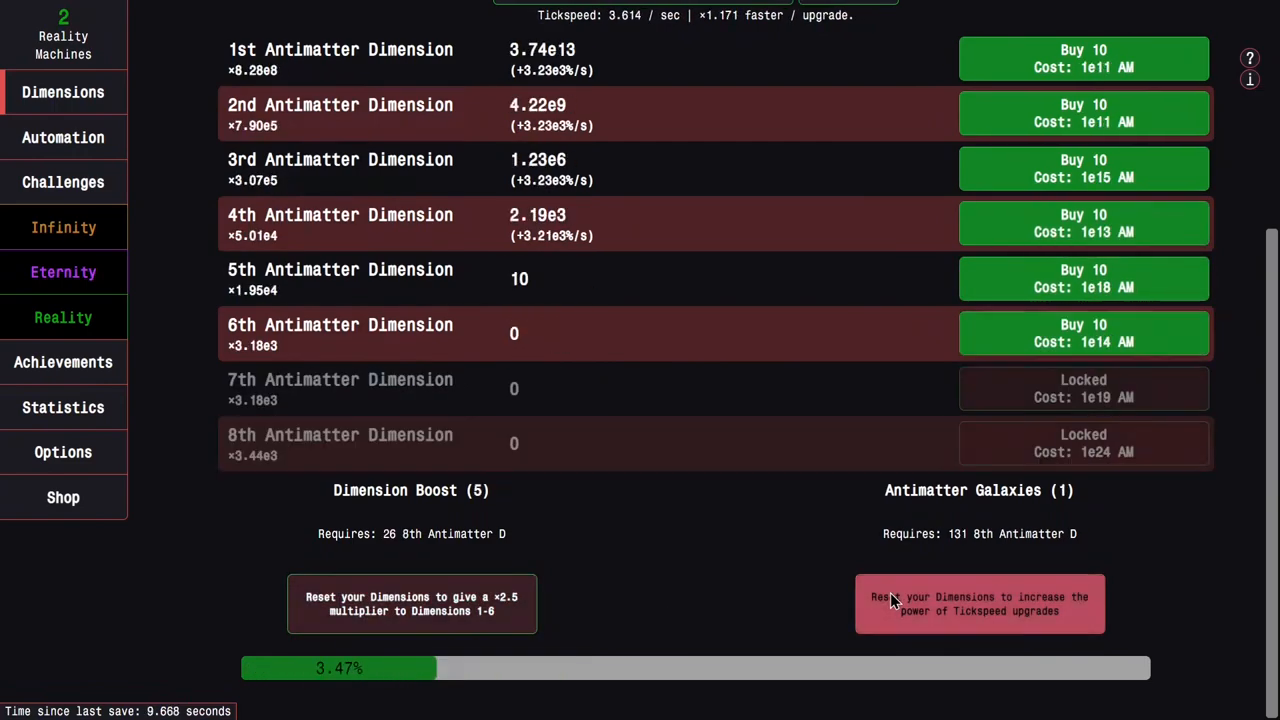
left_click(978, 603)
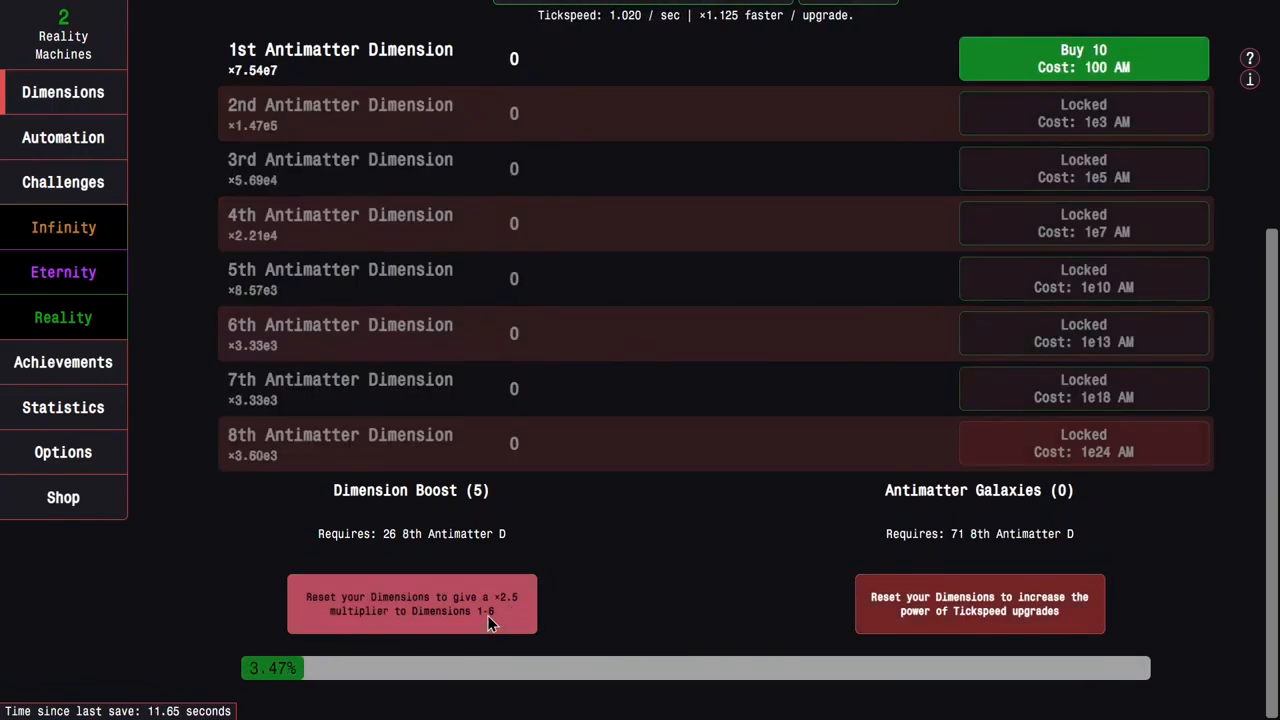
left_click(411, 603)
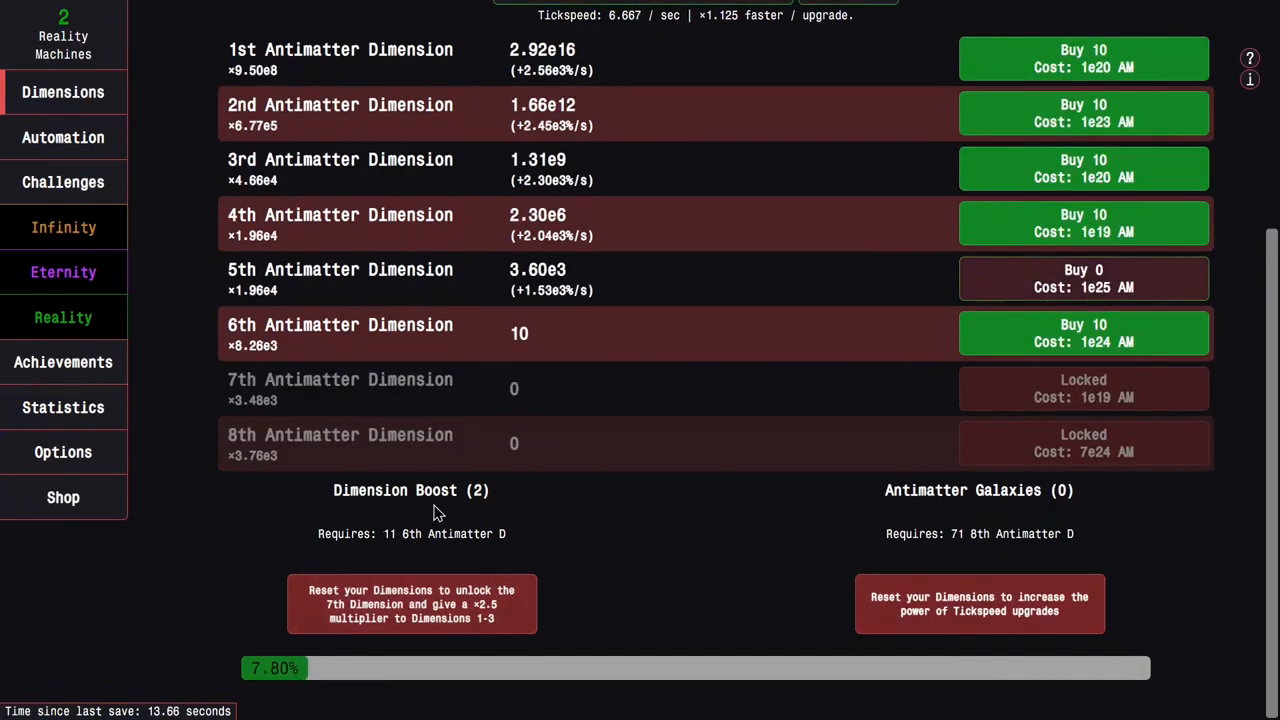
left_click(63, 362)
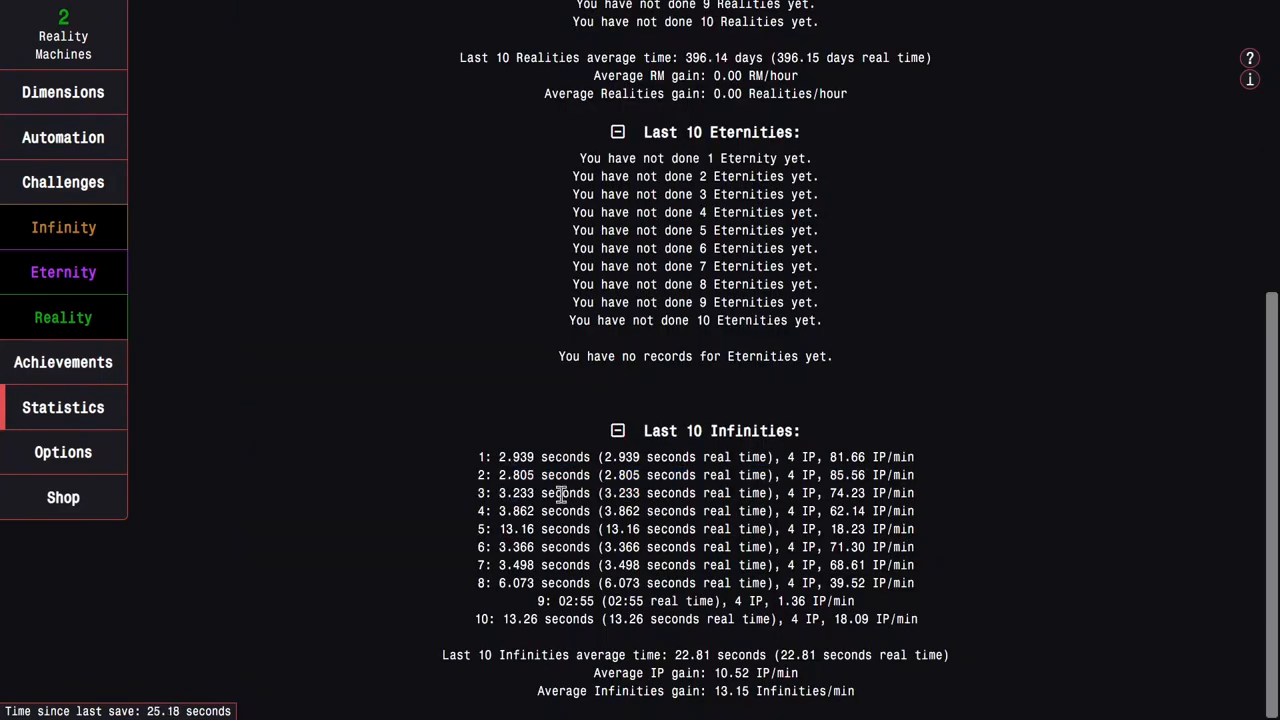
Start Challenge 9, the Tickspeed Autobuyer Challenge
scroll("up", 3)
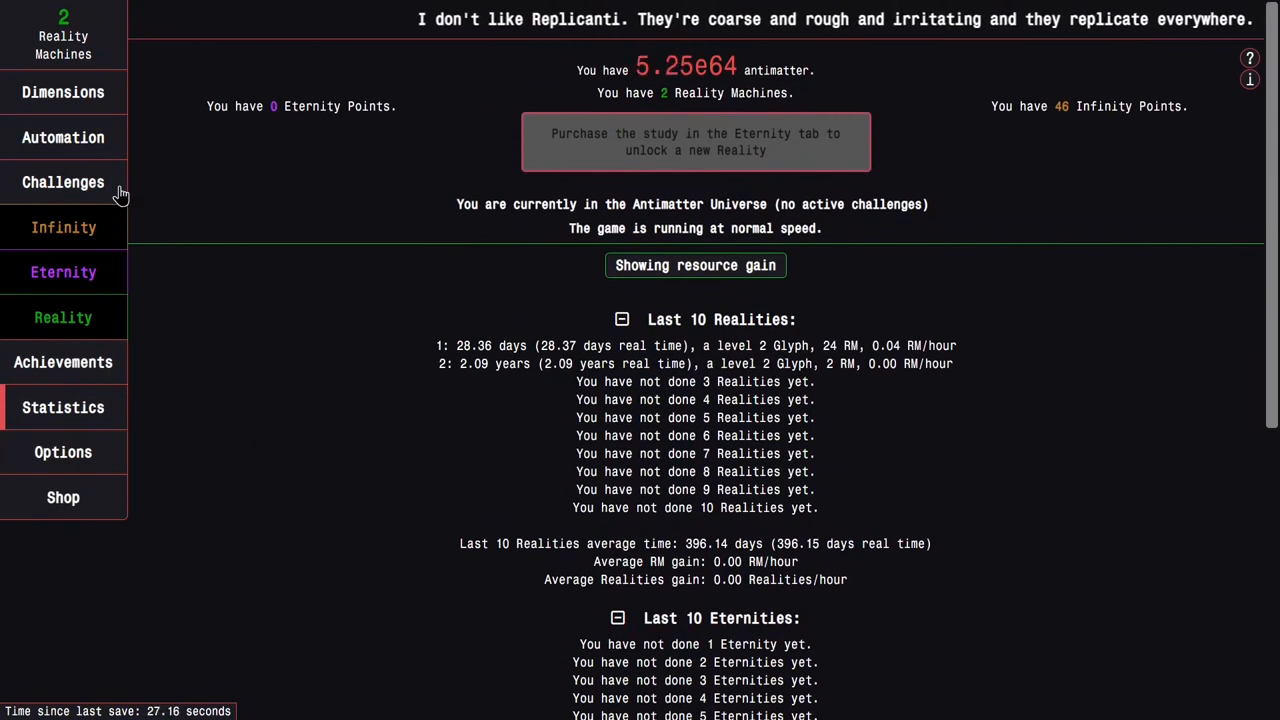
left_click(63, 182)
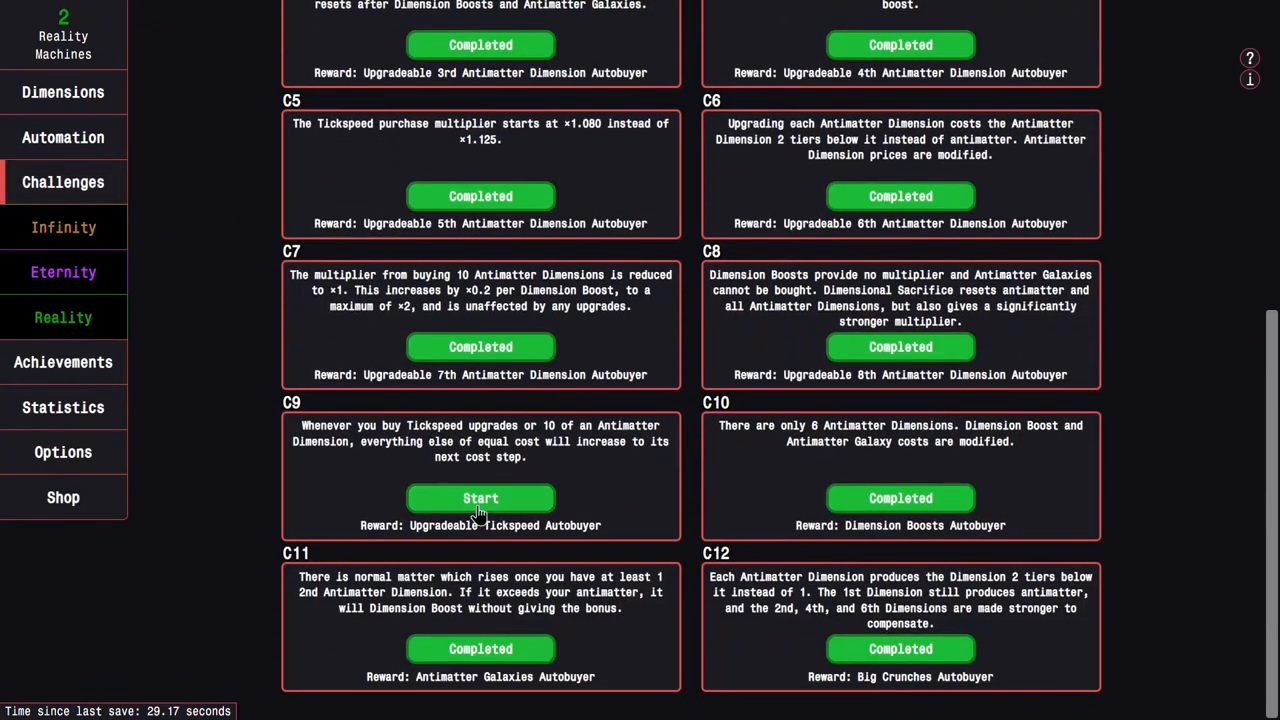
left_click(480, 498)
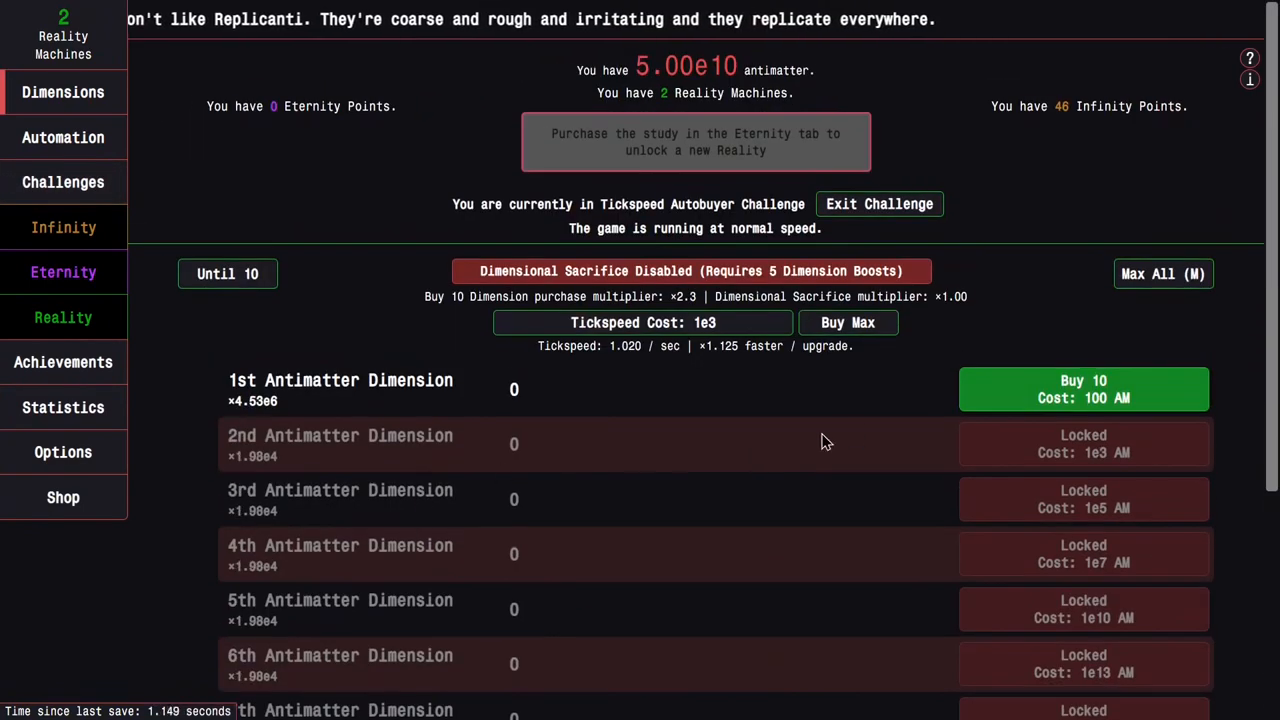
Buy dimensions and six Dimension Boosts until all eight Antimatter Dimensions produce
left_click(1083, 389)
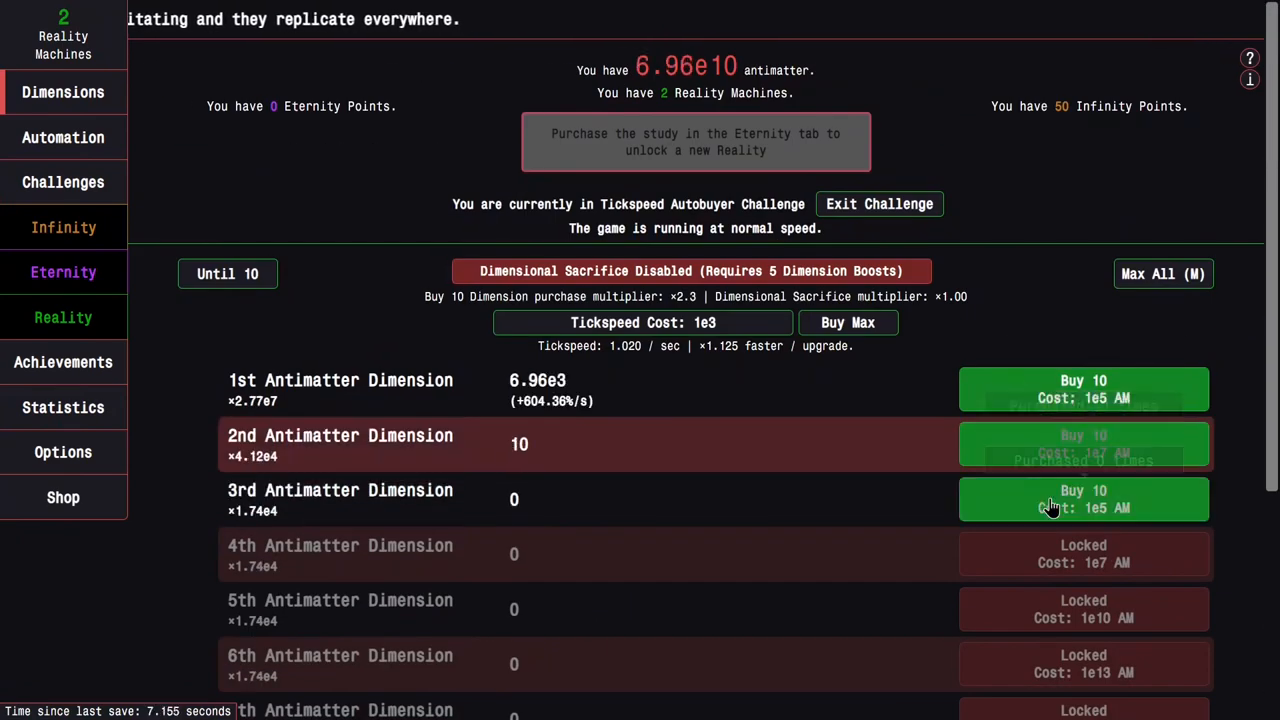
scroll("down", 3)
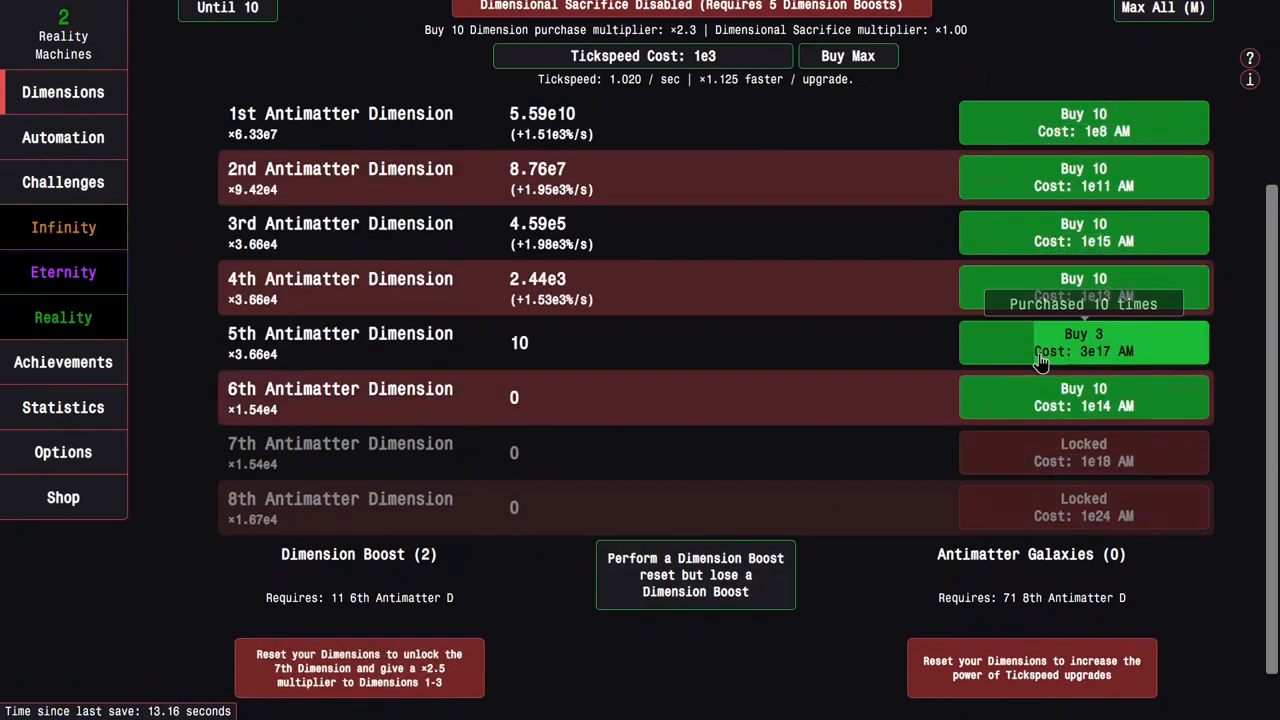
left_click(358, 668)
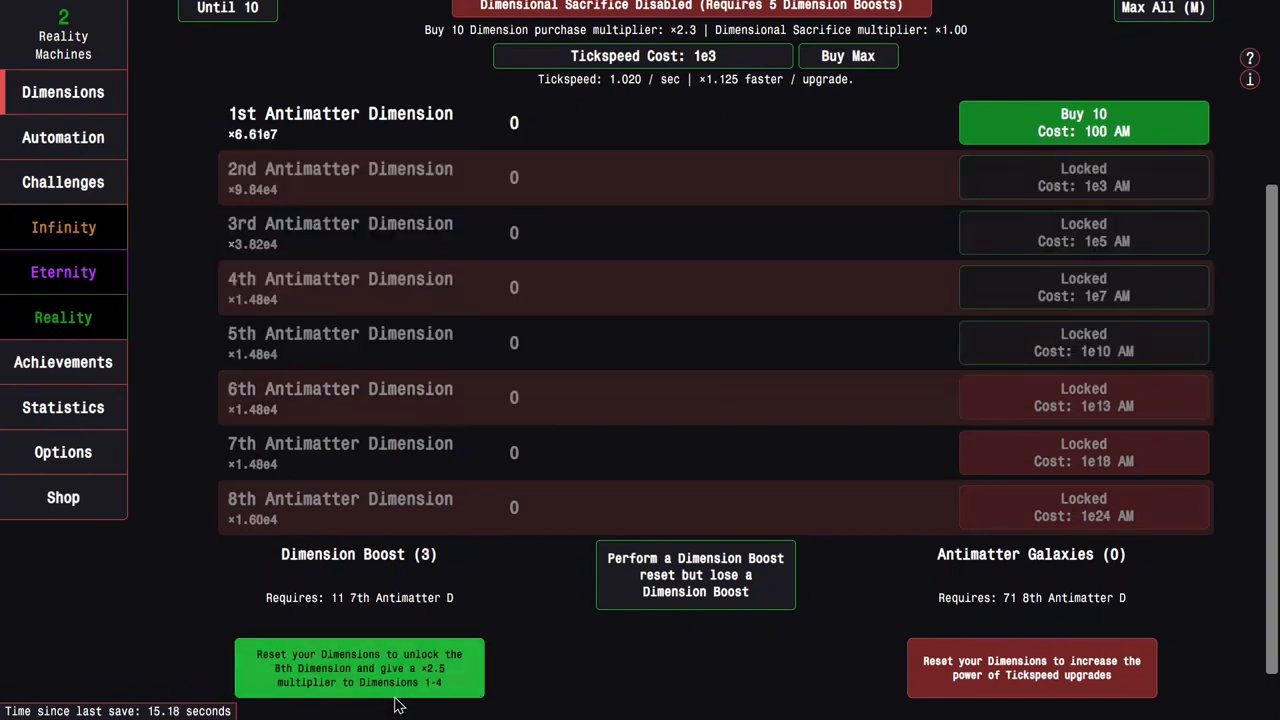
left_click(1083, 288)
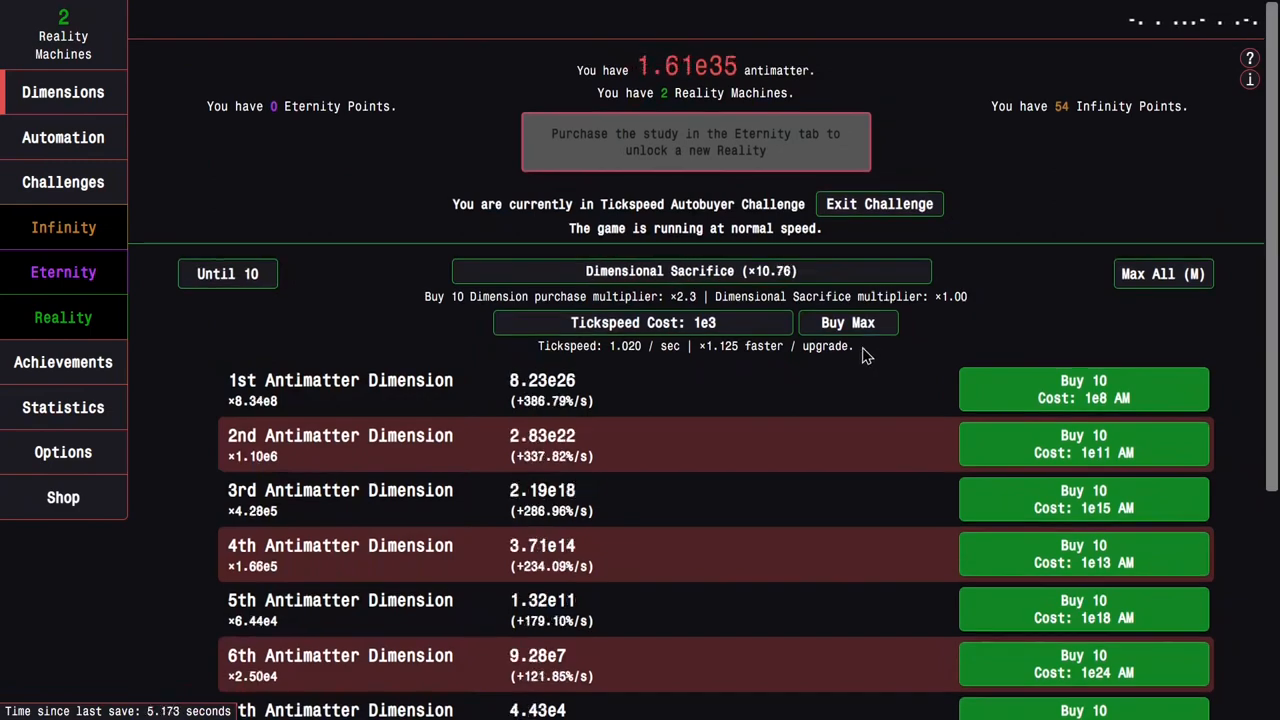
scroll("down", 3)
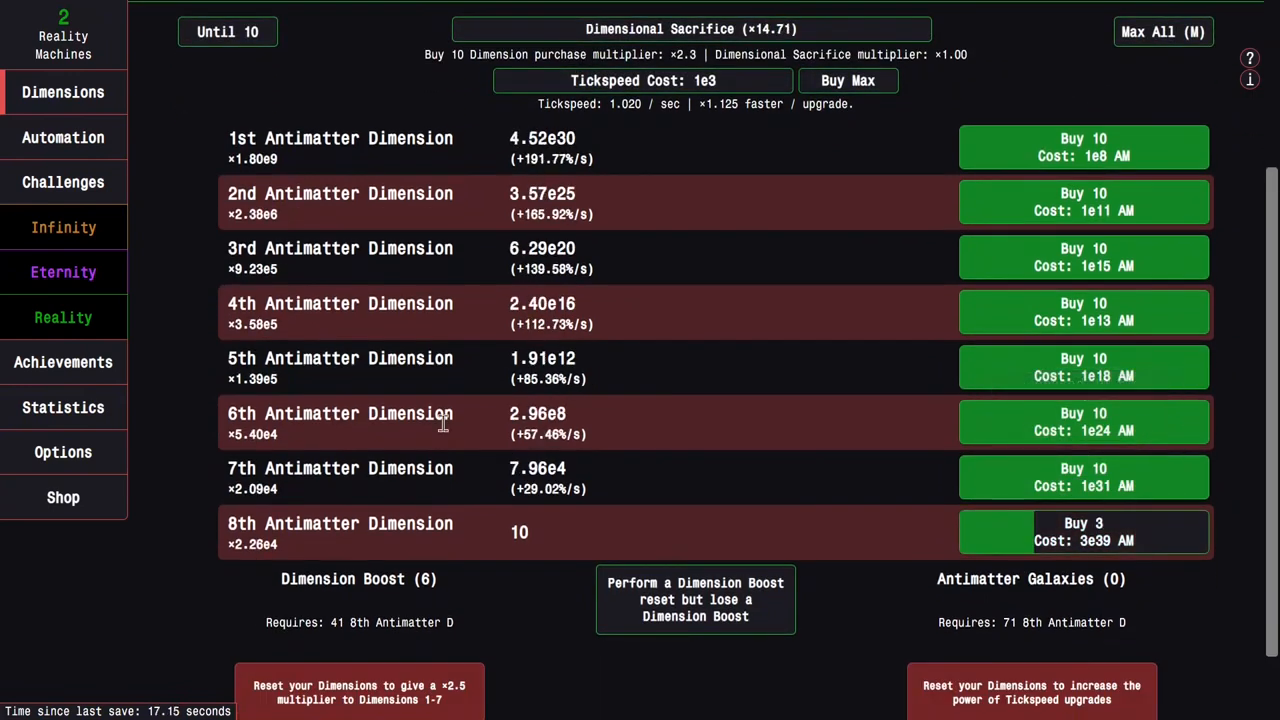
left_click(63, 137)
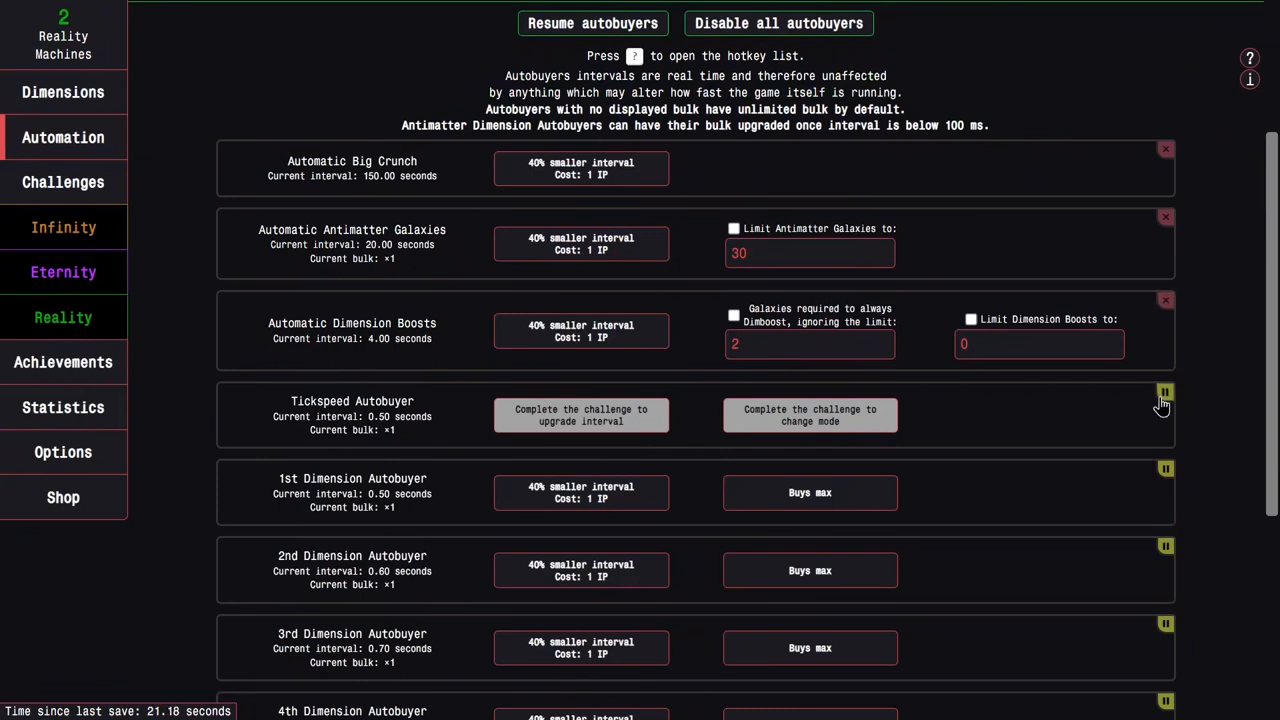
Resume all autobuyers in Automation and go back to the Antimatter Dimensions view
scroll("down", 3)
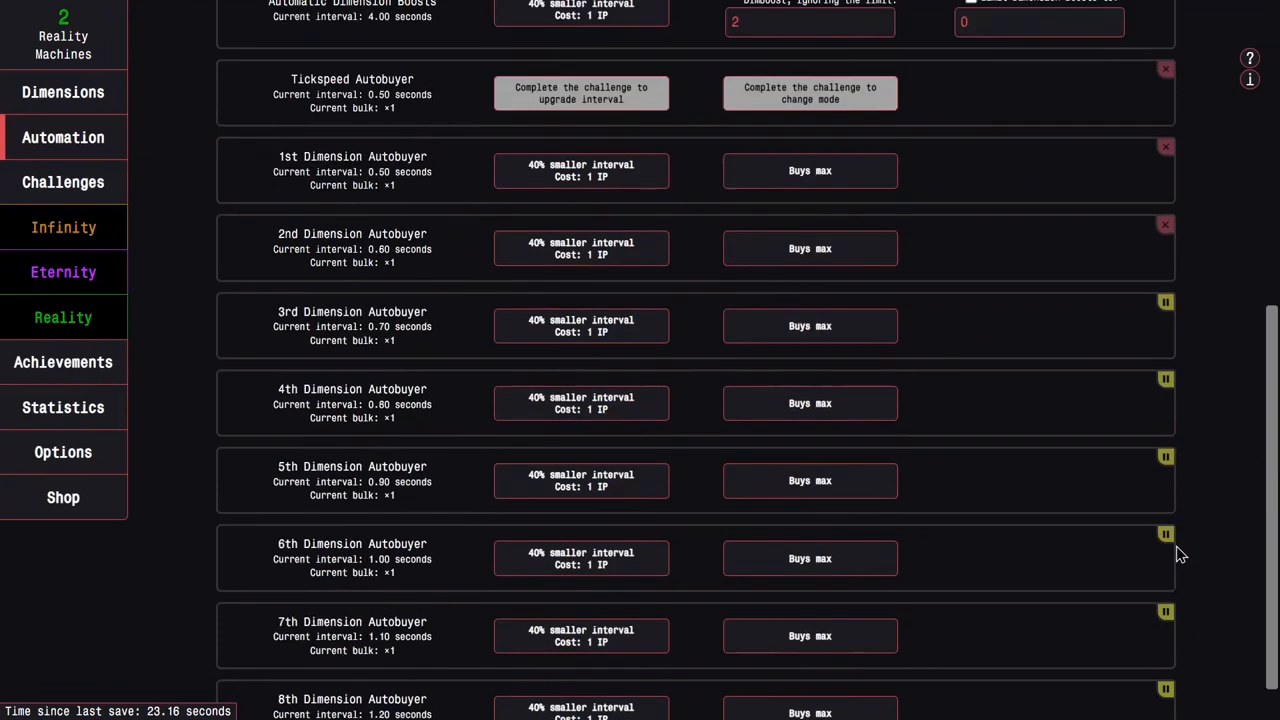
scroll("down", 3)
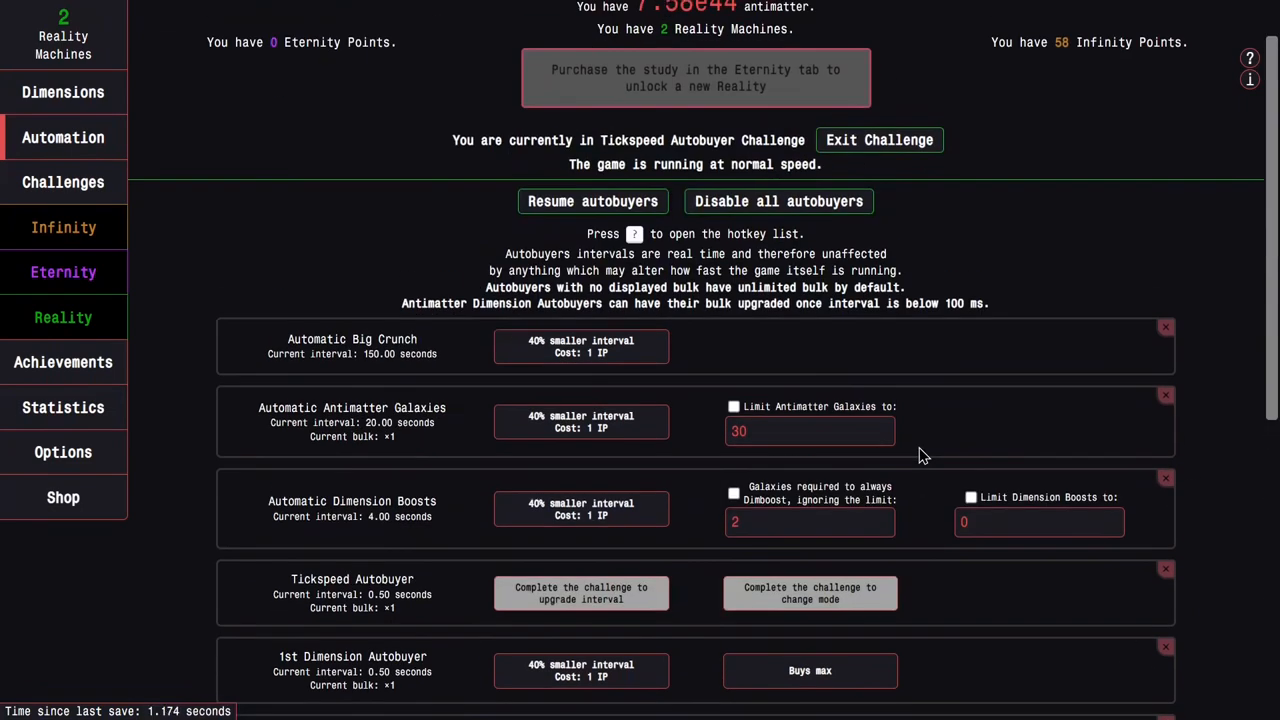
left_click(592, 201)
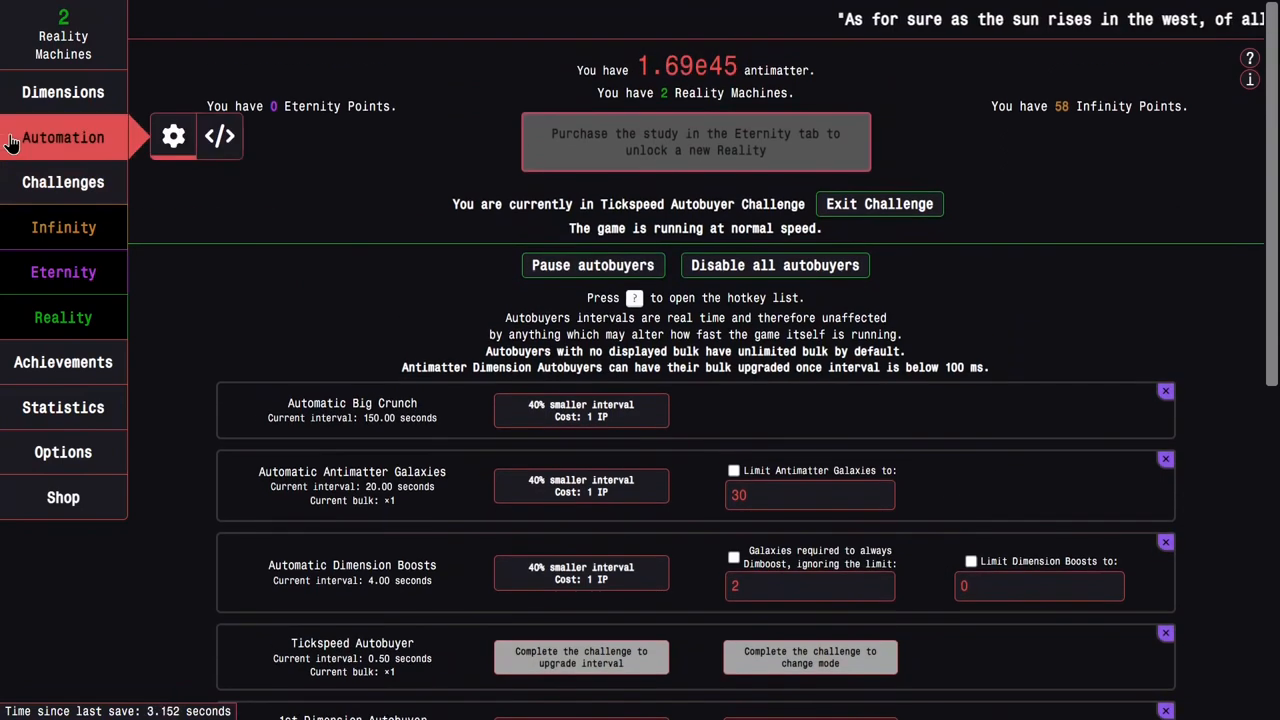
left_click(63, 91)
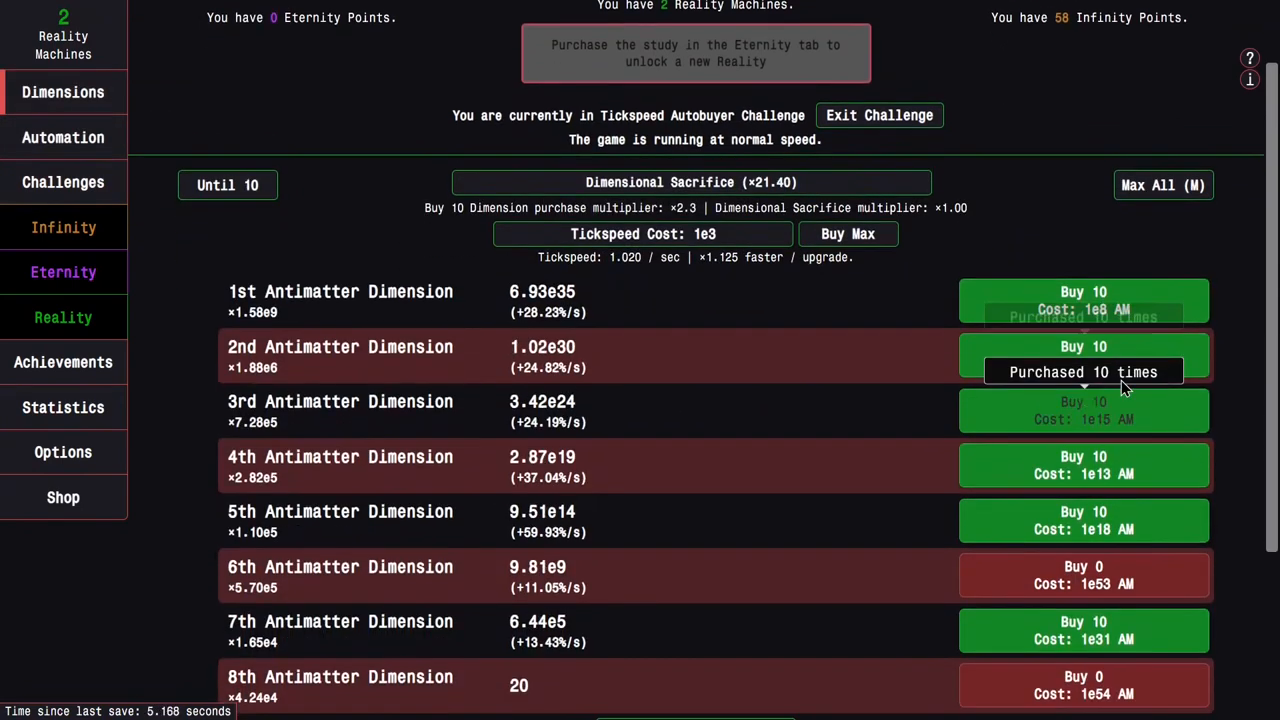
Buy ten 1st and 2nd Dimensions plus tickspeed, reaching seven Dimension Boosts
left_click(1084, 300)
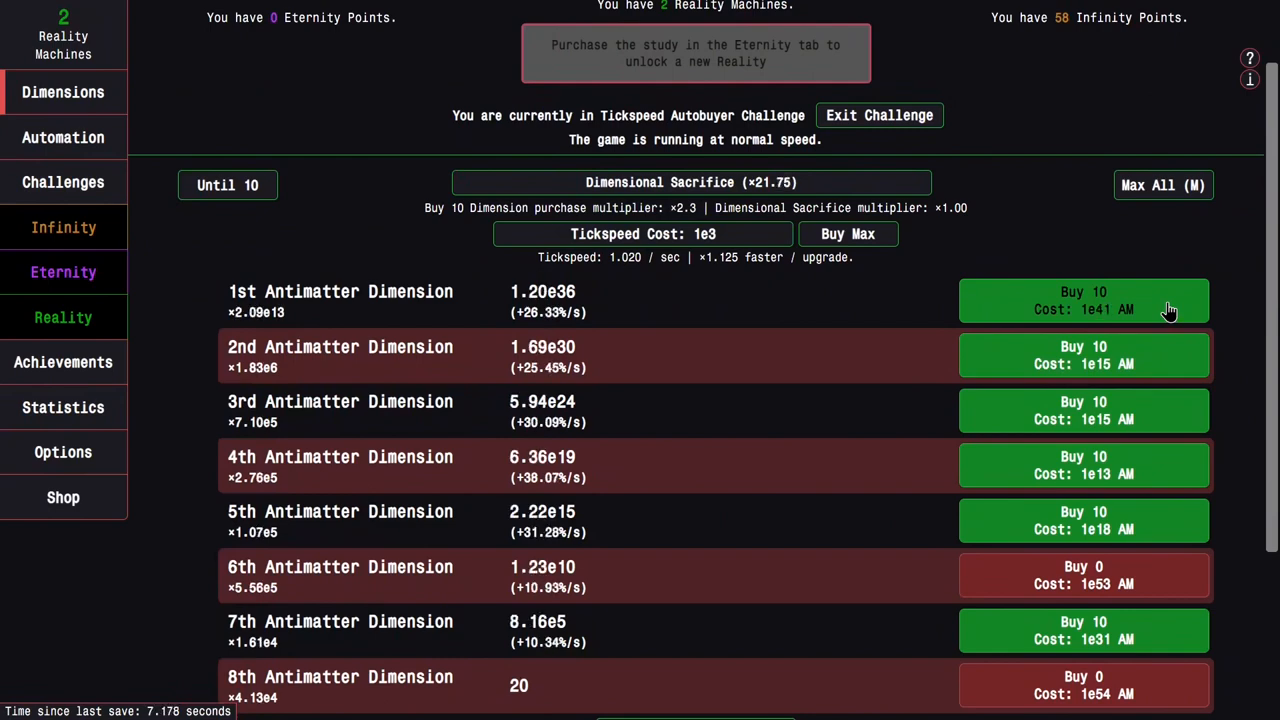
left_click(691, 182)
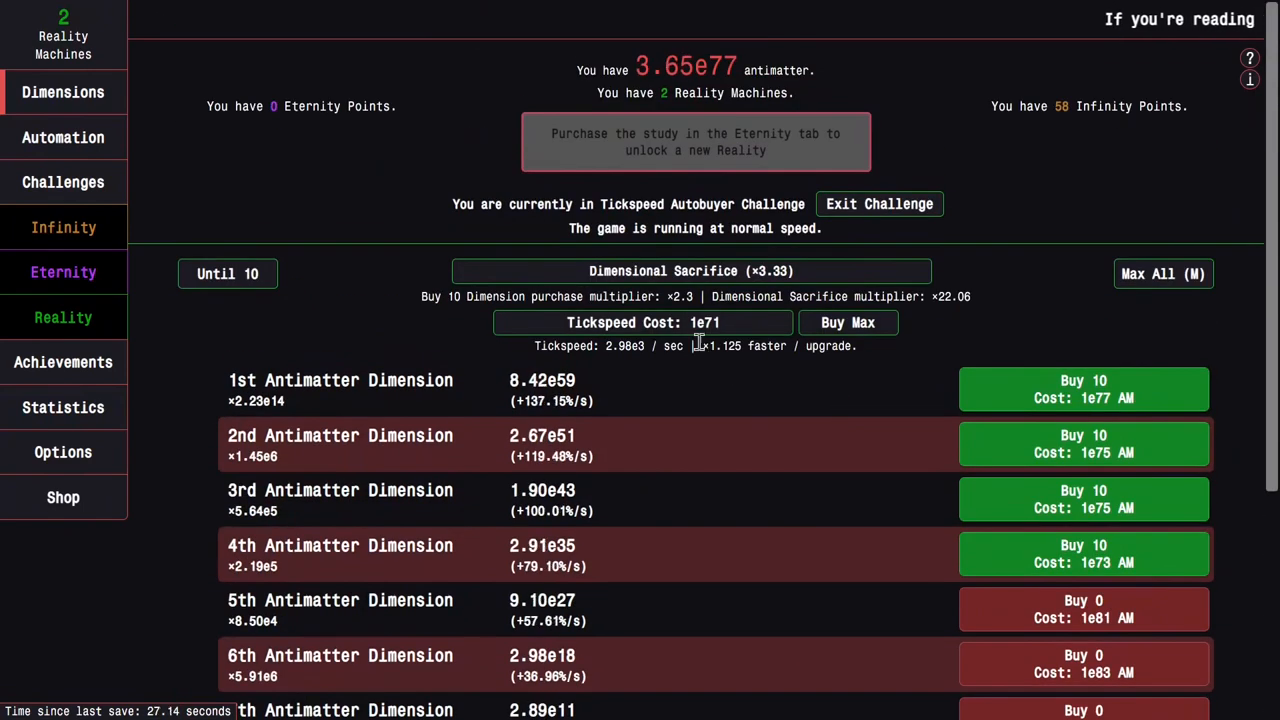
left_click(643, 322)
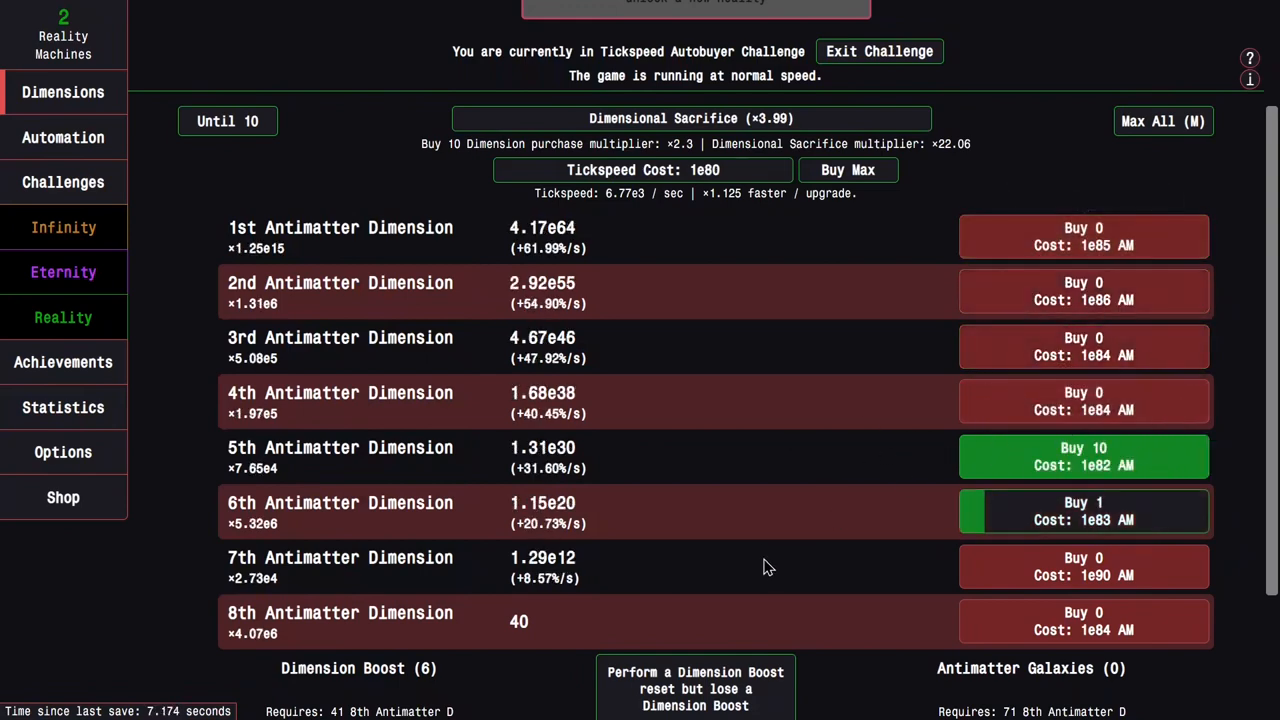
scroll("down", 3)
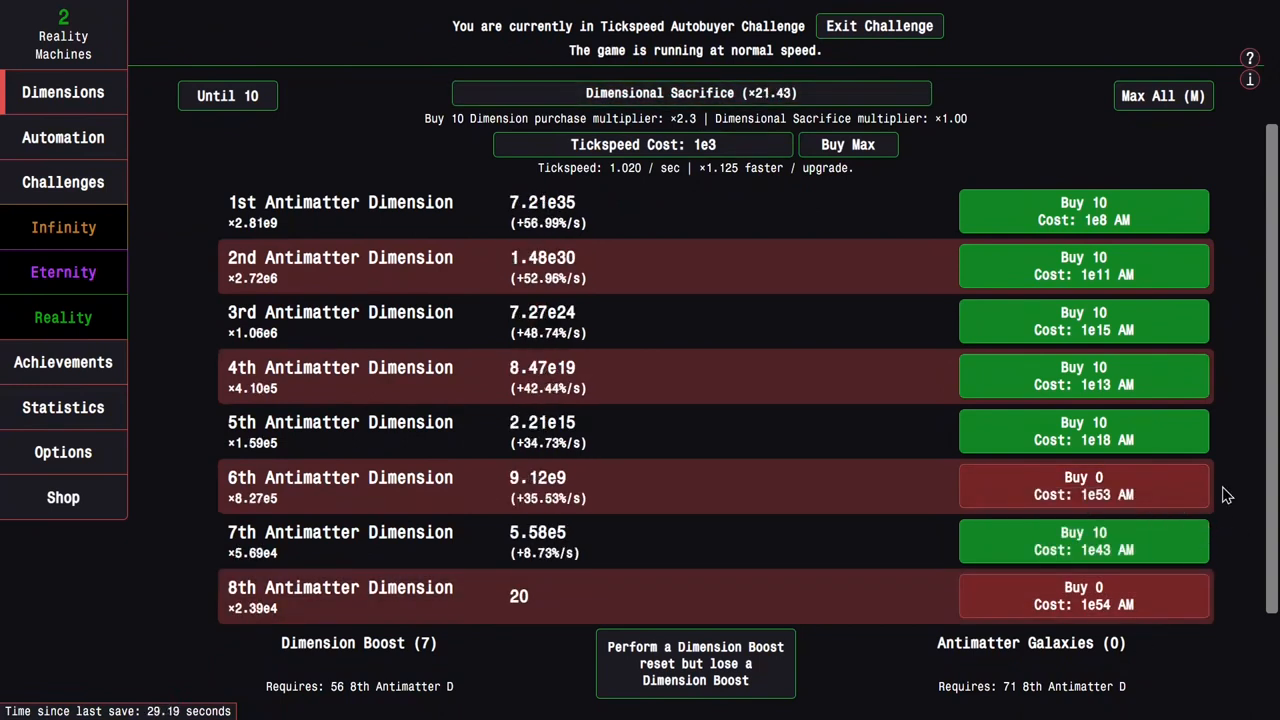
left_click(1083, 211)
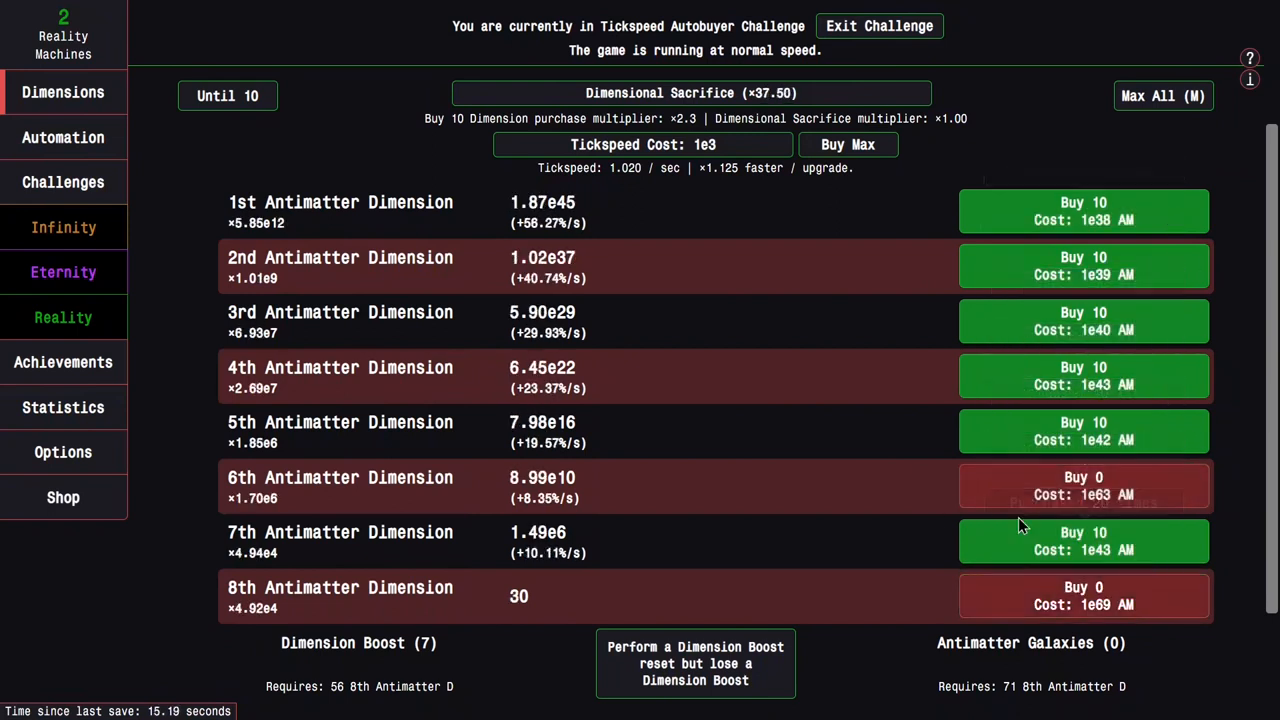
left_click(1083, 431)
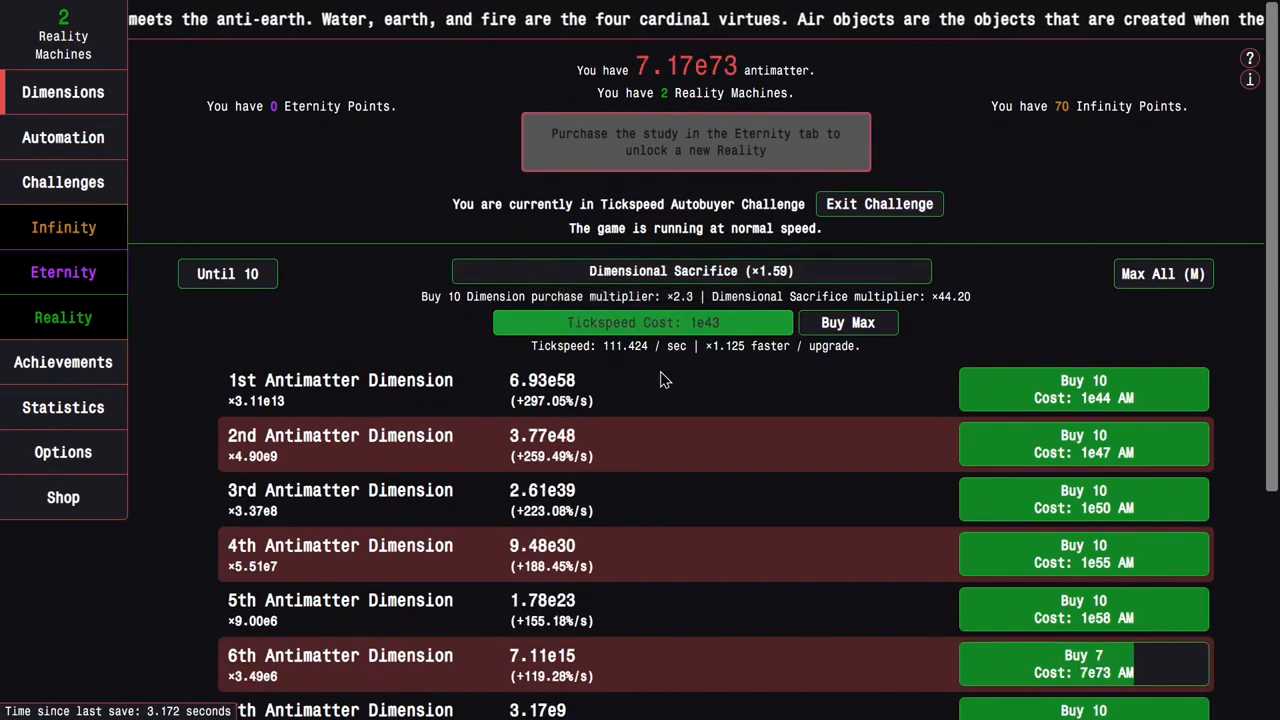
Buy 1st and 4th Dimensions and tickspeed upgrades, gaining the first Antimatter Galaxy
scroll("down", 3)
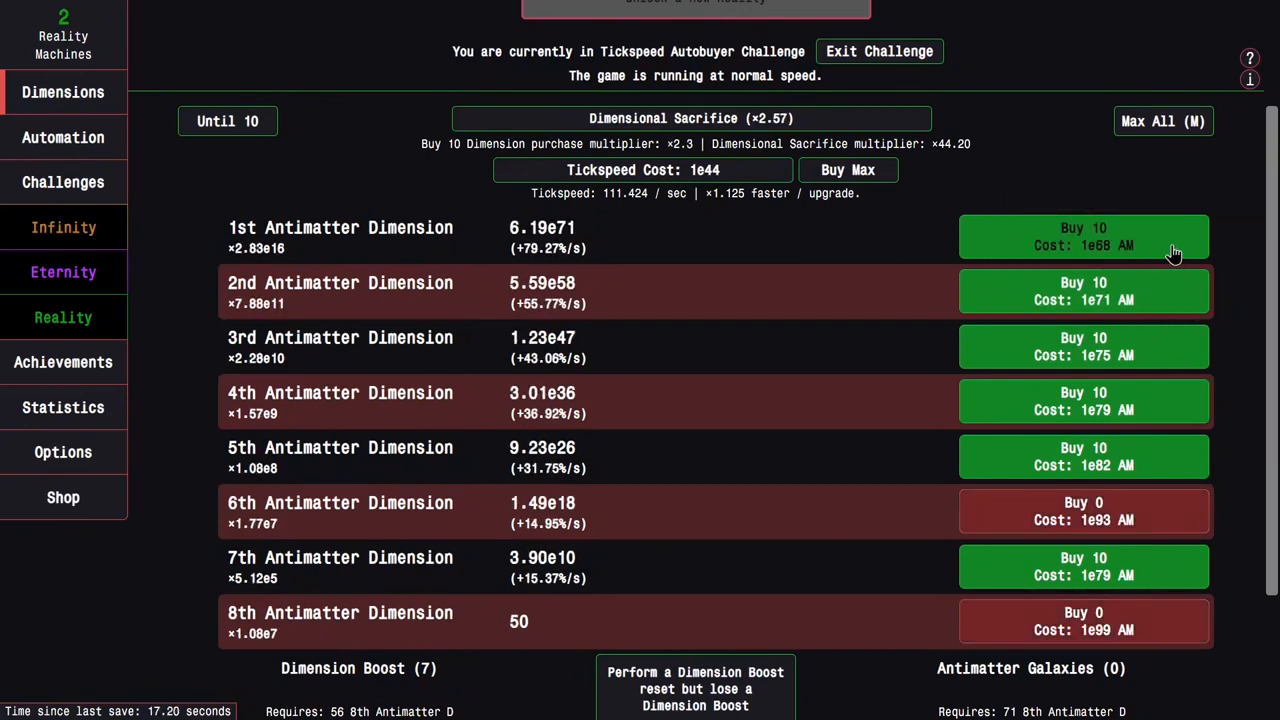
left_click(643, 169)
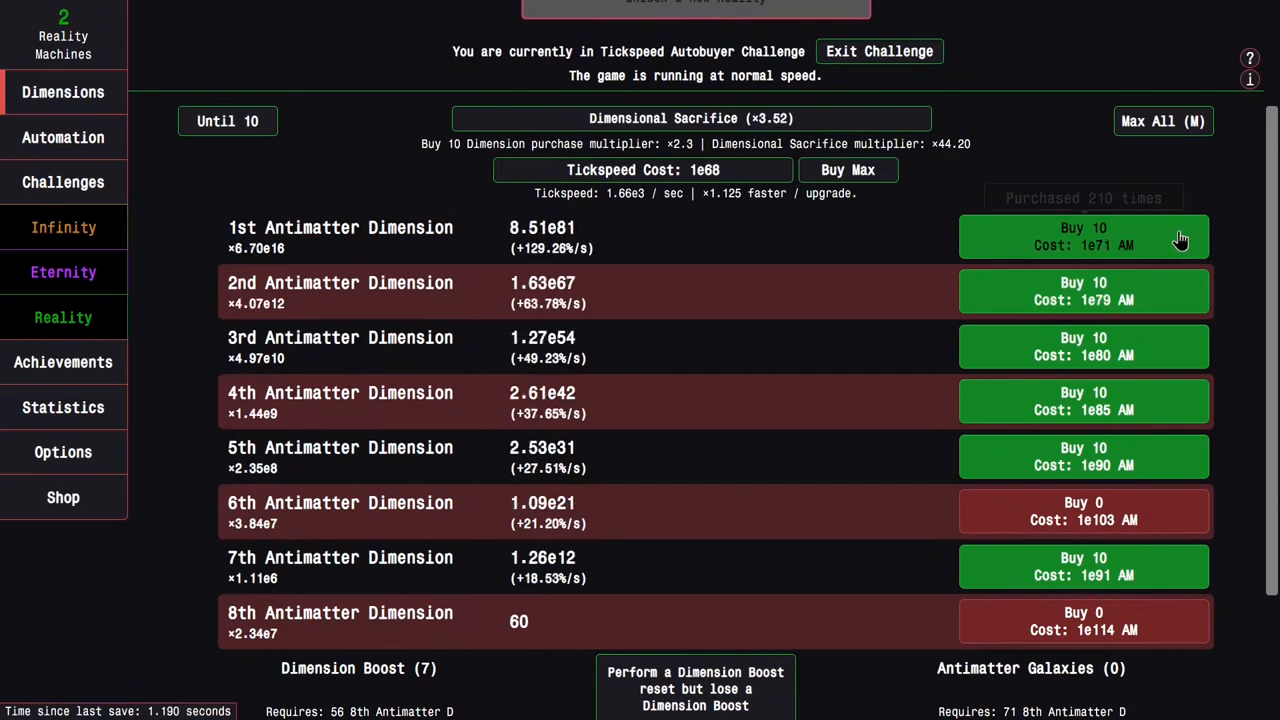
scroll("down", 3)
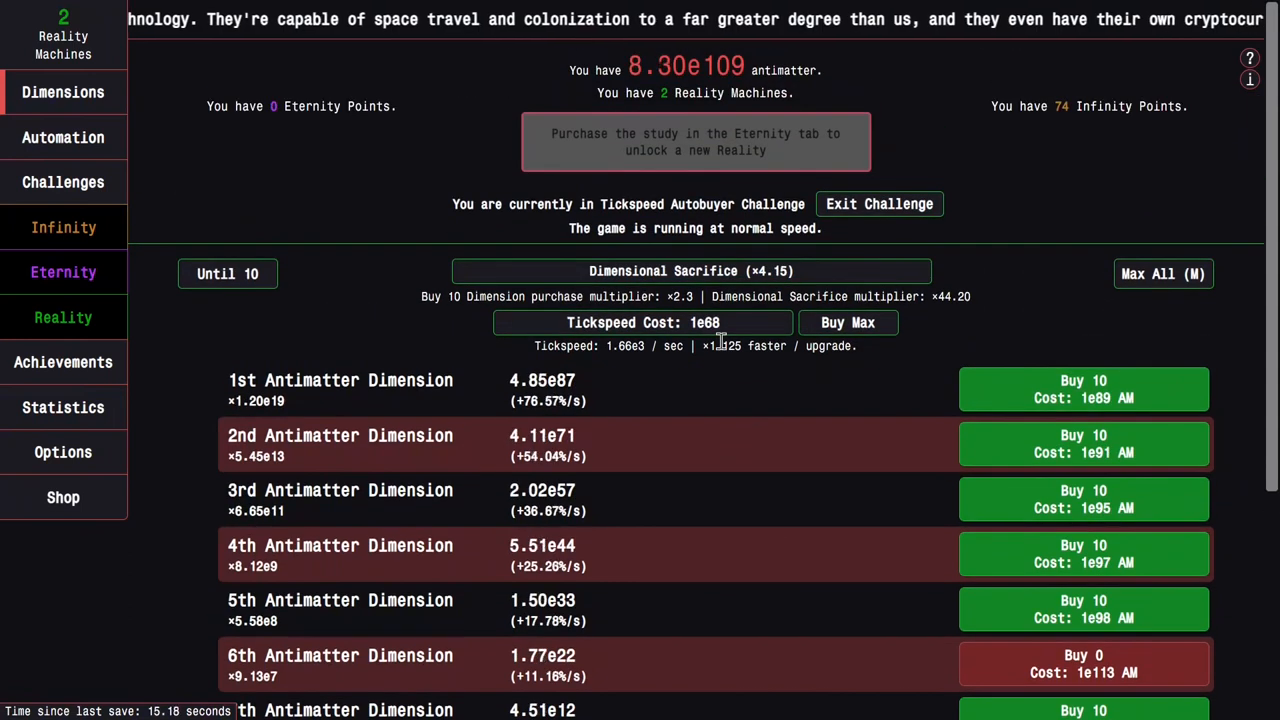
left_click(642, 322)
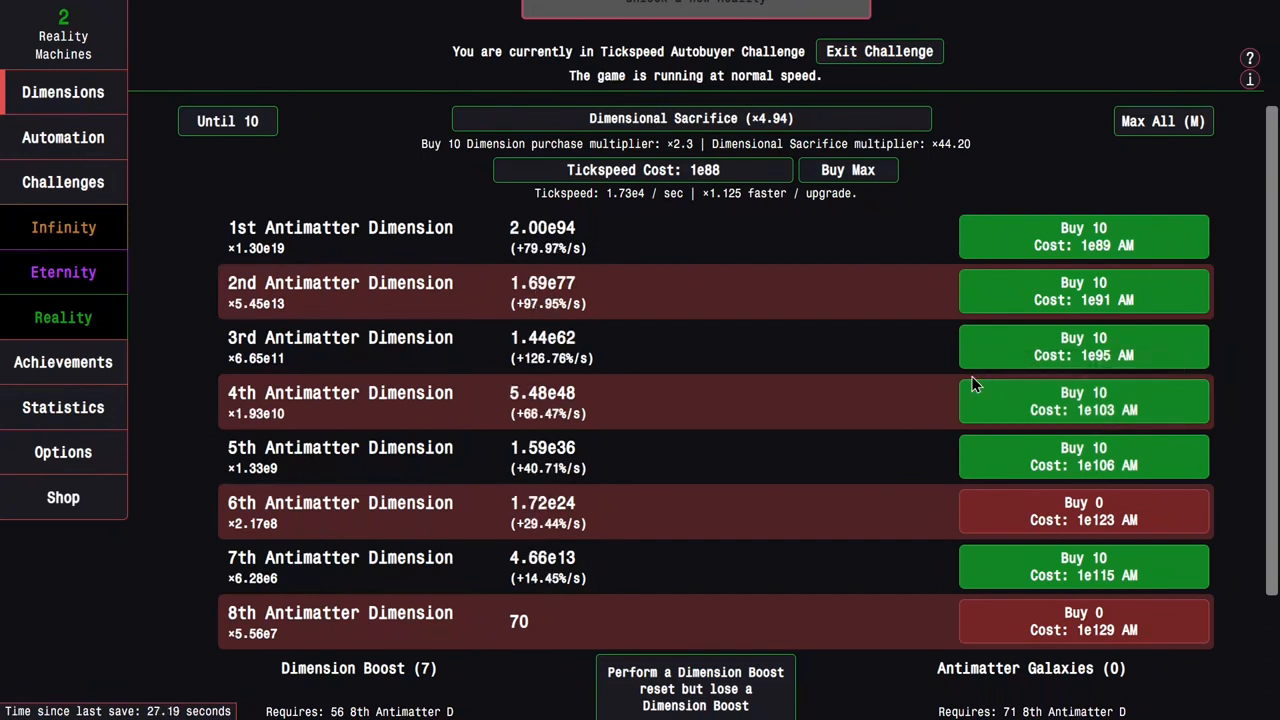
left_click(1083, 237)
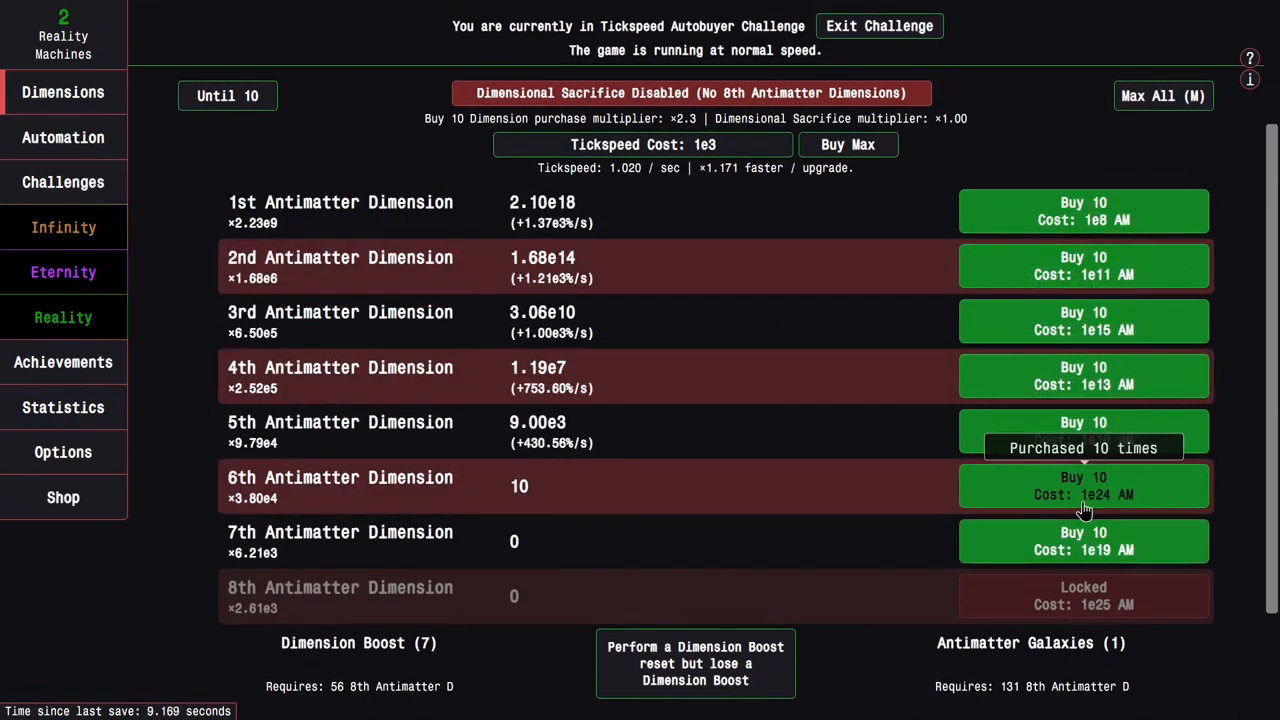
Buy ten each of 6th, 7th, 8th and 2nd Dimensions plus tickspeed for an eighth Boost
left_click(691, 92)
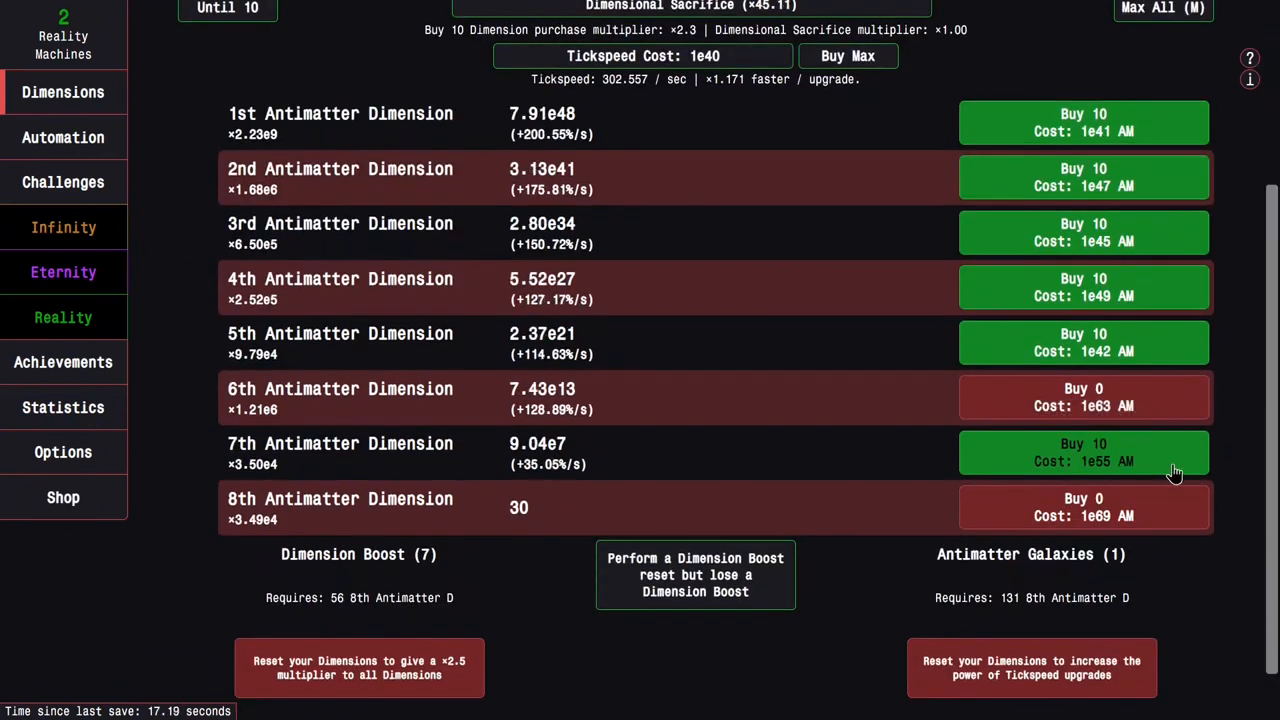
left_click(1083, 452)
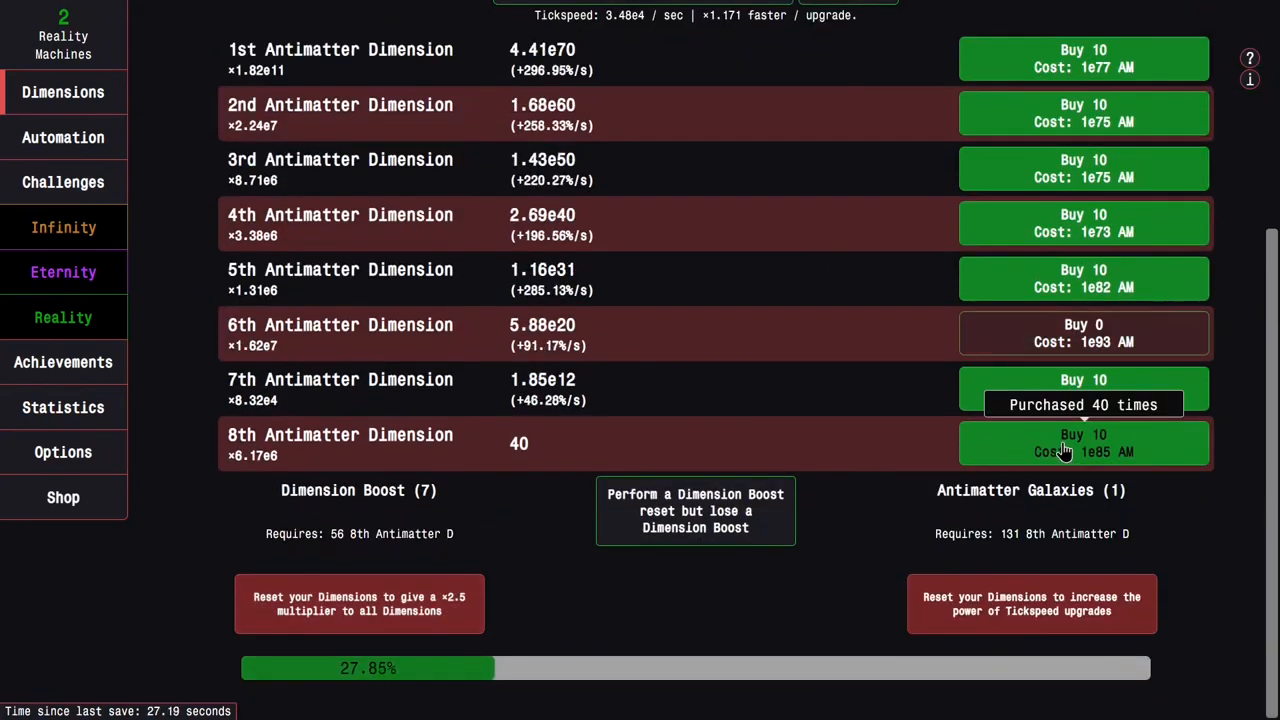
left_click(1084, 443)
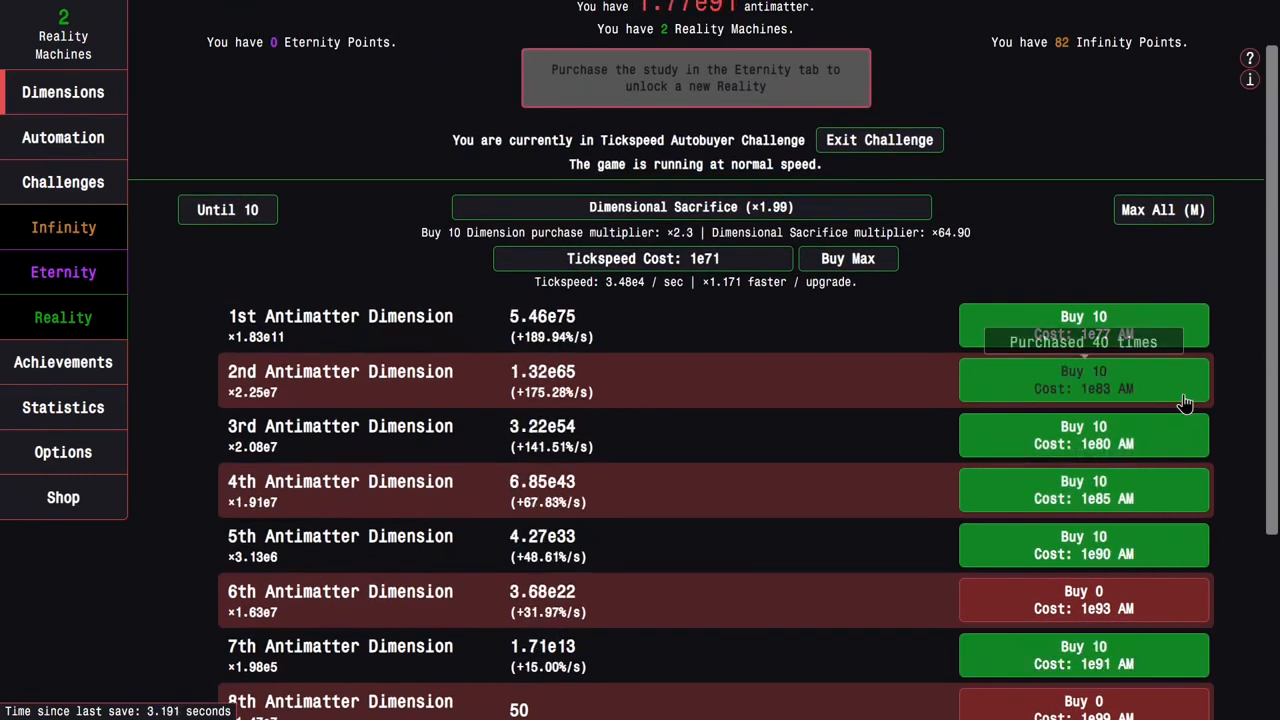
left_click(1083, 325)
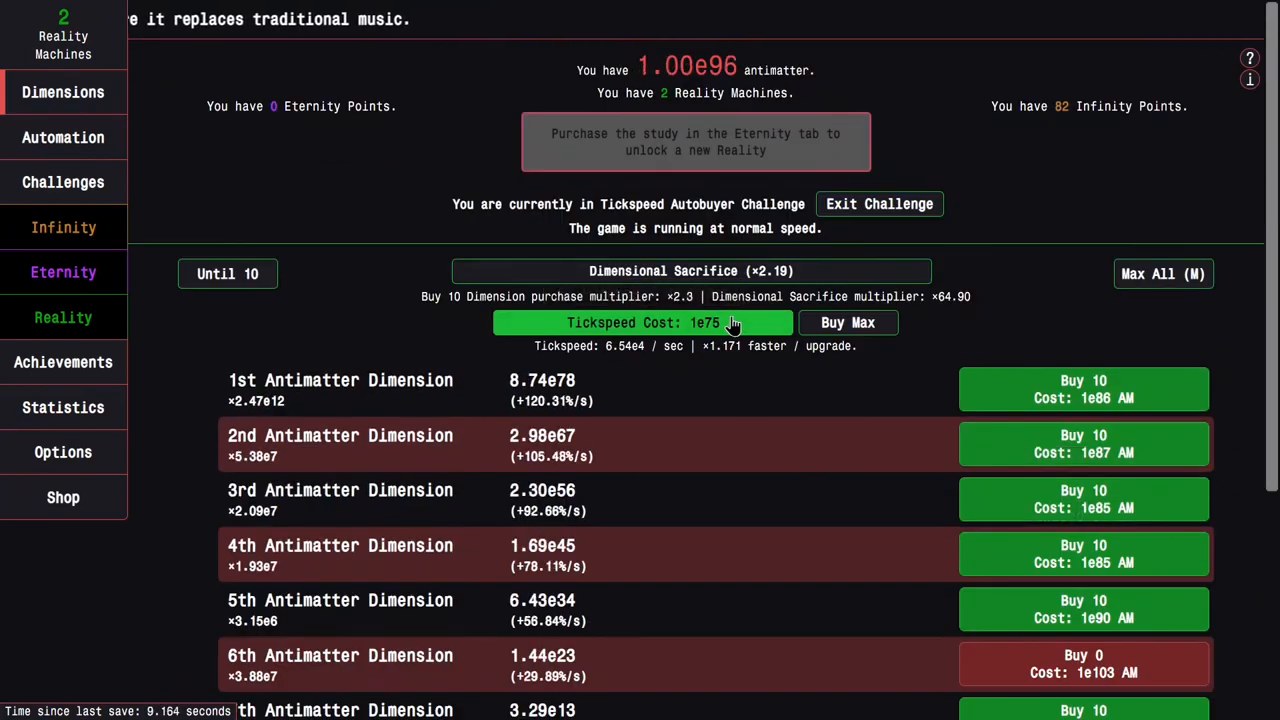
scroll("down", 3)
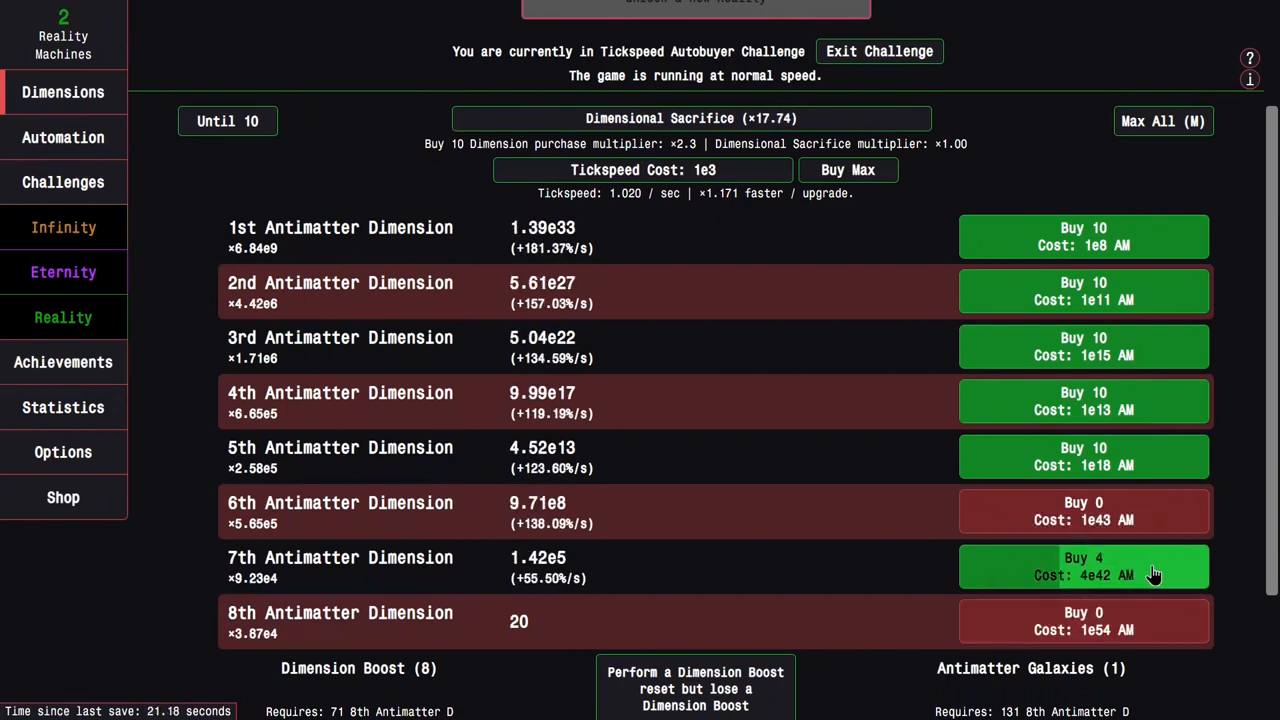
left_click(1083, 566)
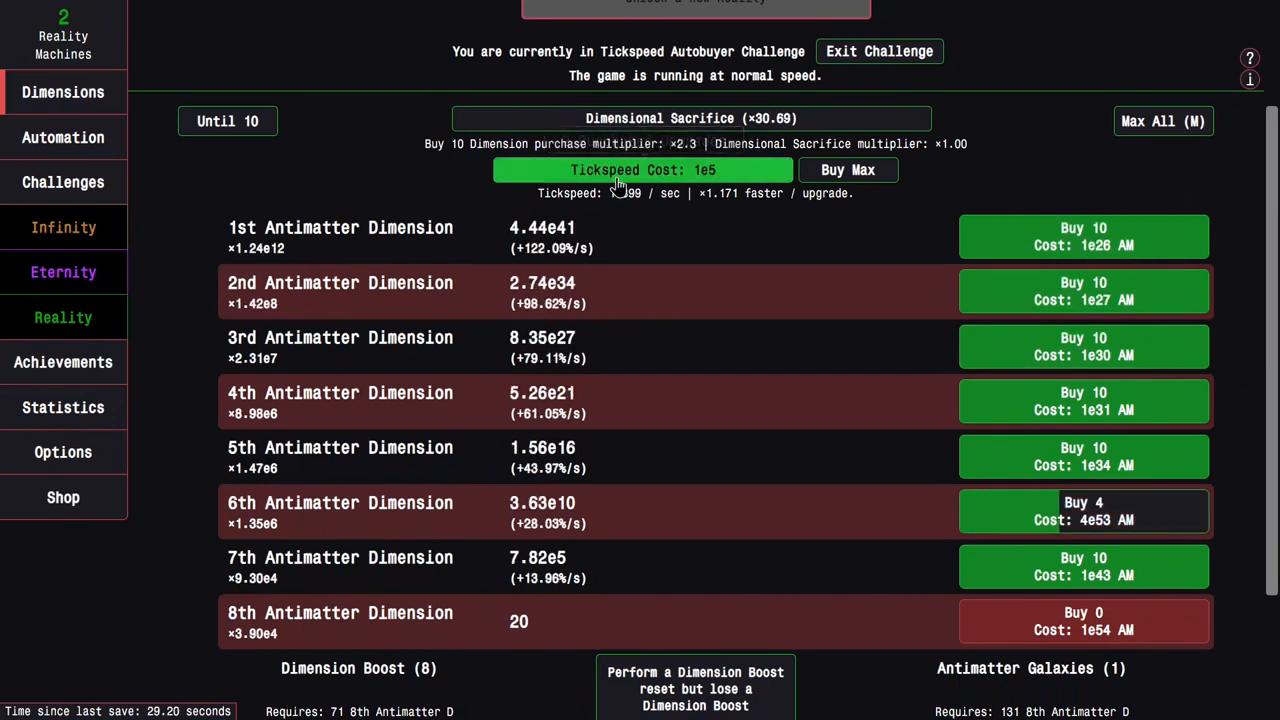
left_click(690, 118)
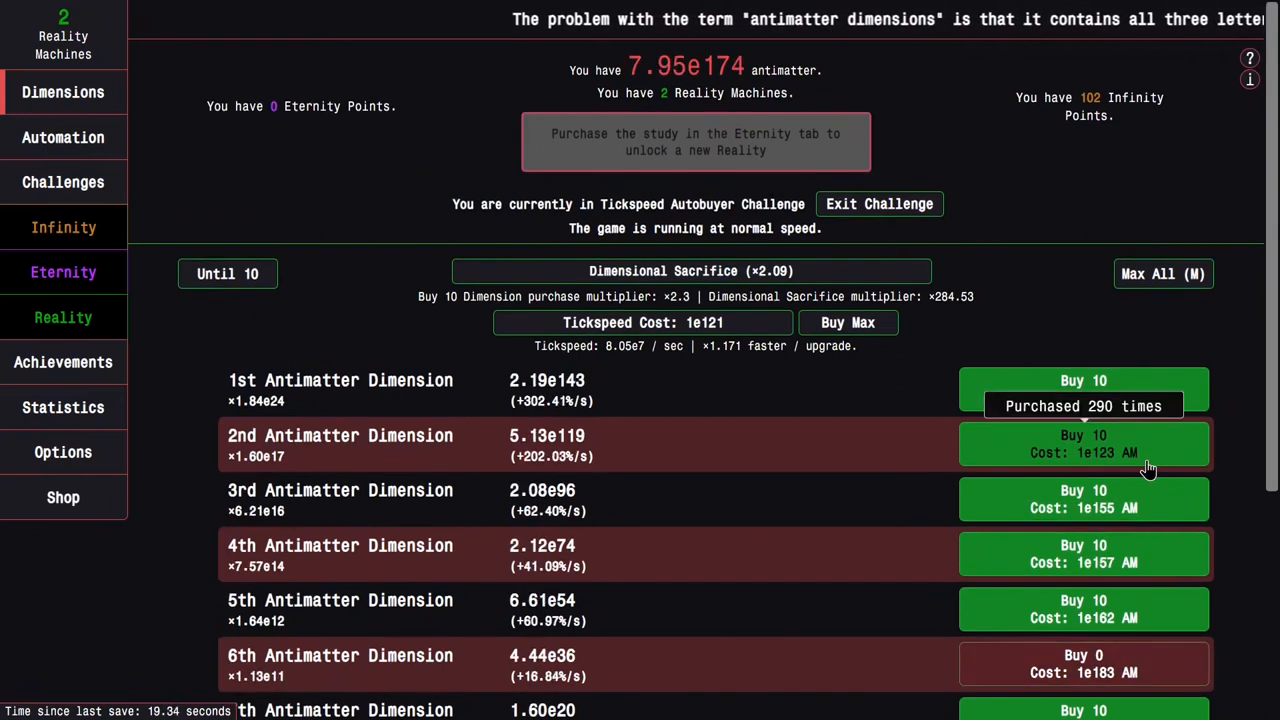
Buy more dimensions and max tickspeed until the Challenge 9 goal unlocks Big Crunch
left_click(1083, 388)
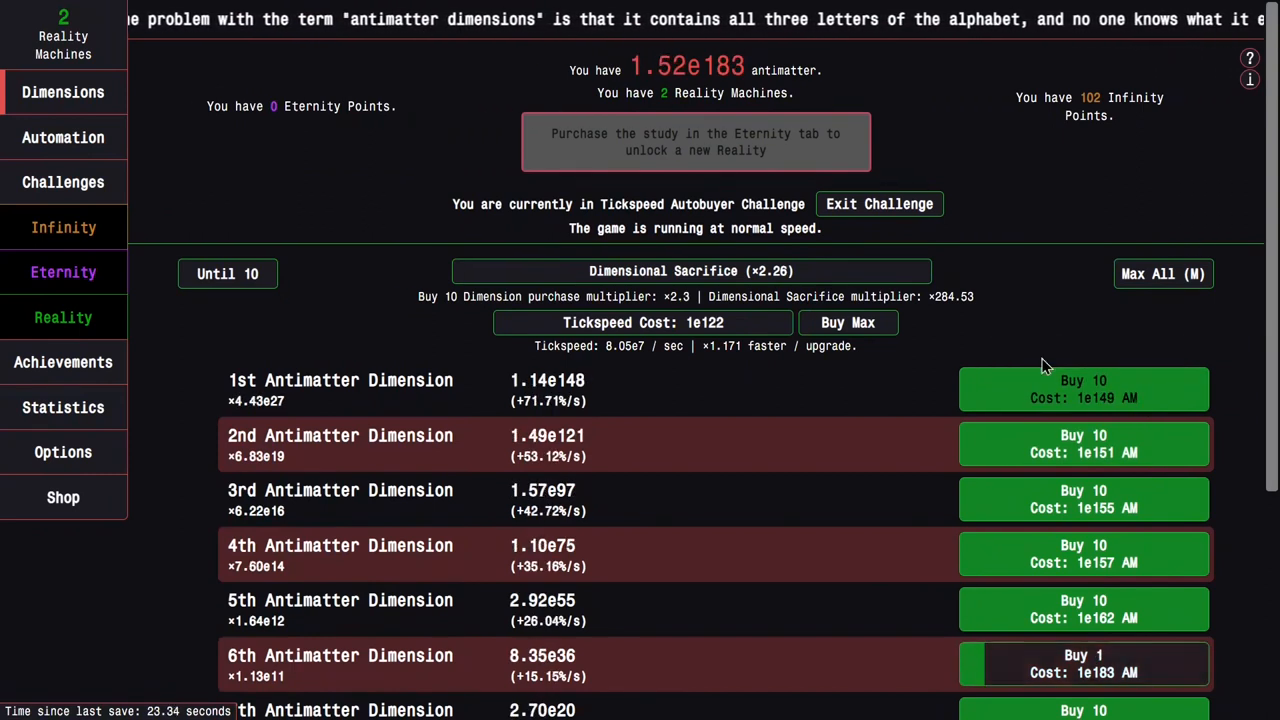
left_click(642, 322)
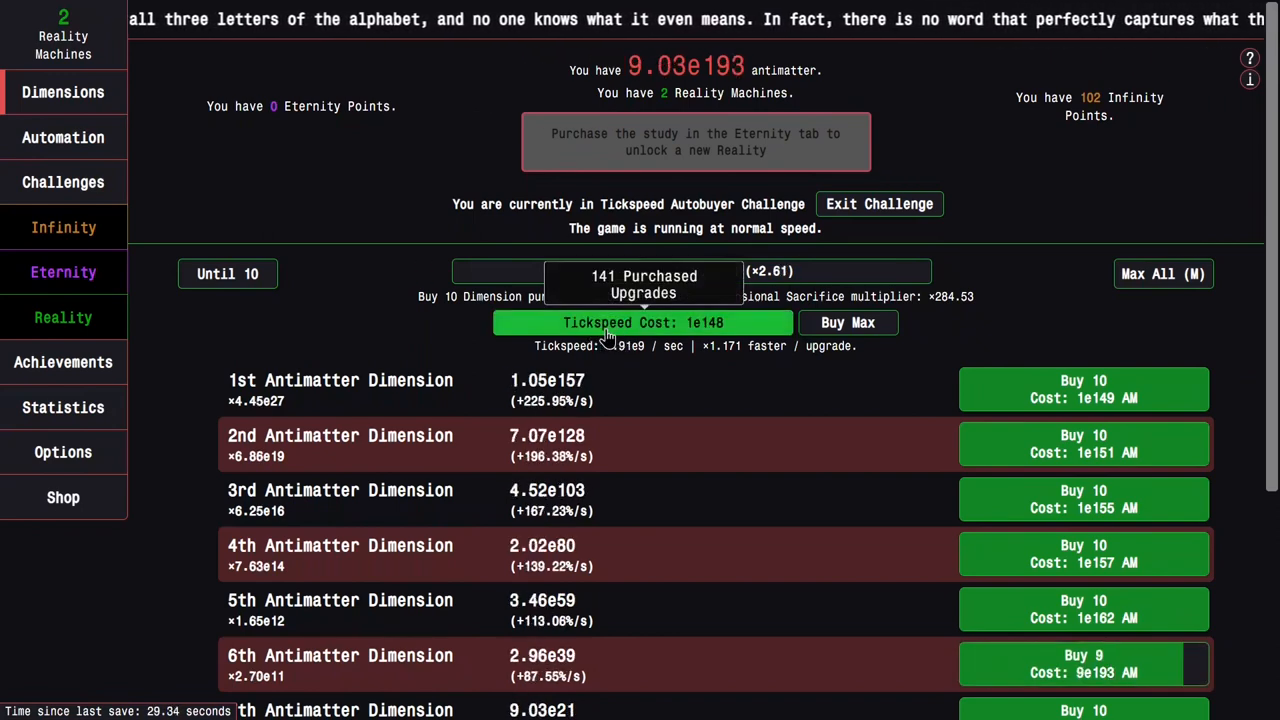
scroll("down", 3)
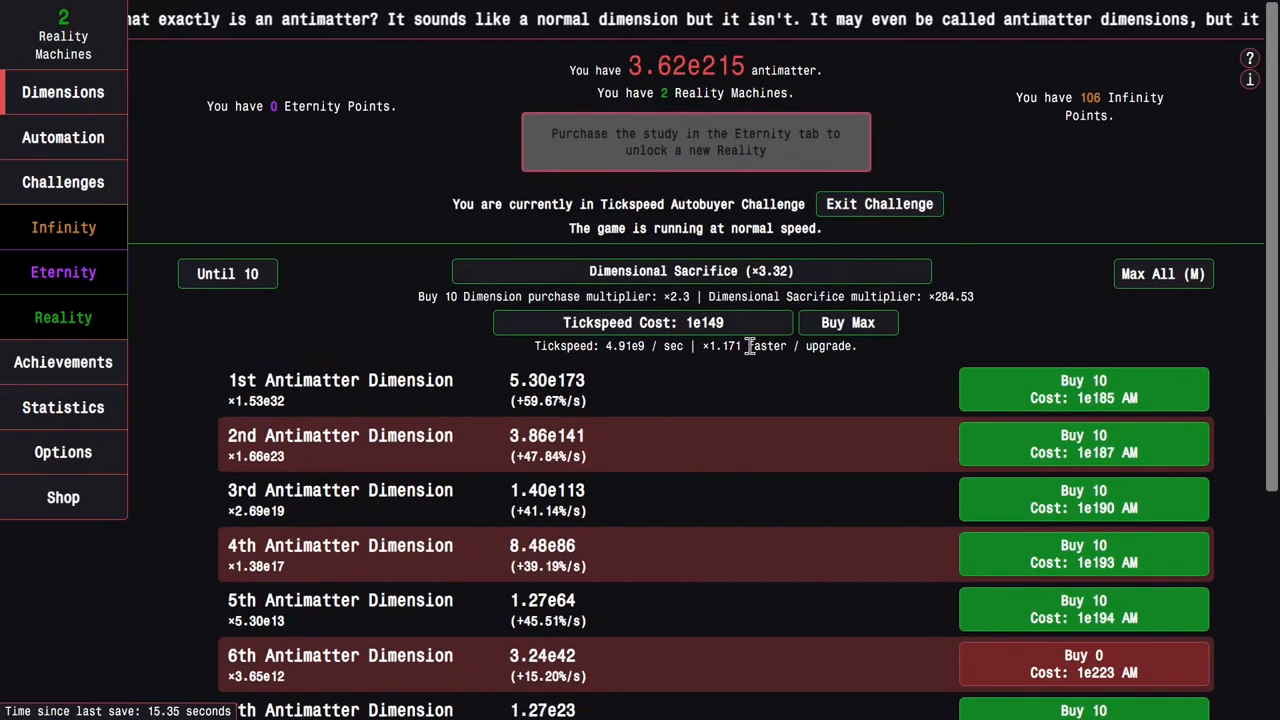
left_click(643, 322)
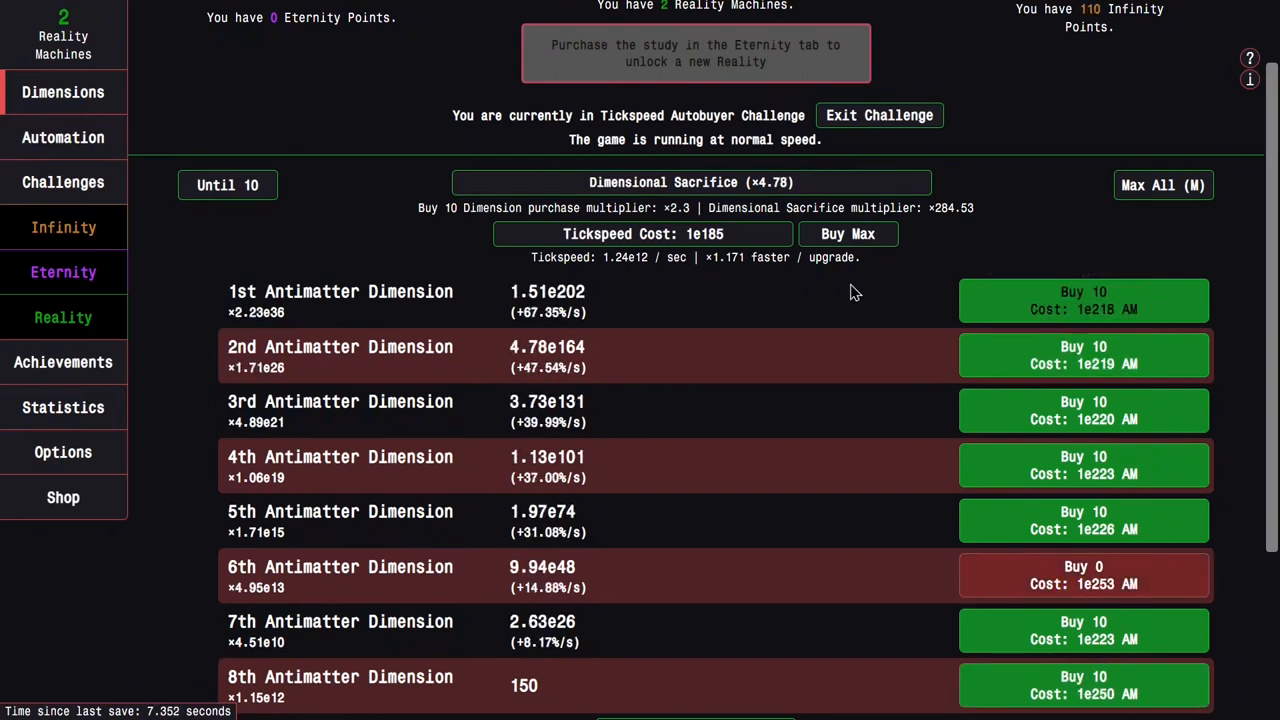
left_click(642, 233)
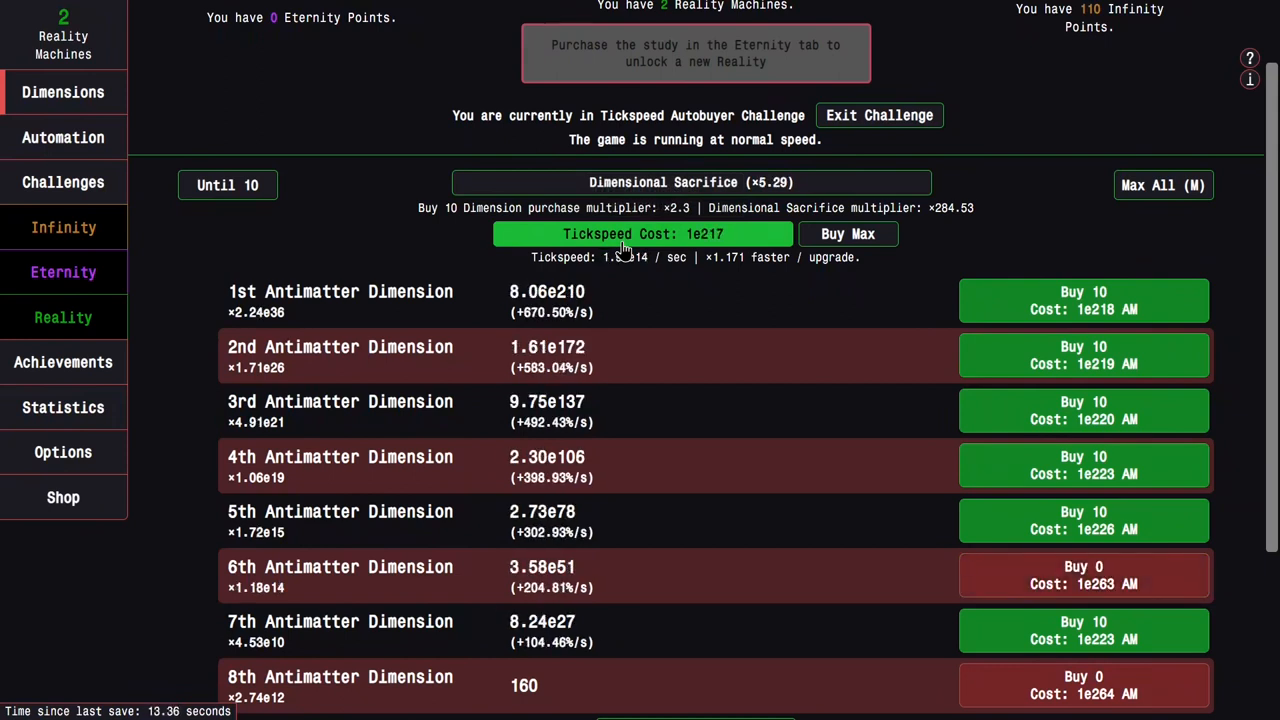
scroll("down", 3)
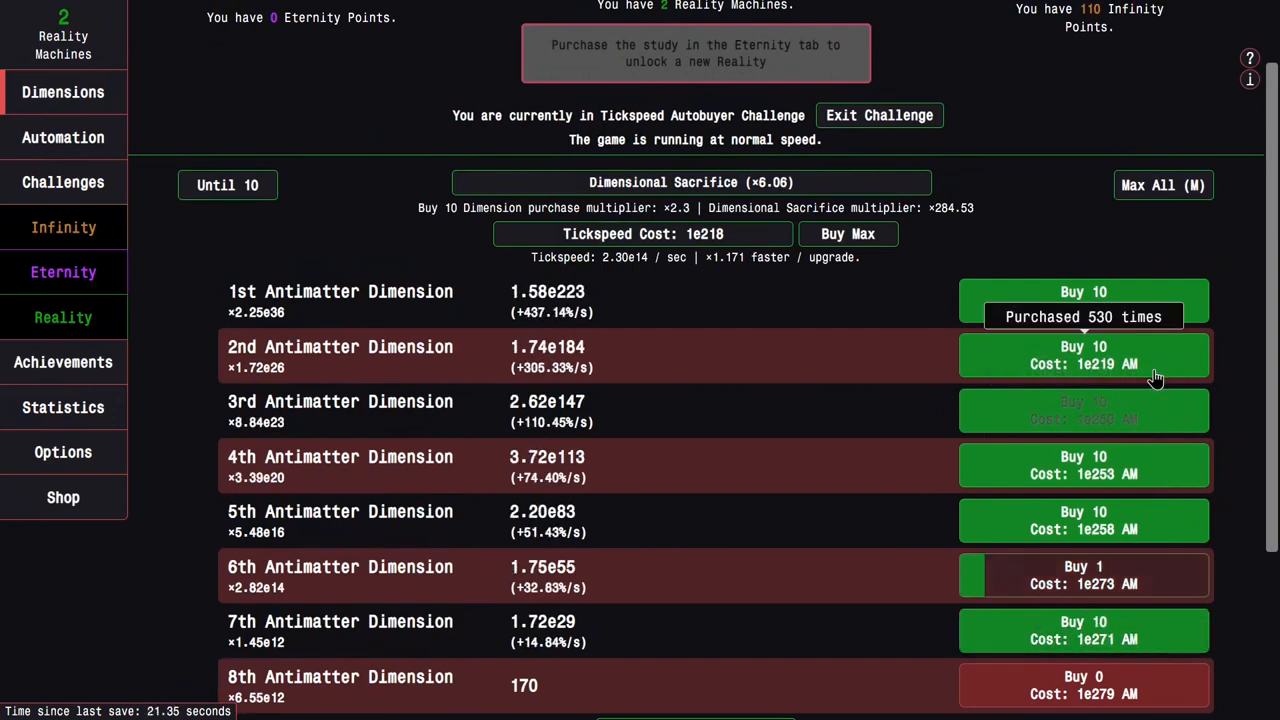
left_click(1083, 301)
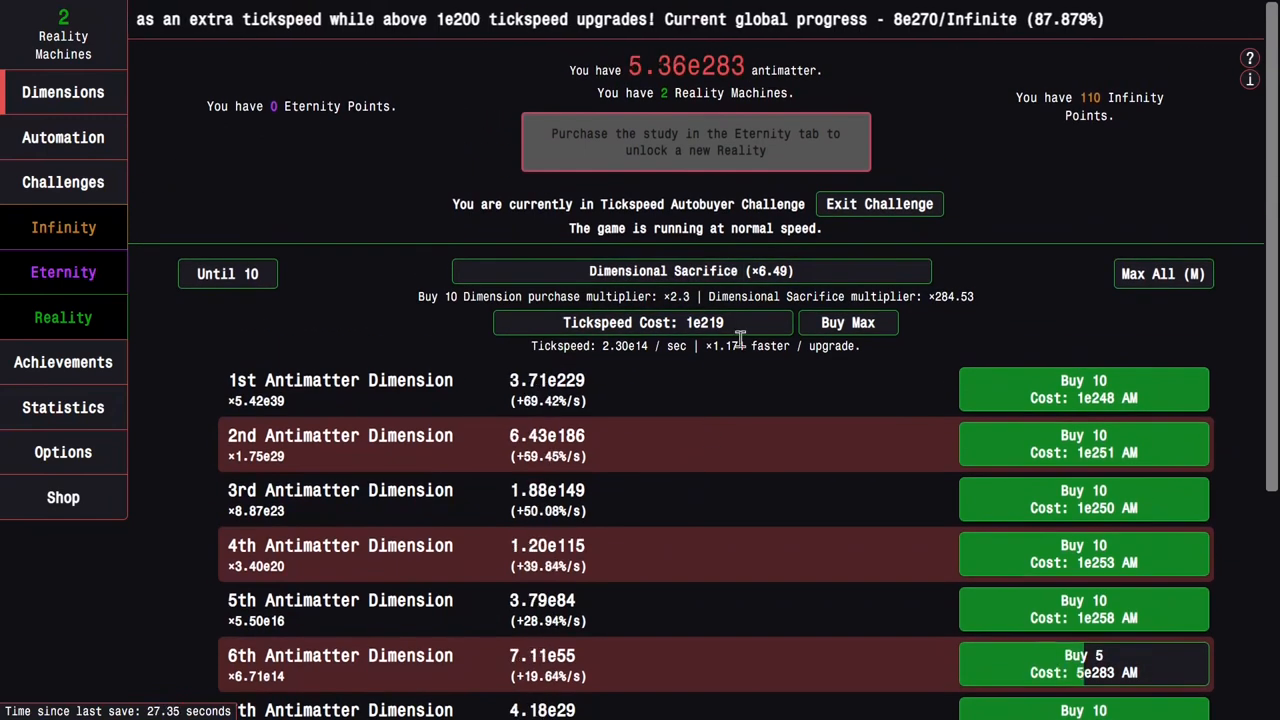
left_click(848, 322)
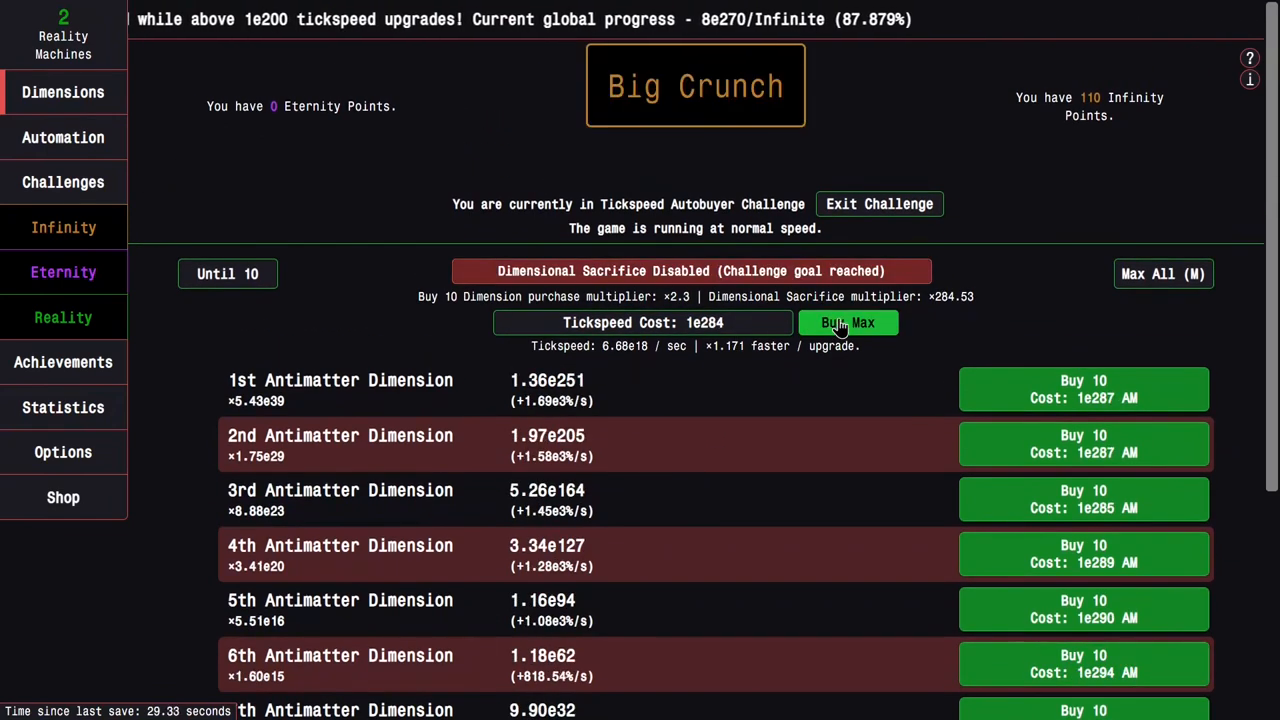
Big Crunch to 114 IP, earning Antichallenged, and view the Achievements list
left_click(695, 85)
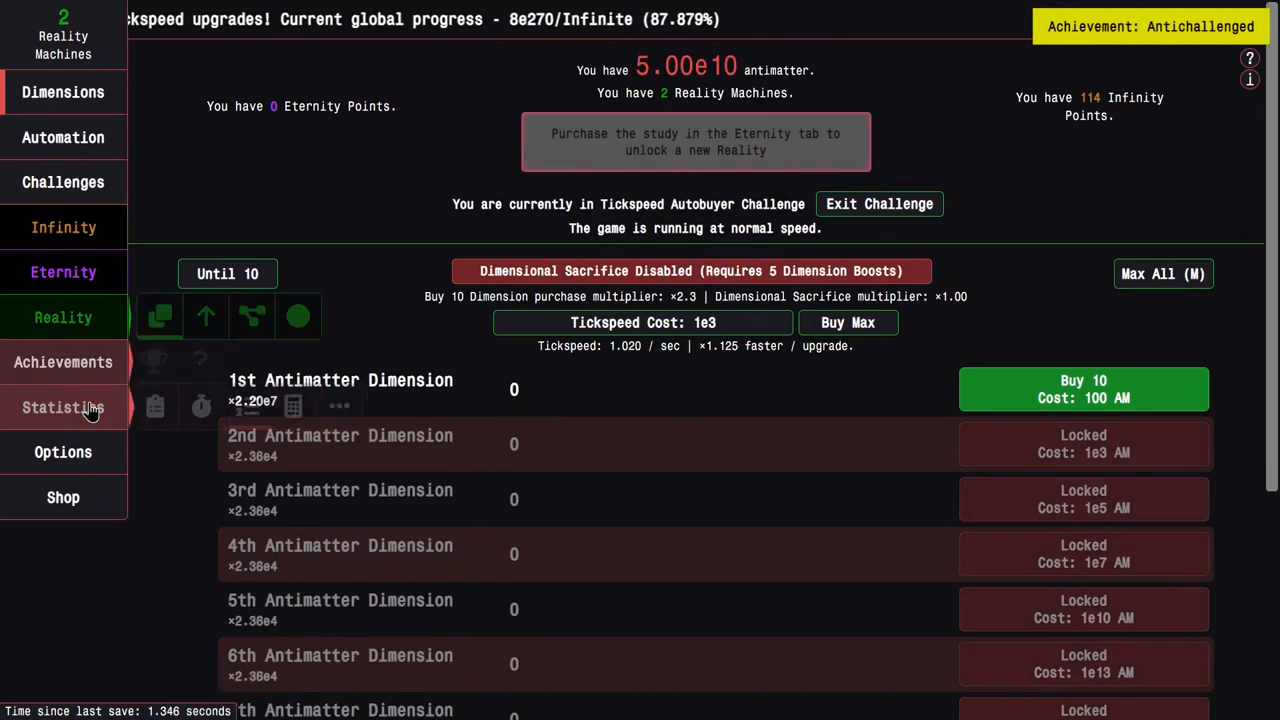
left_click(63, 362)
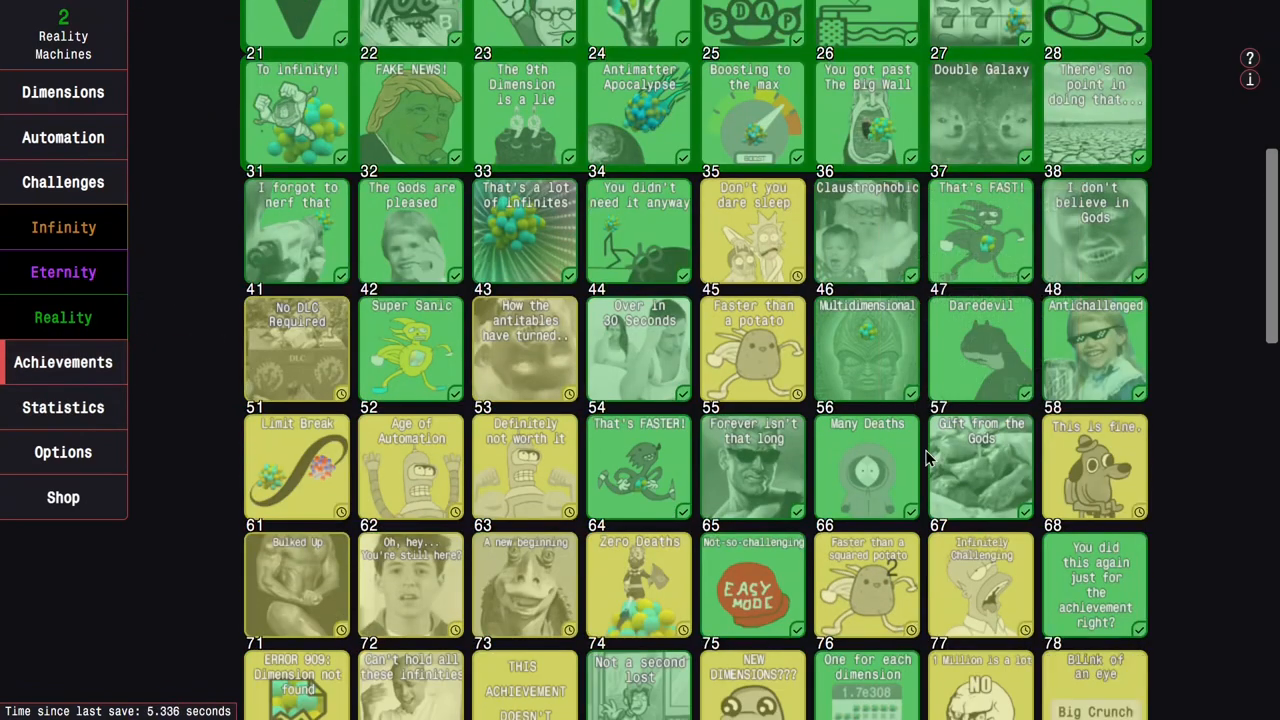
mouse_move(753, 467)
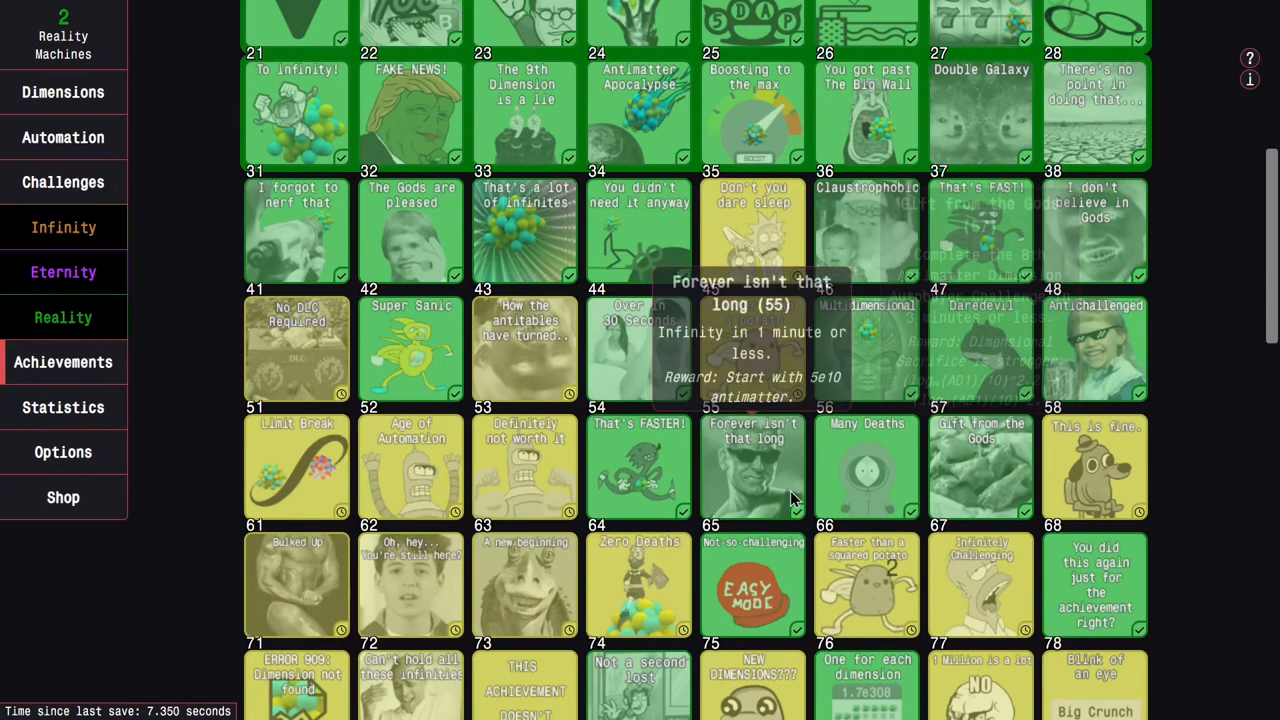
mouse_move(981, 467)
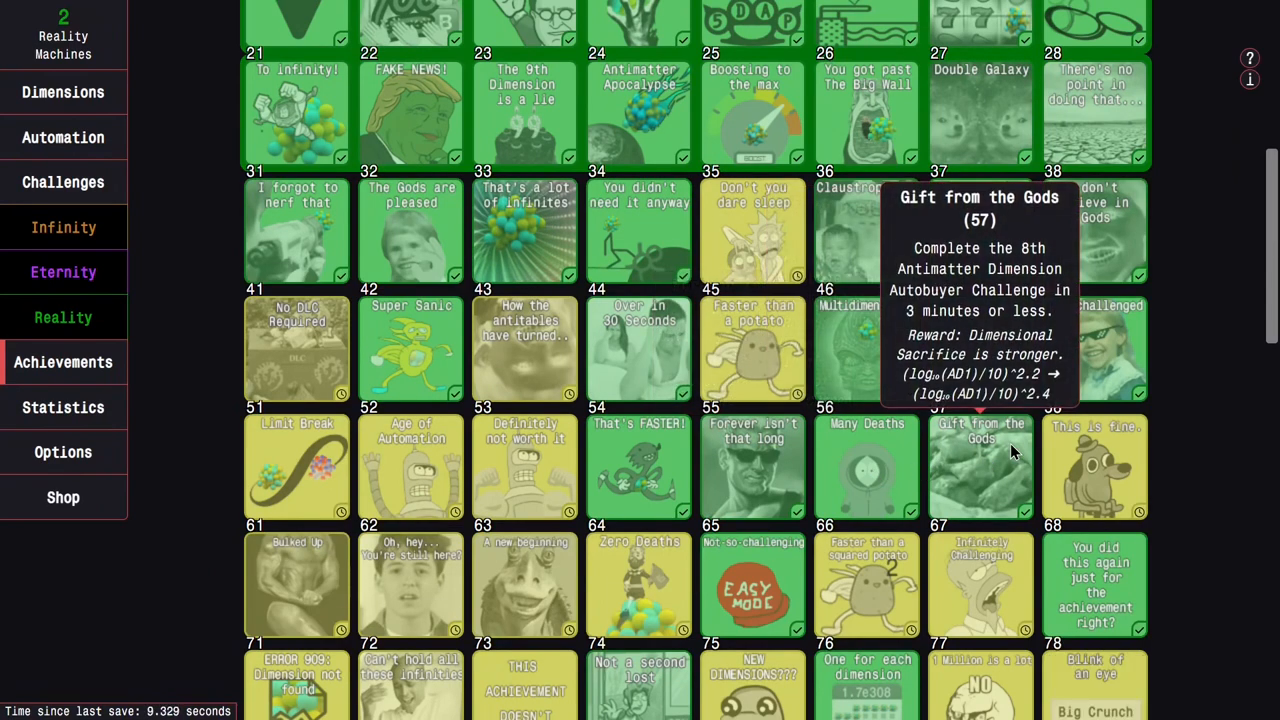